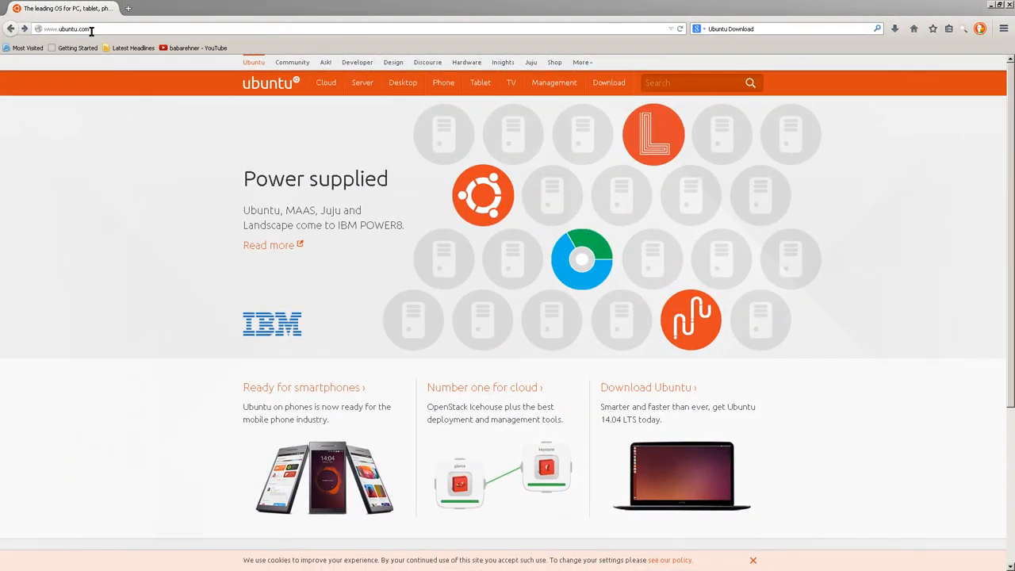
{"action": "mouse_move", "coordinate": [95, 39]}
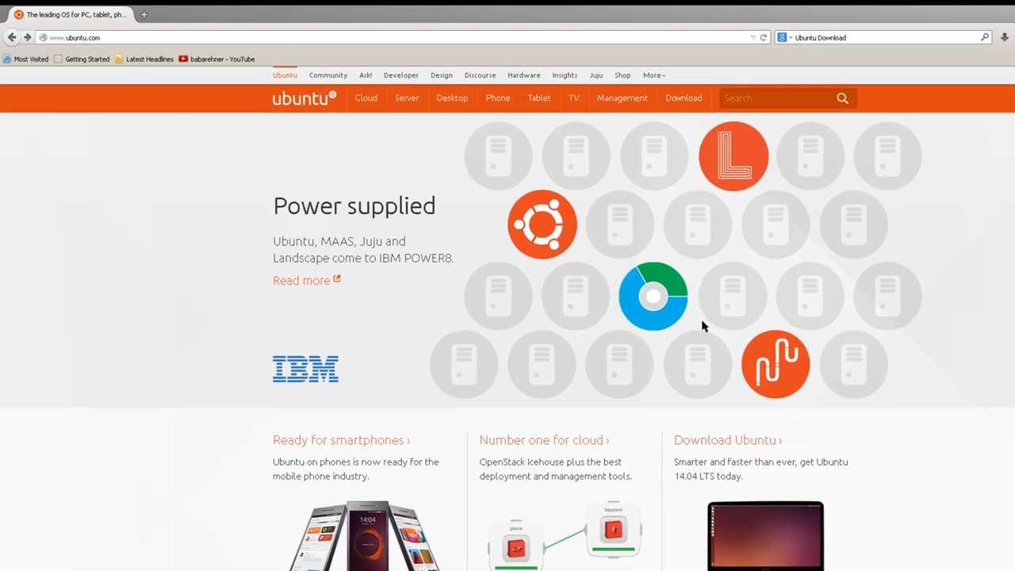
Scroll down the ubuntu.com home page to the Download Ubuntu link
{"action": "scroll", "scroll_direction": "down", "scroll_amount": 3}
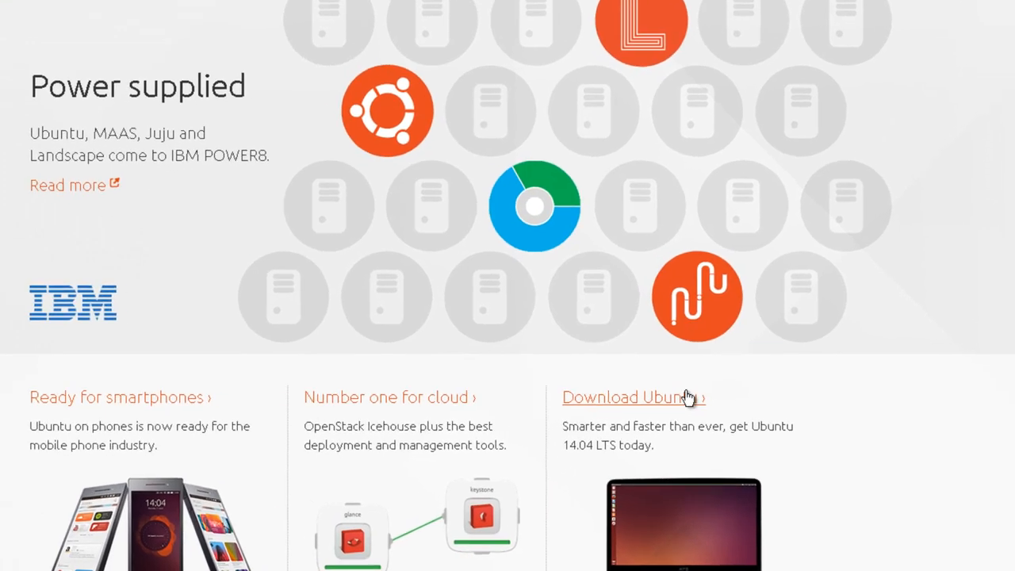
{"action": "scroll", "scroll_direction": "down", "scroll_amount": 3}
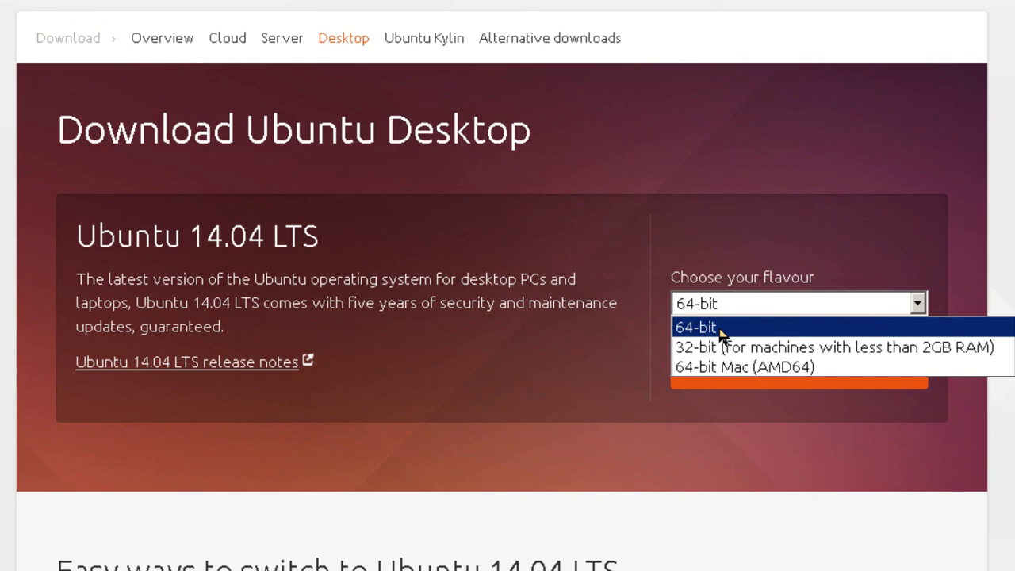
{"action": "mouse_move", "coordinate": [833, 346]}
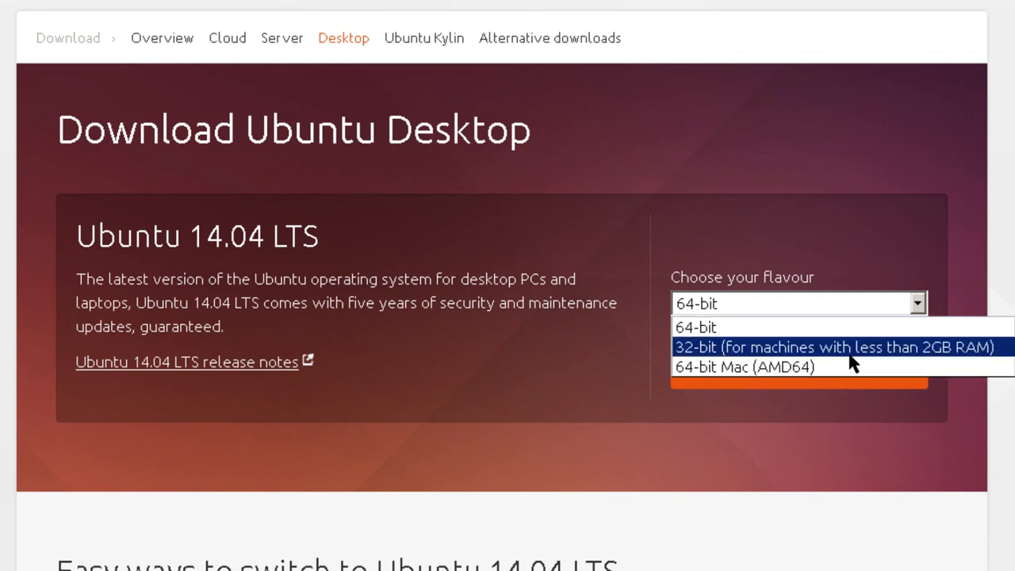
{"action": "mouse_move", "coordinate": [975, 355]}
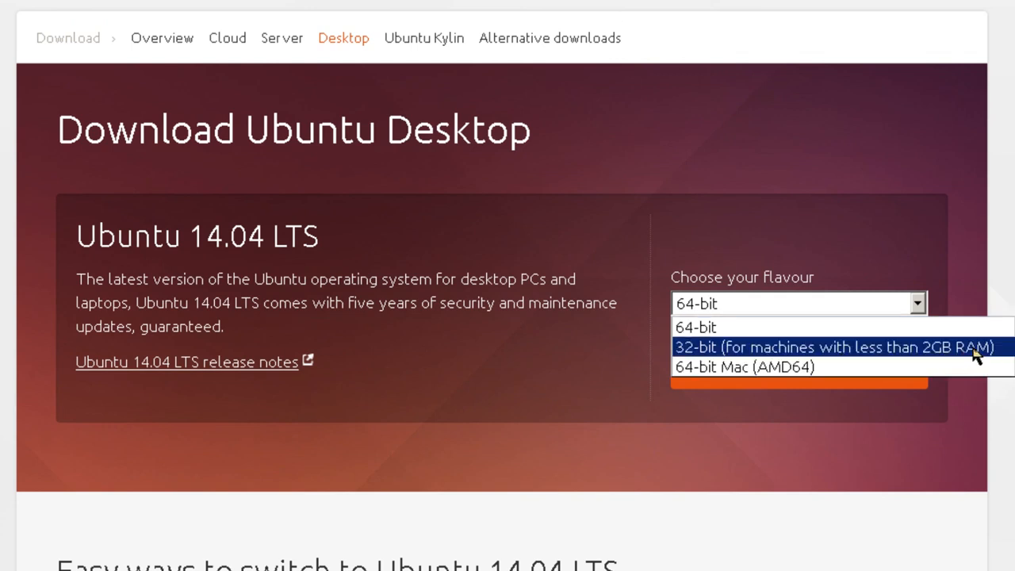
{"action": "mouse_move", "coordinate": [991, 354]}
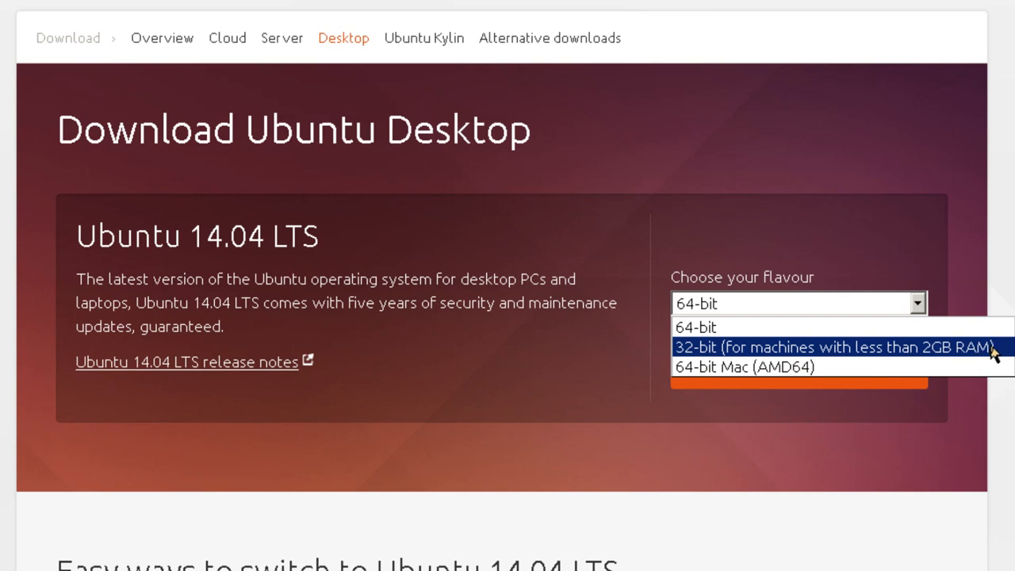
{"action": "mouse_move", "coordinate": [936, 353]}
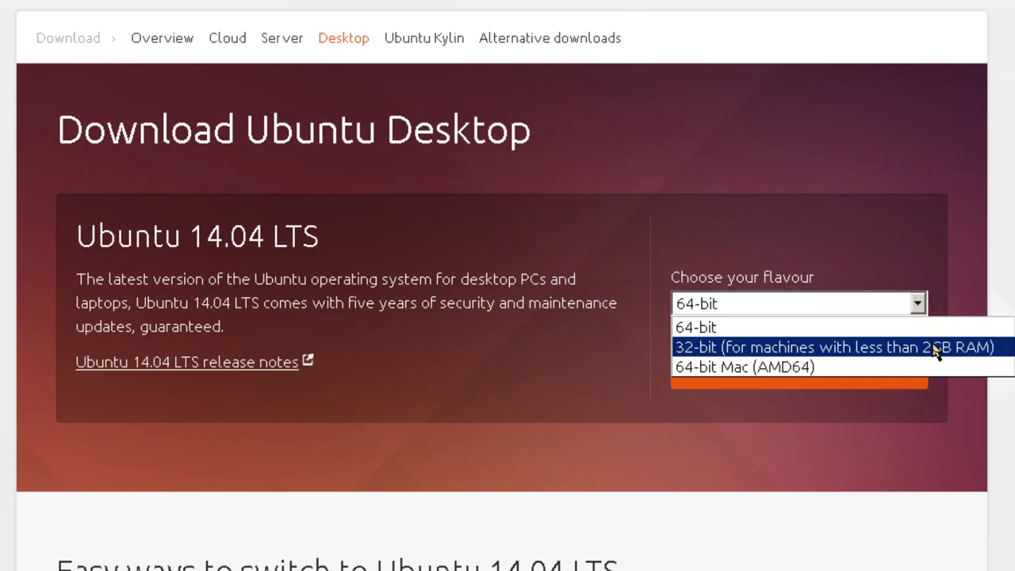
{"action": "mouse_move", "coordinate": [753, 366]}
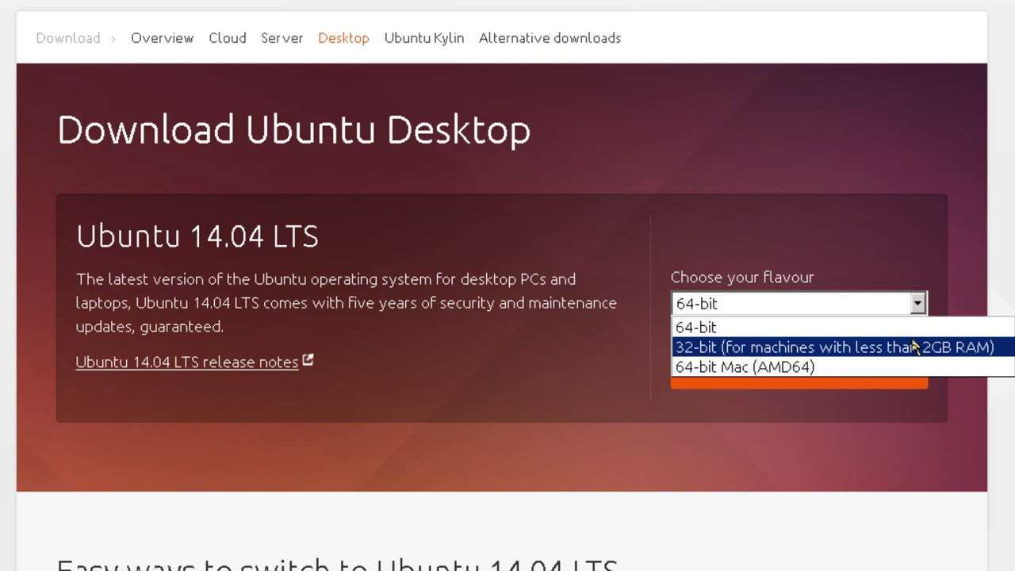
{"action": "mouse_move", "coordinate": [955, 356]}
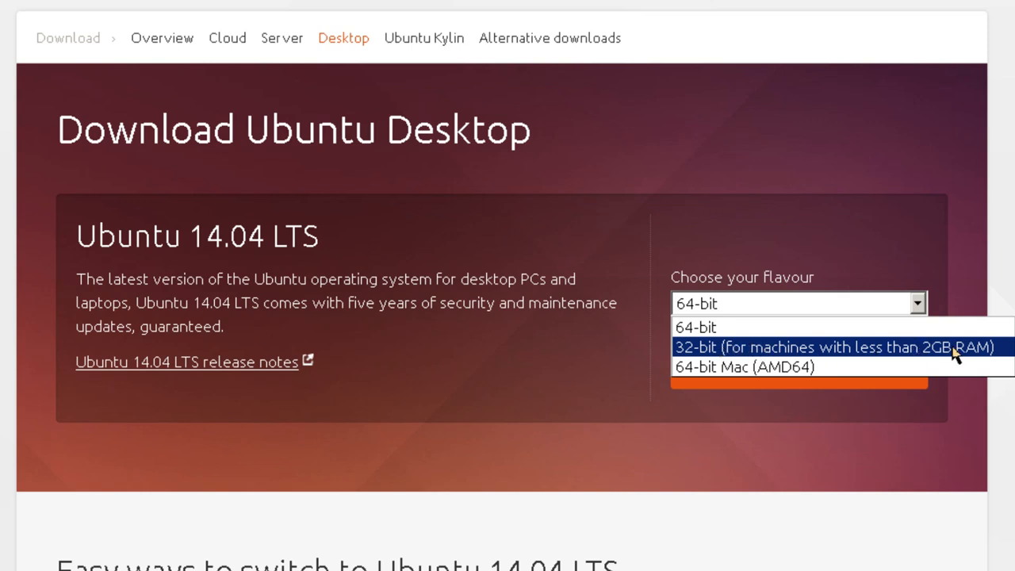
Choose the 32-bit flavour of Ubuntu 14.04 LTS for machines under 2GB RAM
{"action": "left_click", "coordinate": [831, 346]}
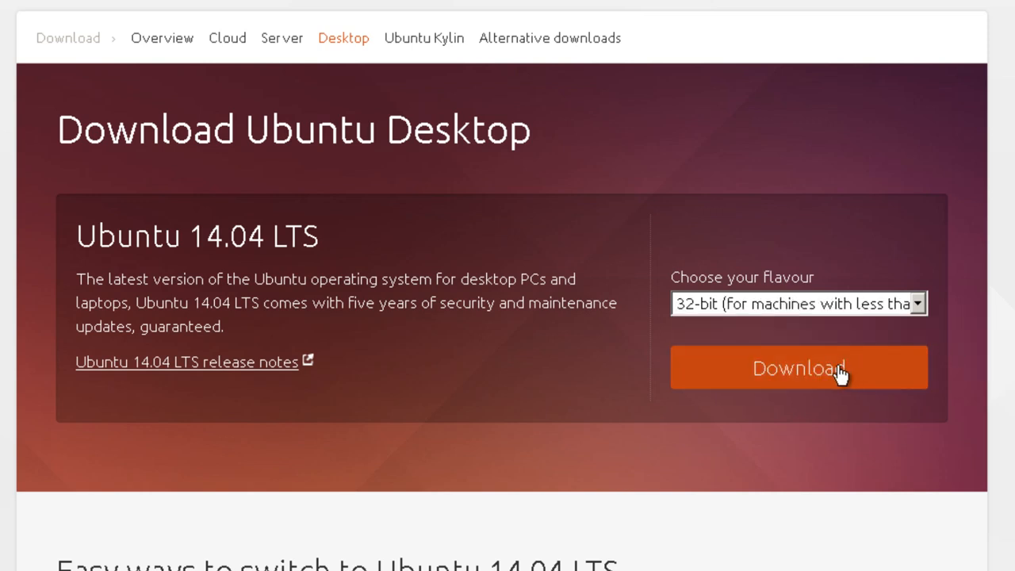
{"action": "scroll", "scroll_direction": "down", "scroll_amount": 3}
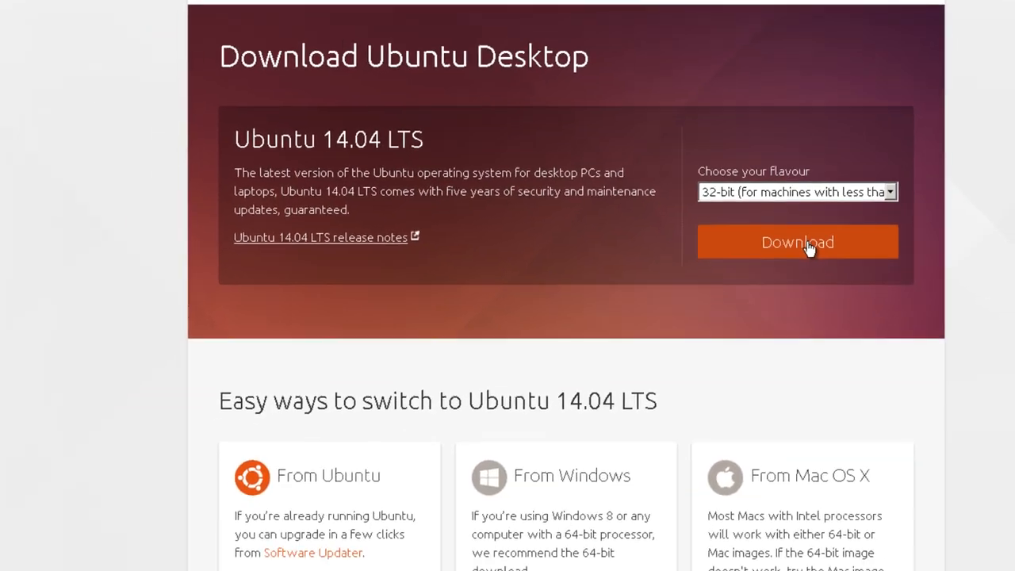
Start the Ubuntu 14.04 download and skip the contribution page with 'Not now'
{"action": "left_click", "coordinate": [797, 242]}
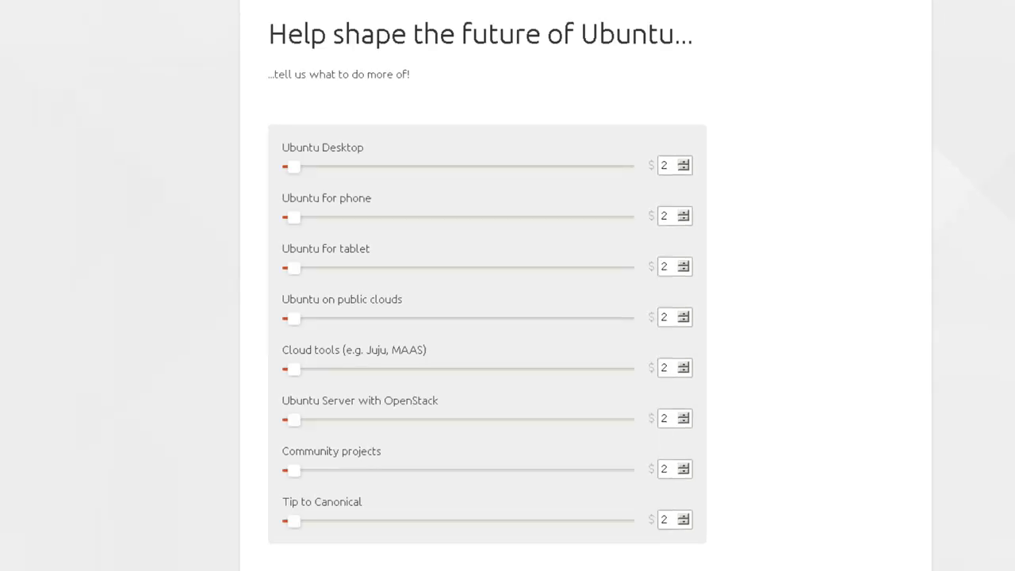
{"action": "scroll", "scroll_direction": "down", "scroll_amount": 3}
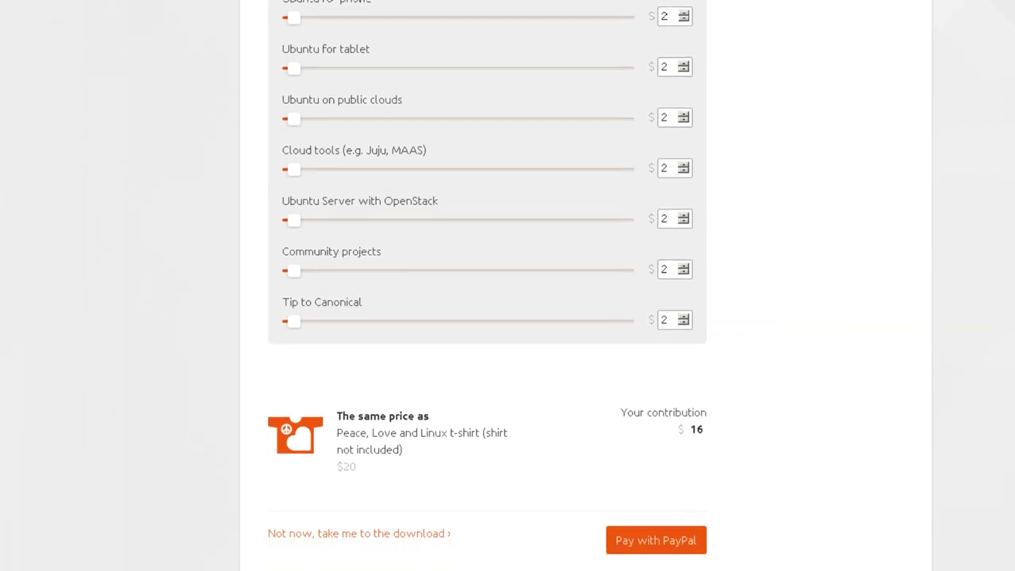
{"action": "scroll", "scroll_direction": "down", "scroll_amount": 3}
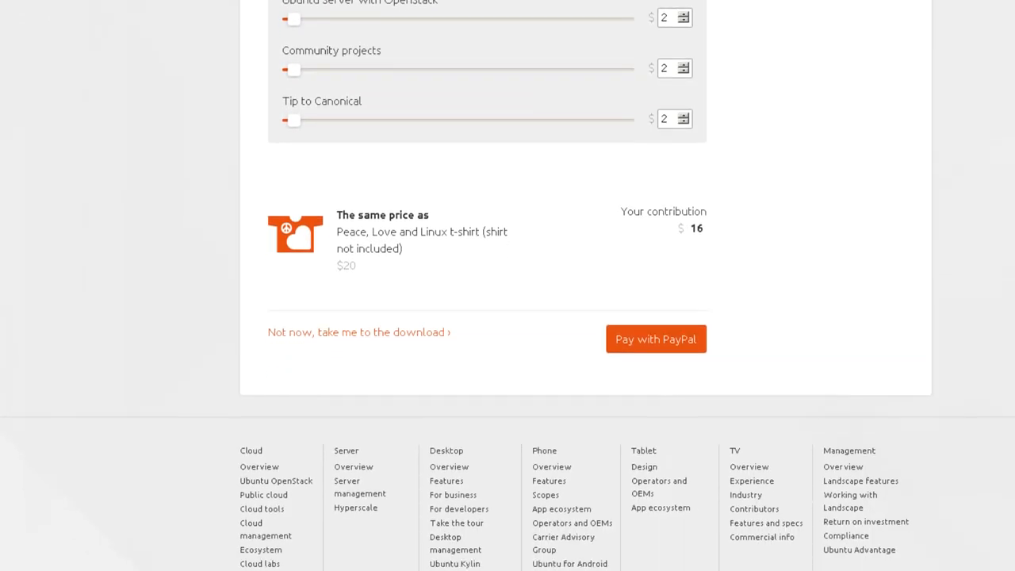
{"action": "scroll", "scroll_direction": "down", "scroll_amount": 3}
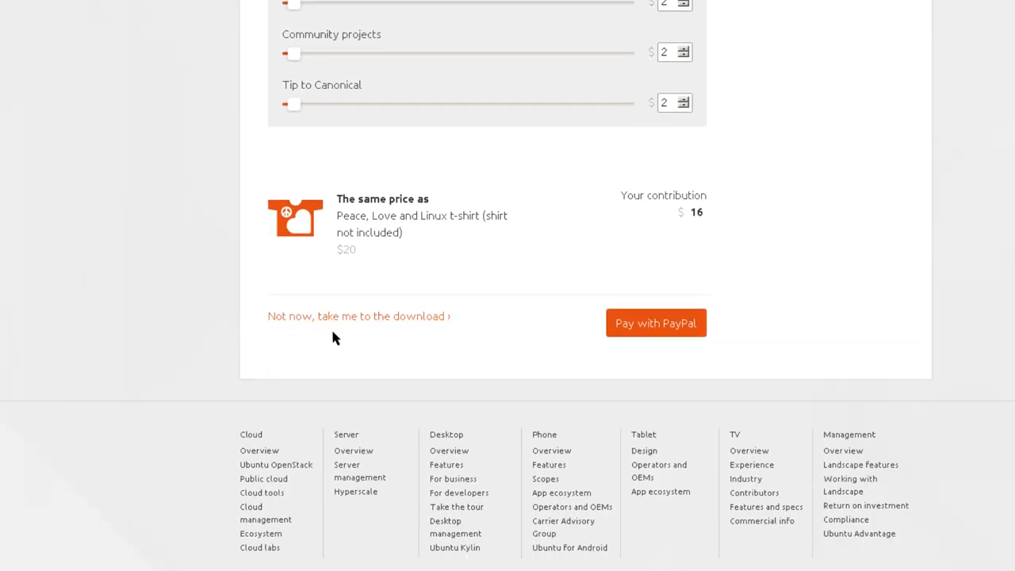
{"action": "mouse_move", "coordinate": [357, 315]}
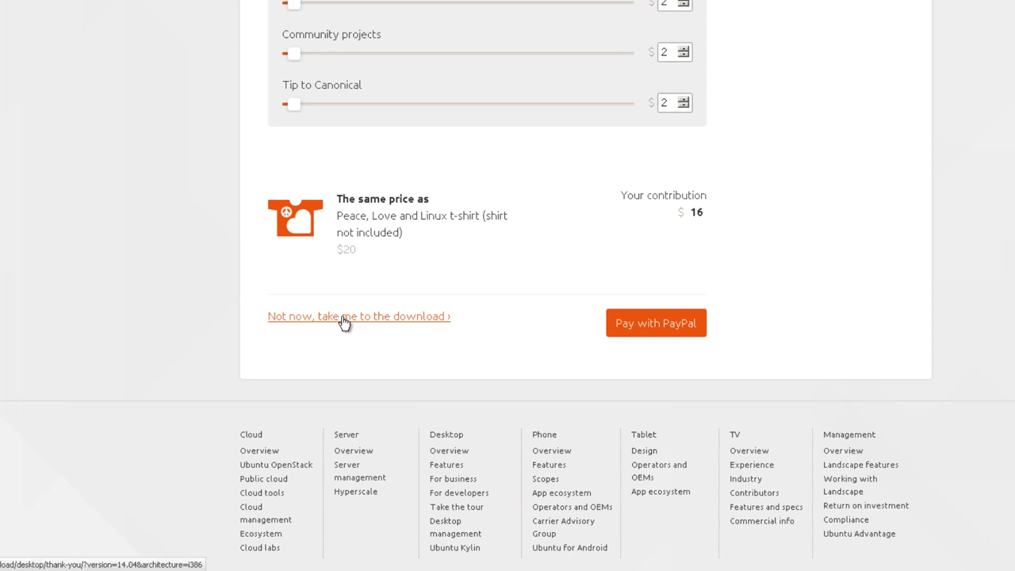
{"action": "left_click", "coordinate": [359, 316]}
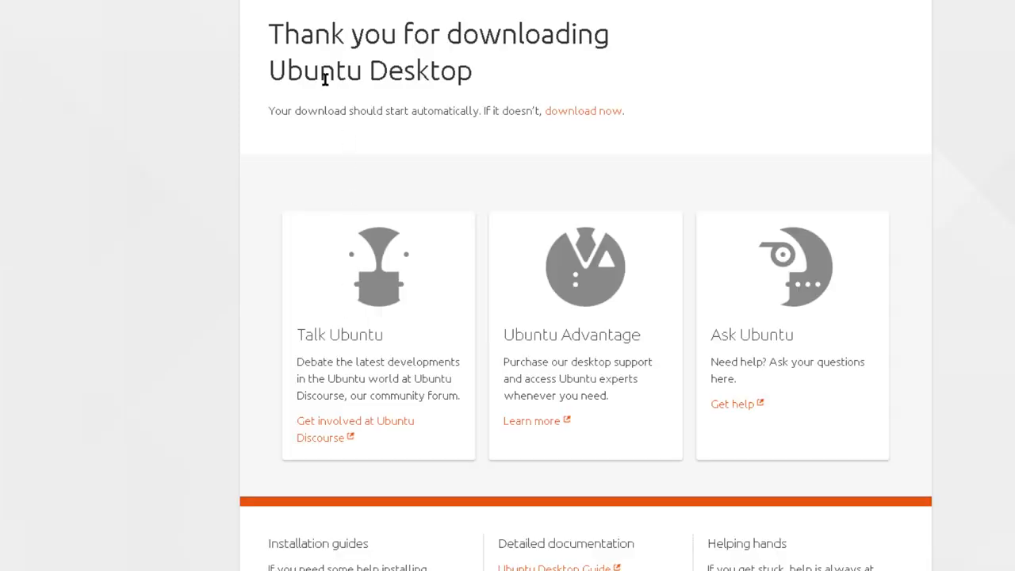
{"action": "left_click", "coordinate": [583, 110]}
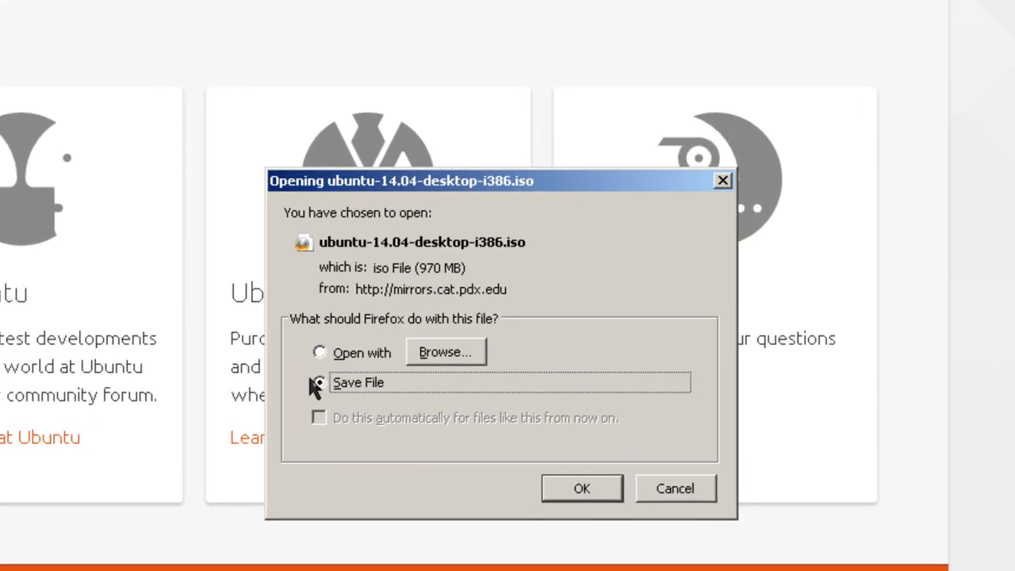
Choose to save ubuntu-14.04-desktop-i386.iso to disk
{"action": "left_click", "coordinate": [318, 382]}
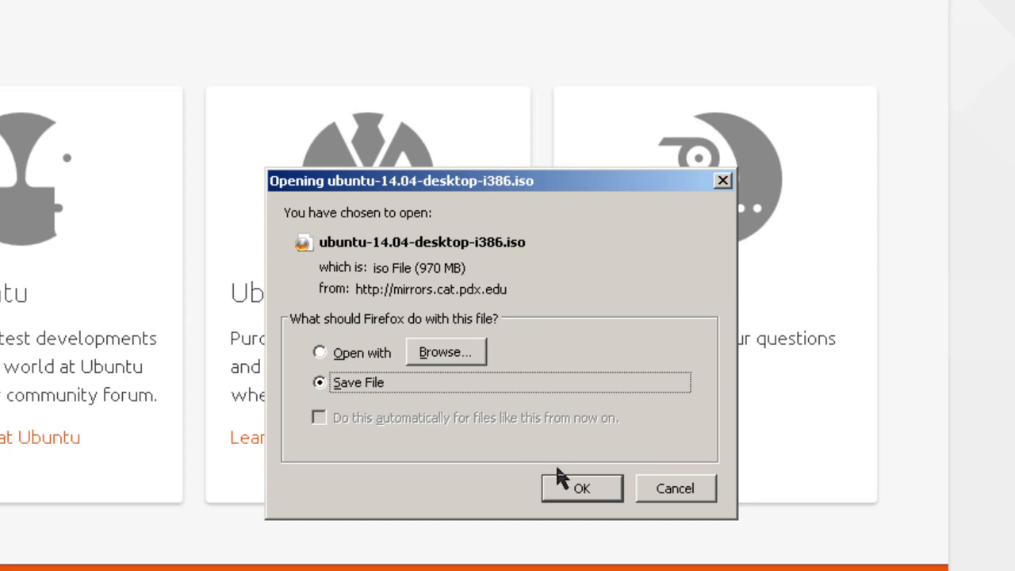
{"action": "left_click", "coordinate": [581, 488]}
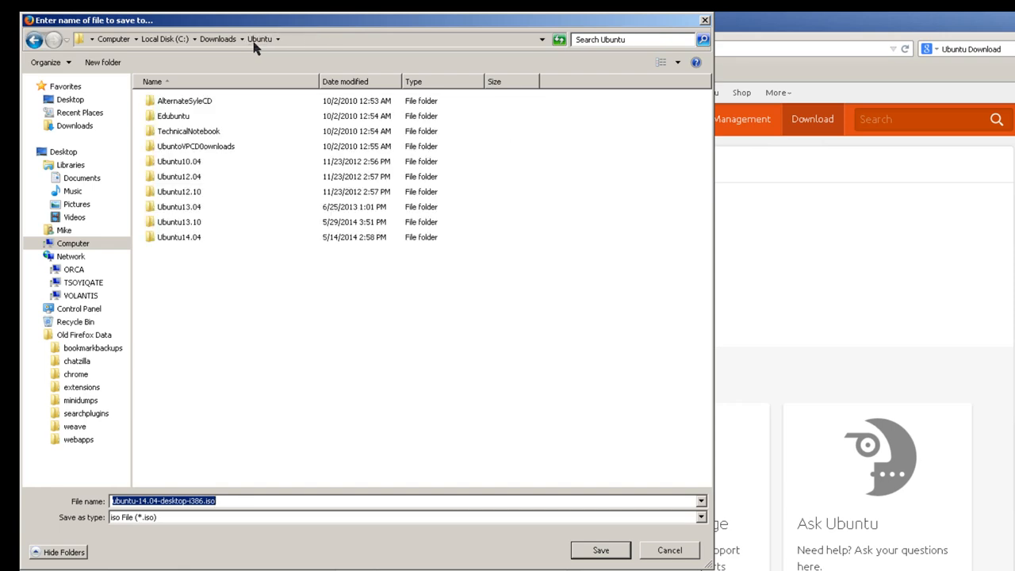
Save the ISO into the Ubuntu14.04 folder under Downloads\Ubuntu
{"action": "left_click", "coordinate": [179, 237]}
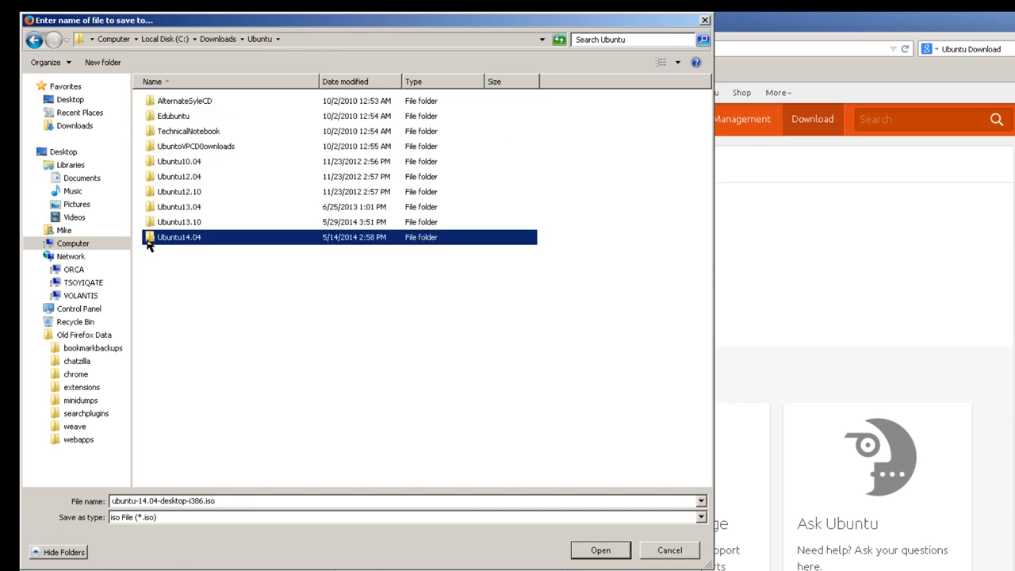
{"action": "double_click", "coordinate": [179, 237]}
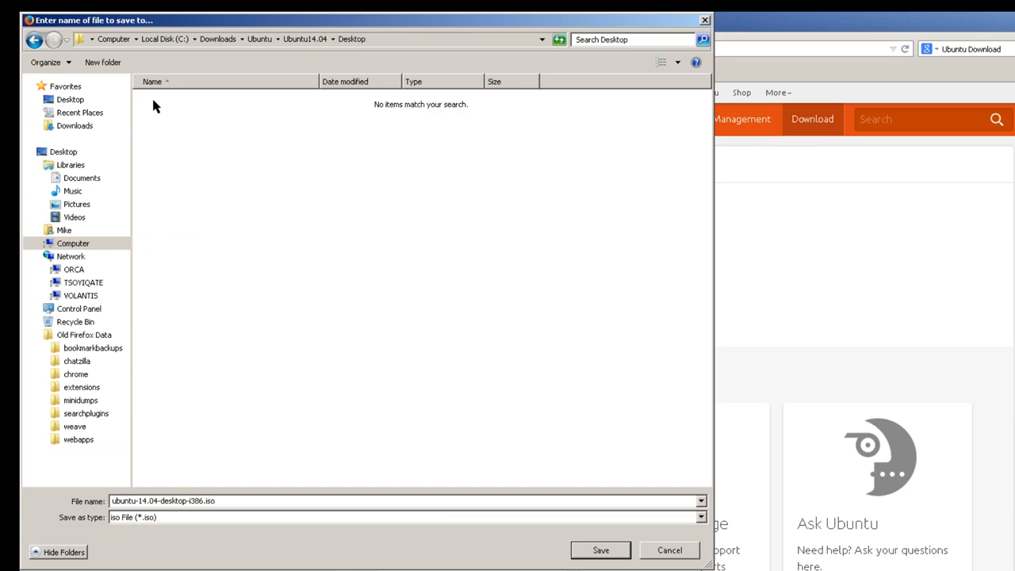
{"action": "mouse_move", "coordinate": [399, 38]}
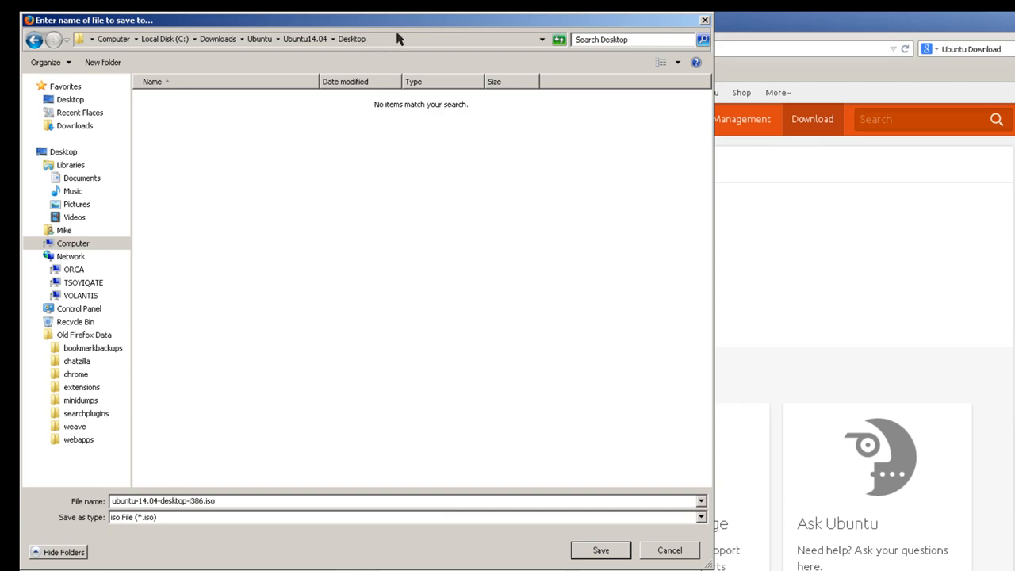
{"action": "mouse_move", "coordinate": [289, 81]}
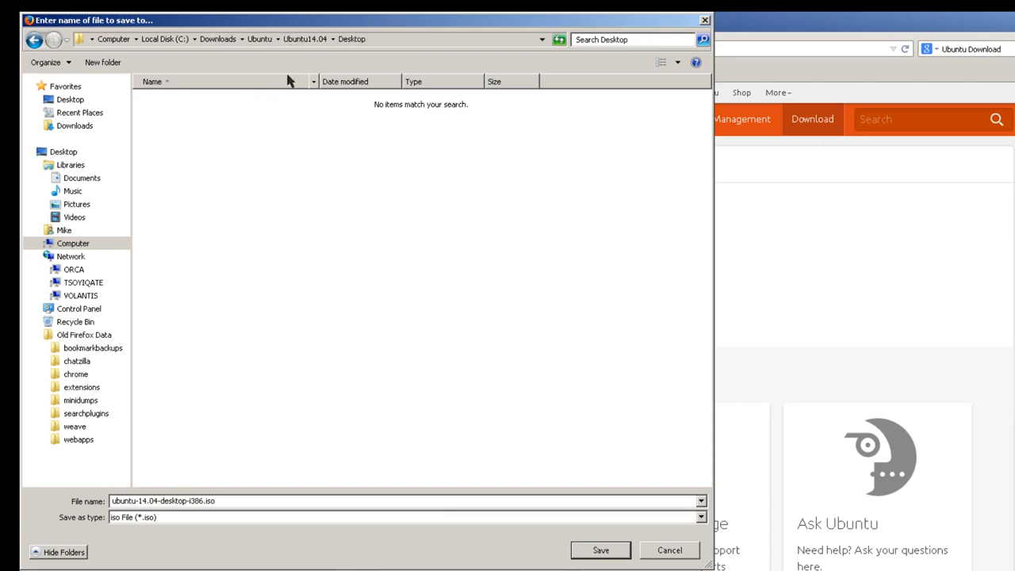
{"action": "mouse_move", "coordinate": [307, 63]}
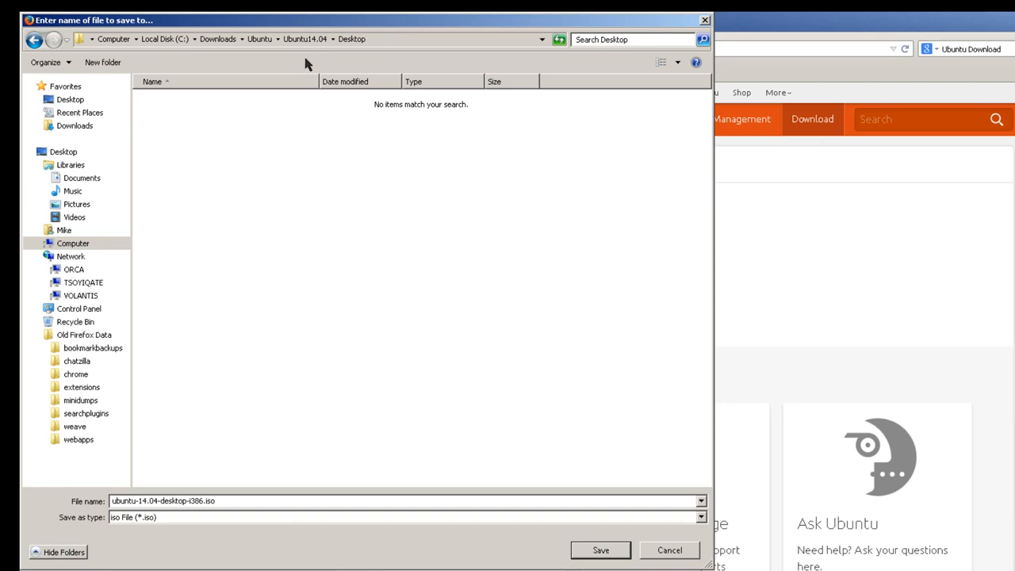
{"action": "mouse_move", "coordinate": [265, 341]}
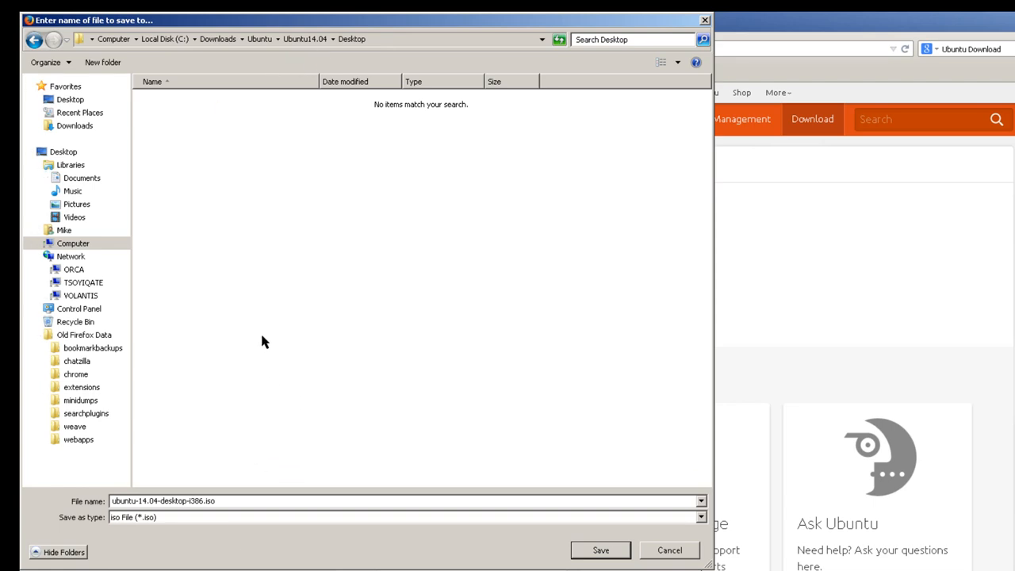
{"action": "mouse_move", "coordinate": [607, 550]}
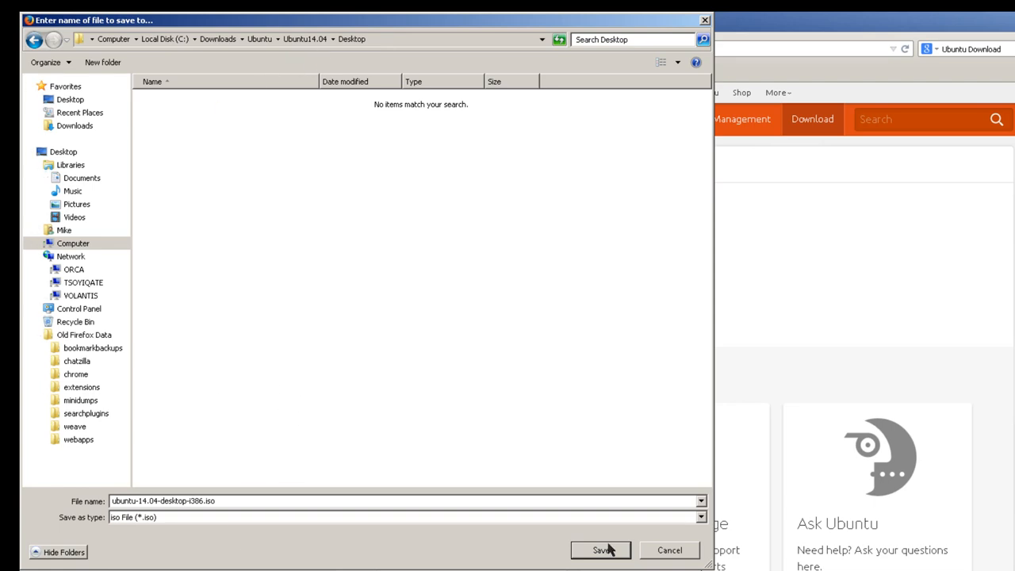
{"action": "left_click", "coordinate": [600, 549]}
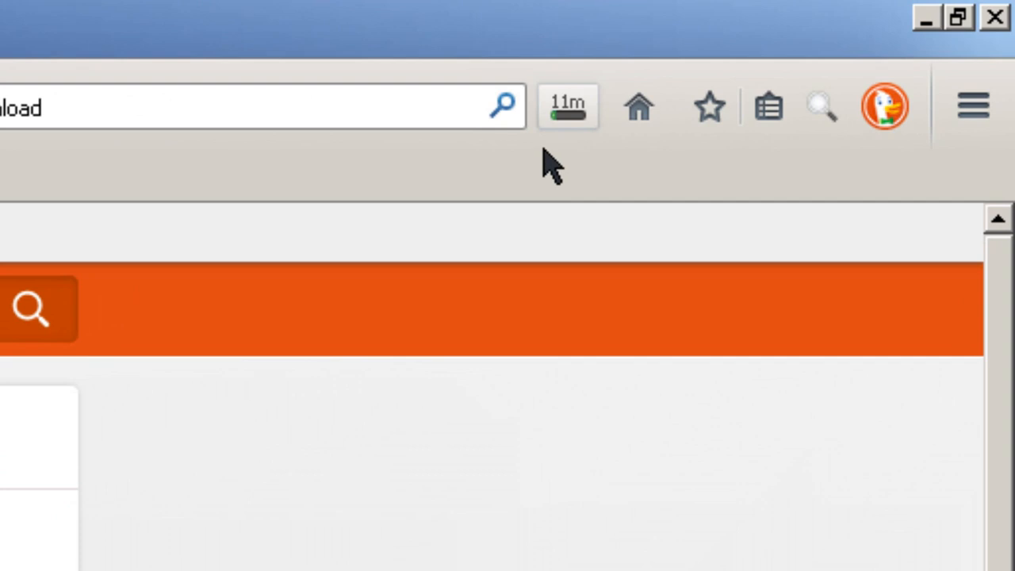
{"action": "mouse_move", "coordinate": [571, 155]}
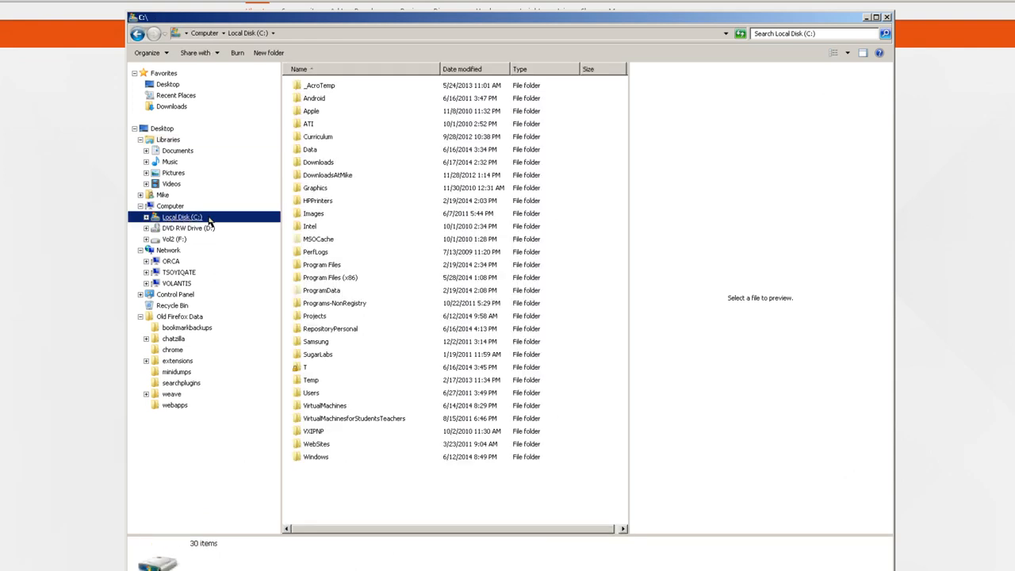
{"action": "mouse_move", "coordinate": [294, 169]}
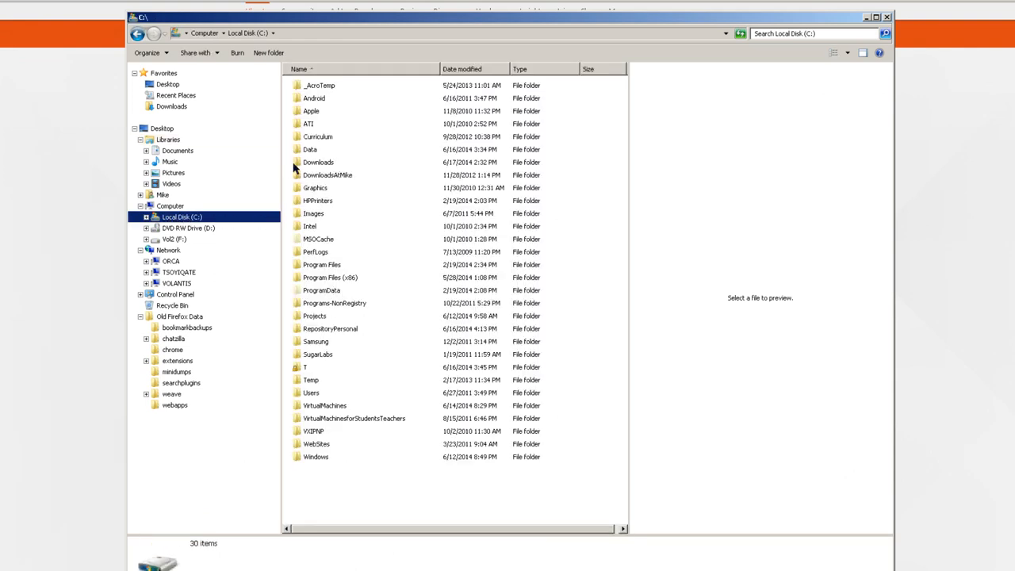
Browse Explorer to Downloads\Ubuntu\Ubuntu14.04\Desktop, holding the 993 MB ISO
{"action": "double_click", "coordinate": [318, 161]}
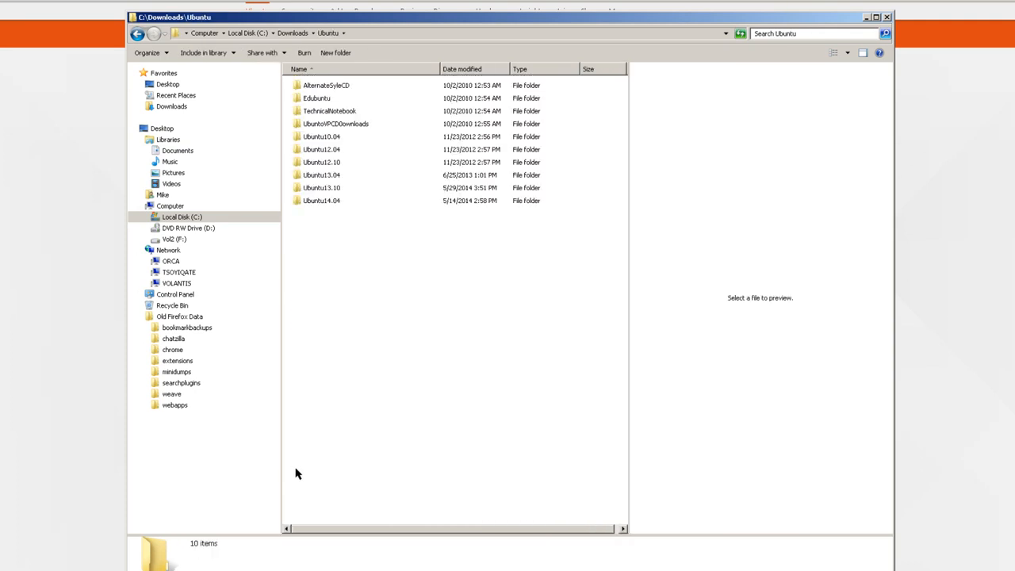
{"action": "mouse_move", "coordinate": [293, 205]}
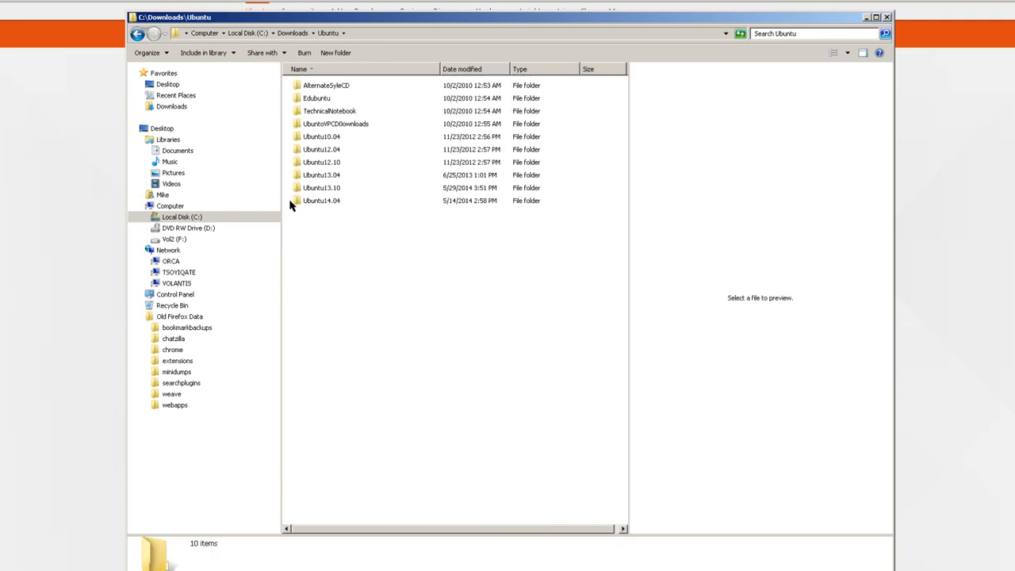
{"action": "double_click", "coordinate": [322, 200]}
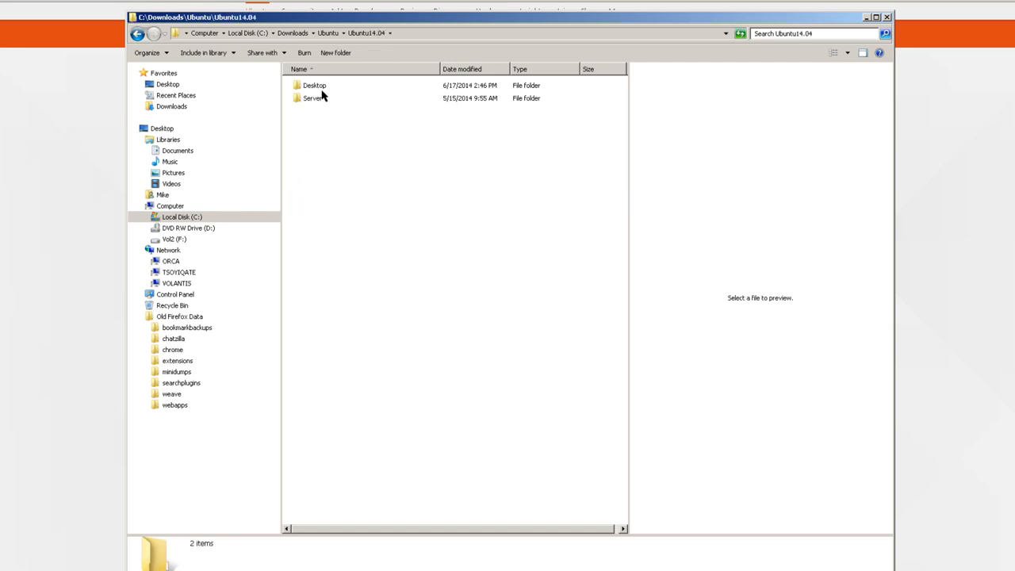
{"action": "double_click", "coordinate": [314, 85]}
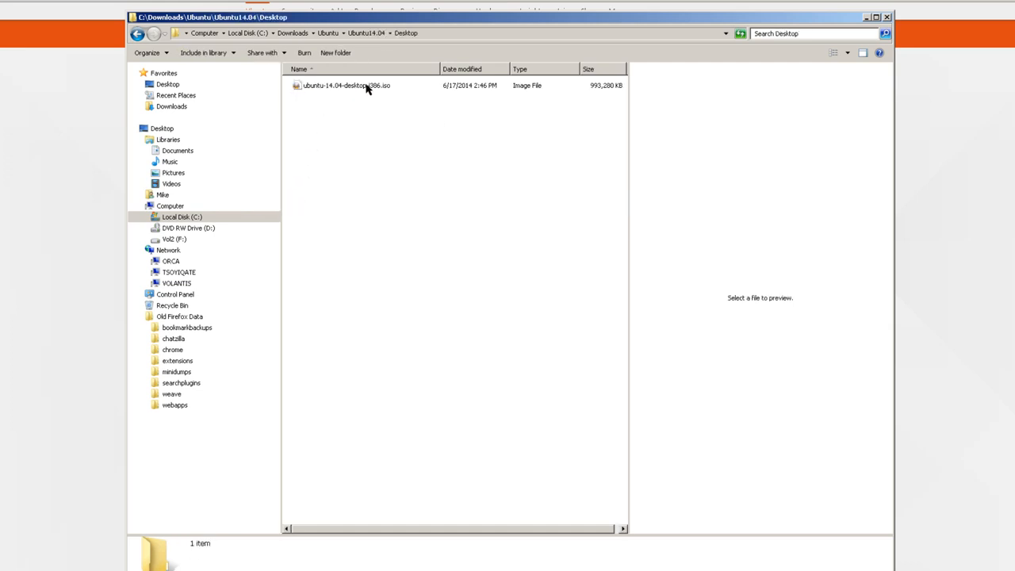
{"action": "mouse_move", "coordinate": [389, 87]}
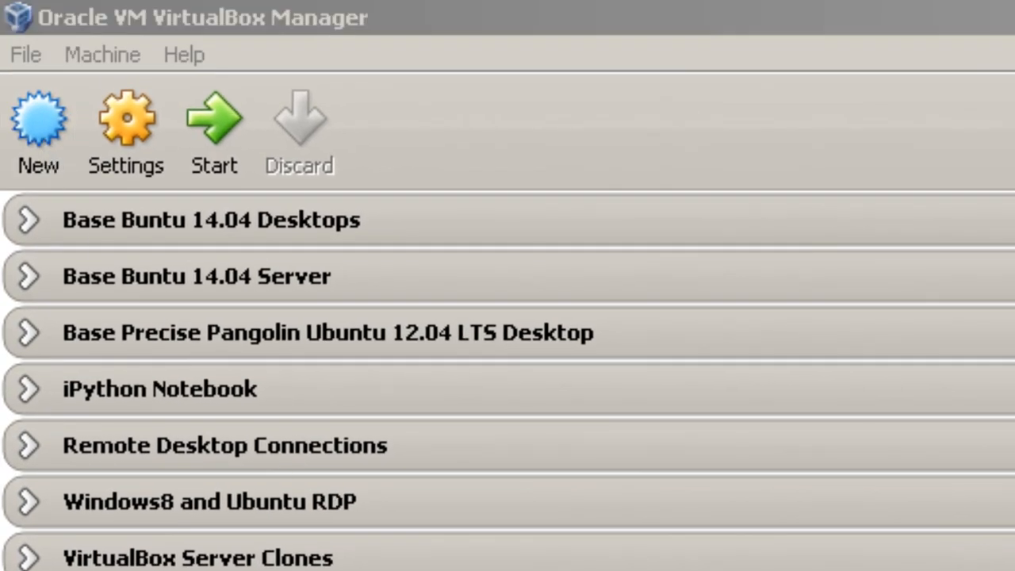
Start a new virtual machine named DskBuntuTT01
{"action": "left_click", "coordinate": [38, 119]}
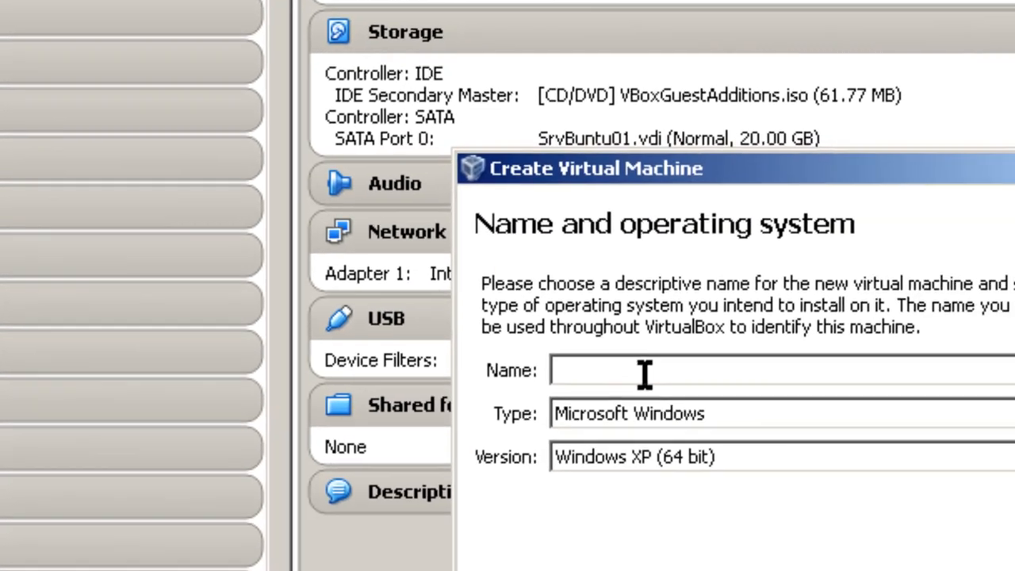
{"action": "type", "text": "DSk"}
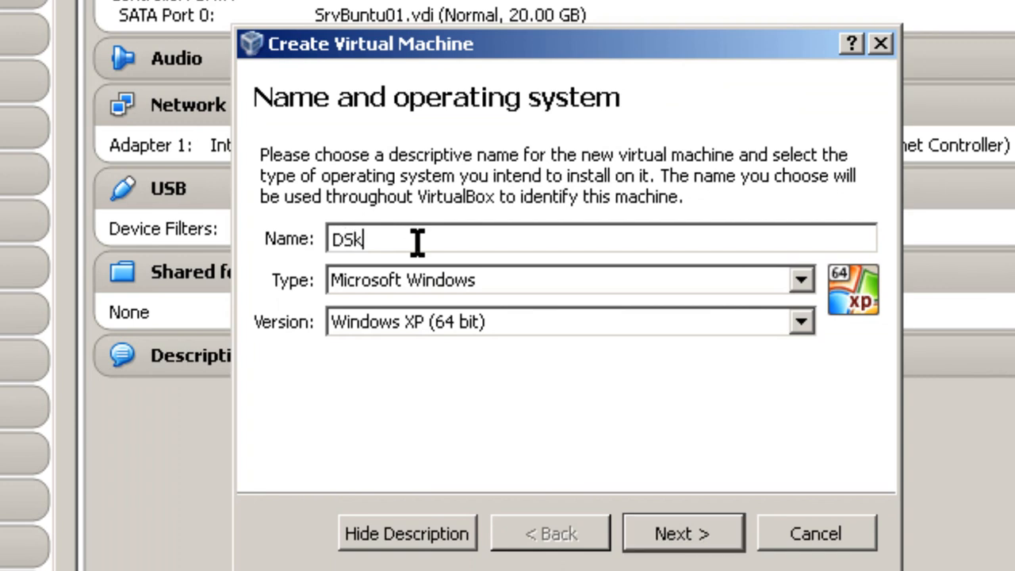
{"action": "type", "text": "B"}
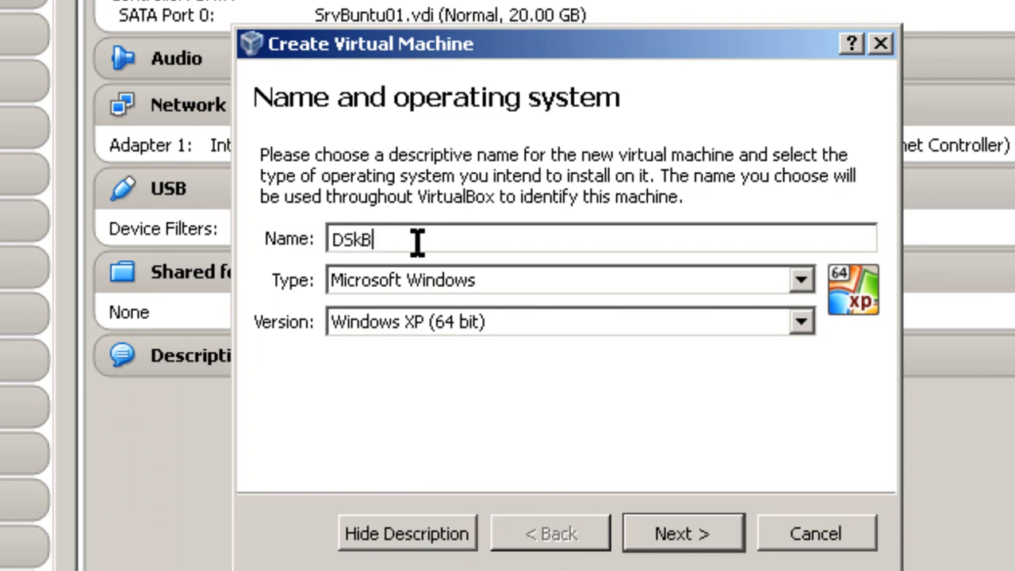
{"action": "key", "text": "Backspace"}
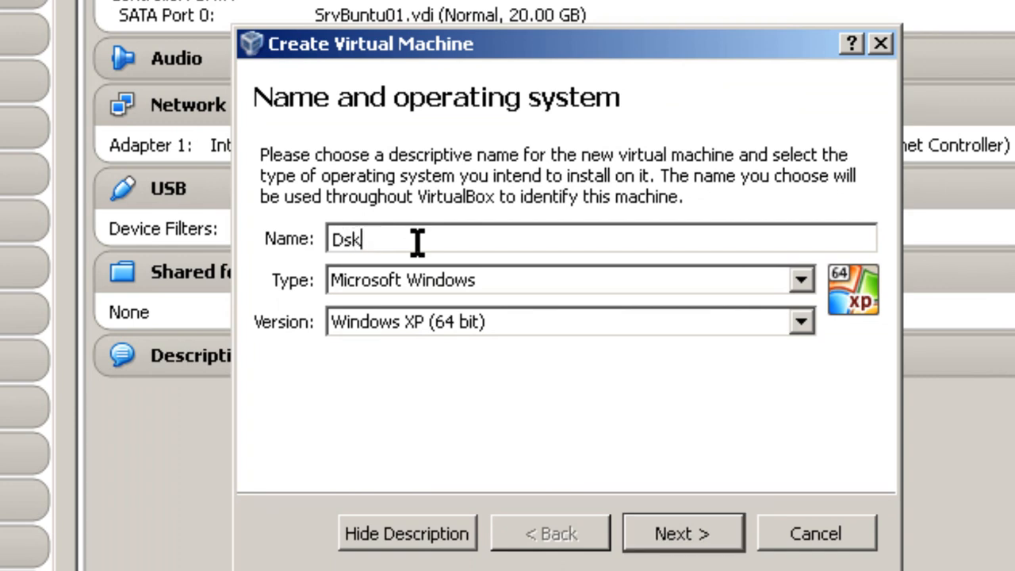
{"action": "type", "text": "Bu"}
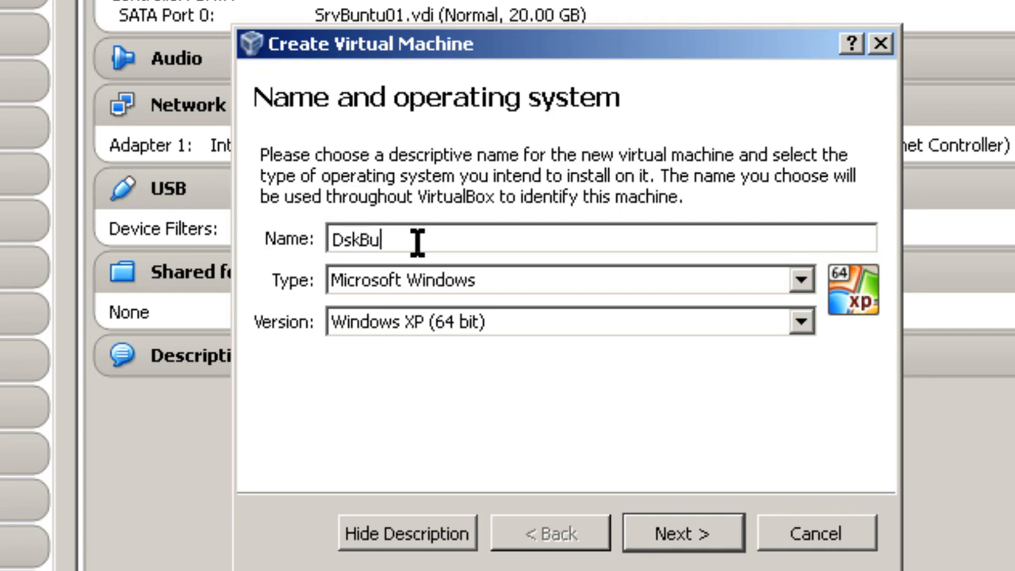
{"action": "type", "text": "ntu"}
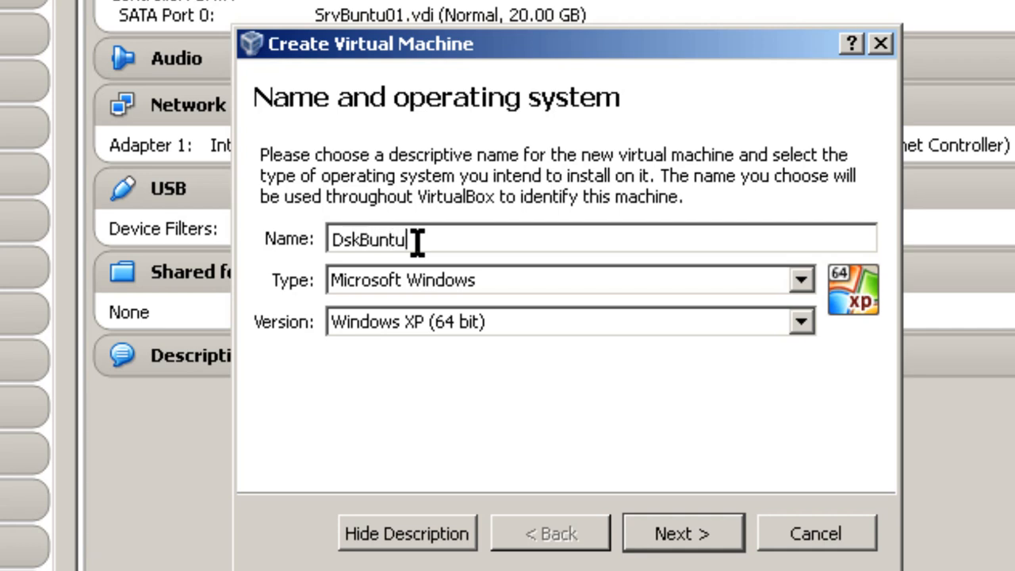
{"action": "type", "text": "T0"}
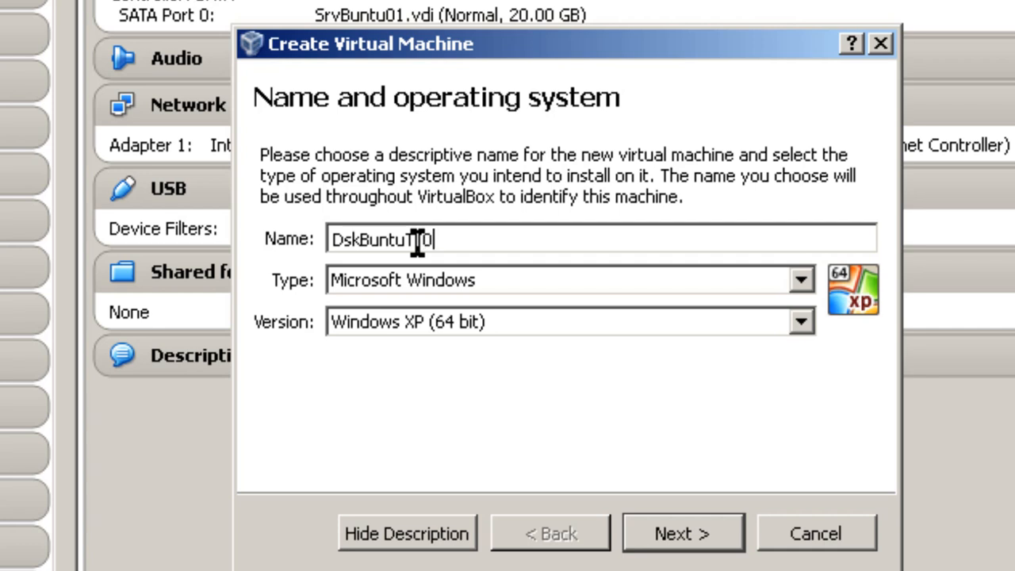
{"action": "type", "text": "1"}
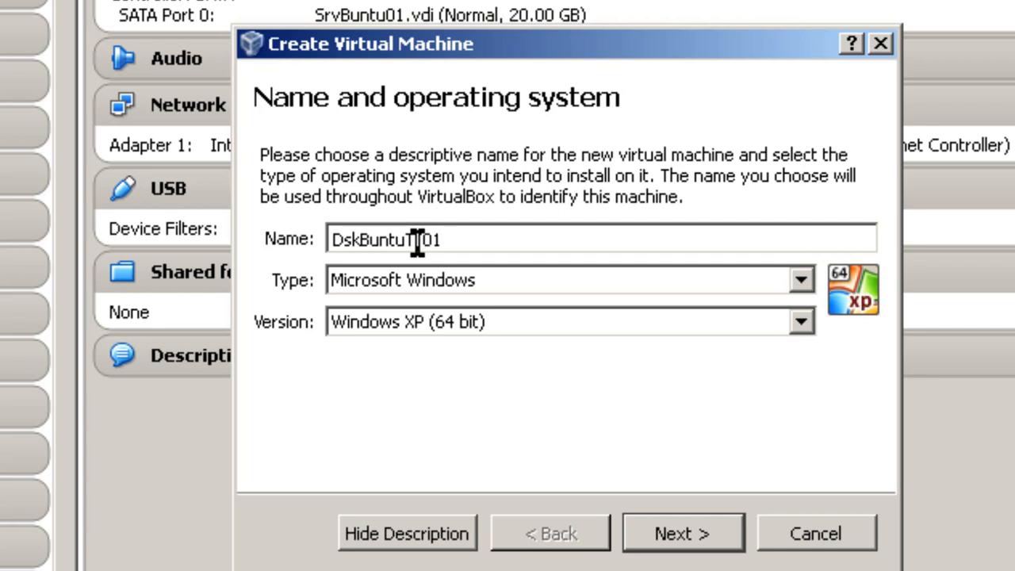
Set the machine type to Linux and version to Ubuntu (32 bit)
{"action": "left_click", "coordinate": [801, 279]}
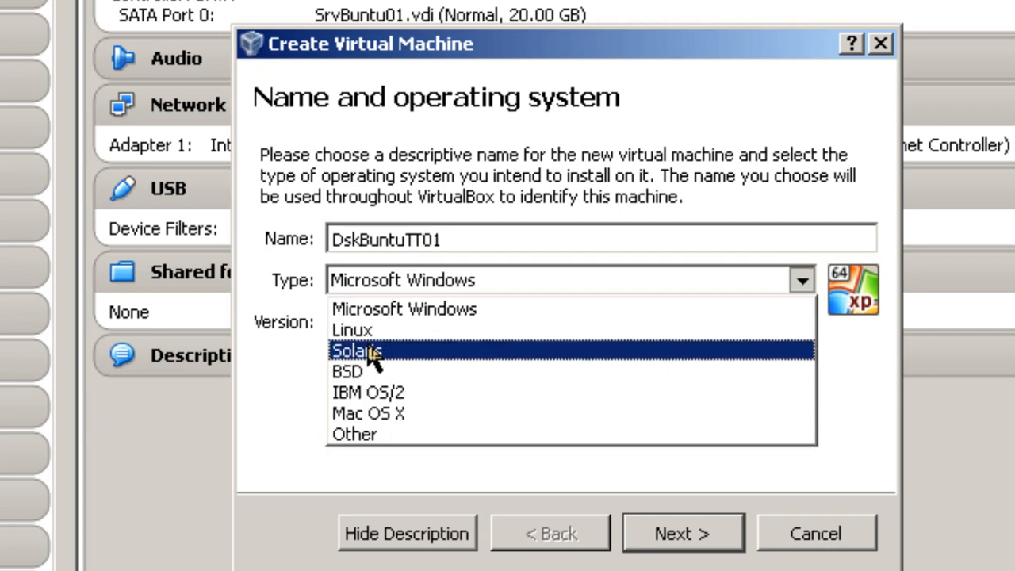
{"action": "left_click", "coordinate": [351, 329]}
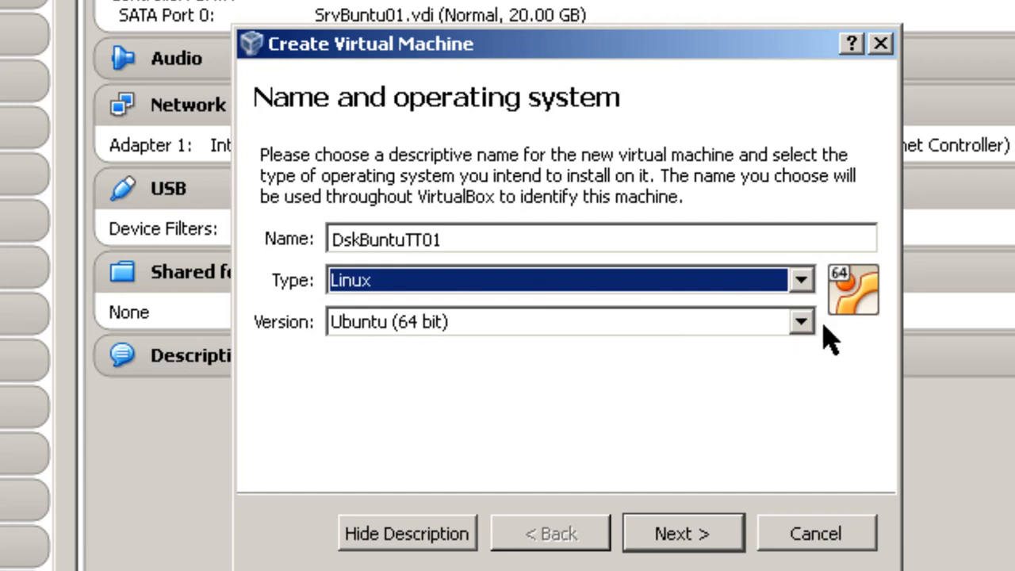
{"action": "left_click", "coordinate": [800, 321]}
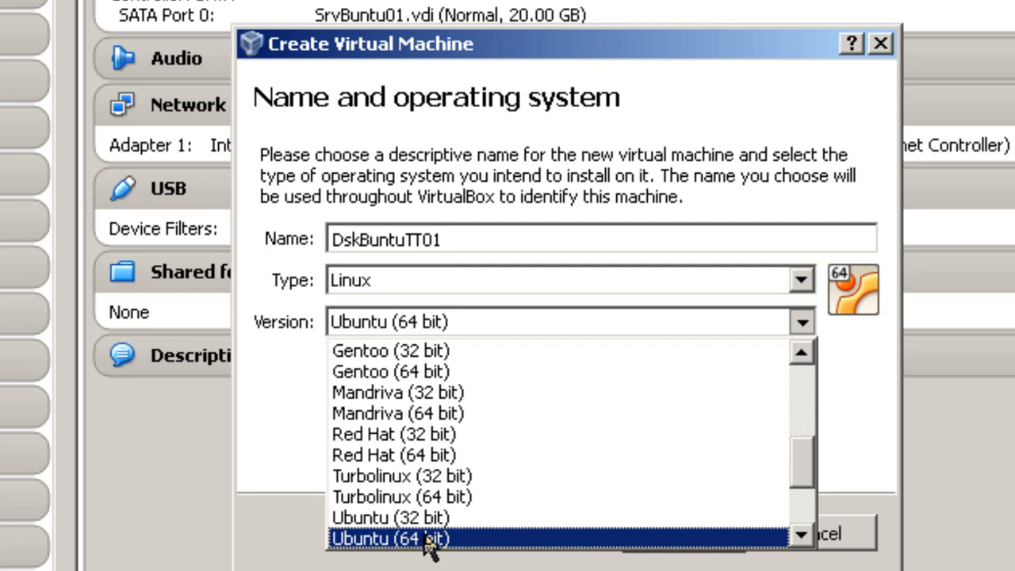
{"action": "left_click", "coordinate": [389, 517]}
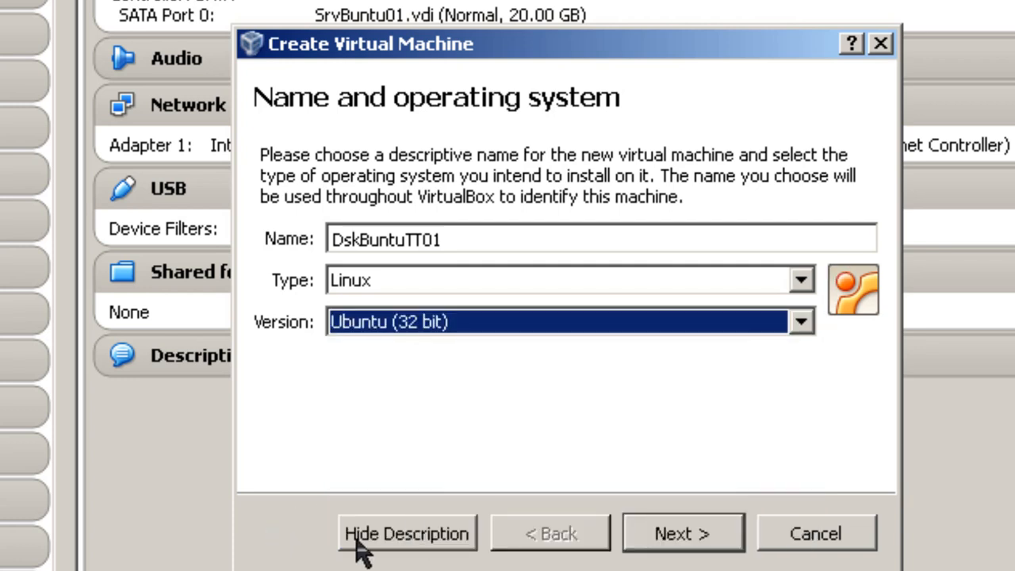
Set the machine's memory to 1024 MB instead of the recommended 512 MB
{"action": "left_click", "coordinate": [682, 532]}
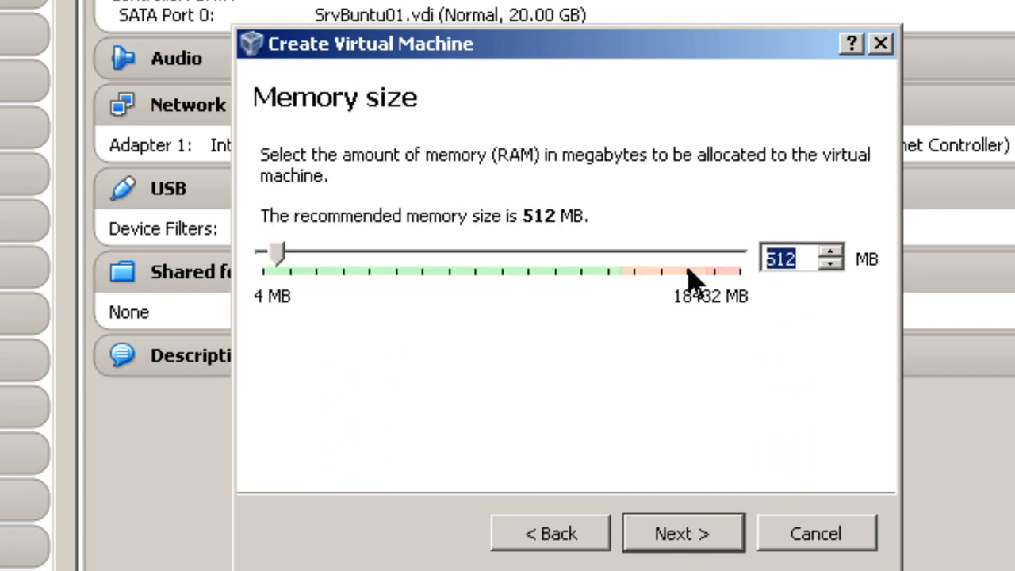
{"action": "mouse_move", "coordinate": [472, 563]}
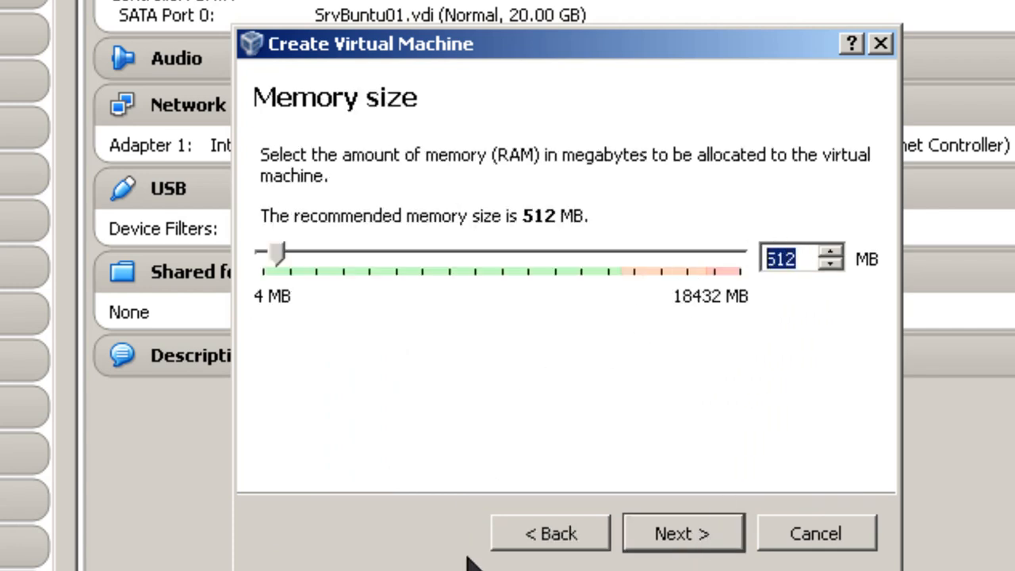
{"action": "mouse_move", "coordinate": [448, 330]}
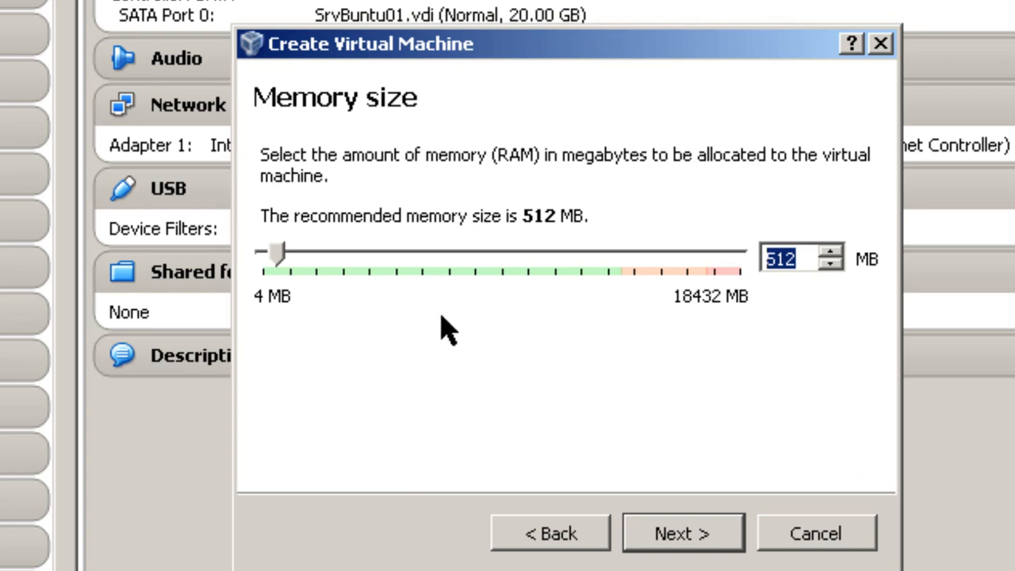
{"action": "mouse_move", "coordinate": [880, 269]}
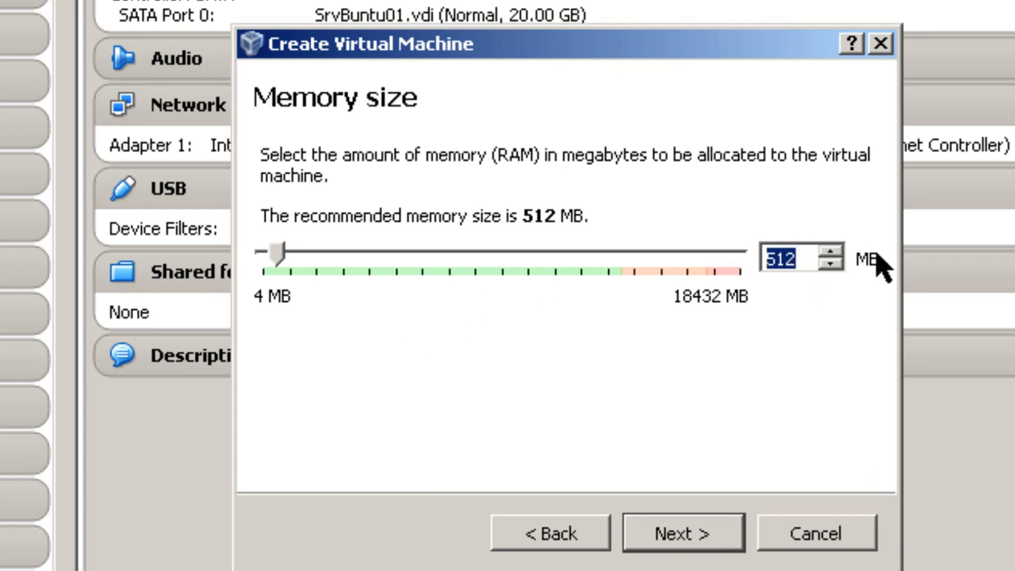
{"action": "mouse_move", "coordinate": [801, 258]}
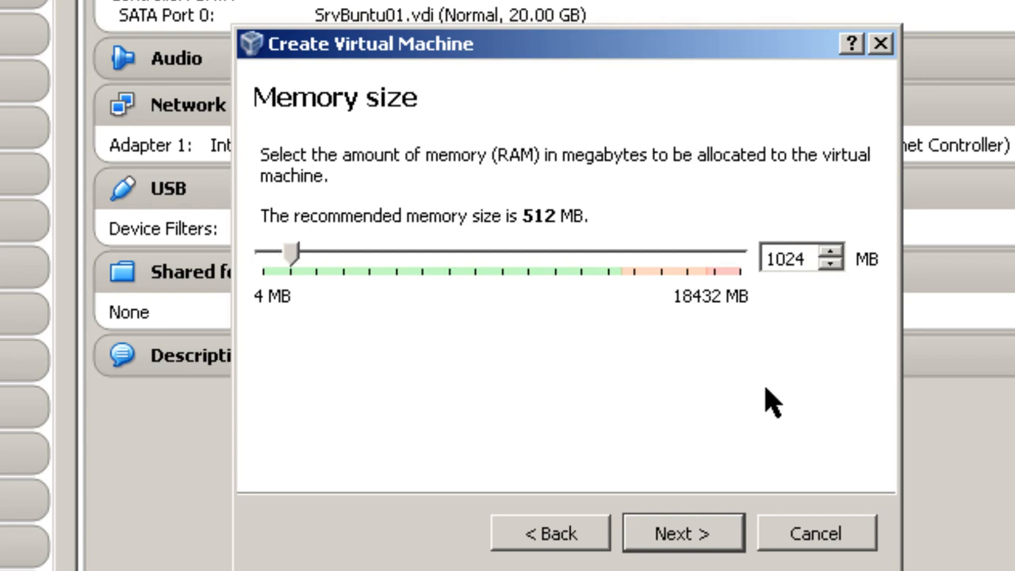
{"action": "left_click", "coordinate": [793, 259]}
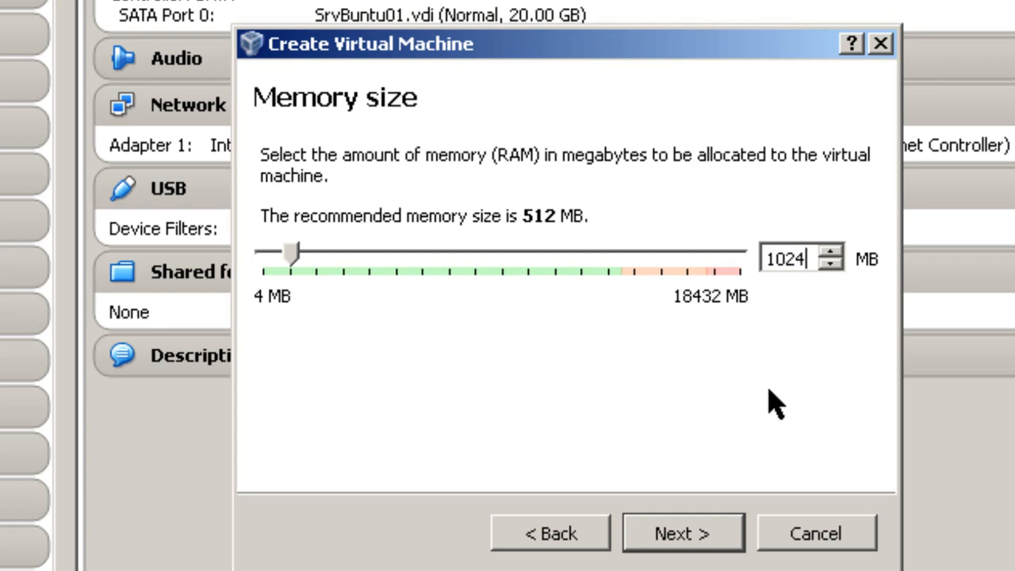
{"action": "mouse_move", "coordinate": [880, 273]}
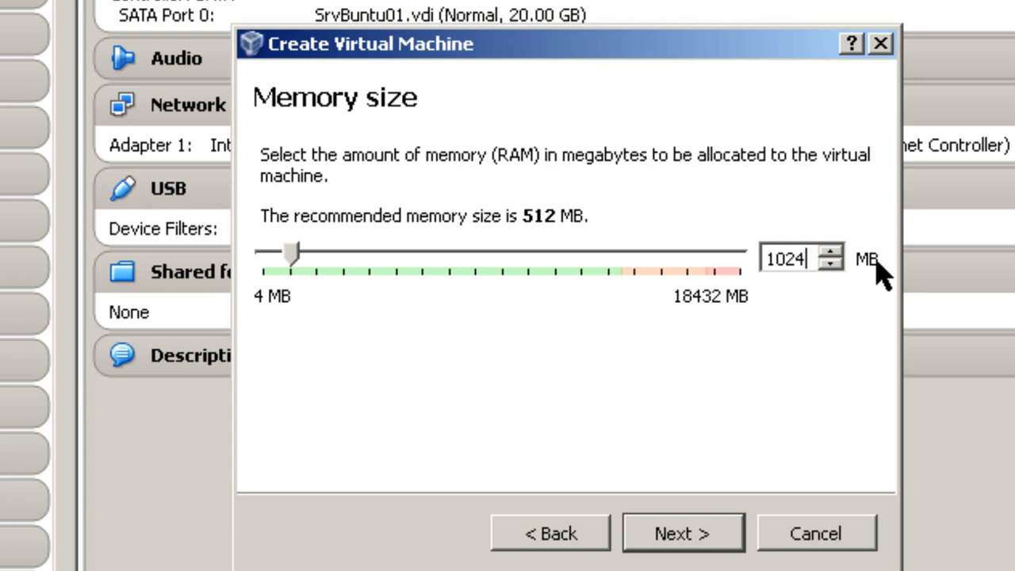
{"action": "mouse_move", "coordinate": [758, 309]}
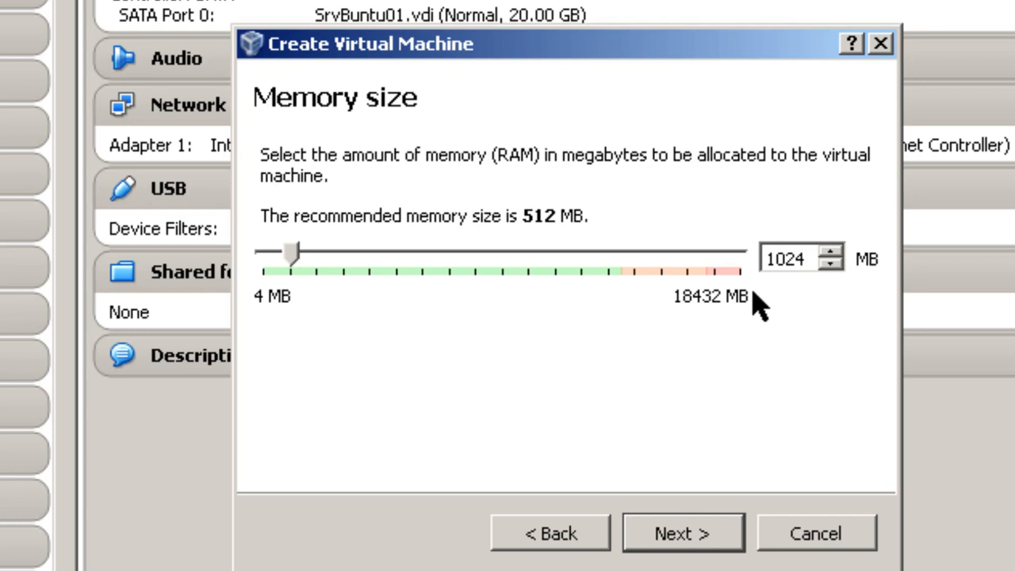
{"action": "mouse_move", "coordinate": [710, 183]}
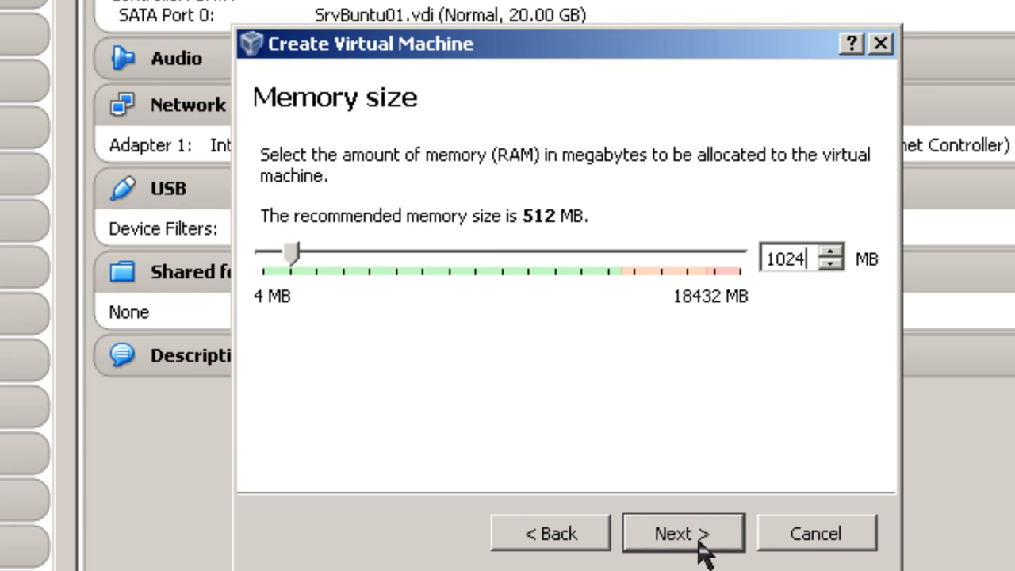
Create a new VDI virtual hard drive and reach the allocation choice
{"action": "left_click", "coordinate": [682, 532]}
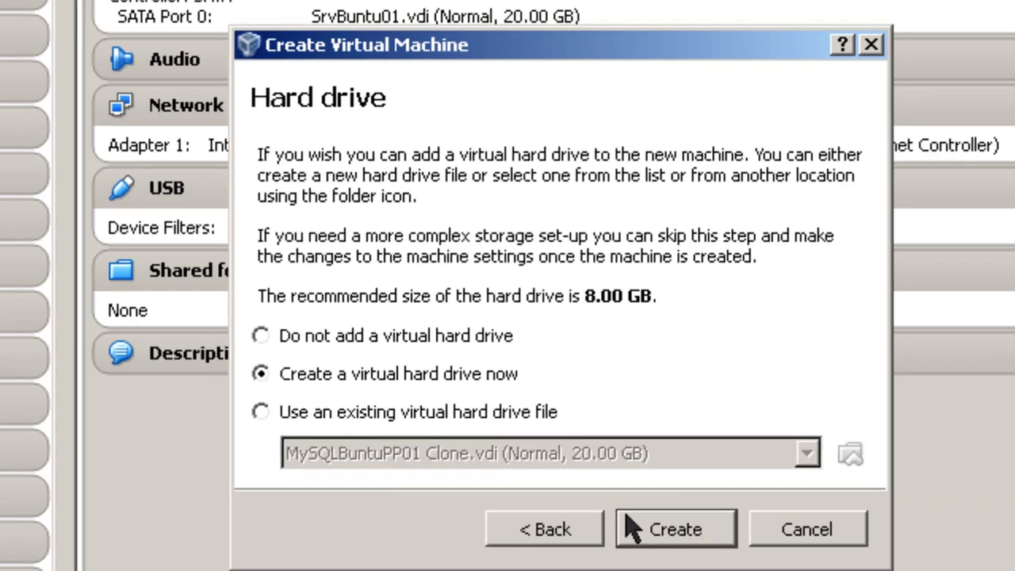
{"action": "left_click", "coordinate": [675, 528]}
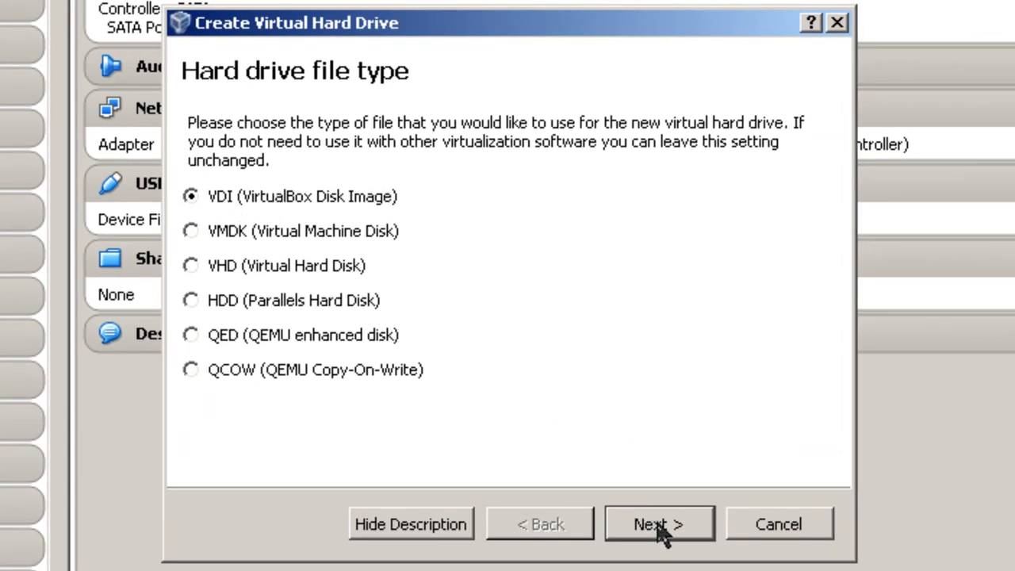
{"action": "left_click", "coordinate": [658, 523]}
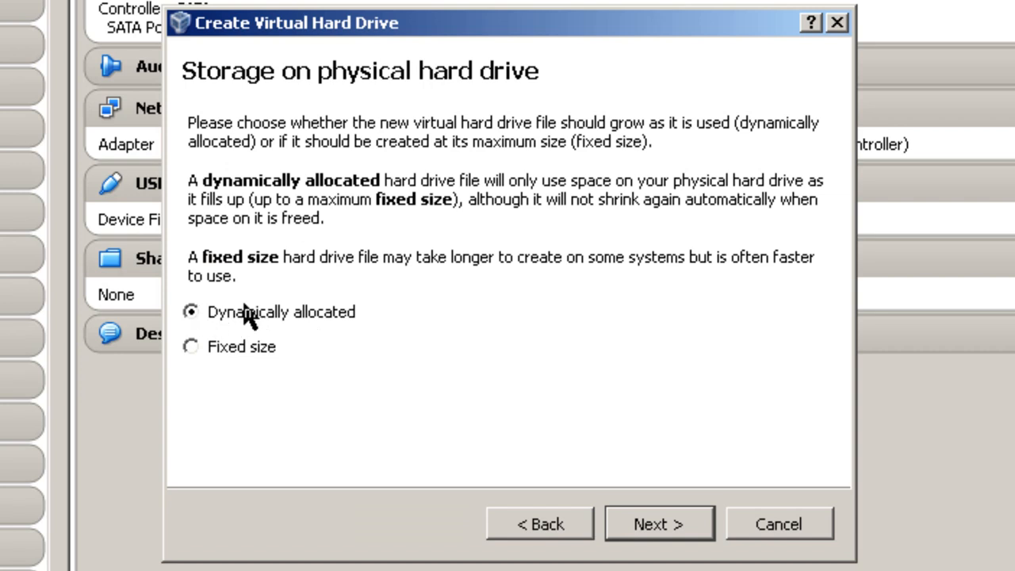
{"action": "mouse_move", "coordinate": [333, 327]}
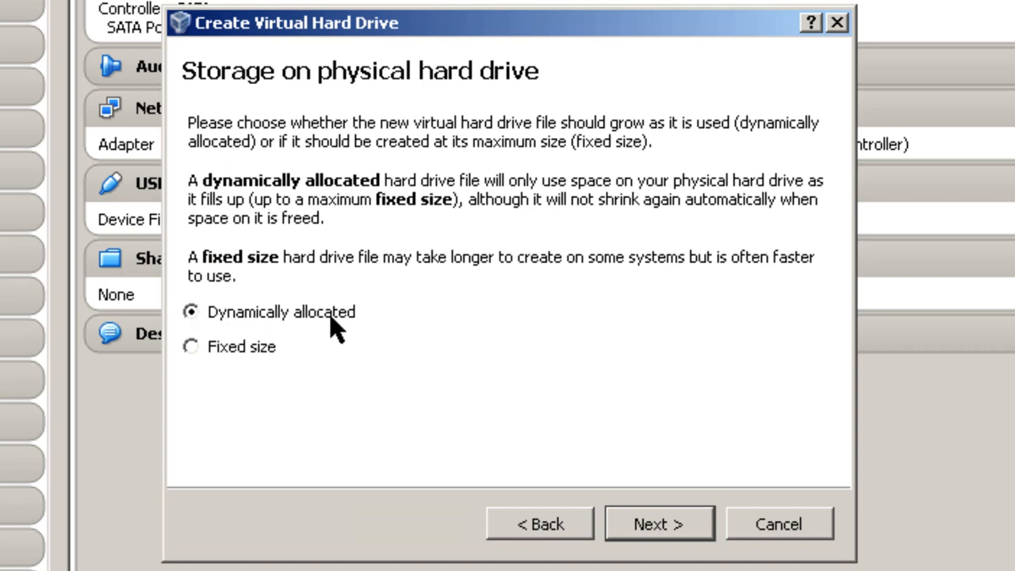
{"action": "mouse_move", "coordinate": [349, 329]}
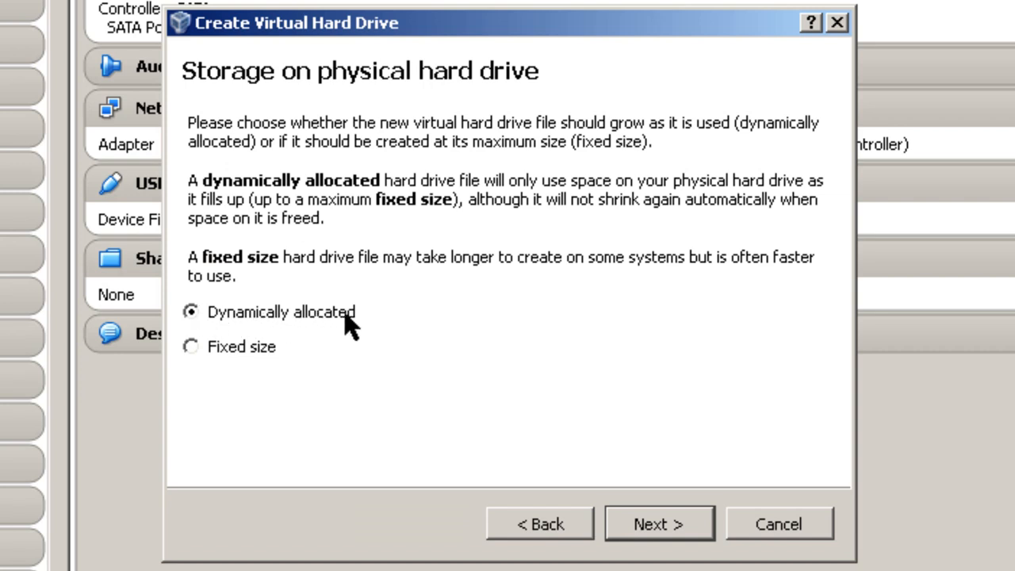
{"action": "mouse_move", "coordinate": [412, 218]}
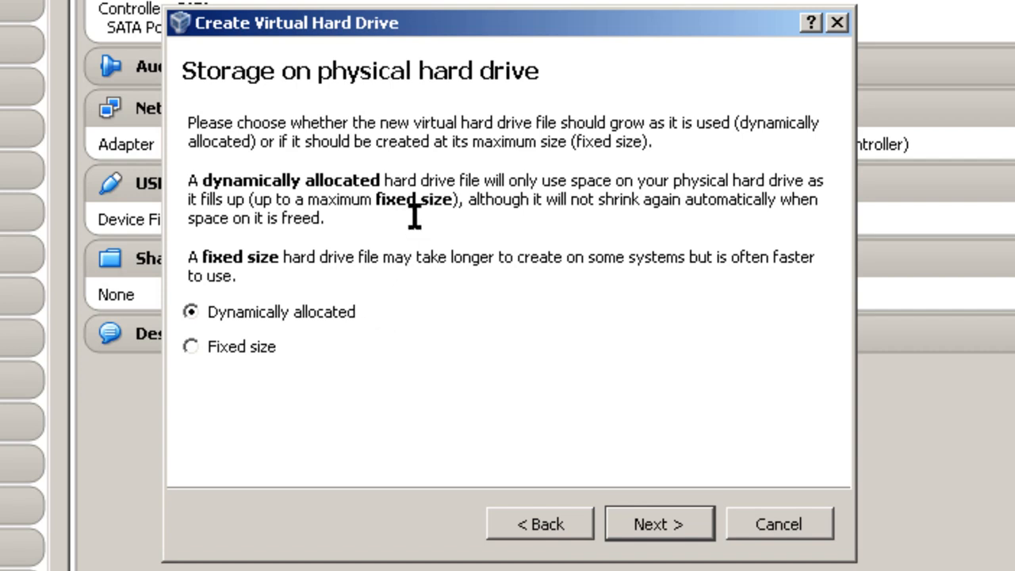
{"action": "mouse_move", "coordinate": [298, 364]}
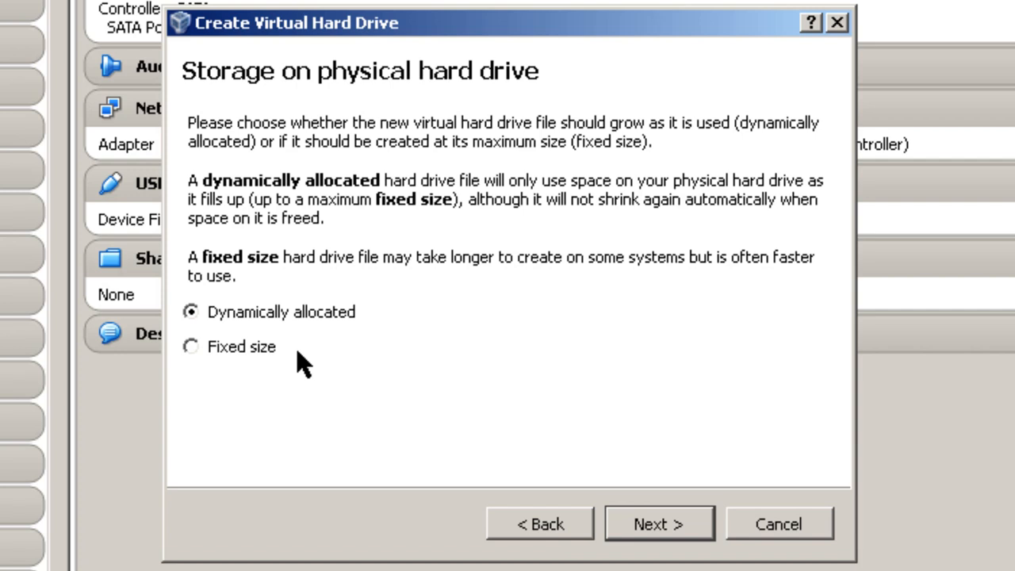
{"action": "mouse_move", "coordinate": [287, 360]}
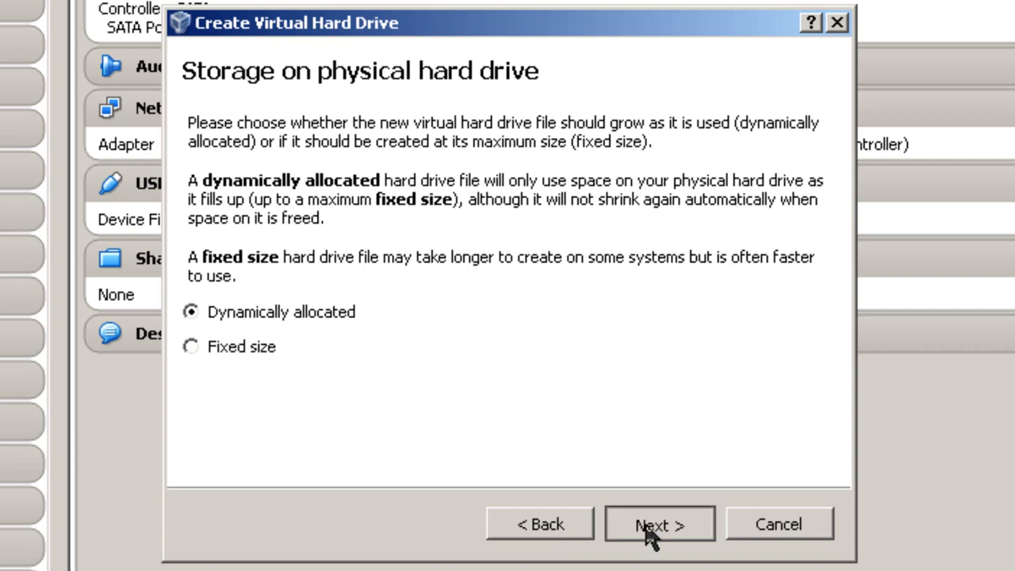
Keep dynamic allocation and move to the DskBuntuTT01 name and 20.00 GB size page
{"action": "left_click", "coordinate": [659, 524]}
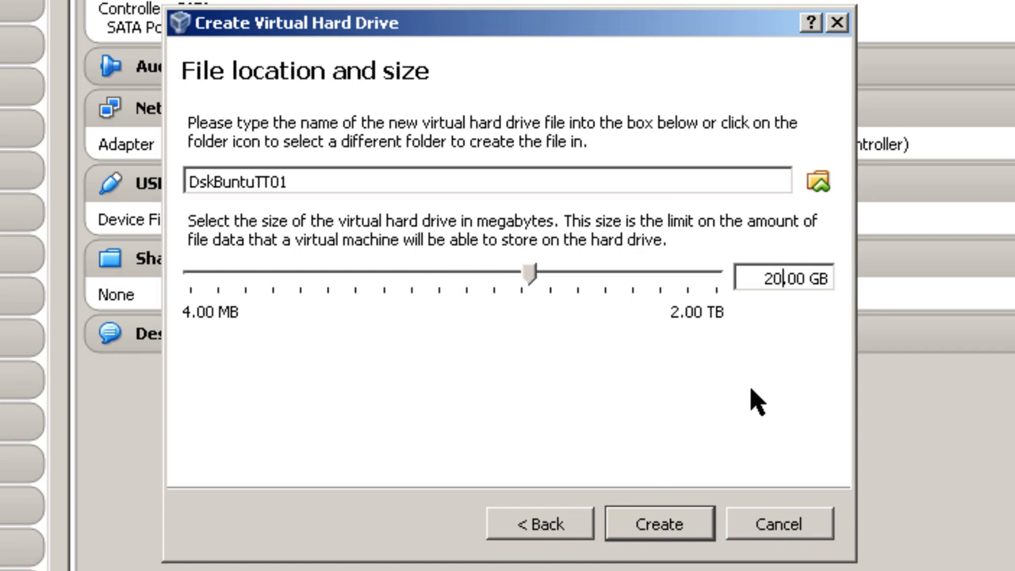
{"action": "mouse_move", "coordinate": [769, 322]}
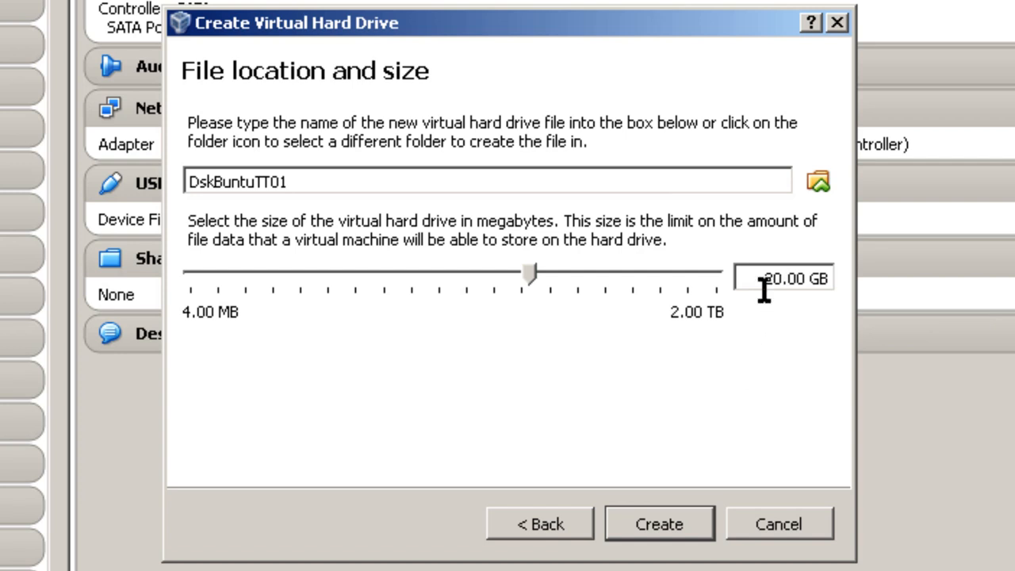
{"action": "mouse_move", "coordinate": [758, 343]}
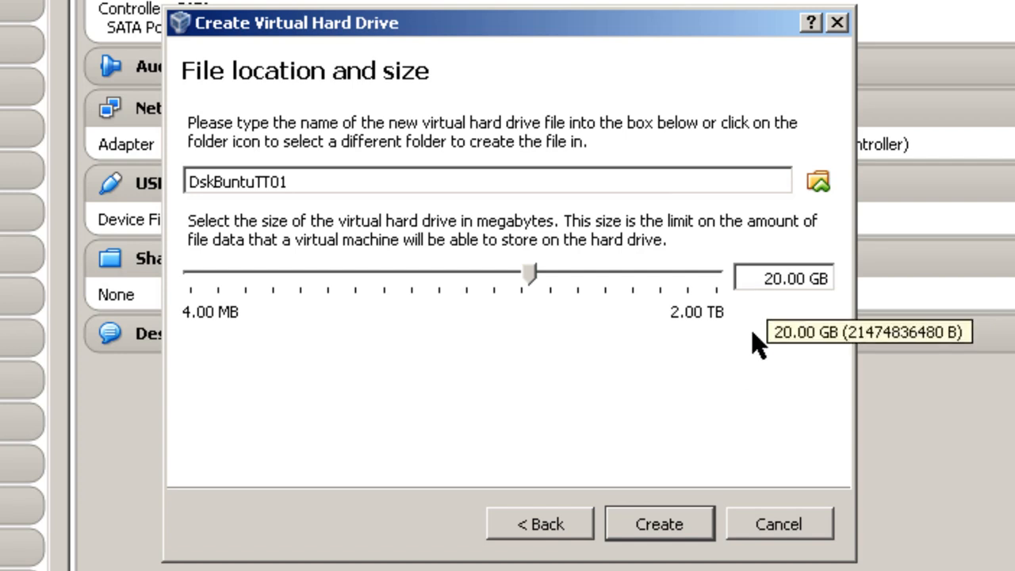
{"action": "mouse_move", "coordinate": [764, 322]}
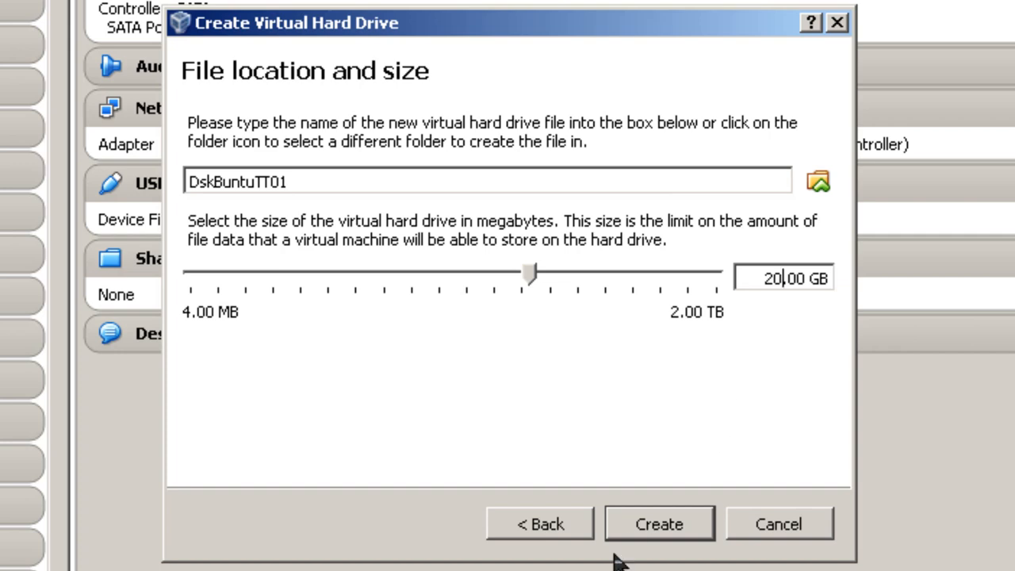
Create the 20.00 GB DskBuntuTT01.vdi virtual disk to finish the new machine wizard
{"action": "left_click", "coordinate": [659, 523]}
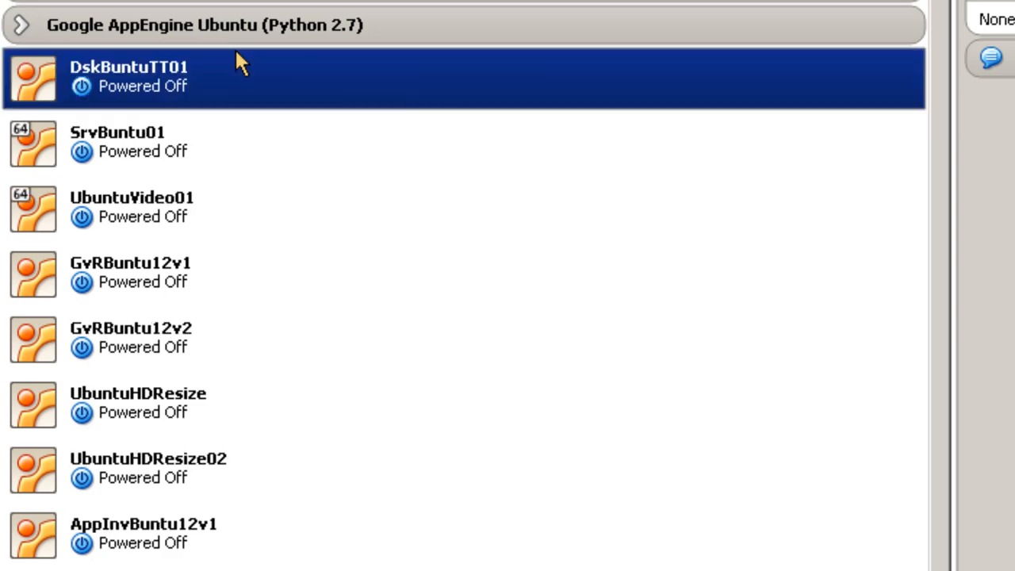
{"action": "mouse_move", "coordinate": [305, 86]}
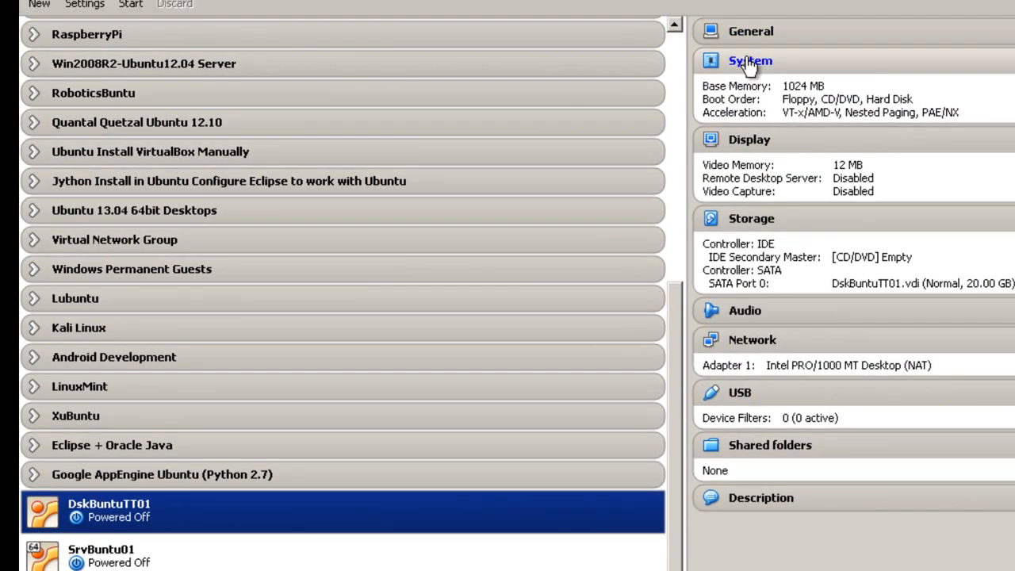
Open DskBuntuTT01's System settings and enable I/O APIC on the Motherboard page
{"action": "left_click", "coordinate": [749, 61]}
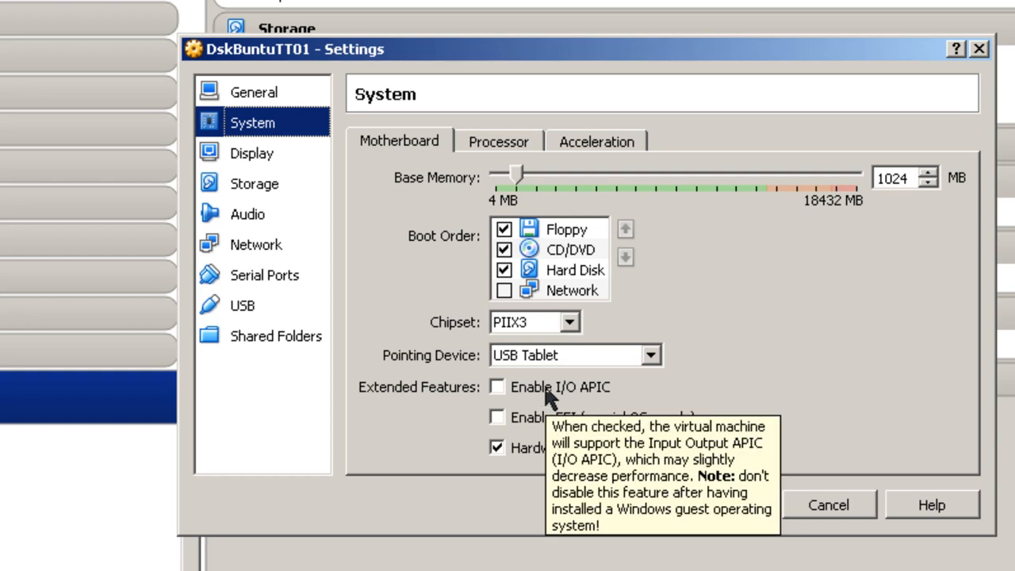
{"action": "mouse_move", "coordinate": [606, 400]}
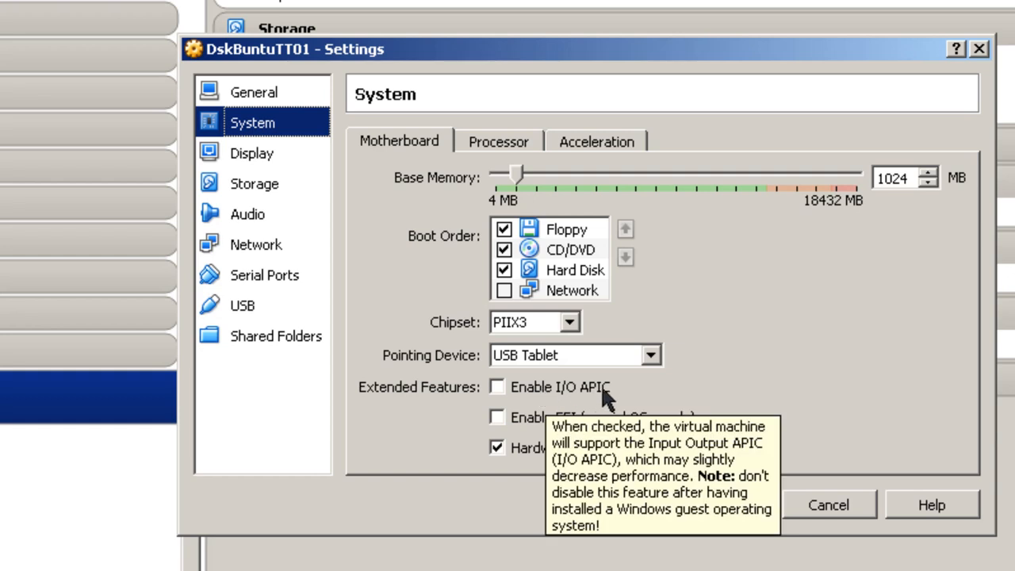
{"action": "mouse_move", "coordinate": [551, 401]}
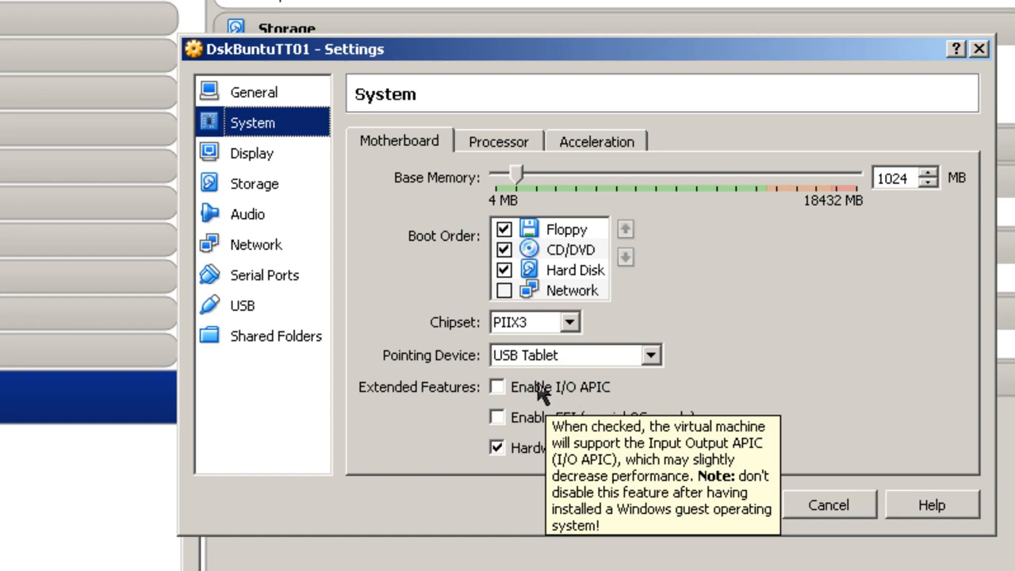
{"action": "mouse_move", "coordinate": [618, 397]}
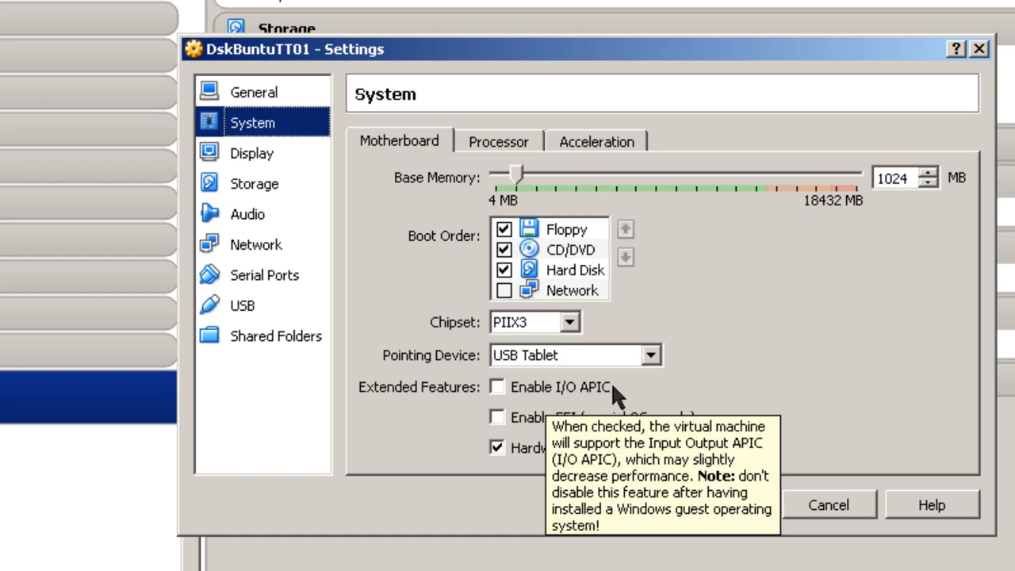
{"action": "left_click", "coordinate": [496, 386]}
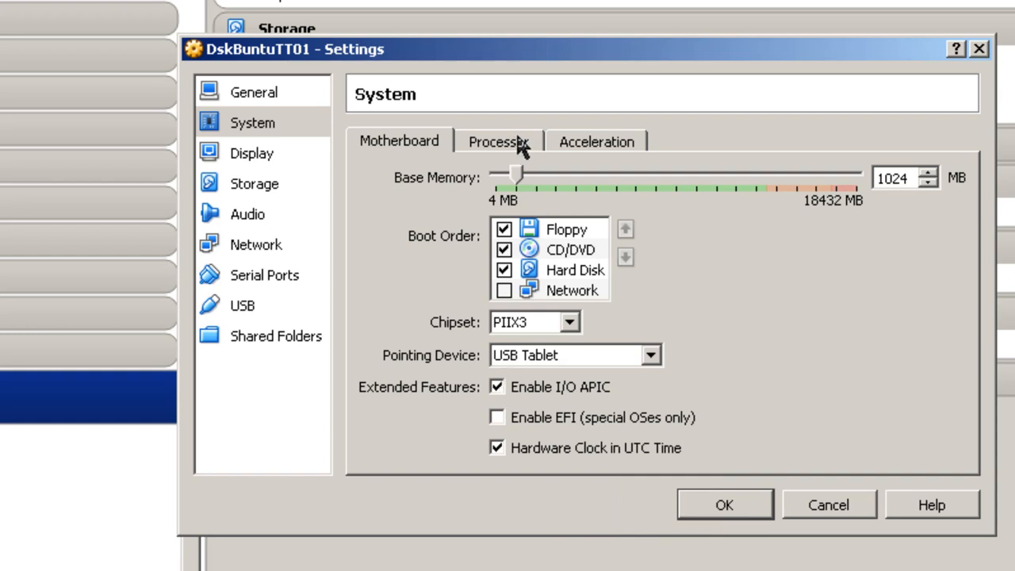
Show the Processor page: 1 CPU, 100% execution cap, PAE/NX enabled
{"action": "left_click", "coordinate": [498, 141]}
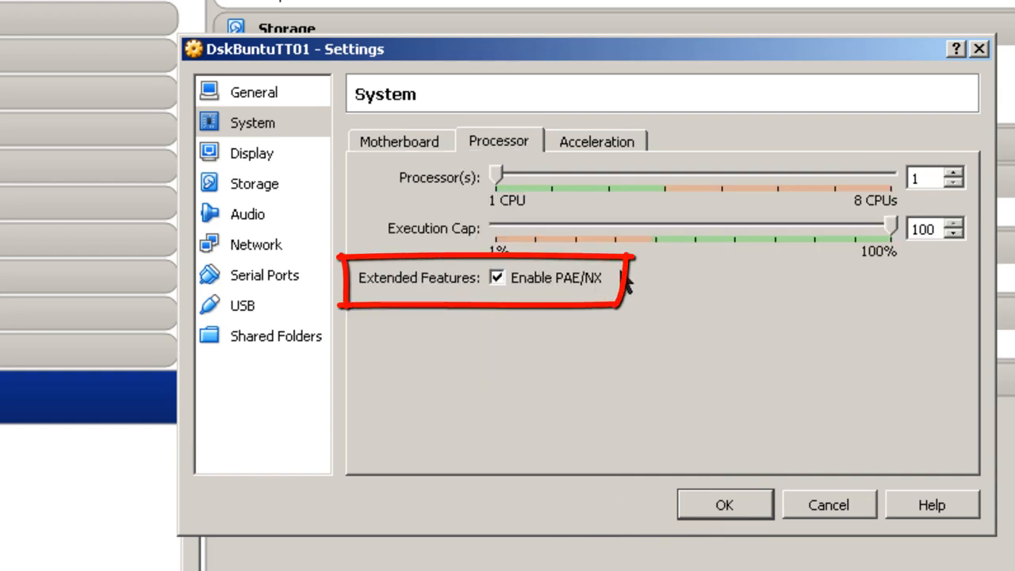
{"action": "mouse_move", "coordinate": [463, 299]}
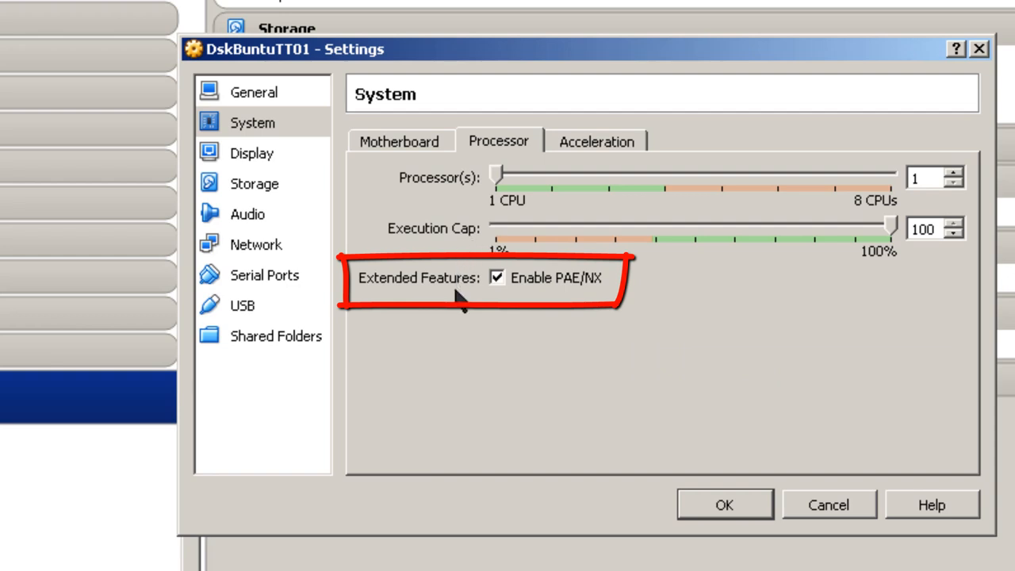
{"action": "mouse_move", "coordinate": [543, 292]}
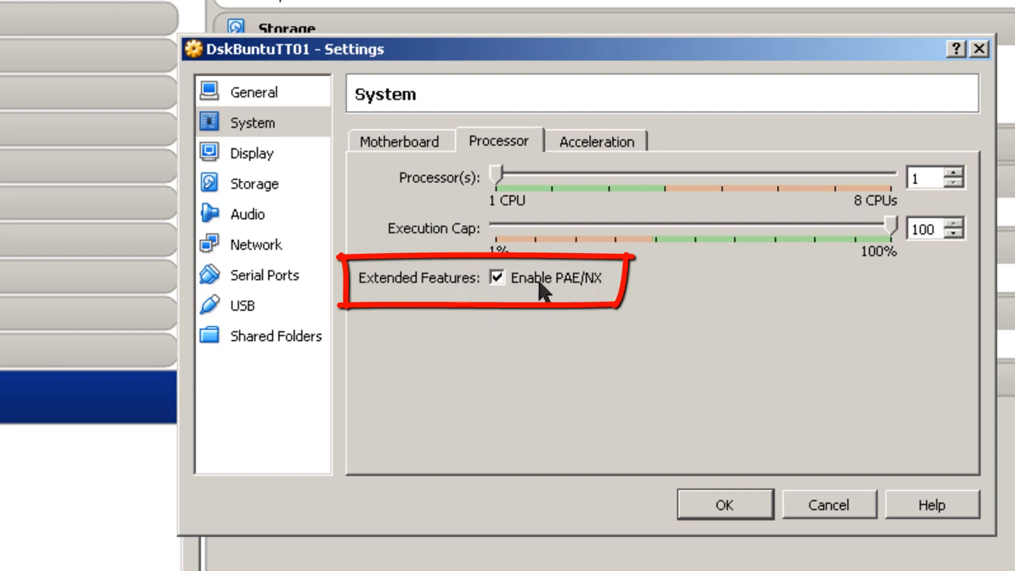
{"action": "mouse_move", "coordinate": [561, 279]}
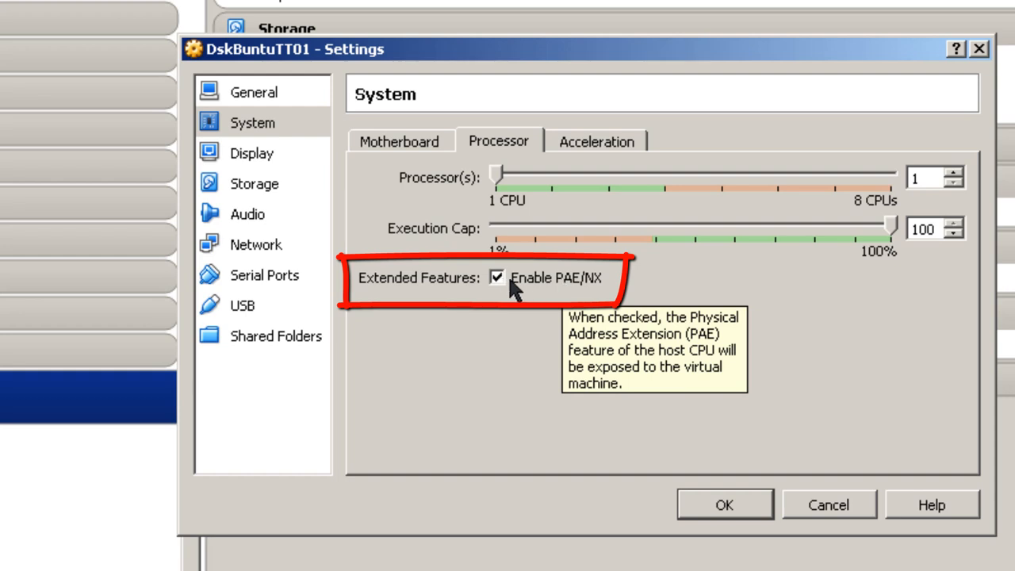
{"action": "mouse_move", "coordinate": [530, 287]}
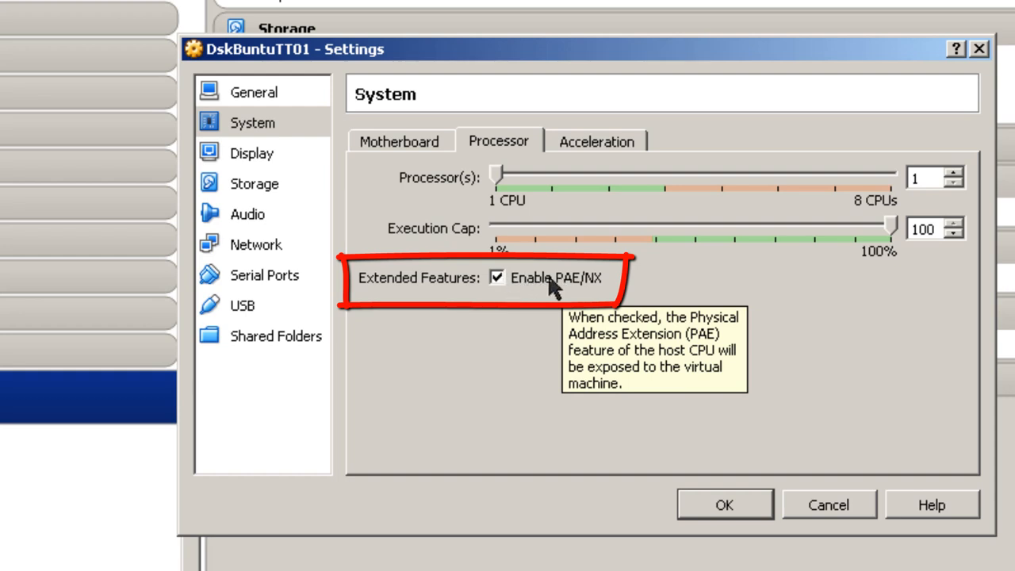
{"action": "mouse_move", "coordinate": [507, 292]}
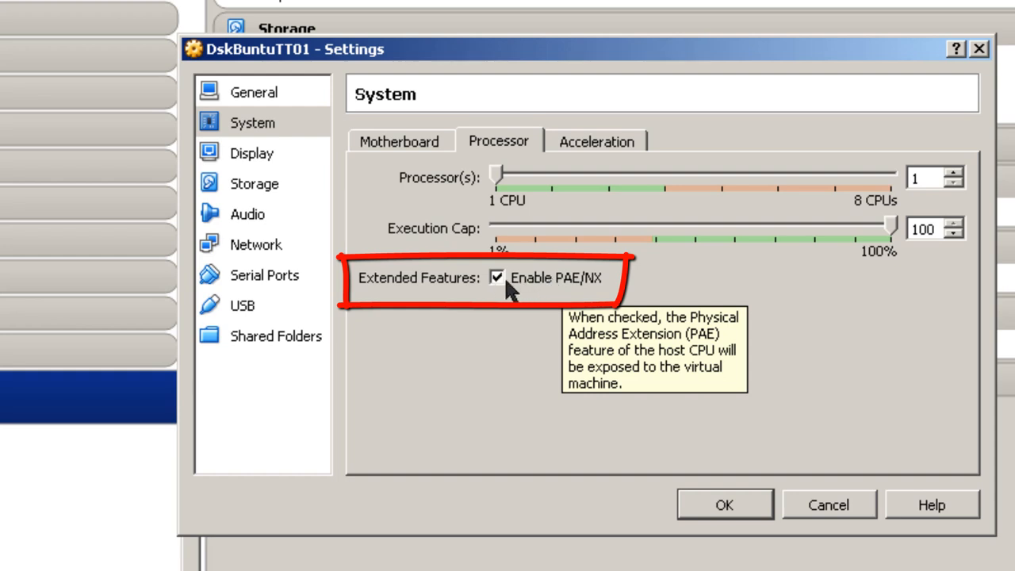
{"action": "mouse_move", "coordinate": [626, 202]}
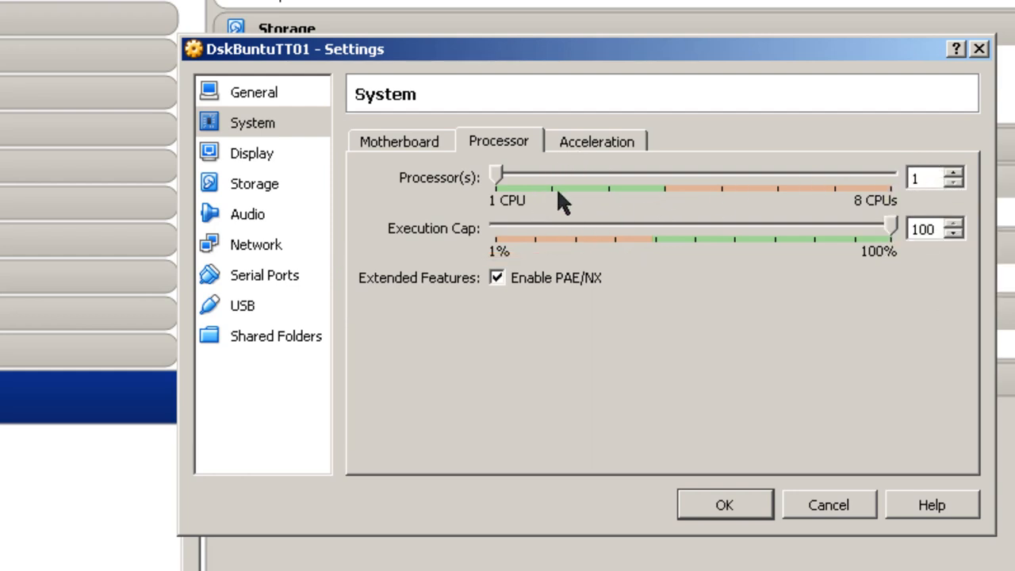
Show the Acceleration page with VT-x/AMD-V and Nested Paging enabled
{"action": "left_click", "coordinate": [596, 141]}
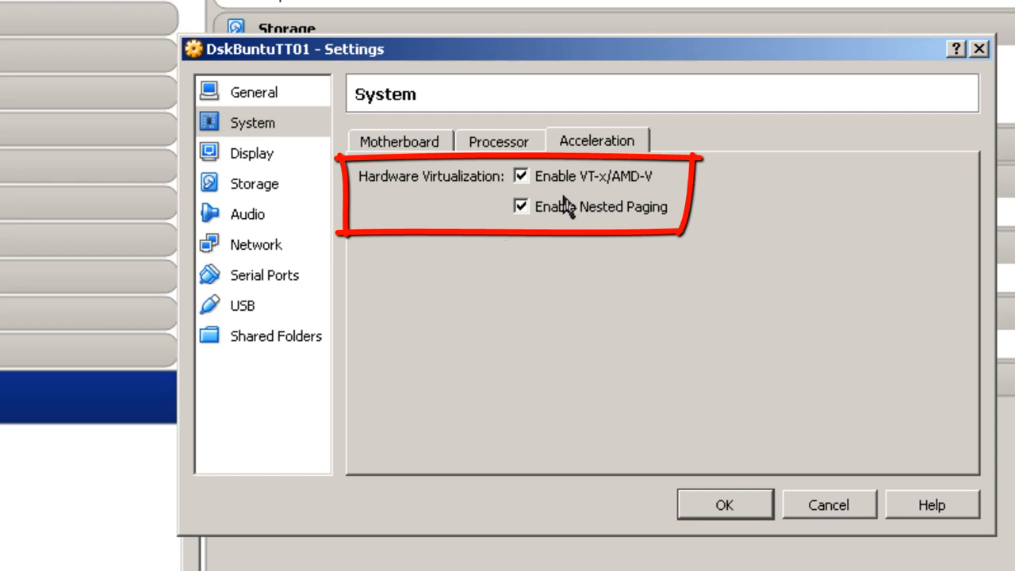
{"action": "mouse_move", "coordinate": [583, 184]}
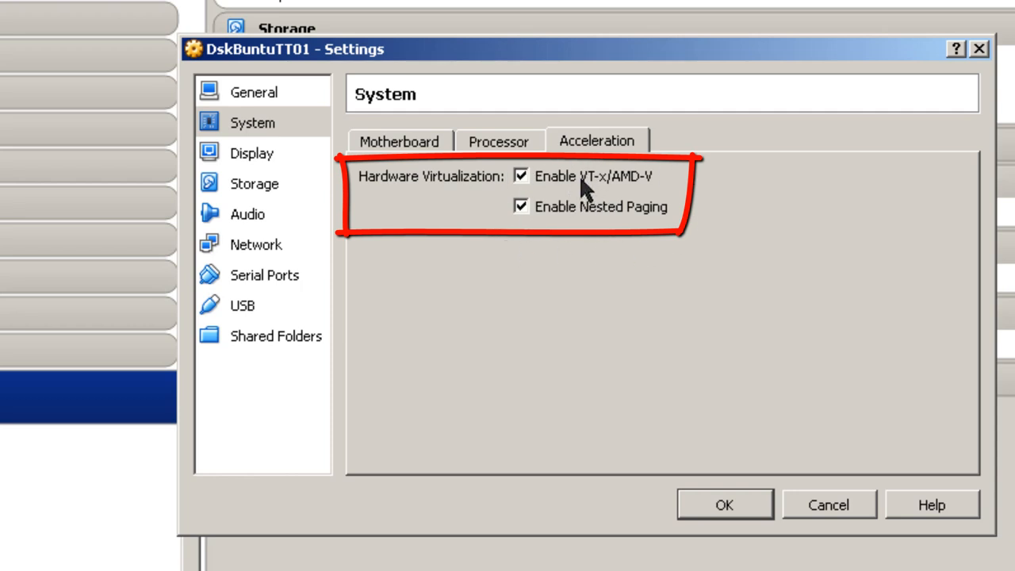
{"action": "mouse_move", "coordinate": [706, 508]}
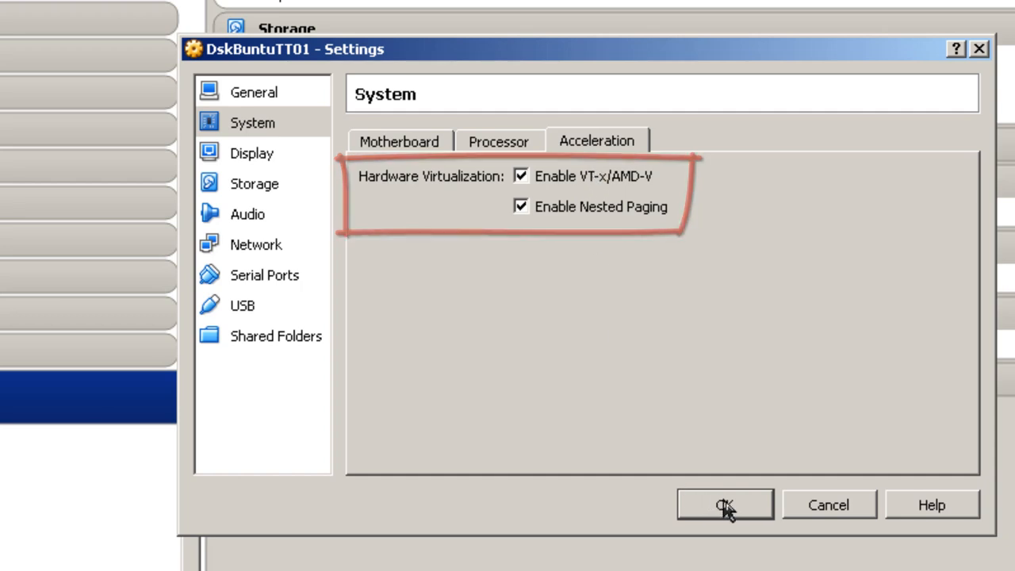
In Display settings, enable 3D acceleration and raise video memory to 128 MB
{"action": "left_click", "coordinate": [252, 153]}
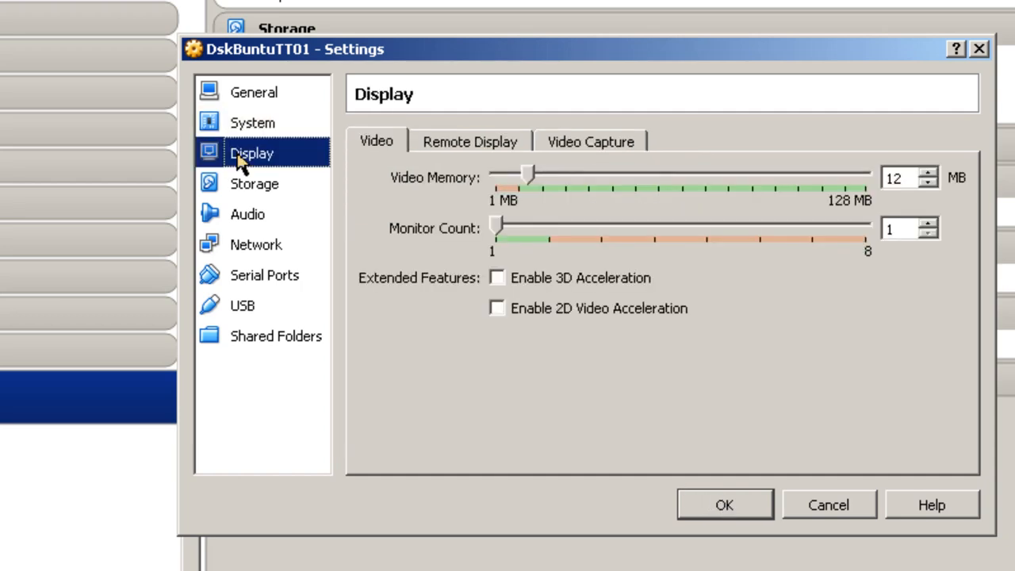
{"action": "mouse_move", "coordinate": [497, 278]}
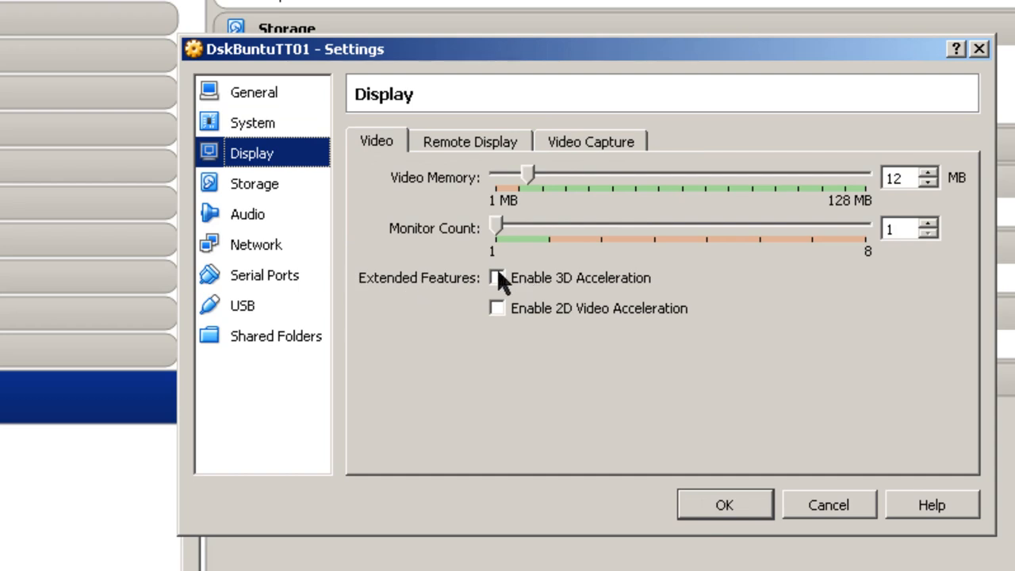
{"action": "left_click", "coordinate": [497, 278]}
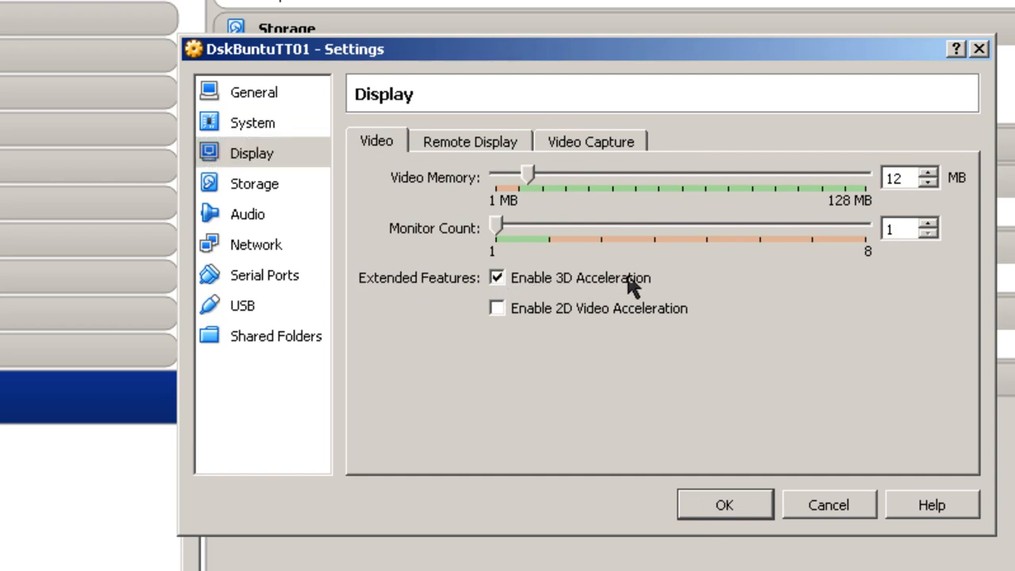
{"action": "mouse_move", "coordinate": [746, 210]}
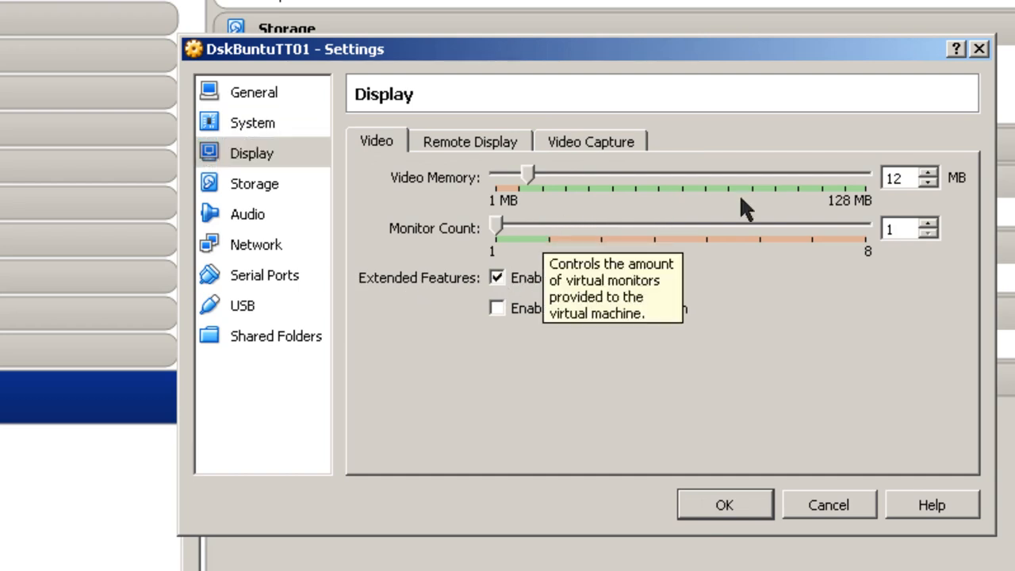
{"action": "left_click", "coordinate": [930, 171]}
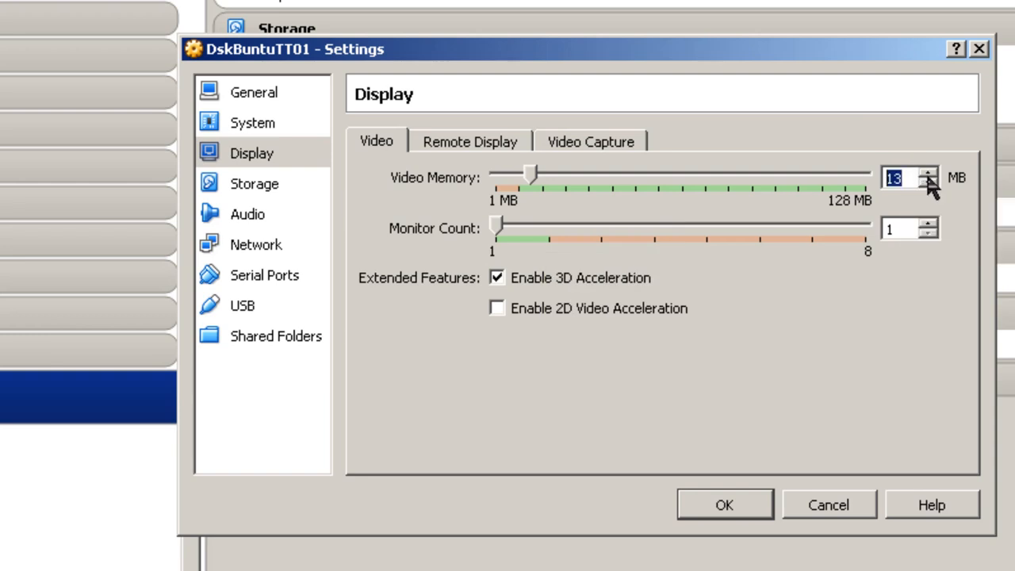
{"action": "mouse_move", "coordinate": [825, 178]}
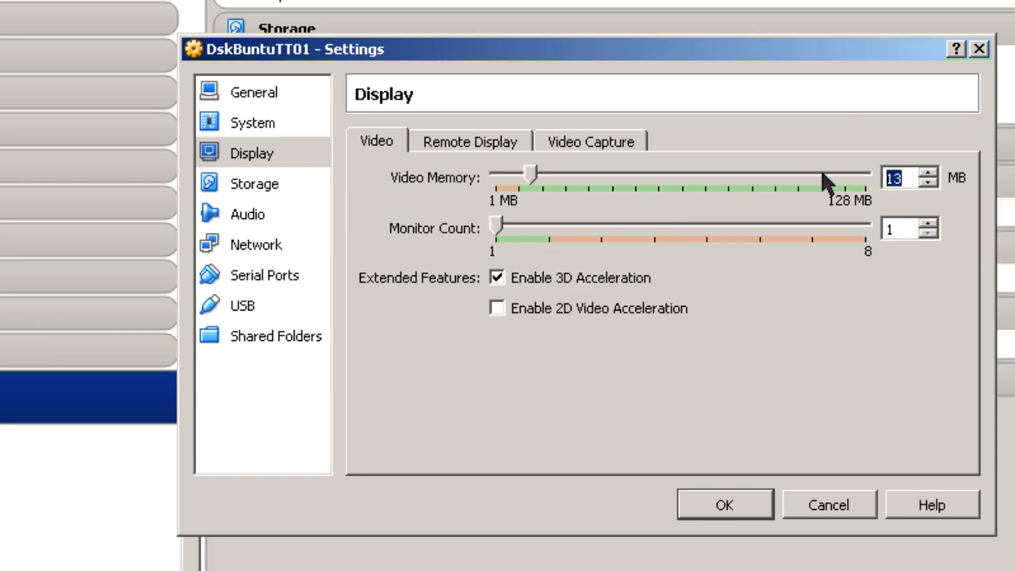
{"action": "left_click_drag", "start_coordinate": [530, 172], "coordinate": [865, 171]}
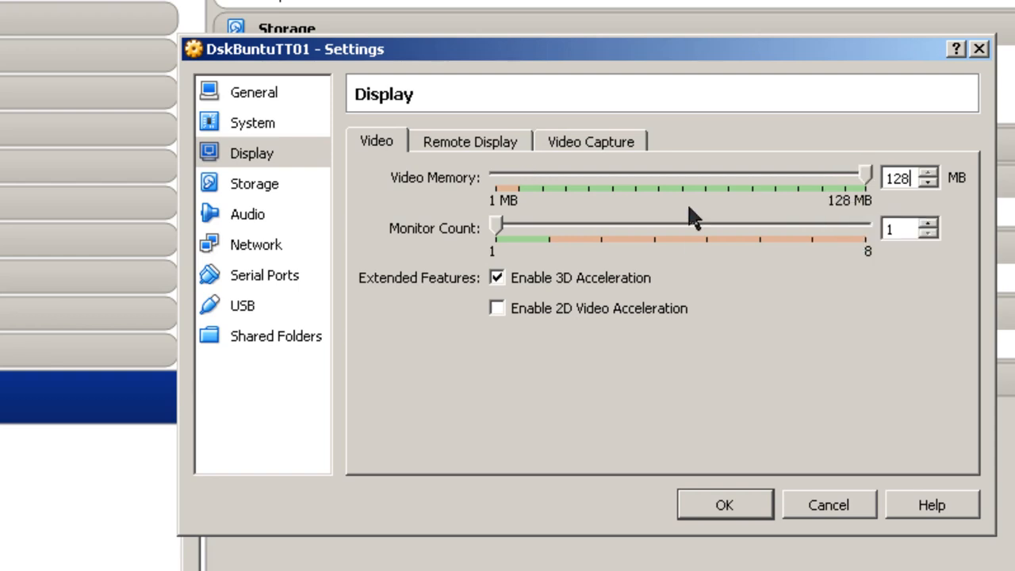
{"action": "mouse_move", "coordinate": [310, 159]}
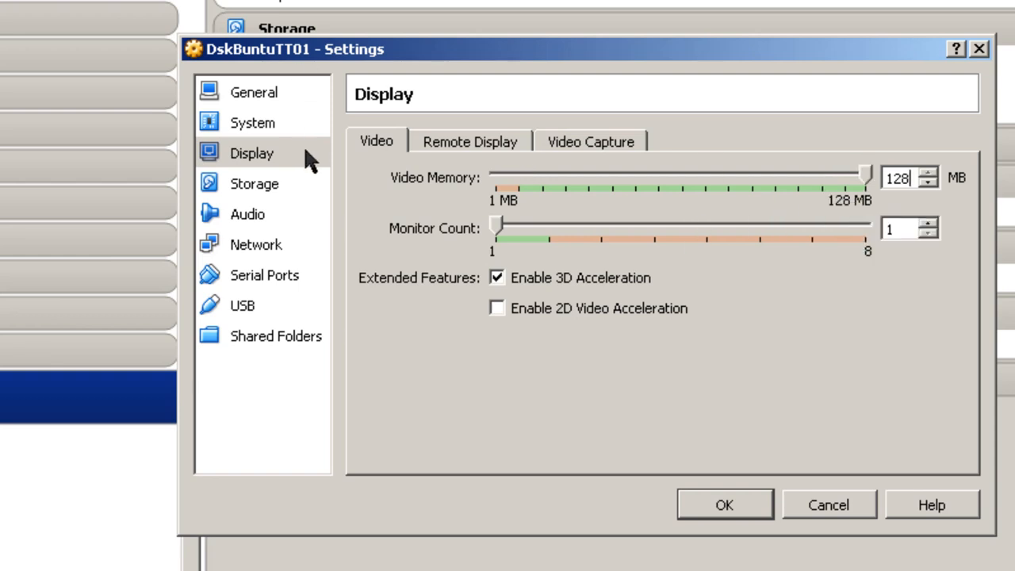
{"action": "mouse_move", "coordinate": [694, 197]}
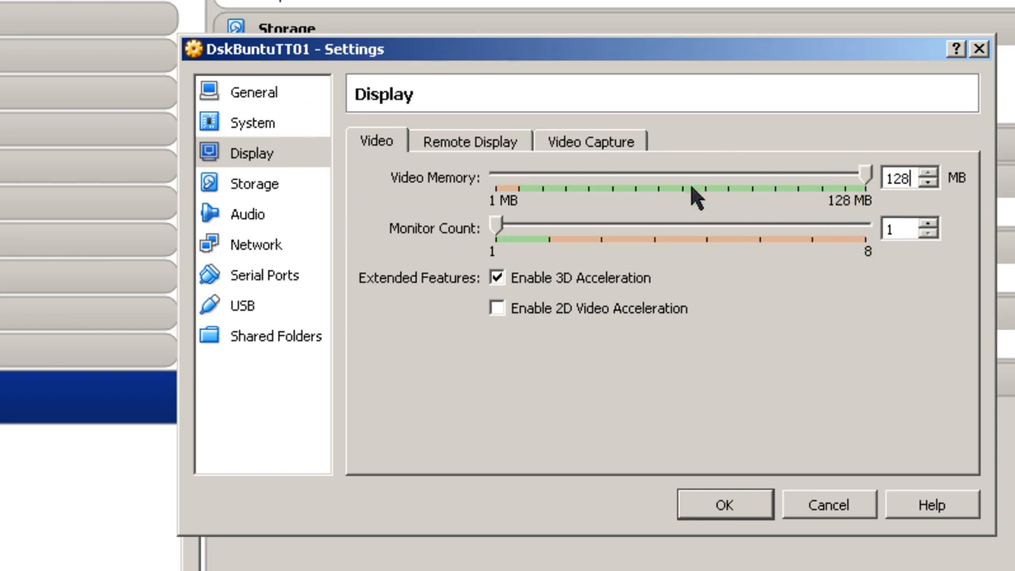
{"action": "mouse_move", "coordinate": [934, 183]}
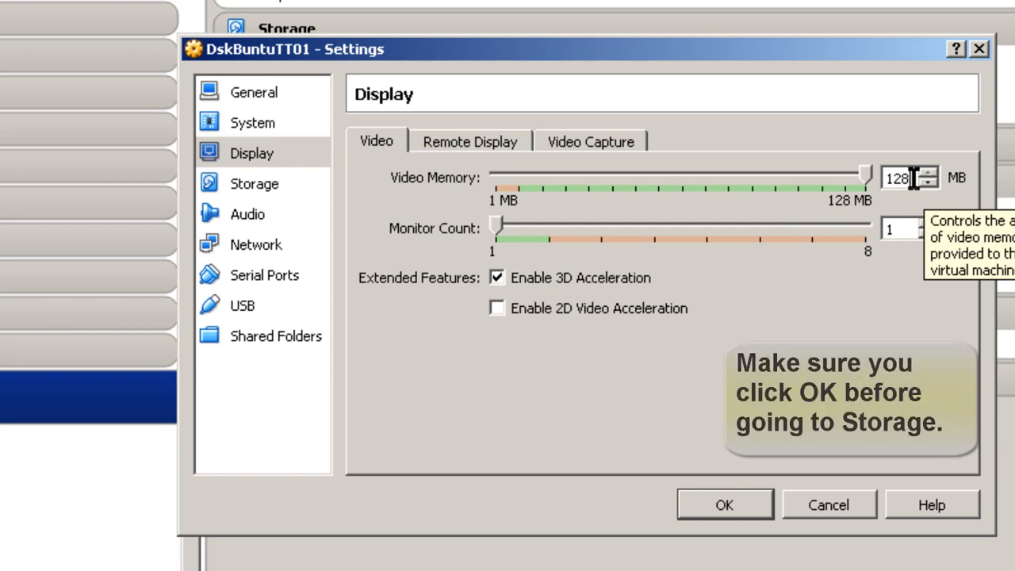
{"action": "mouse_move", "coordinate": [966, 146]}
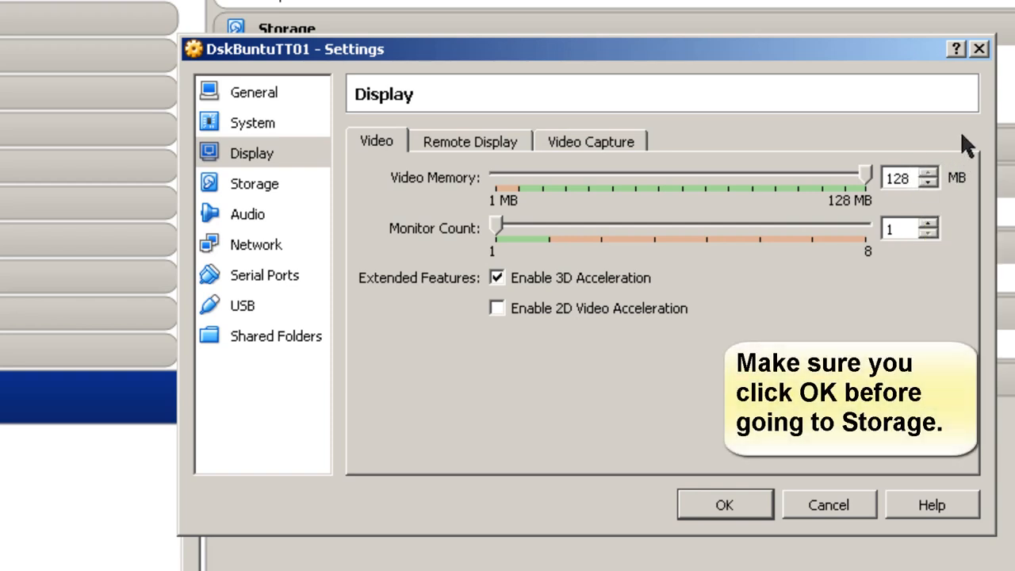
{"action": "mouse_move", "coordinate": [627, 158]}
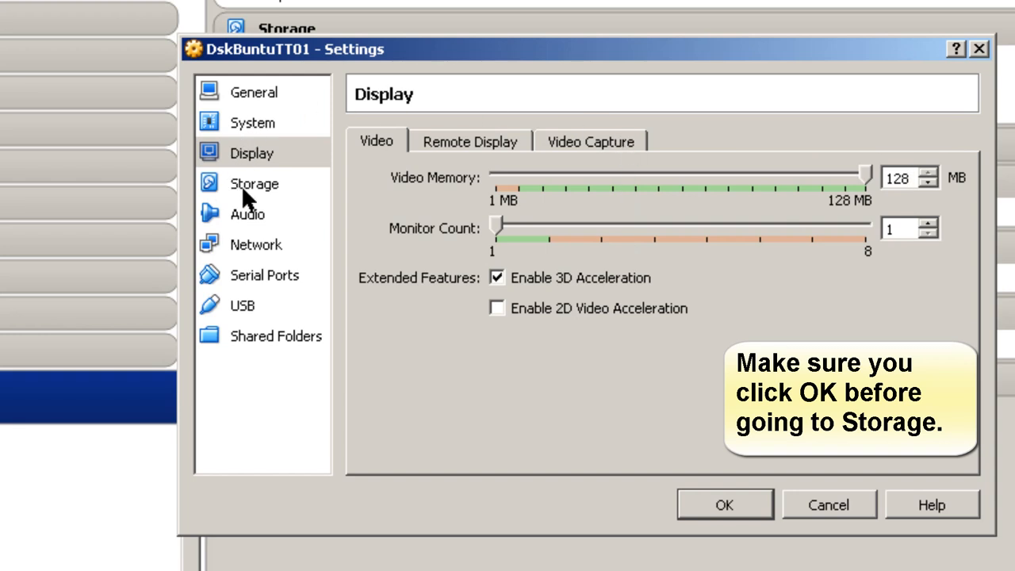
Select the empty IDE optical drive in Storage and turn on Live CD/DVD
{"action": "left_click", "coordinate": [255, 183]}
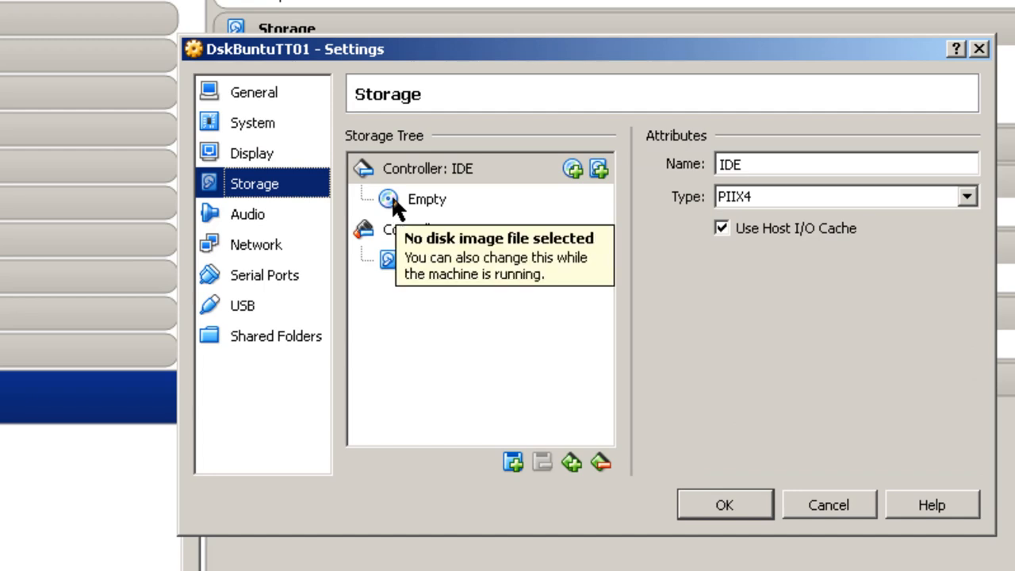
{"action": "left_click", "coordinate": [426, 200]}
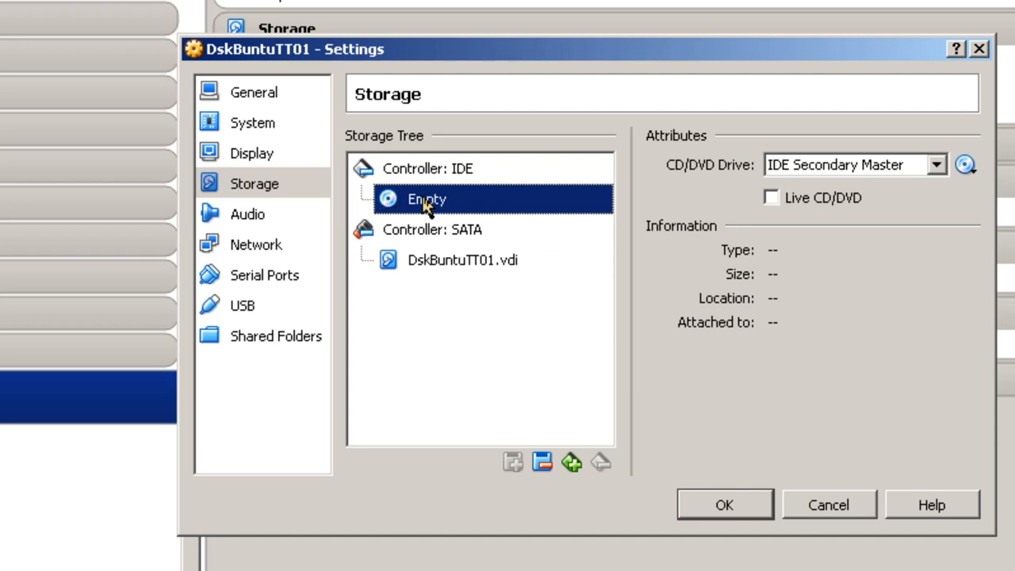
{"action": "mouse_move", "coordinate": [966, 164]}
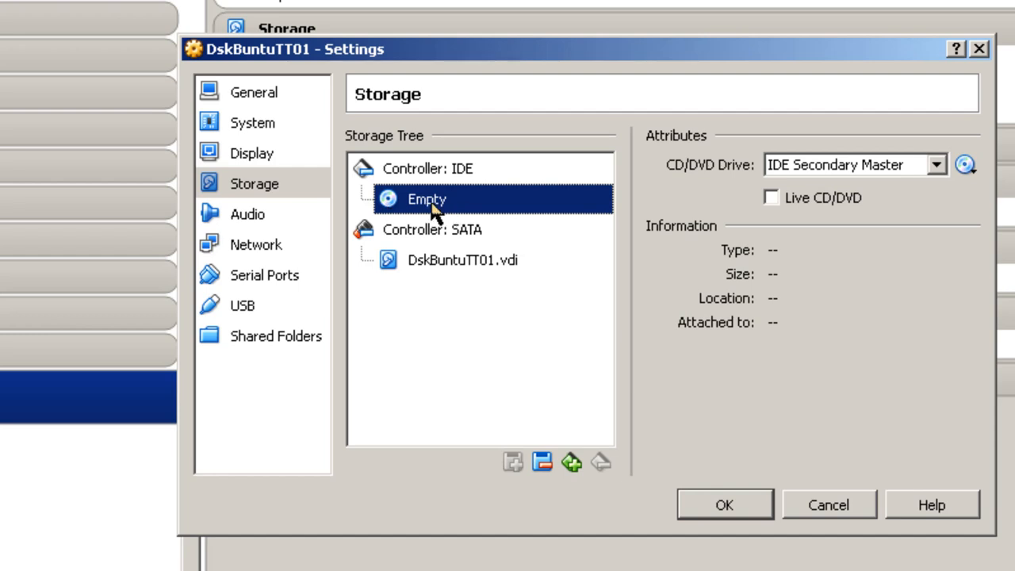
{"action": "mouse_move", "coordinate": [770, 198]}
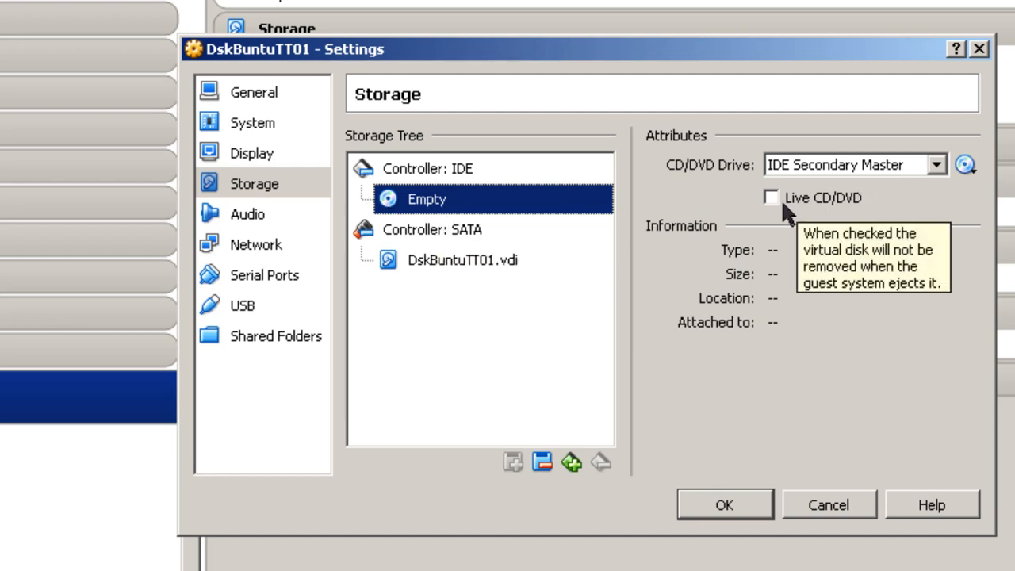
{"action": "mouse_move", "coordinate": [849, 205]}
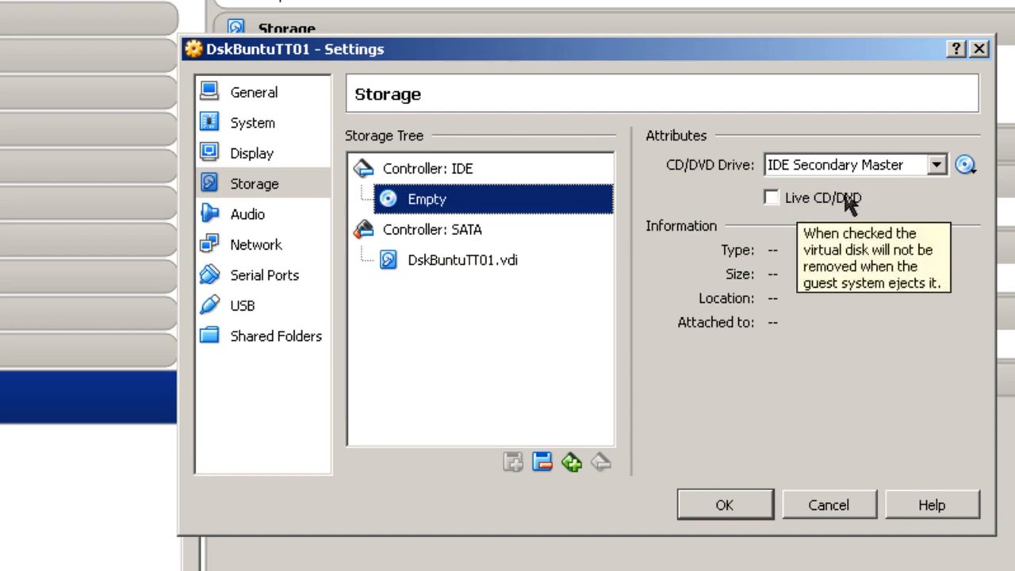
{"action": "left_click", "coordinate": [770, 197]}
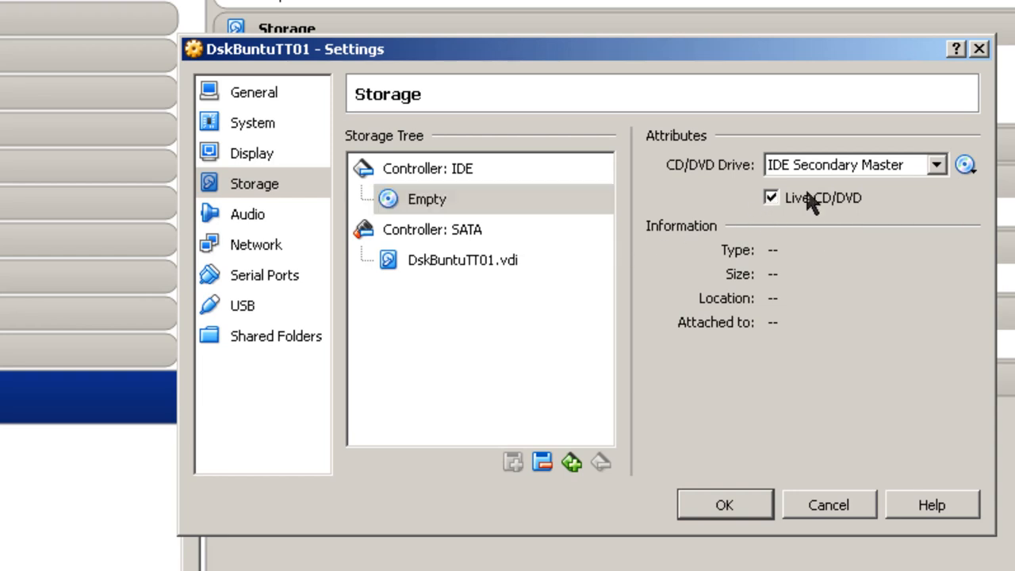
{"action": "mouse_move", "coordinate": [821, 211]}
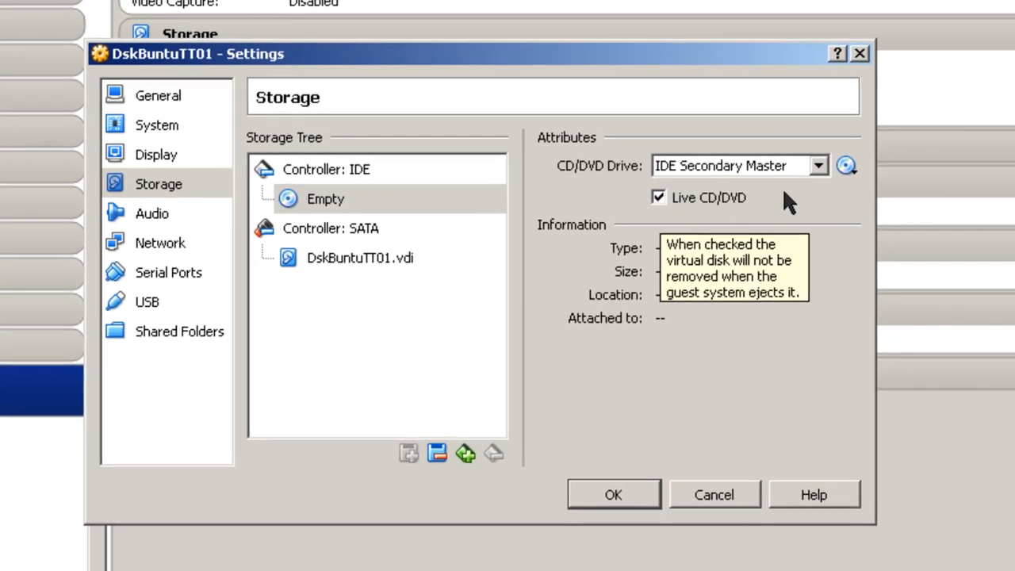
Load ubuntu-14.04-desktop-i386.iso into the optical drive and save the settings
{"action": "left_click", "coordinate": [754, 166]}
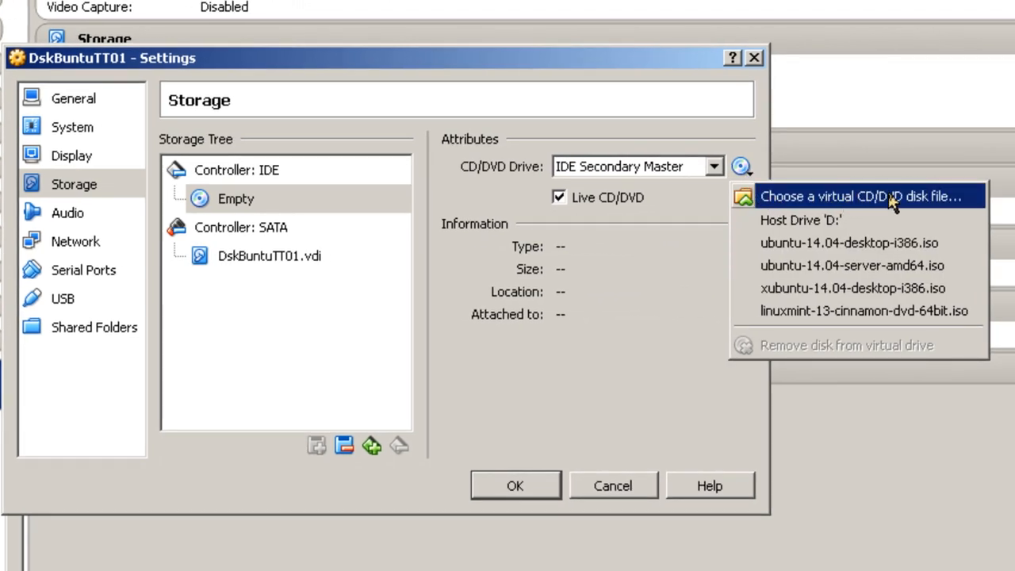
{"action": "left_click", "coordinate": [866, 196]}
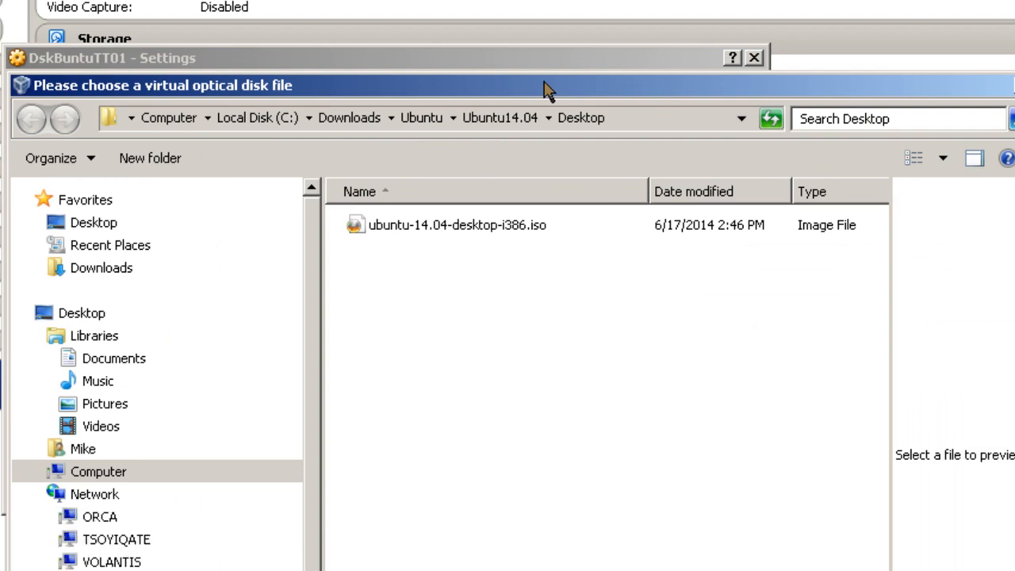
{"action": "mouse_move", "coordinate": [310, 103]}
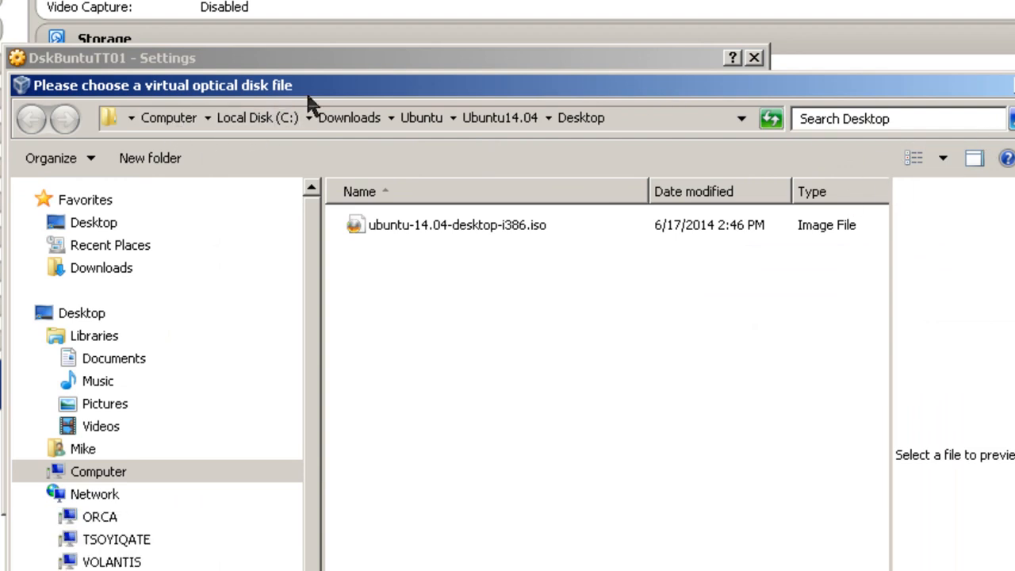
{"action": "mouse_move", "coordinate": [167, 127]}
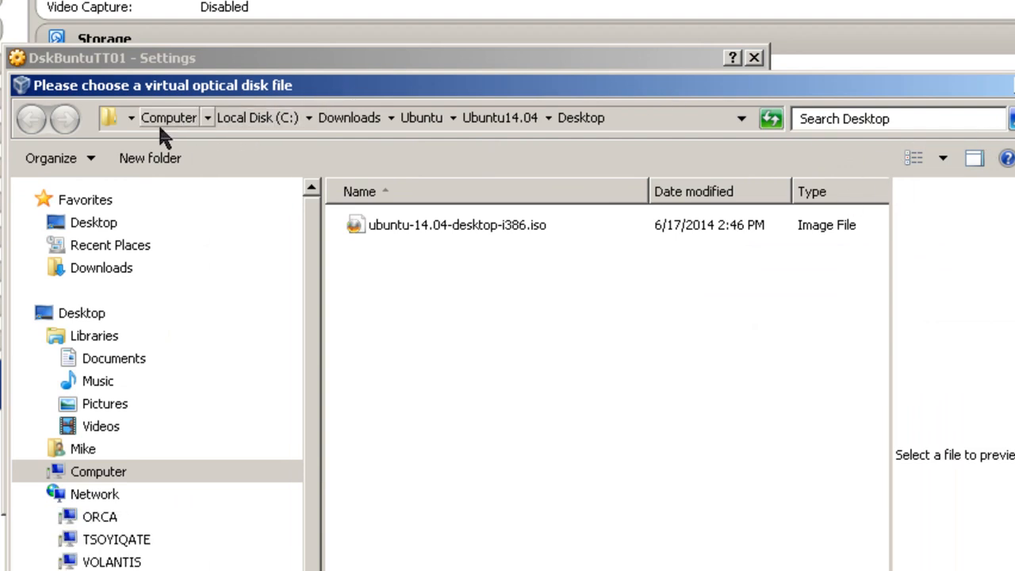
{"action": "mouse_move", "coordinate": [353, 95]}
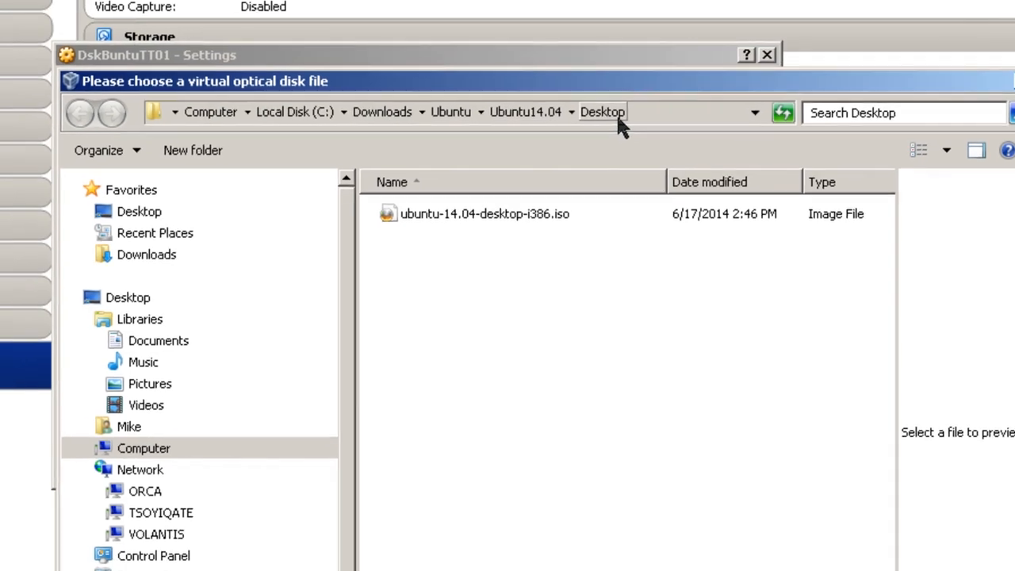
{"action": "left_click", "coordinate": [484, 214]}
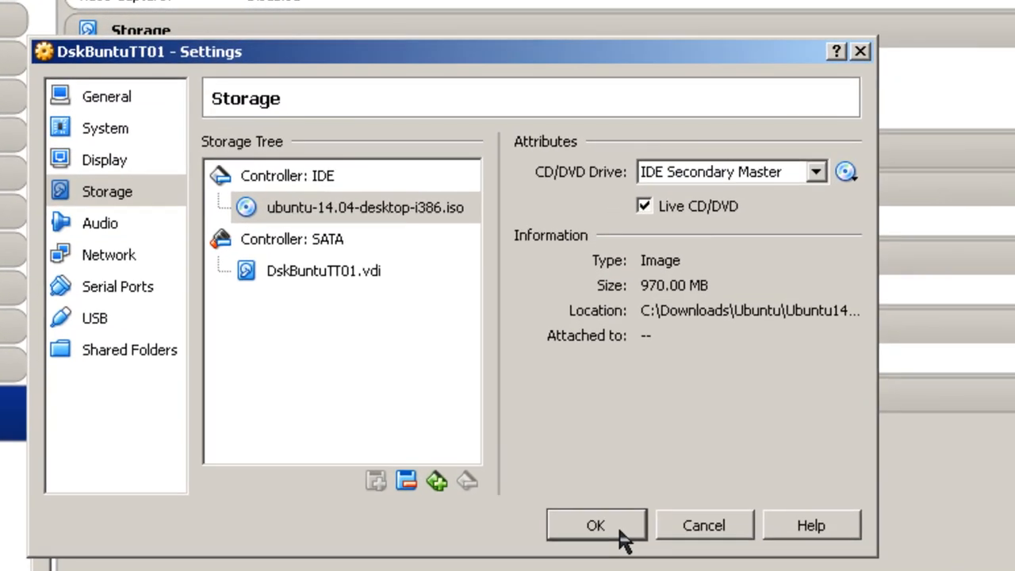
{"action": "left_click", "coordinate": [596, 525]}
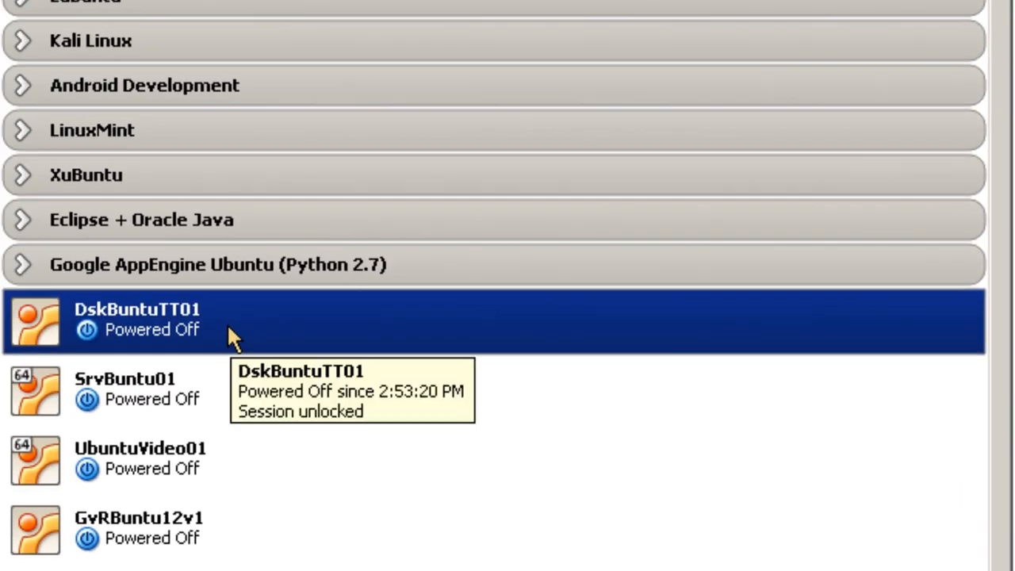
{"action": "mouse_move", "coordinate": [298, 337]}
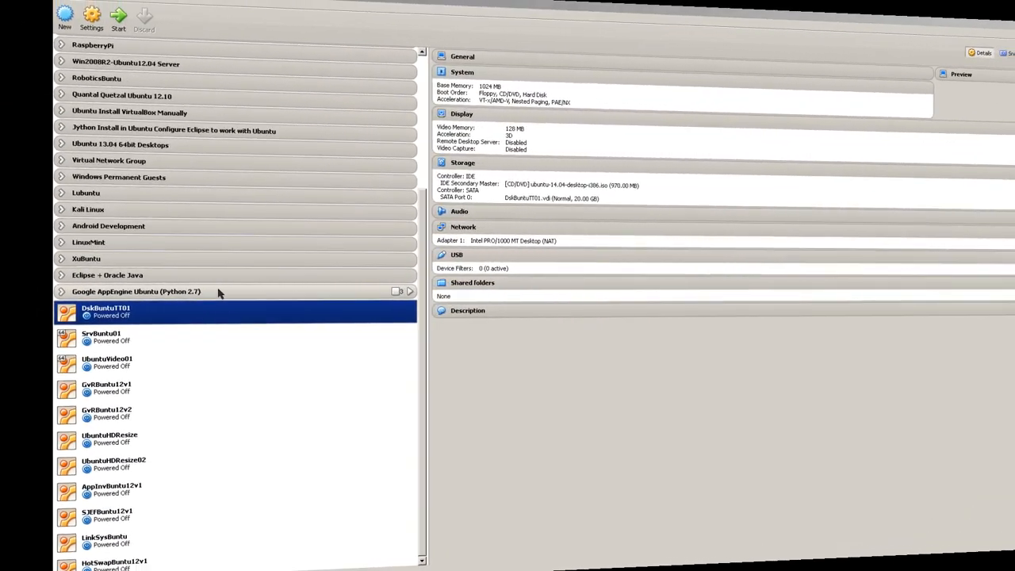
Scroll through DskBuntuTT01's details, which show the Ubuntu 14.04 ISO in the optical drive
{"action": "scroll", "scroll_direction": "down", "scroll_amount": 3}
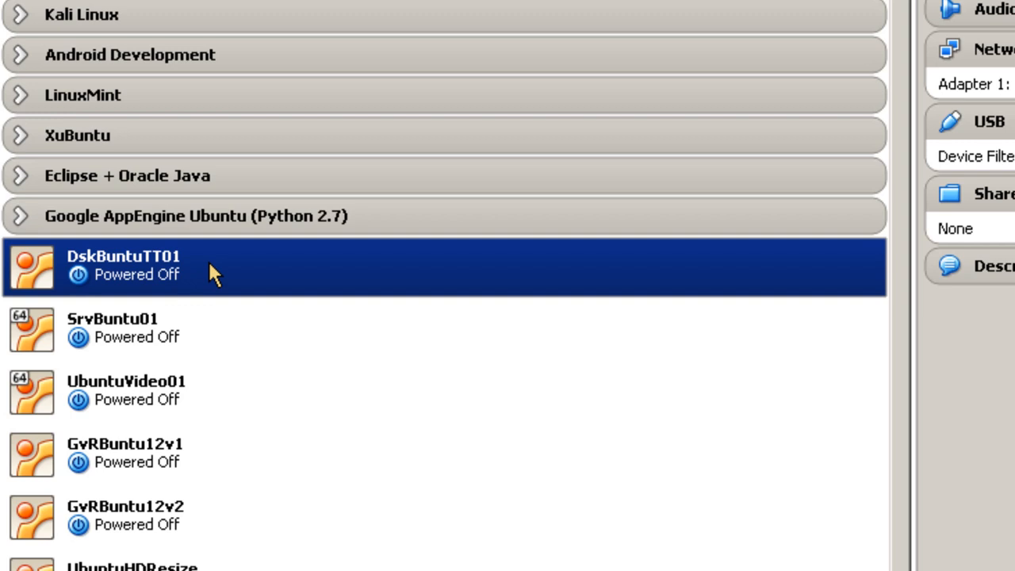
{"action": "mouse_move", "coordinate": [276, 426]}
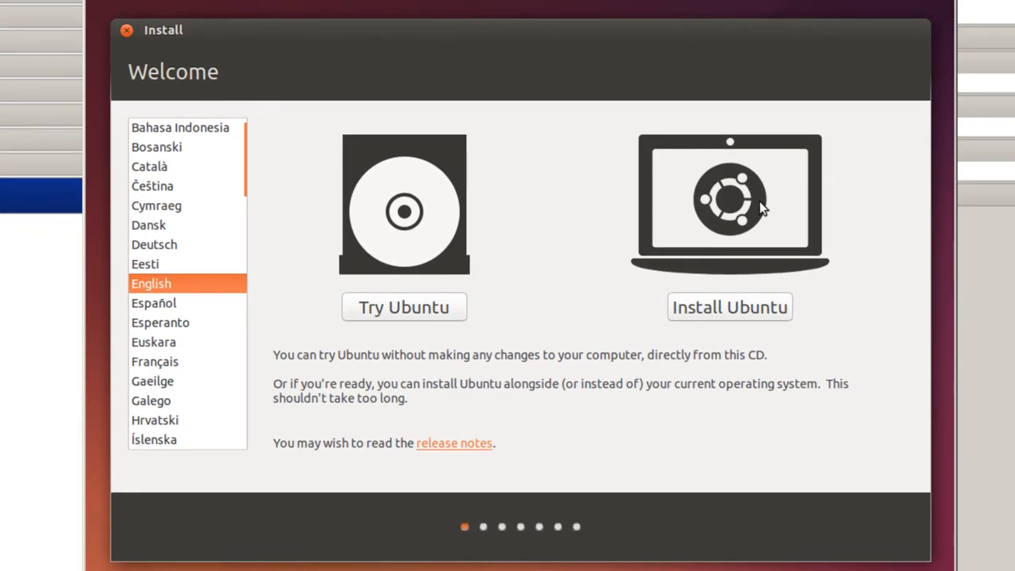
{"action": "mouse_move", "coordinate": [730, 317]}
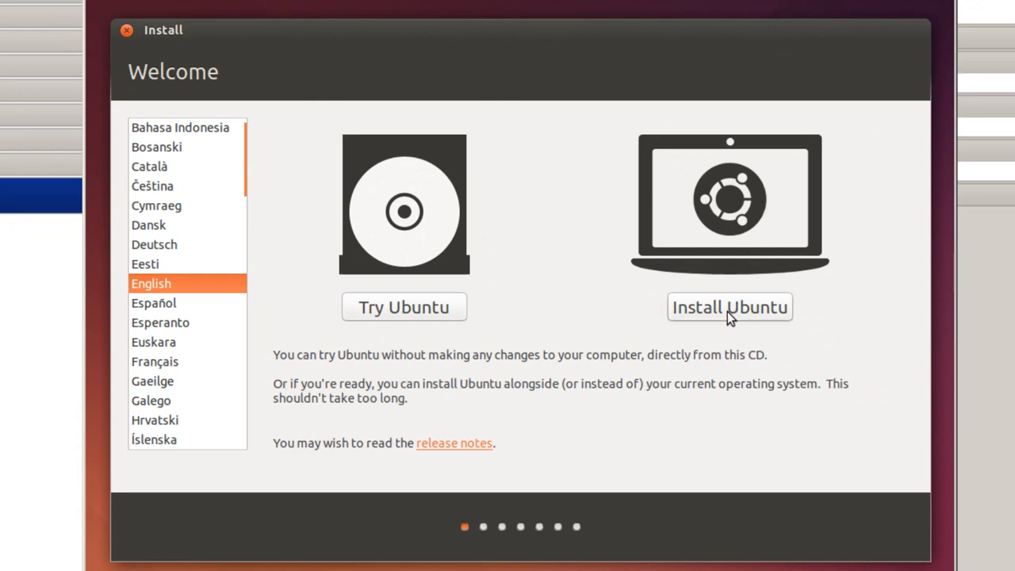
Begin the Ubuntu install with update downloads and third-party software enabled
{"action": "left_click", "coordinate": [729, 307]}
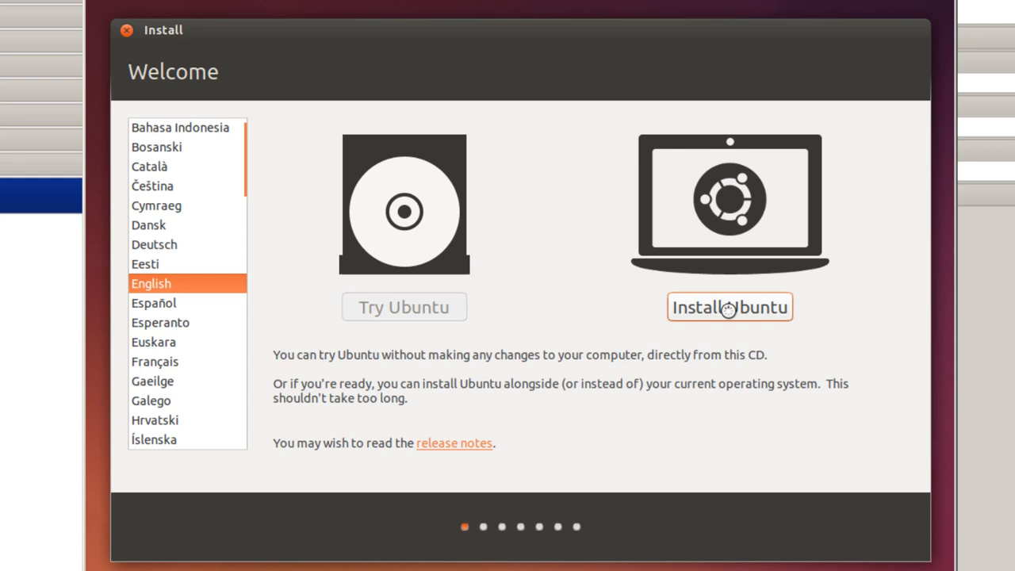
{"action": "left_click", "coordinate": [729, 307]}
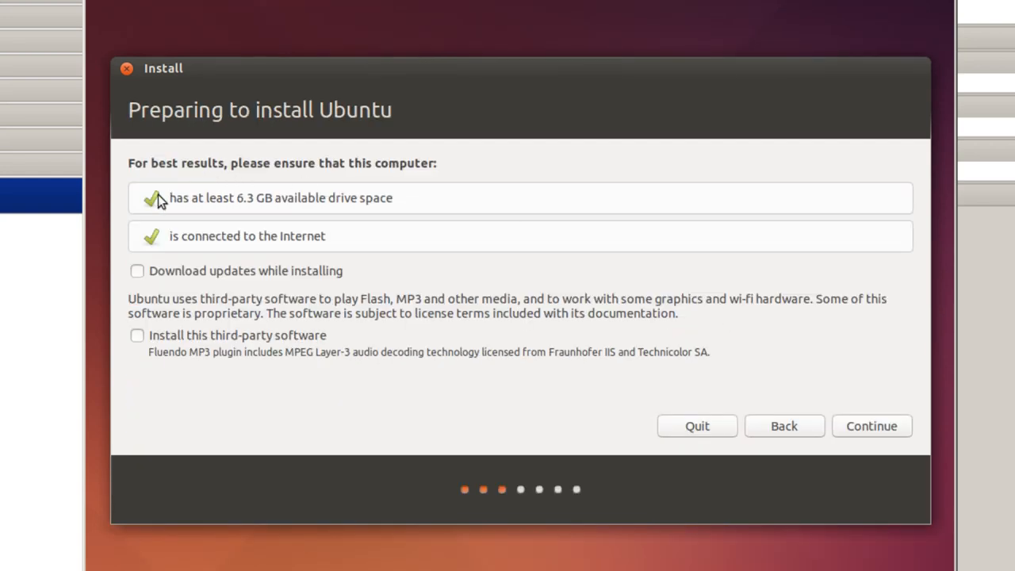
{"action": "mouse_move", "coordinate": [339, 174]}
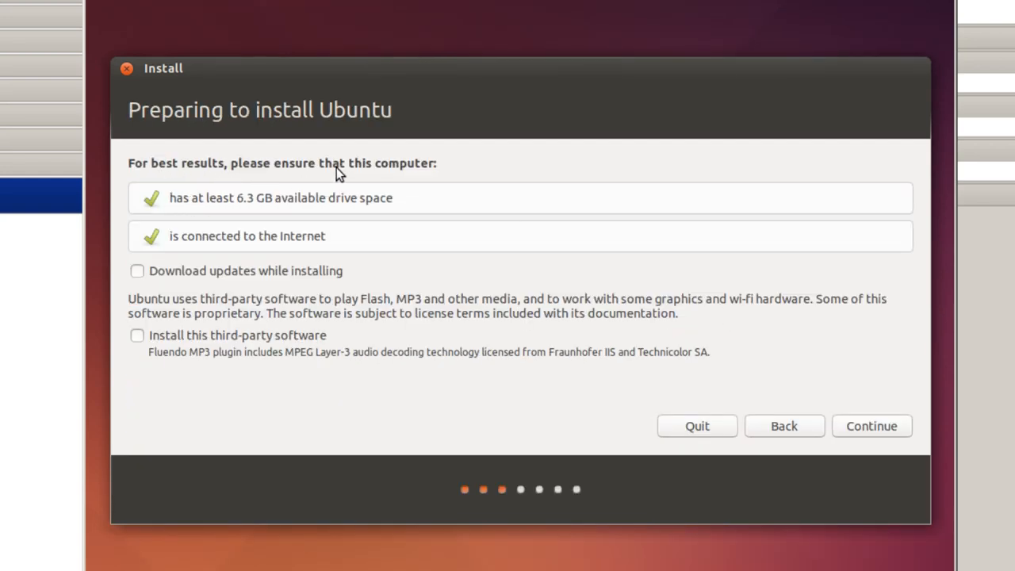
{"action": "mouse_move", "coordinate": [297, 207]}
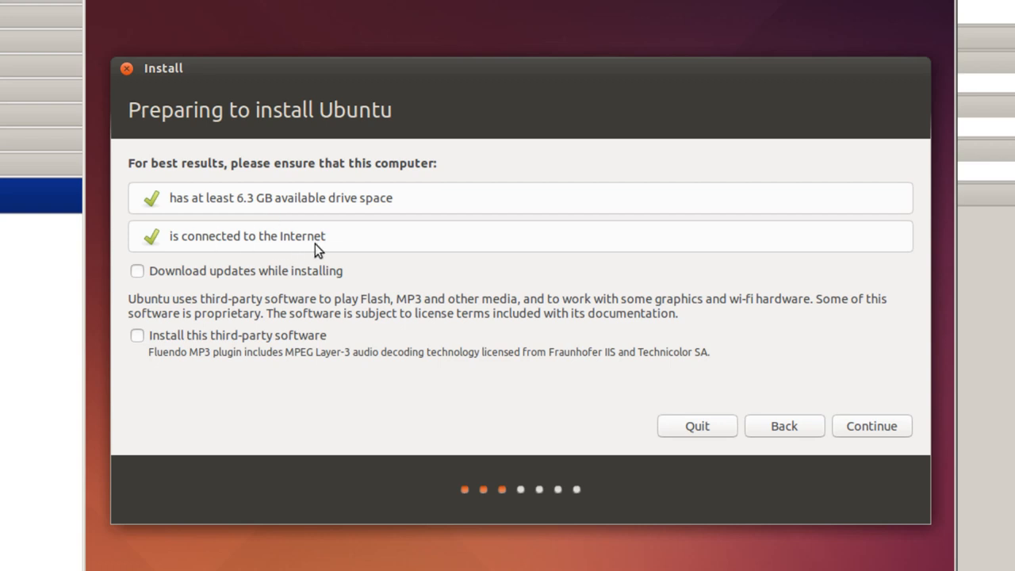
{"action": "mouse_move", "coordinate": [262, 245]}
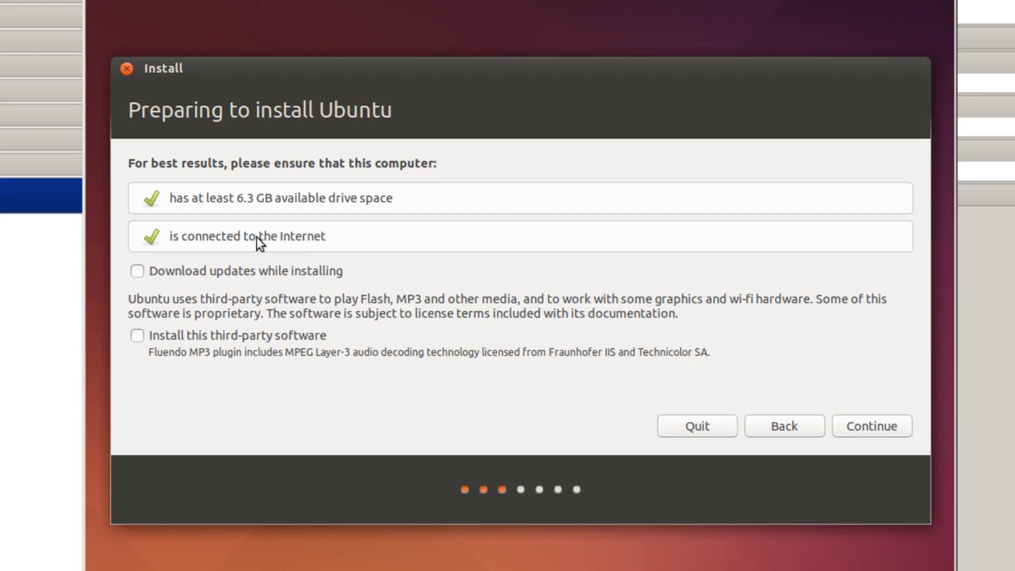
{"action": "mouse_move", "coordinate": [332, 244]}
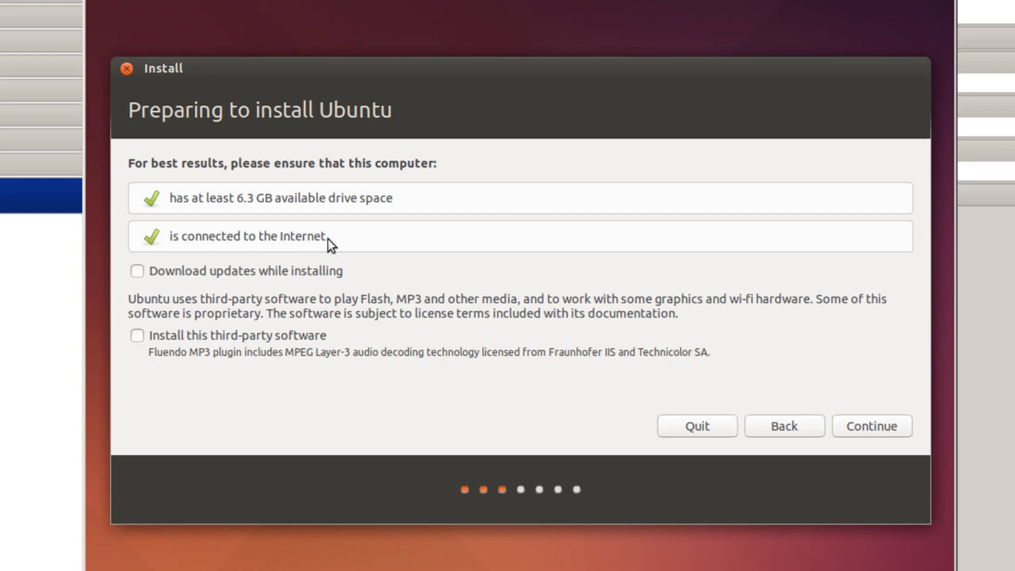
{"action": "mouse_move", "coordinate": [147, 276]}
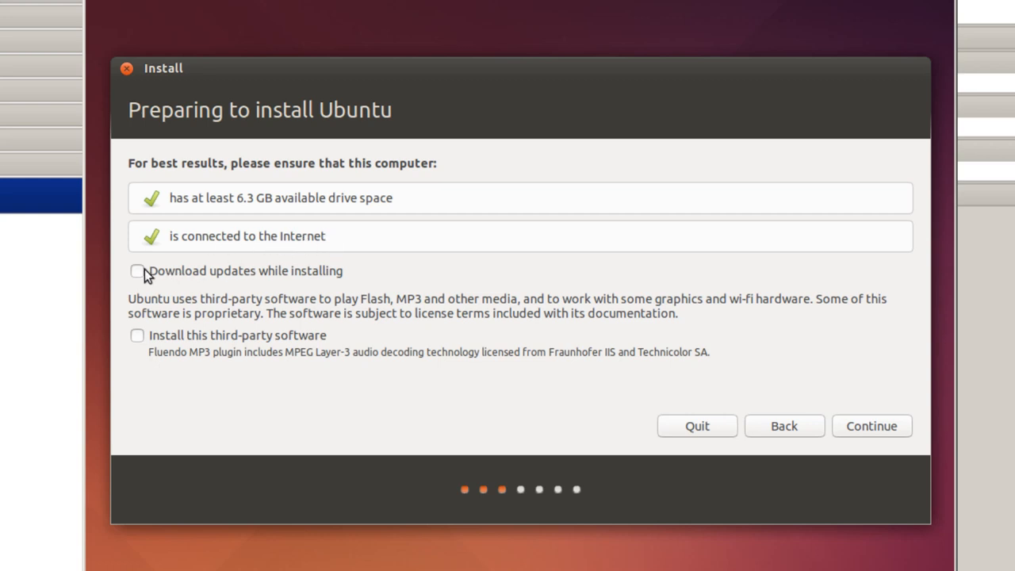
{"action": "left_click", "coordinate": [138, 271]}
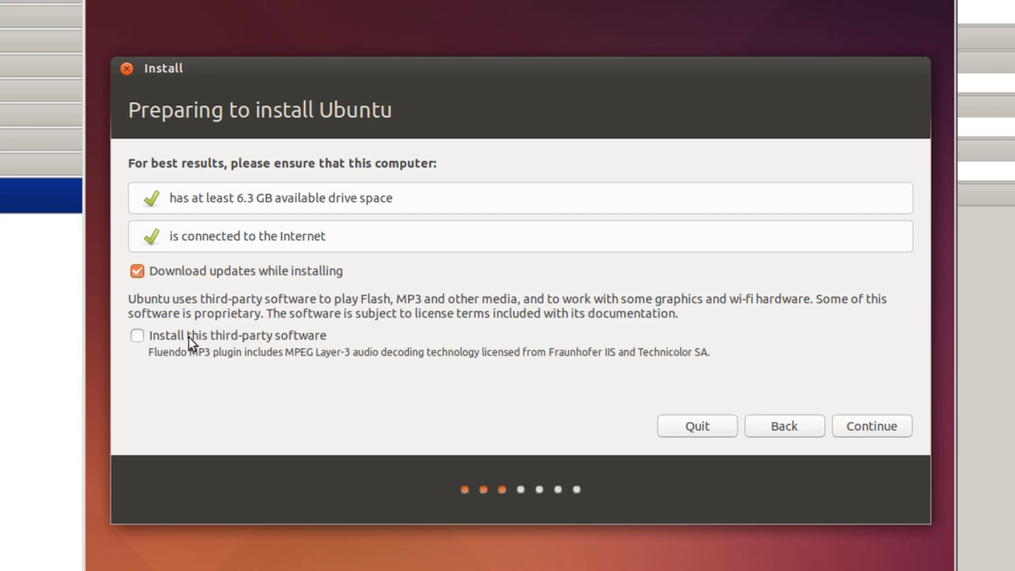
{"action": "left_click", "coordinate": [137, 334]}
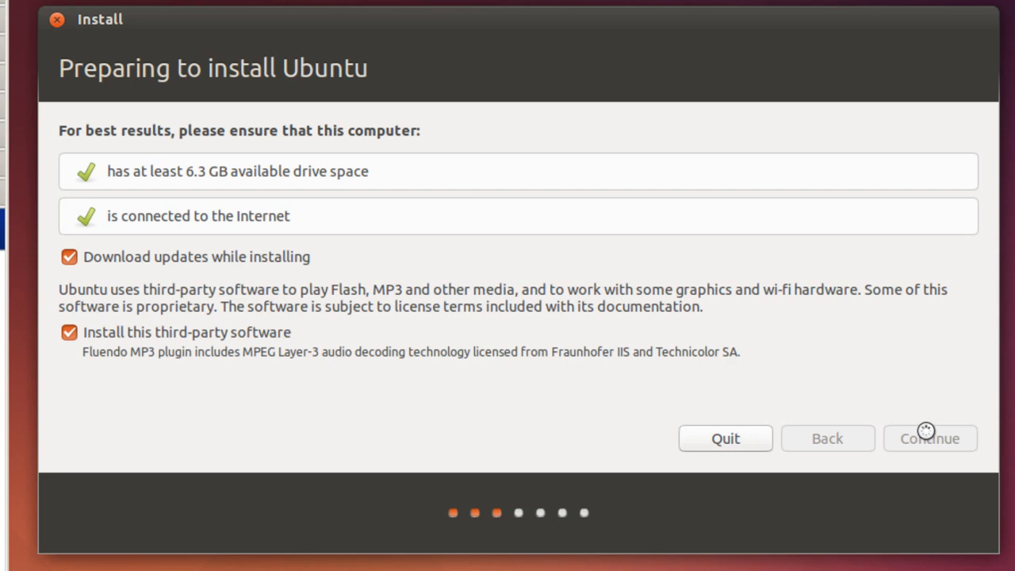
{"action": "left_click", "coordinate": [929, 438]}
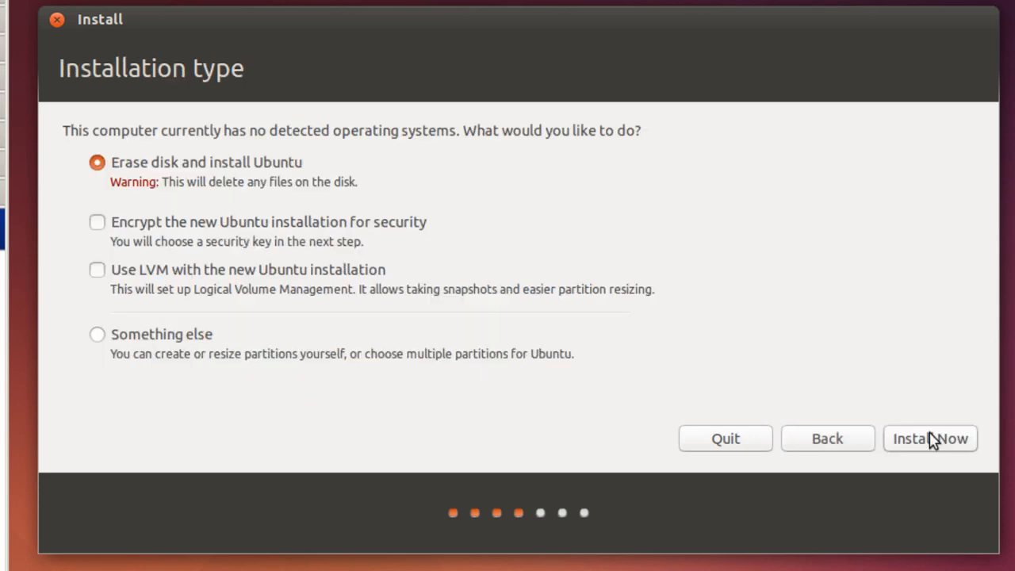
{"action": "mouse_move", "coordinate": [114, 155]}
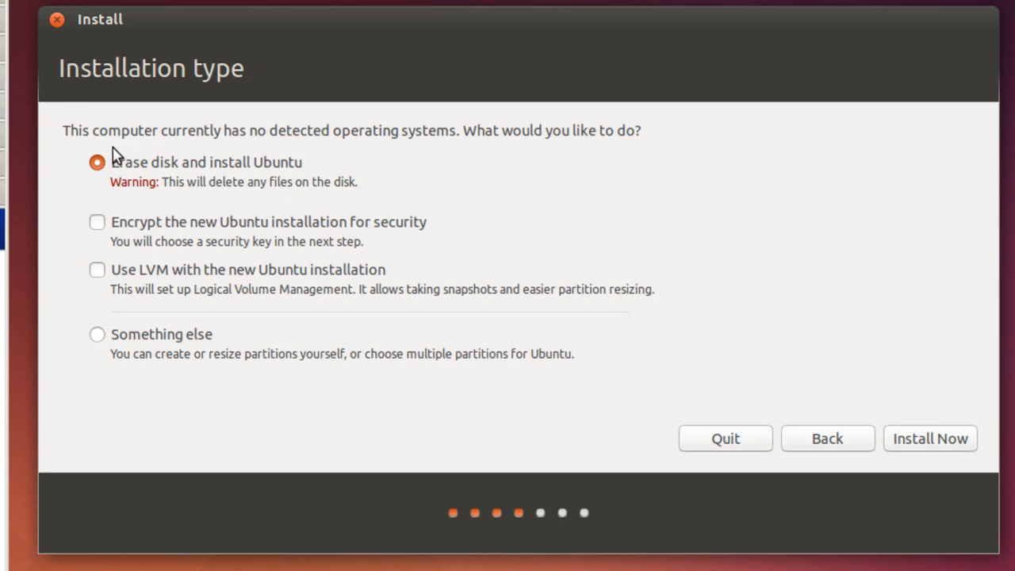
{"action": "mouse_move", "coordinate": [214, 136]}
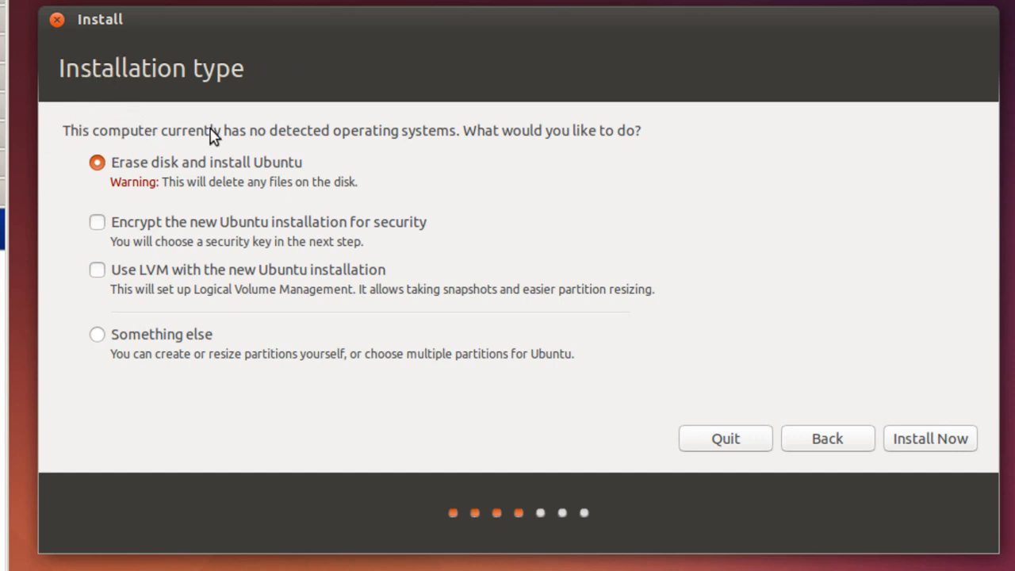
{"action": "mouse_move", "coordinate": [378, 151]}
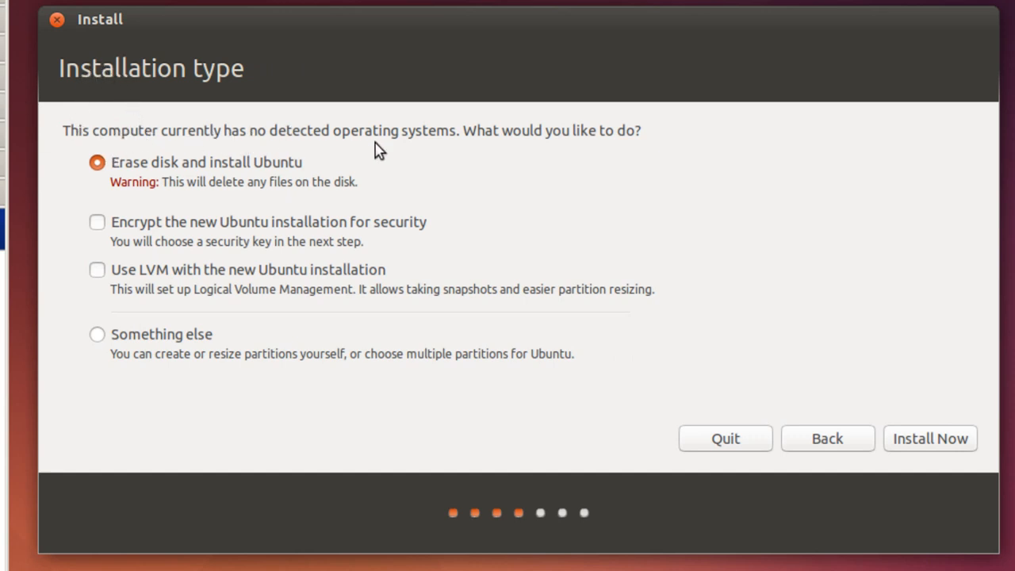
{"action": "mouse_move", "coordinate": [454, 145]}
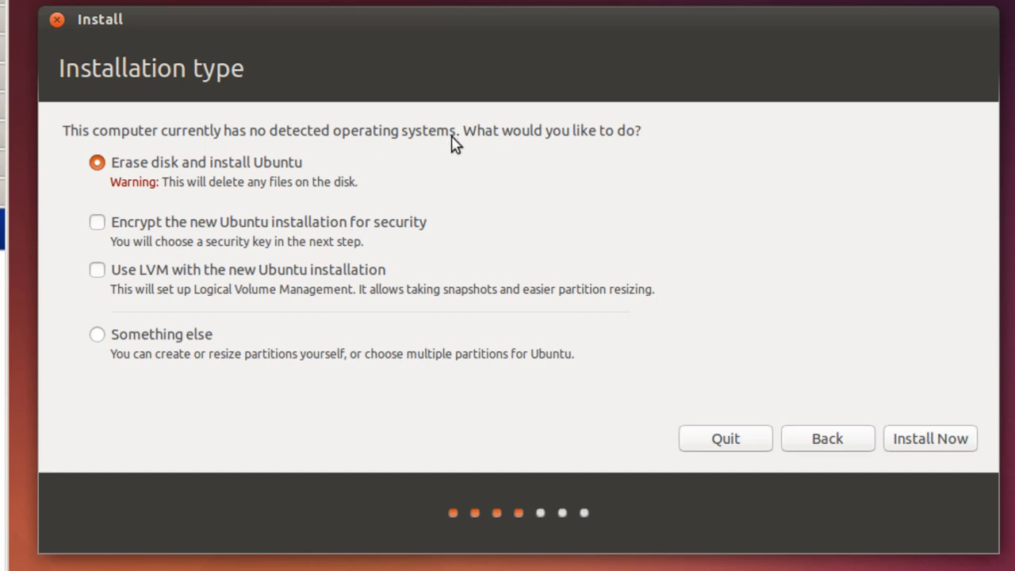
{"action": "mouse_move", "coordinate": [458, 152]}
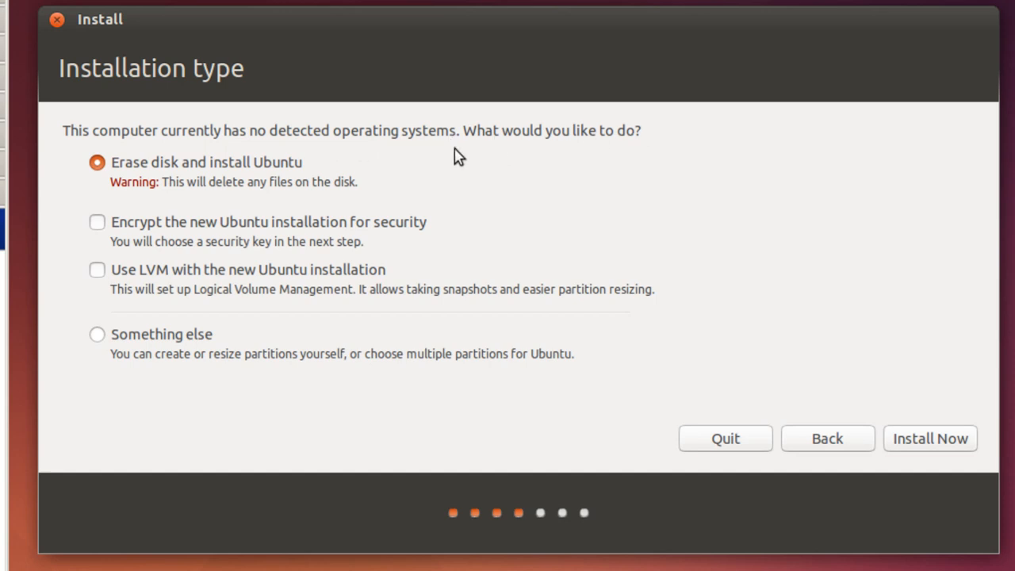
{"action": "mouse_move", "coordinate": [238, 180]}
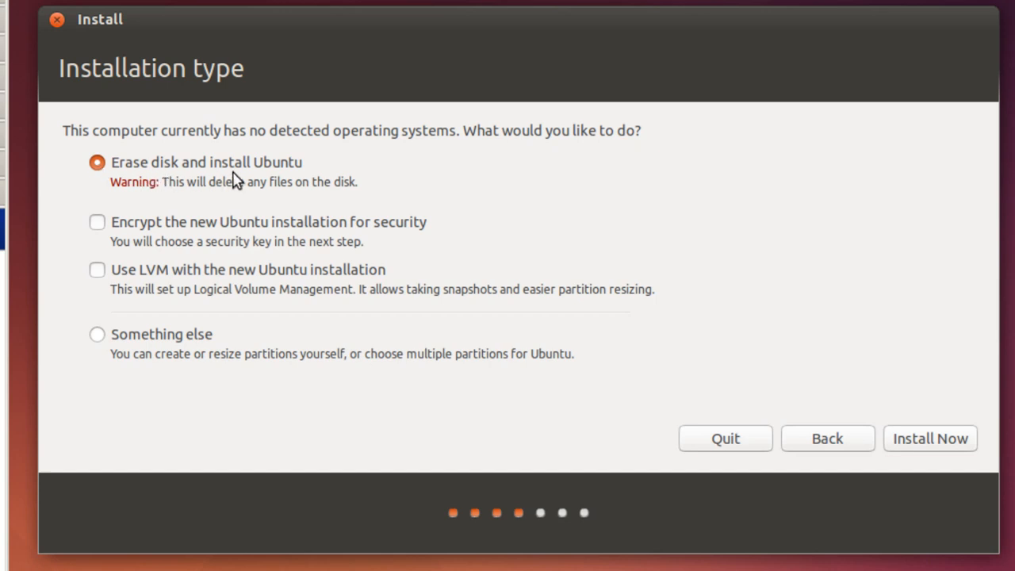
{"action": "mouse_move", "coordinate": [286, 231]}
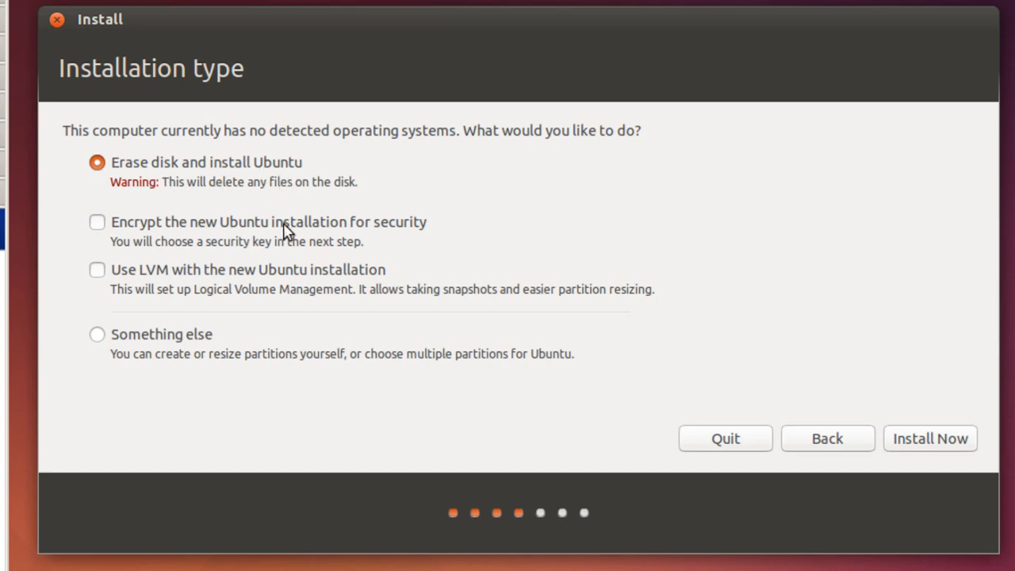
{"action": "mouse_move", "coordinate": [244, 216]}
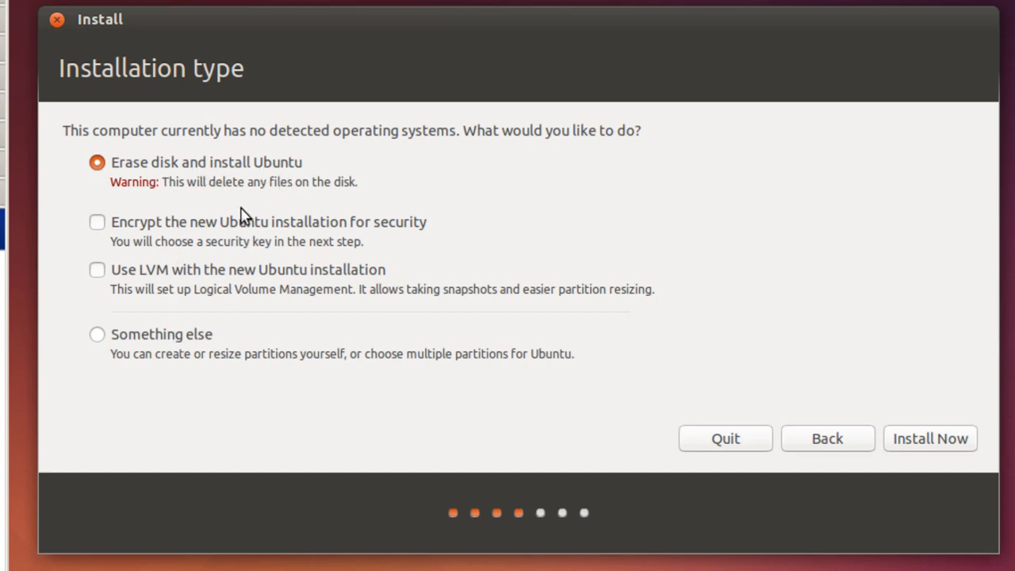
{"action": "mouse_move", "coordinate": [313, 173]}
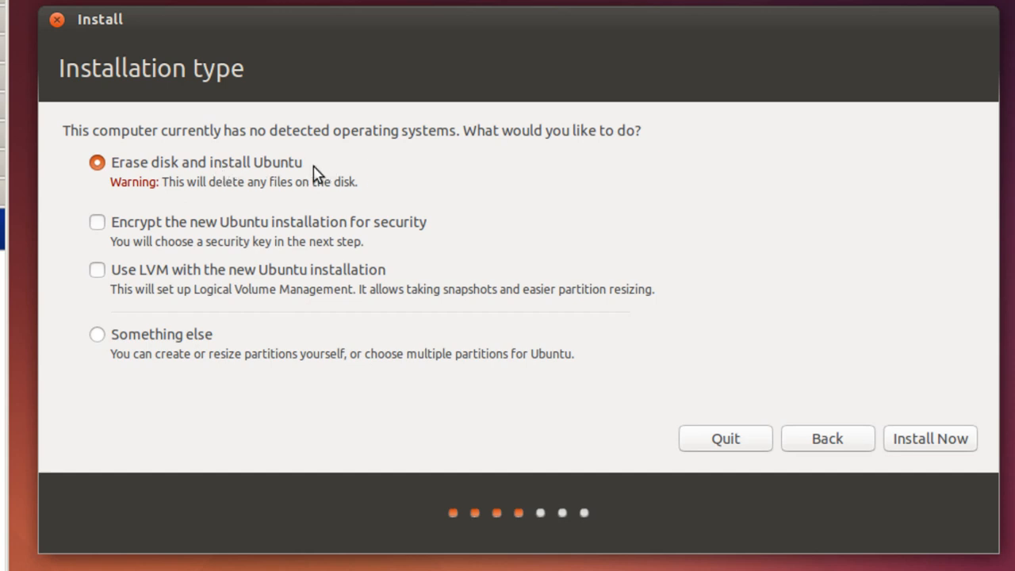
{"action": "mouse_move", "coordinate": [292, 184]}
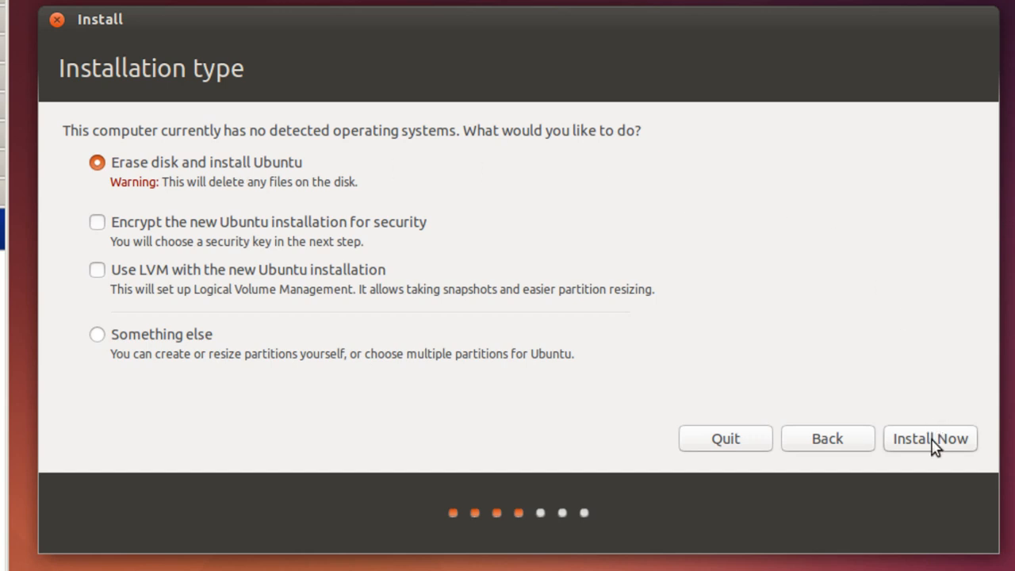
Install Ubuntu by erasing the whole disk and accept New York as the location
{"action": "left_click", "coordinate": [929, 438]}
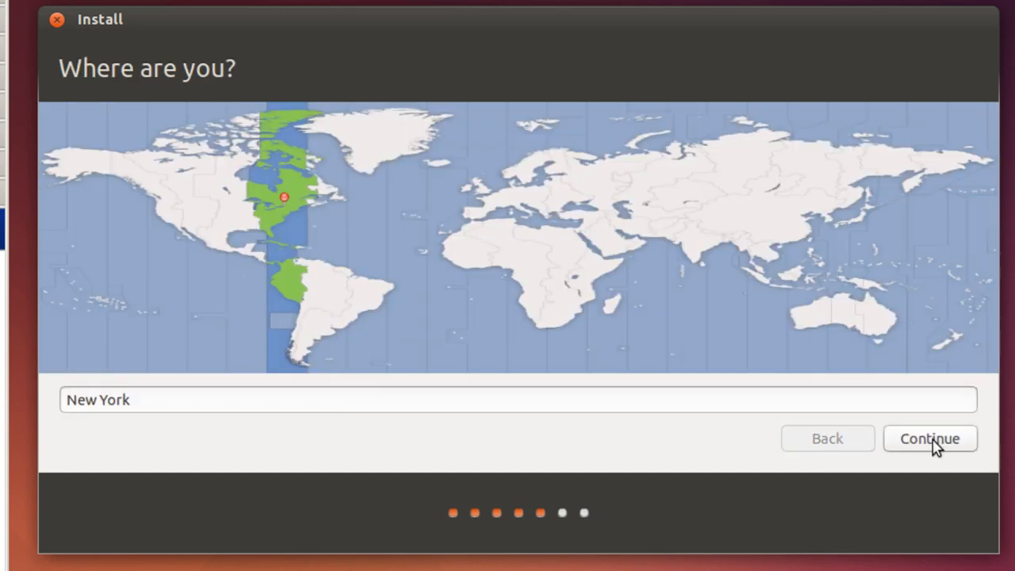
{"action": "mouse_move", "coordinate": [658, 169]}
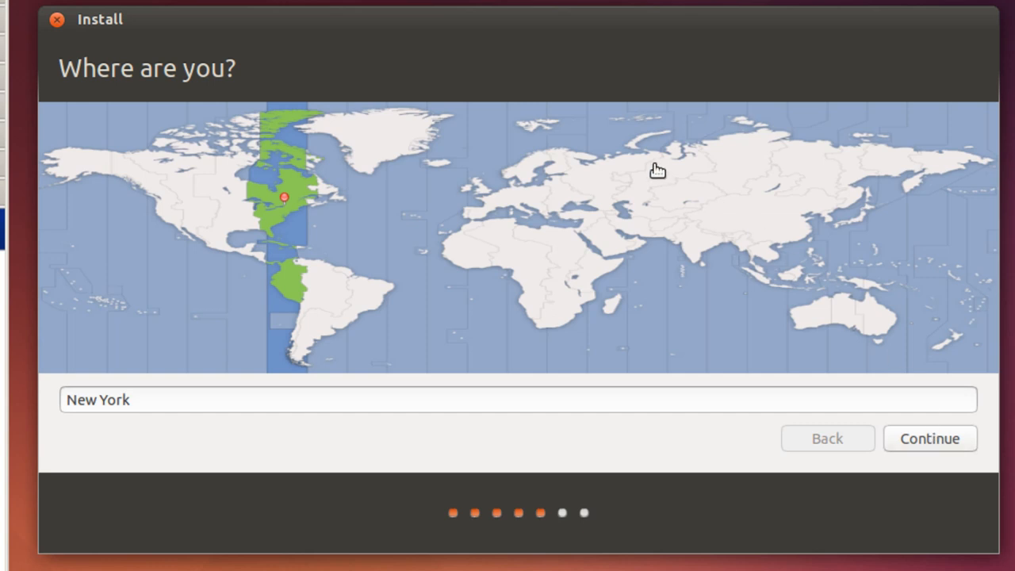
{"action": "mouse_move", "coordinate": [905, 441]}
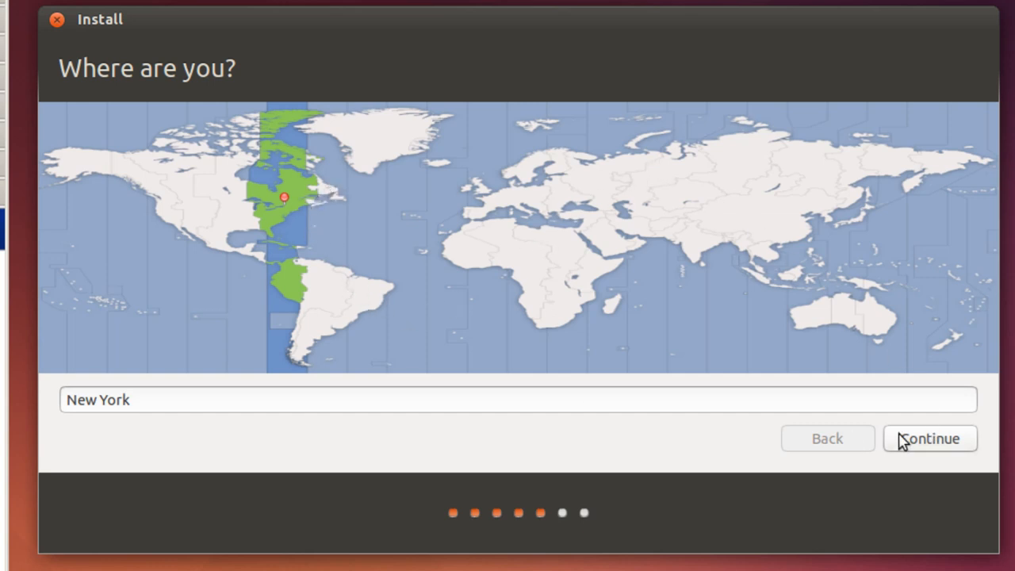
{"action": "mouse_move", "coordinate": [249, 222]}
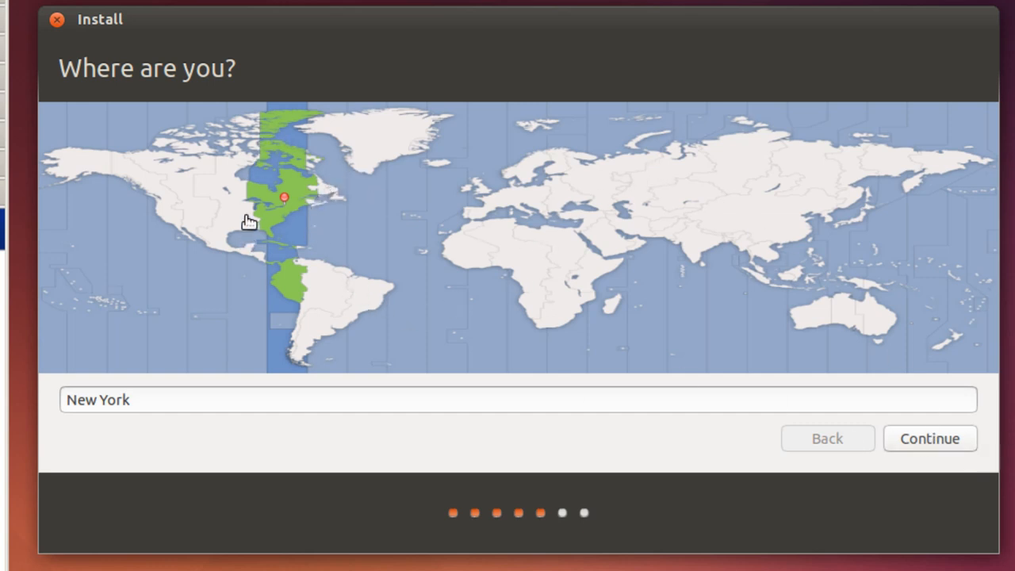
{"action": "mouse_move", "coordinate": [272, 243]}
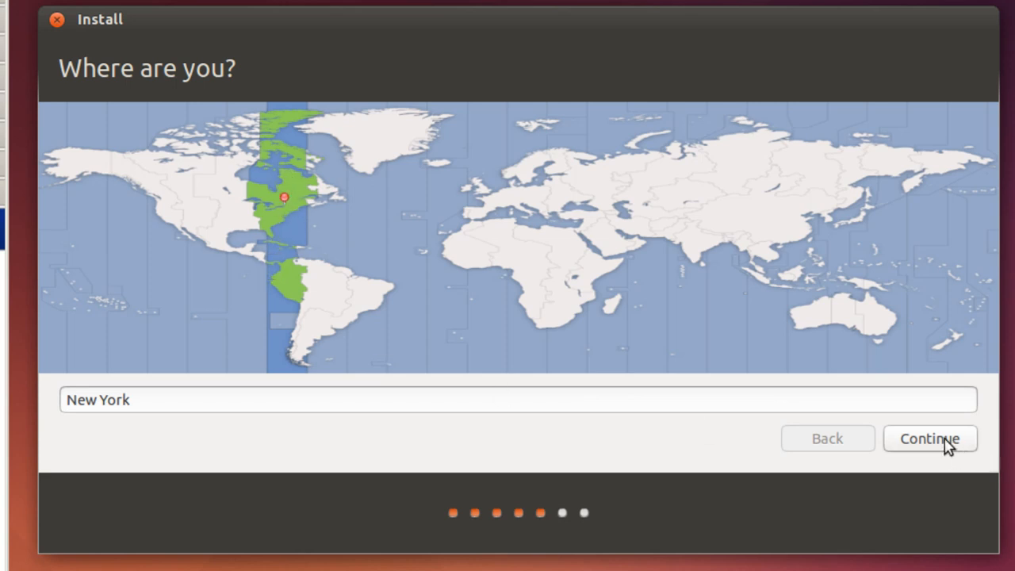
{"action": "left_click", "coordinate": [930, 438]}
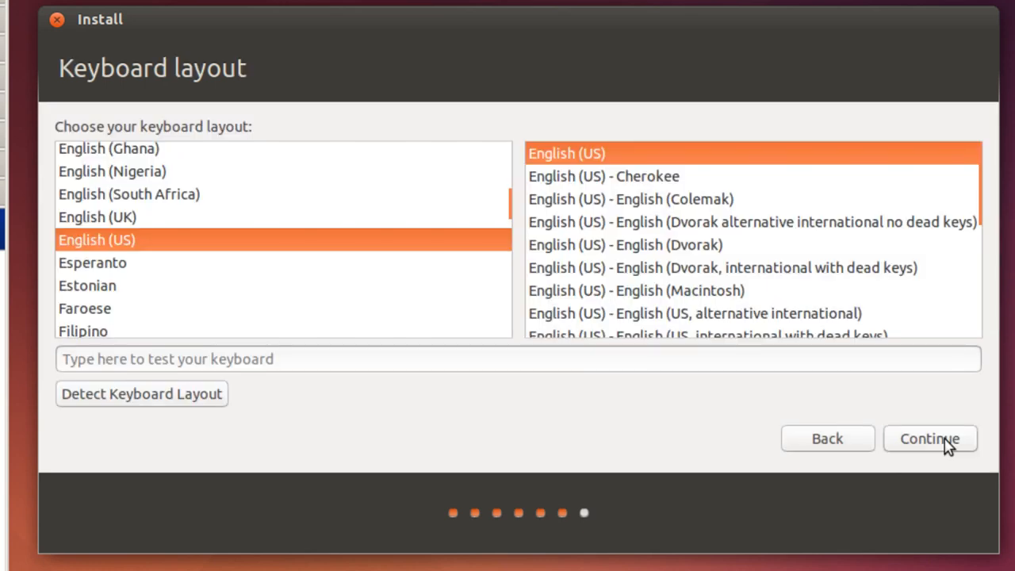
{"action": "mouse_move", "coordinate": [419, 120]}
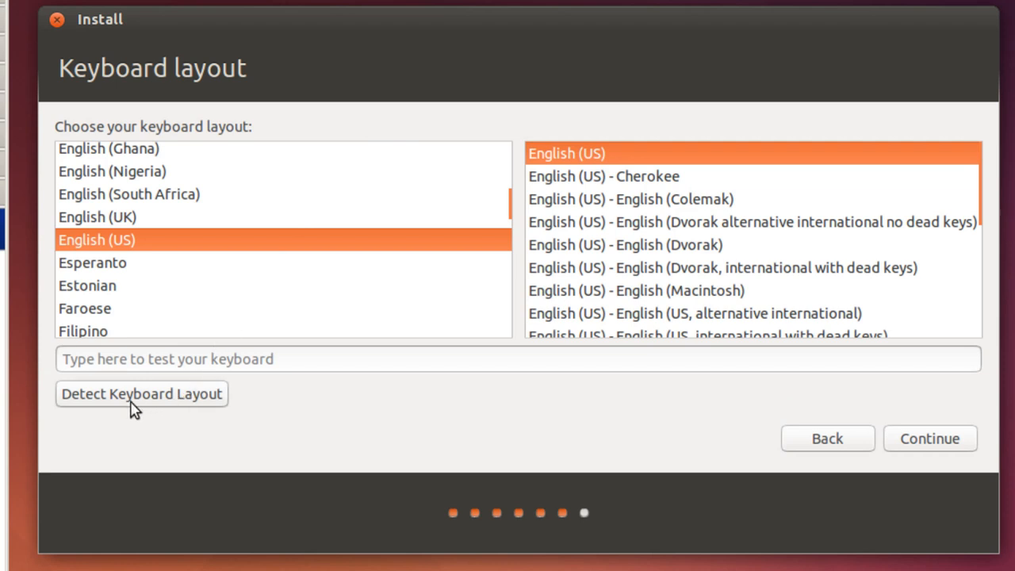
{"action": "mouse_move", "coordinate": [238, 297]}
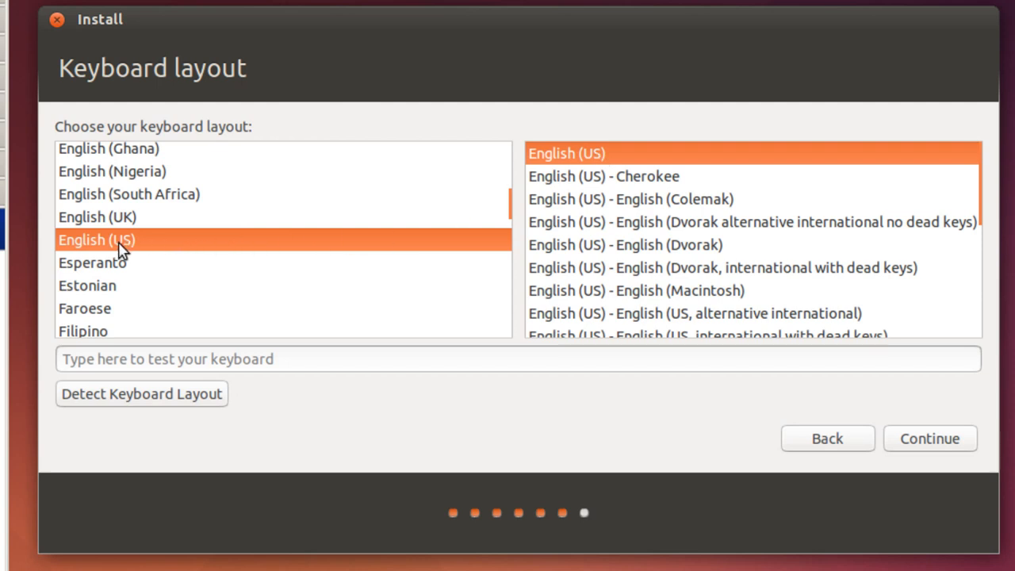
{"action": "mouse_move", "coordinate": [366, 212]}
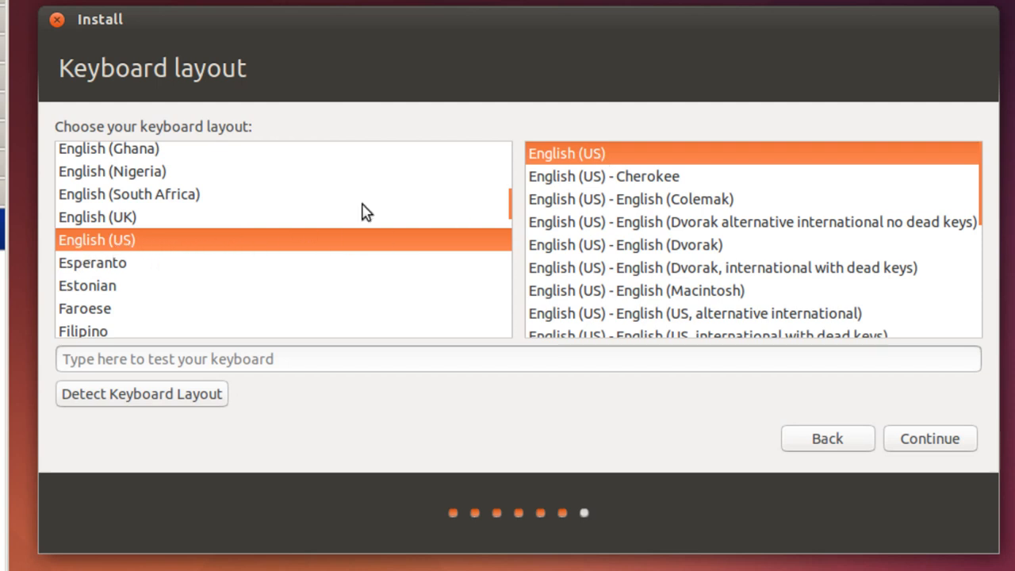
{"action": "mouse_move", "coordinate": [591, 155]}
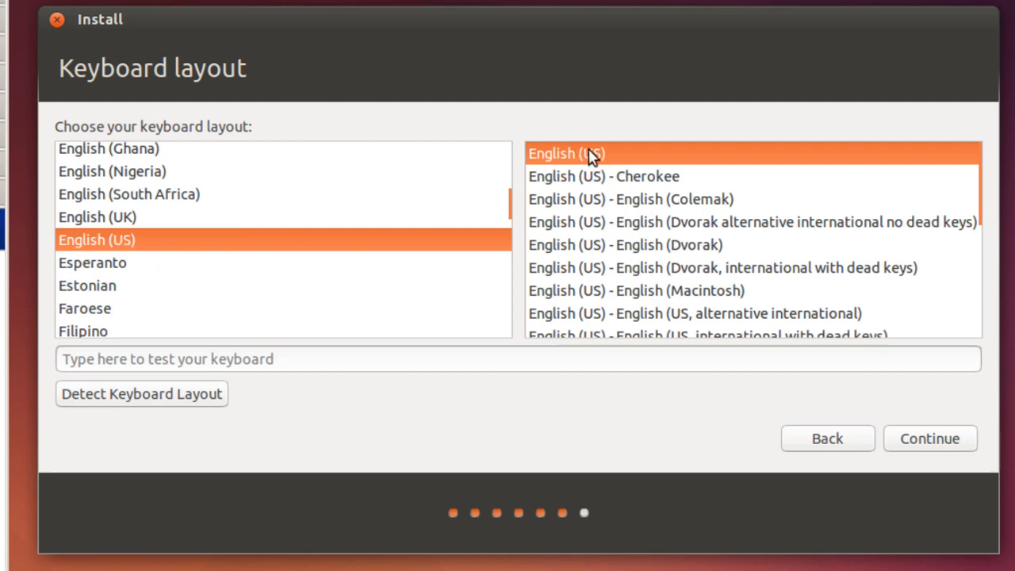
{"action": "mouse_move", "coordinate": [96, 220]}
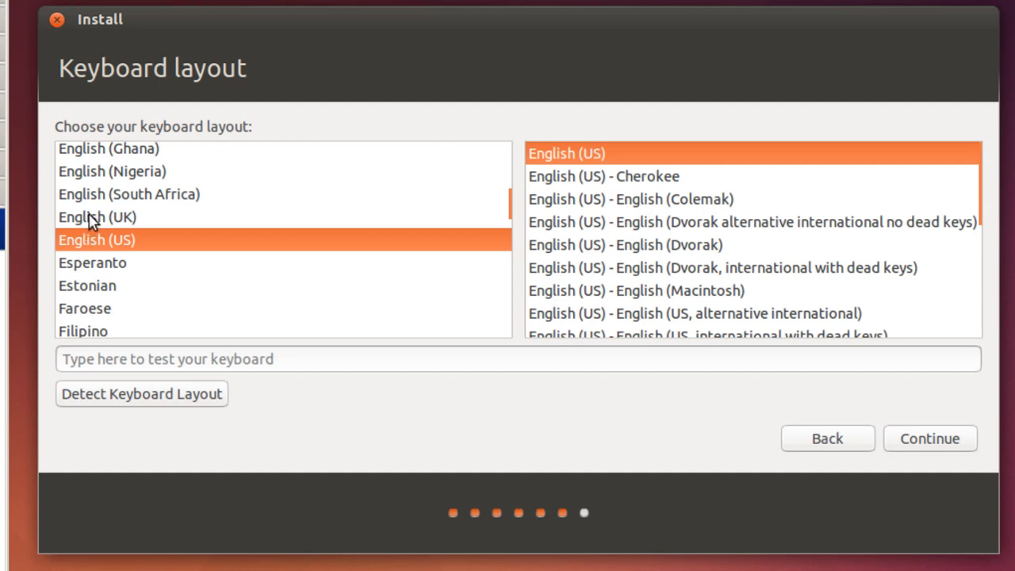
{"action": "mouse_move", "coordinate": [307, 185]}
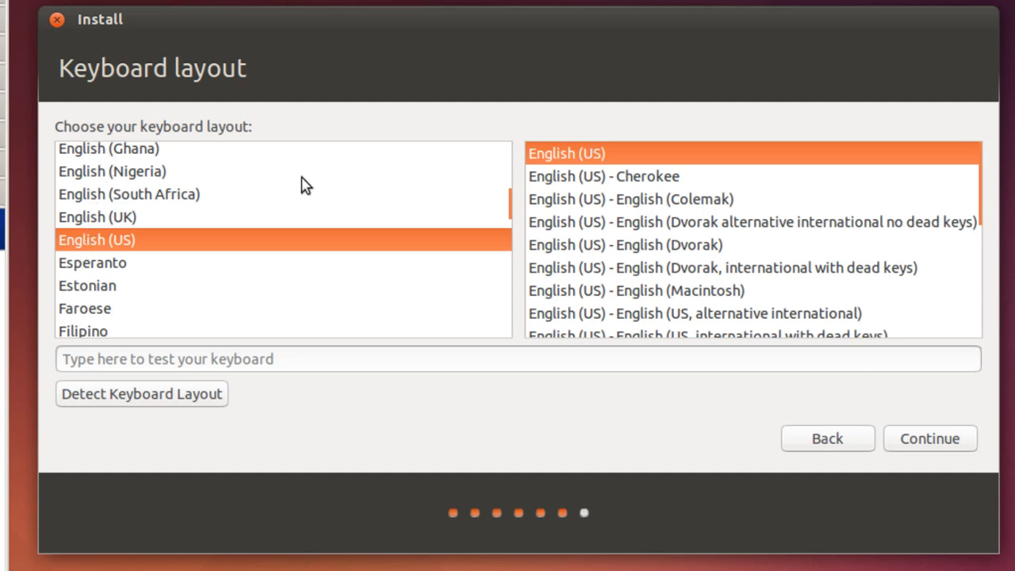
{"action": "mouse_move", "coordinate": [331, 236]}
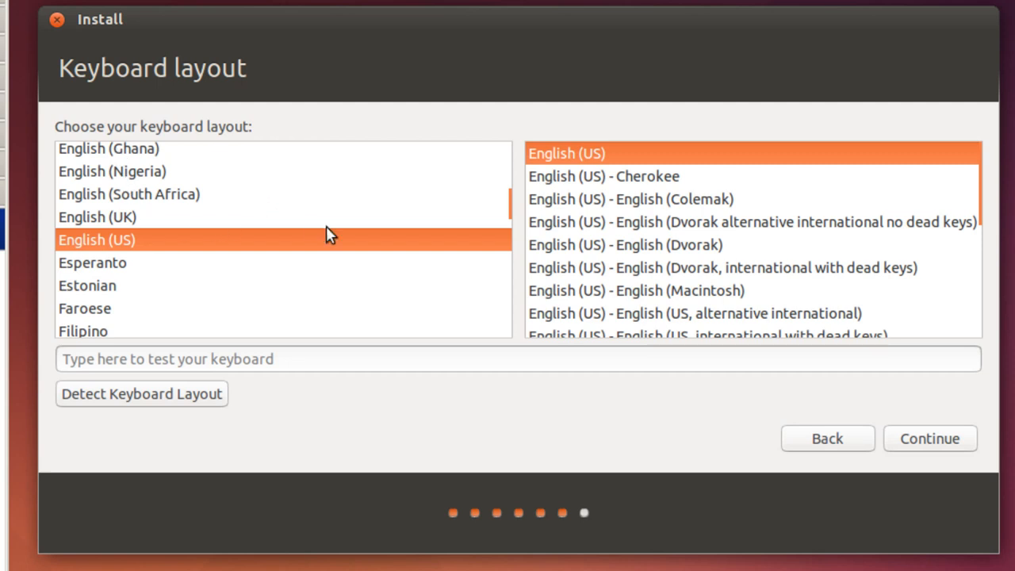
{"action": "mouse_move", "coordinate": [930, 439]}
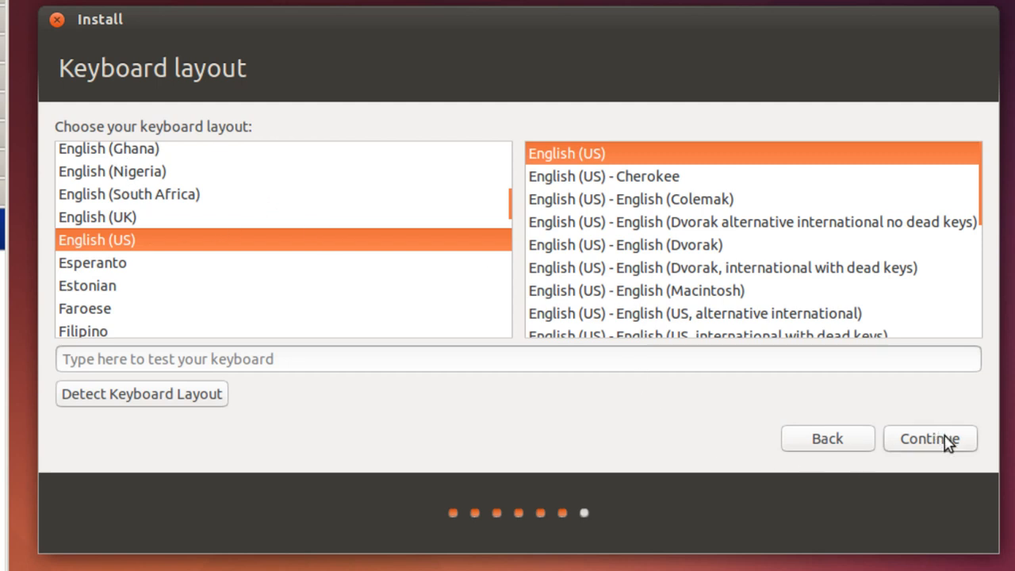
Confirm the English (US) keyboard layout and advance to the Who are you? step
{"action": "left_click", "coordinate": [929, 439]}
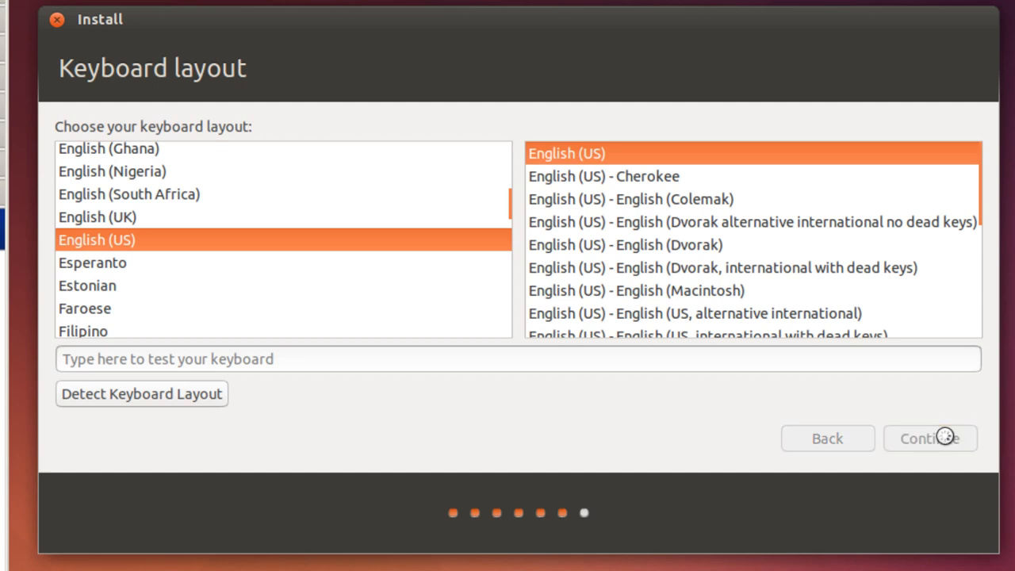
{"action": "left_click", "coordinate": [930, 438]}
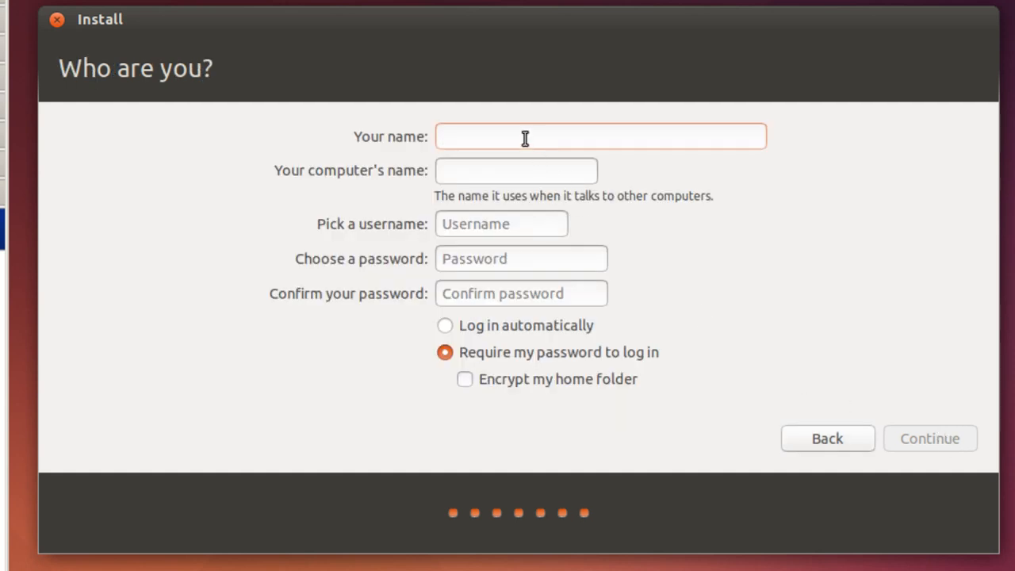
Finish entering the name 'mike' and replace the suggested computer name with dskbuntutt01
{"action": "type", "text": "mike"}
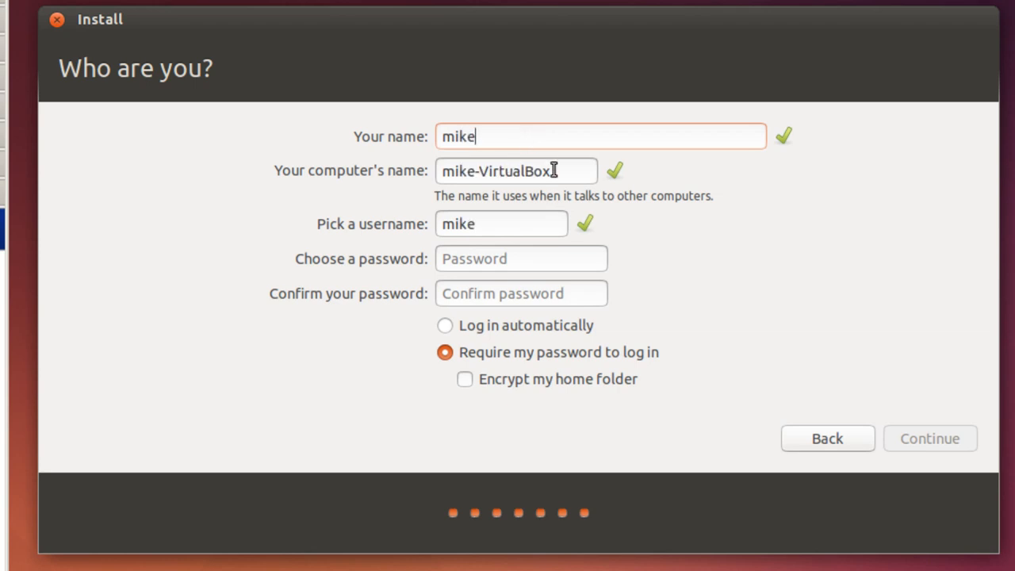
{"action": "key", "text": "BackSpace"}
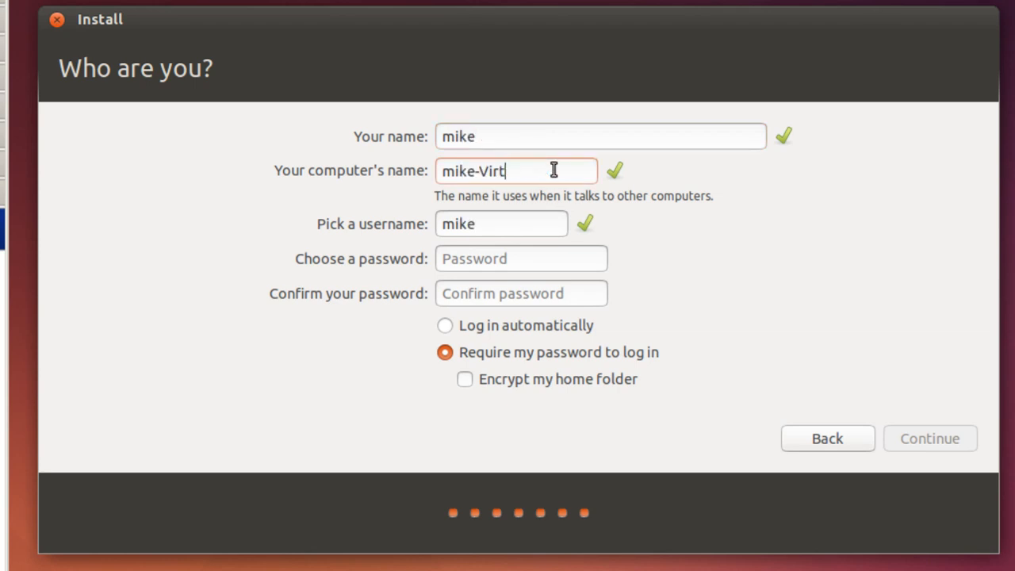
{"action": "key", "text": "ctrl+a"}
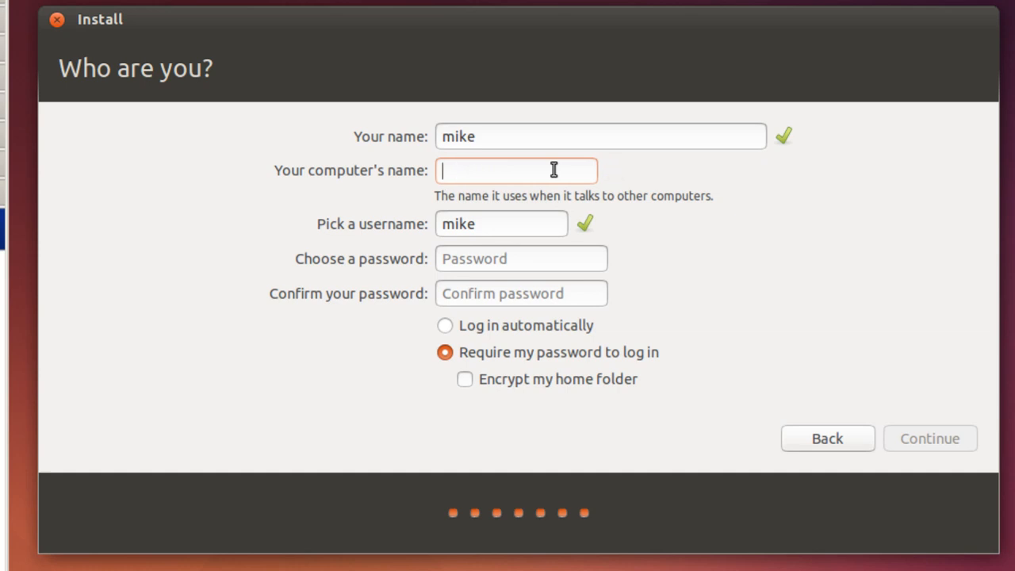
{"action": "type", "text": "dsk"}
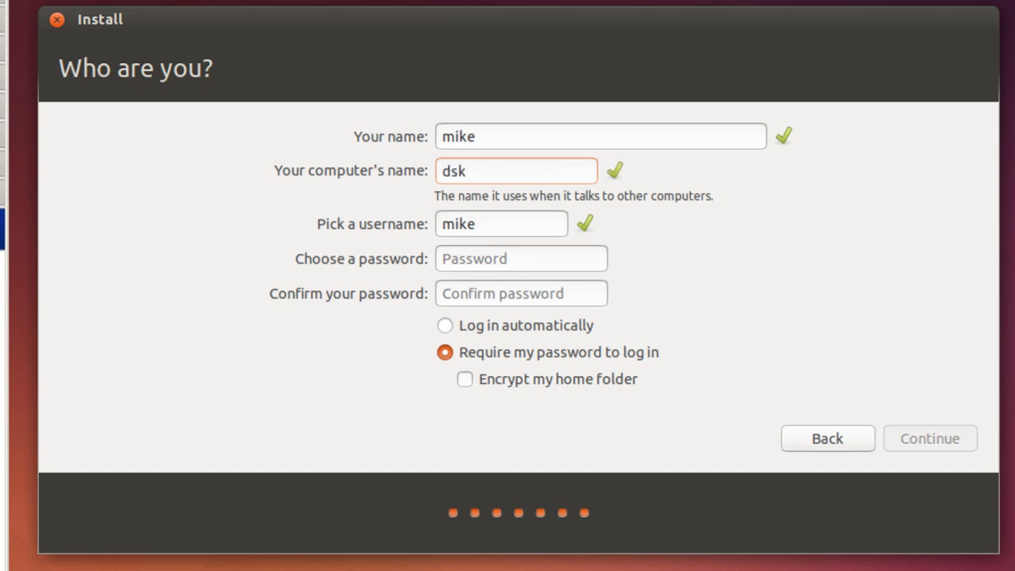
{"action": "type", "text": "bun"}
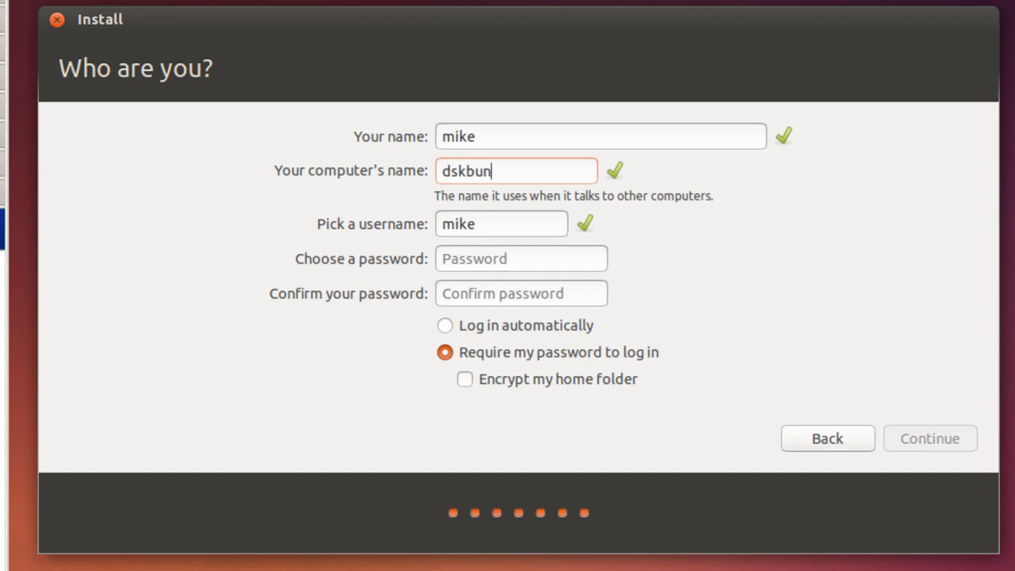
{"action": "type", "text": "tu"}
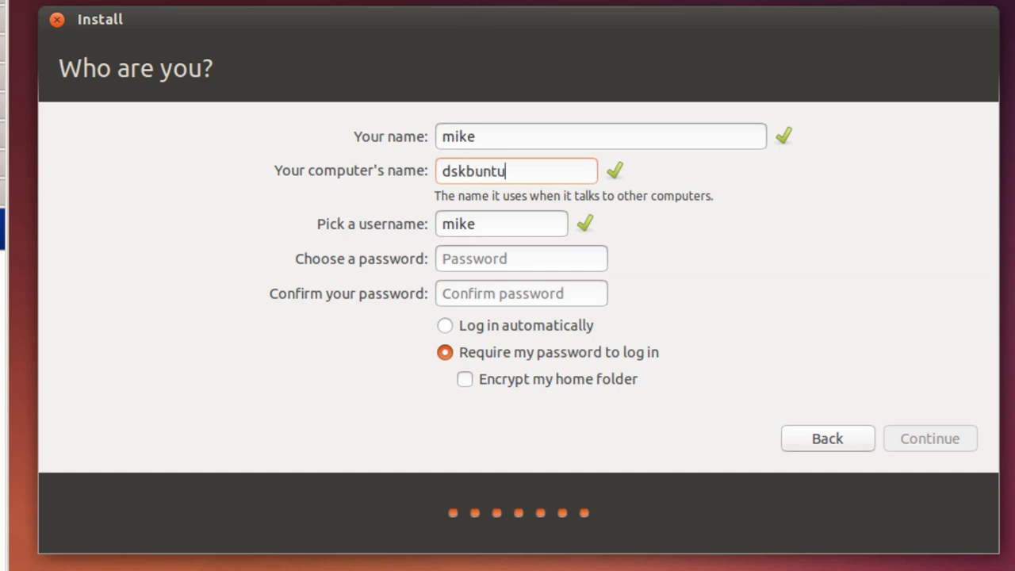
{"action": "type", "text": "tt01"}
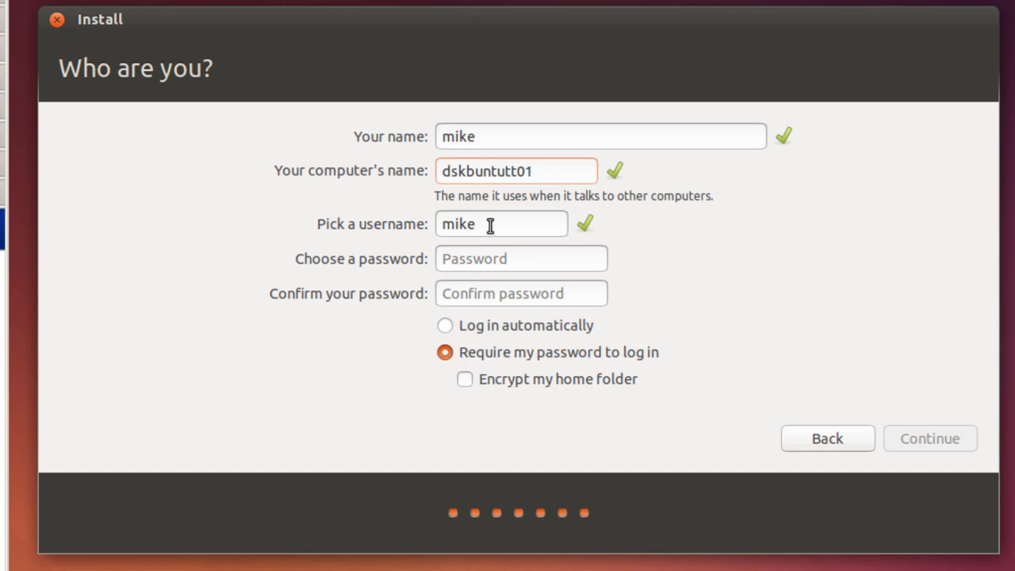
{"action": "left_click", "coordinate": [521, 258]}
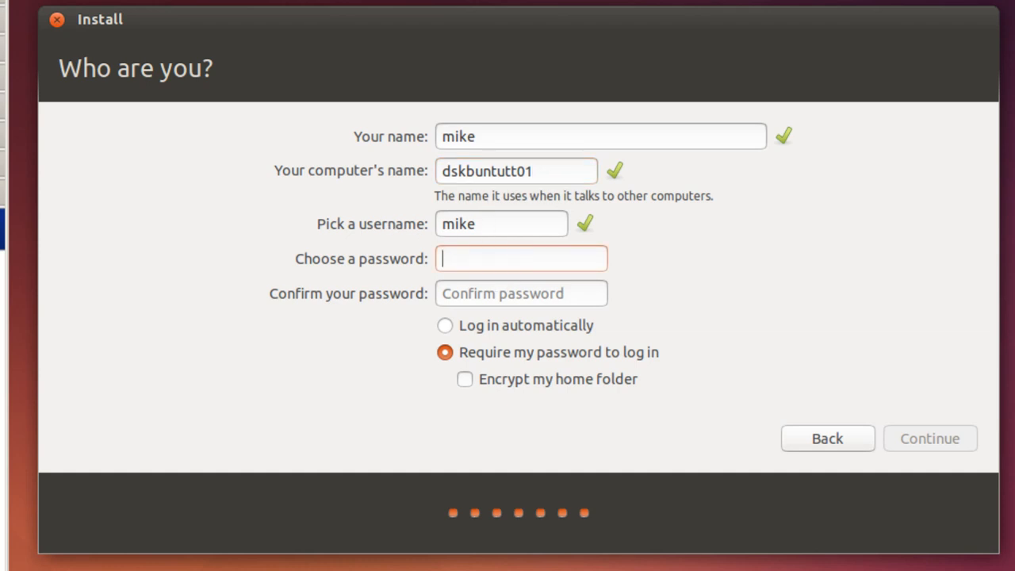
{"action": "type", "text": "password"}
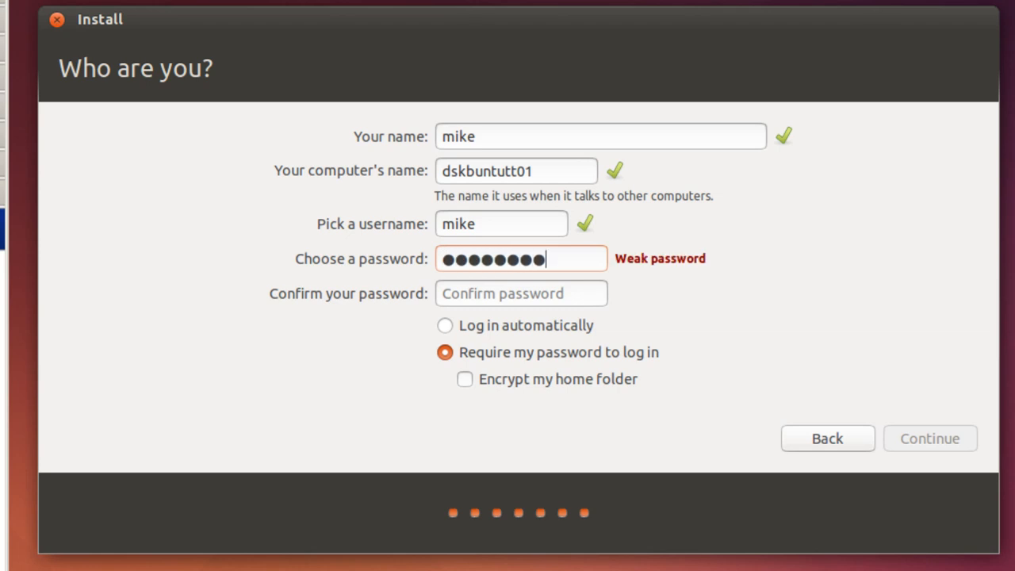
{"action": "left_click", "coordinate": [521, 294]}
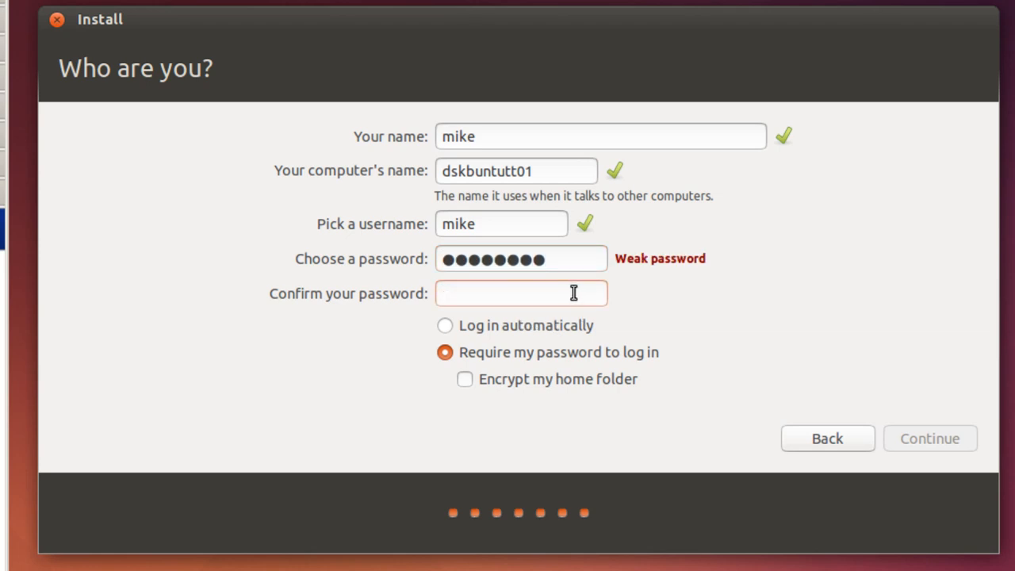
{"action": "left_click", "coordinate": [521, 293]}
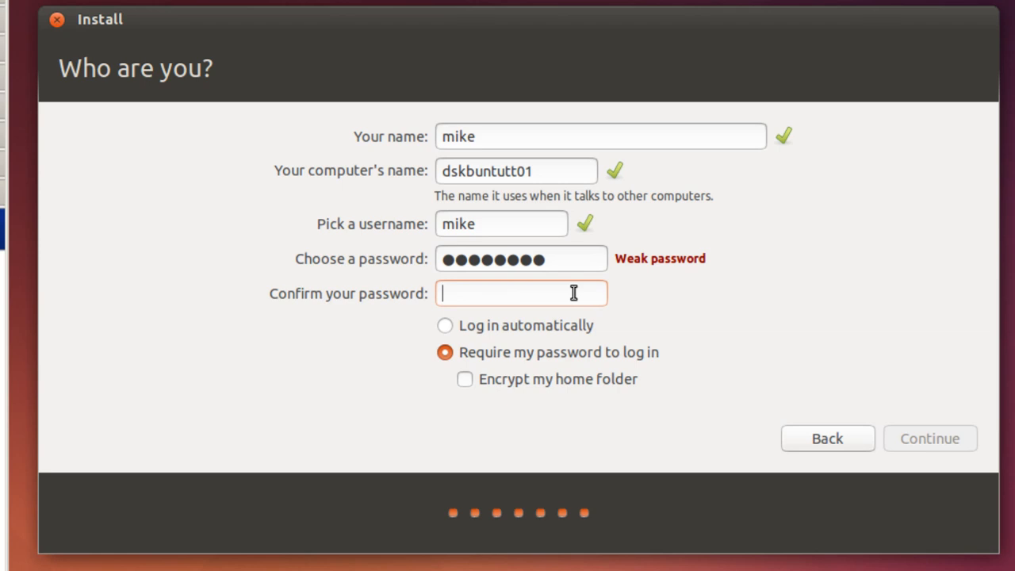
{"action": "type", "text": "•"}
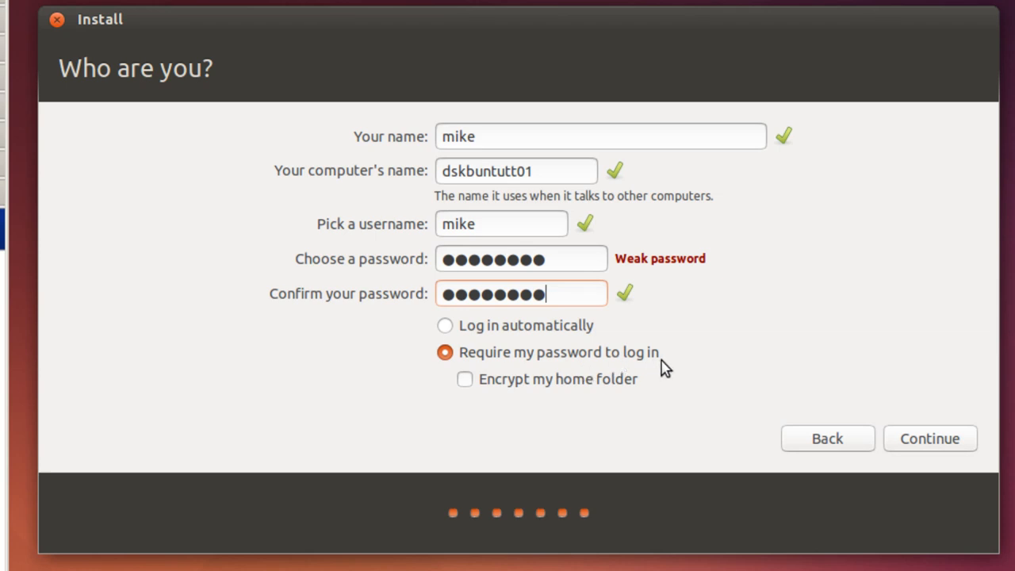
{"action": "mouse_move", "coordinate": [569, 366]}
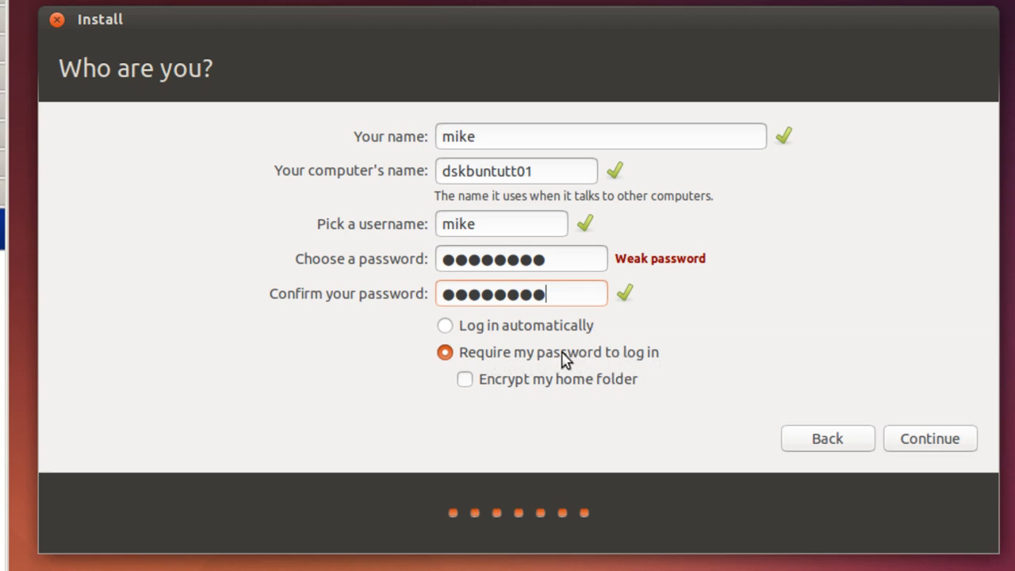
{"action": "mouse_move", "coordinate": [647, 307]}
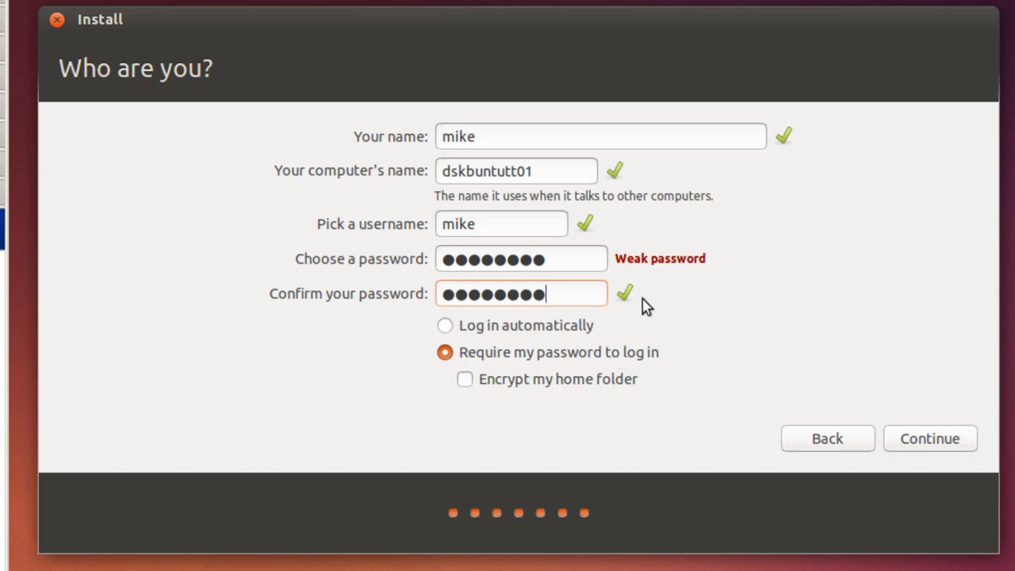
{"action": "mouse_move", "coordinate": [664, 267]}
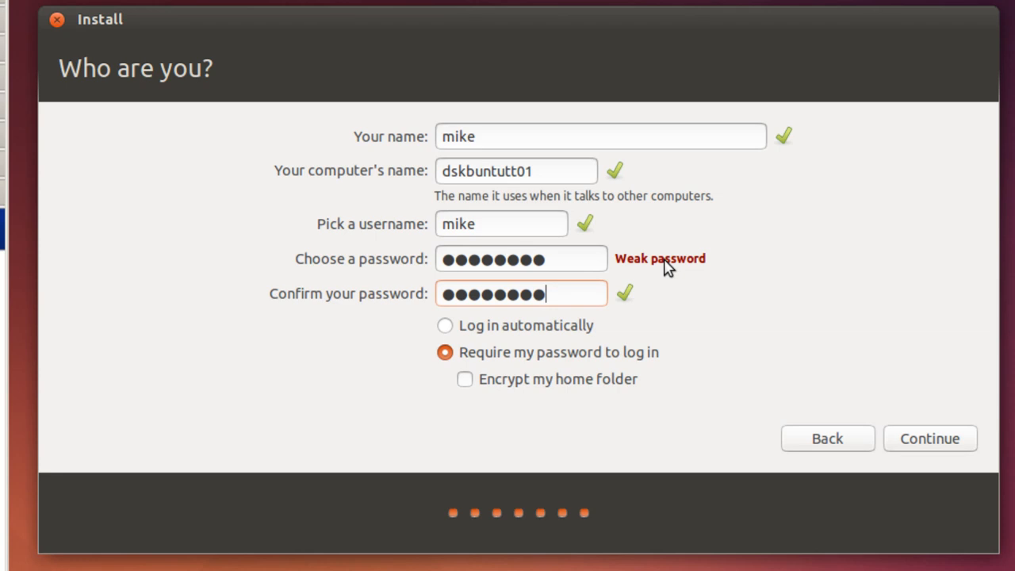
{"action": "mouse_move", "coordinate": [754, 323]}
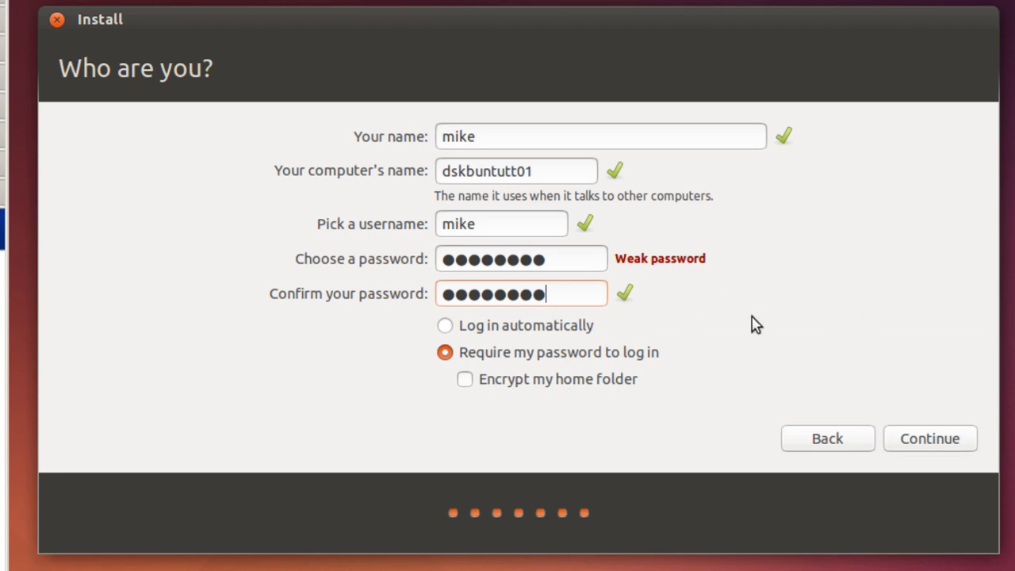
{"action": "mouse_move", "coordinate": [730, 302]}
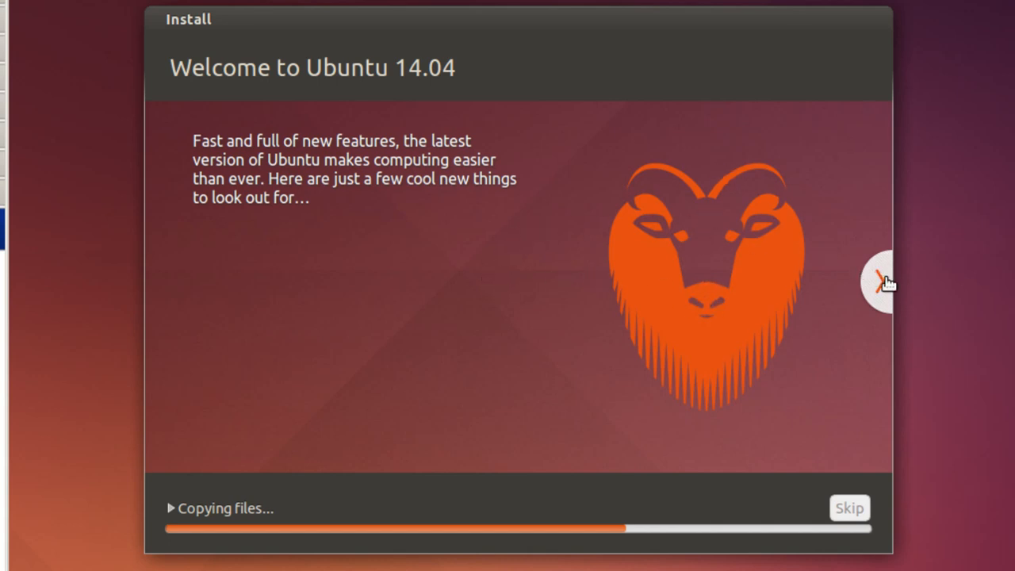
Move the installer slideshow forward to the 'Find even more software' slide
{"action": "left_click", "coordinate": [880, 283]}
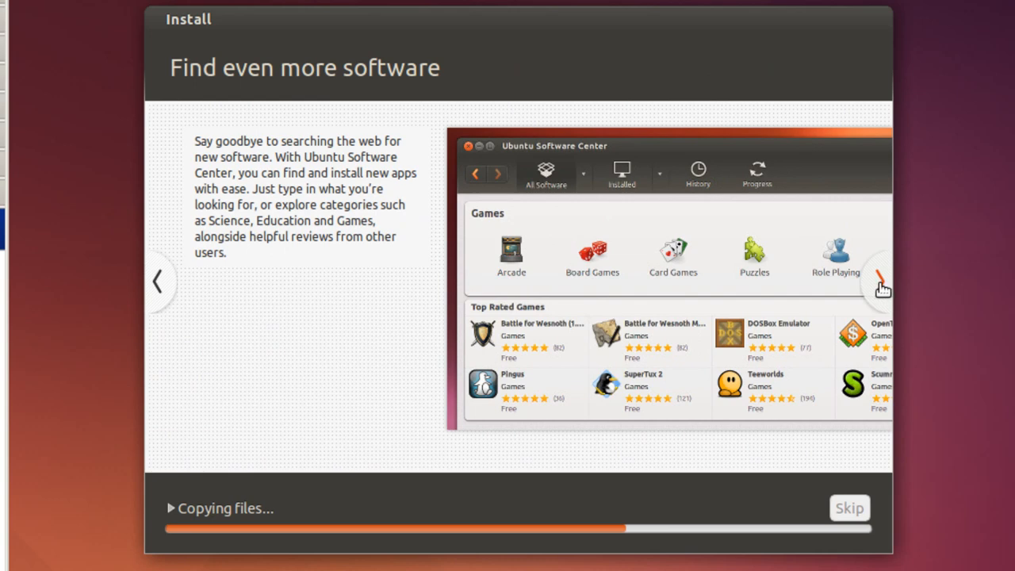
{"action": "mouse_move", "coordinate": [882, 288]}
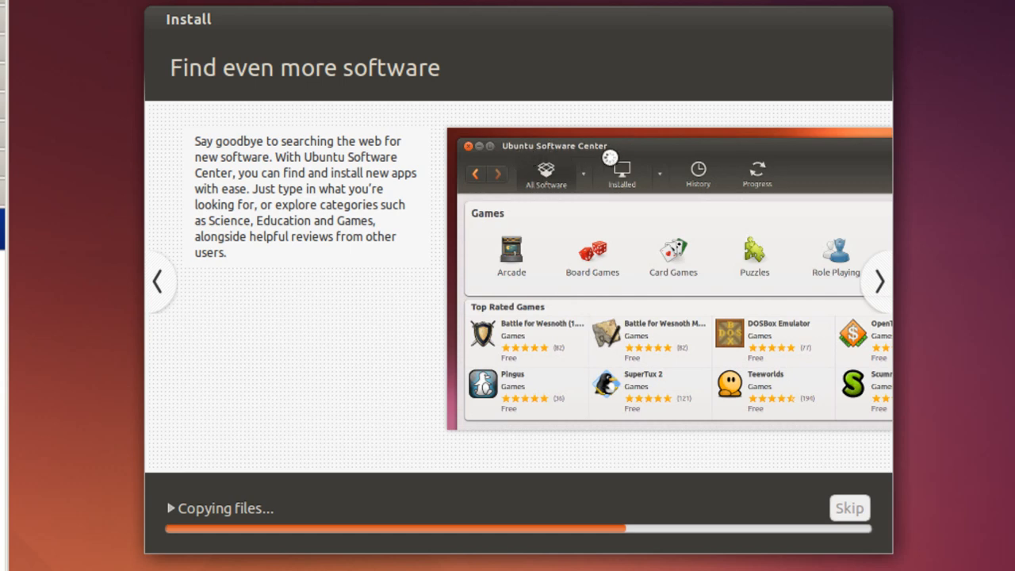
{"action": "mouse_move", "coordinate": [323, 247]}
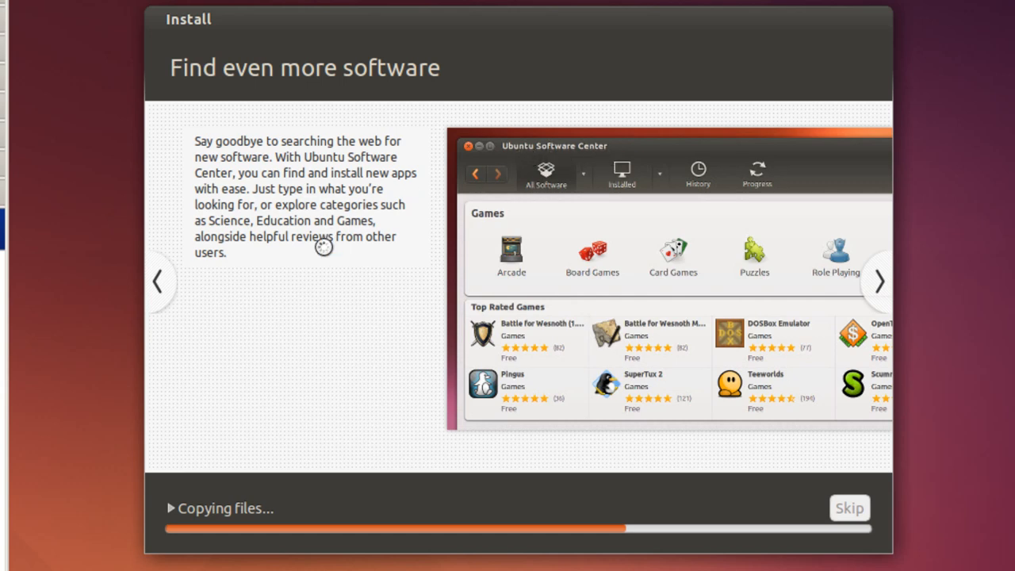
{"action": "mouse_move", "coordinate": [395, 254]}
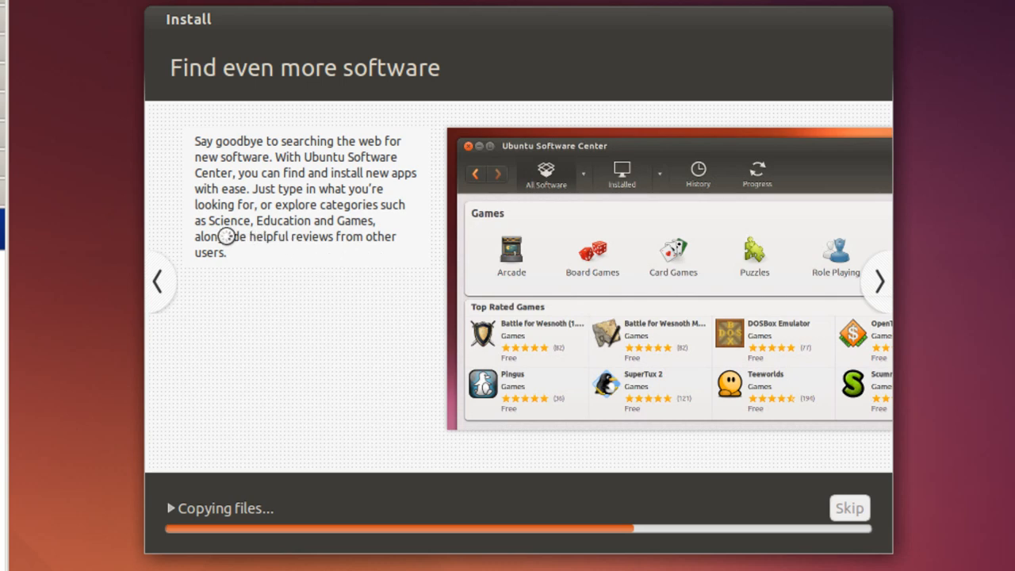
{"action": "mouse_move", "coordinate": [351, 230]}
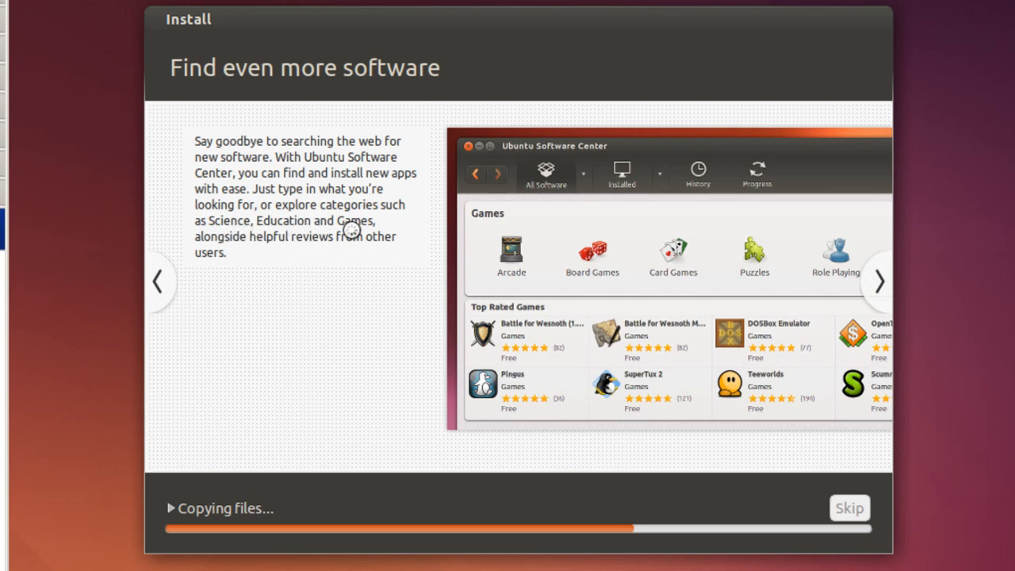
{"action": "mouse_move", "coordinate": [868, 286]}
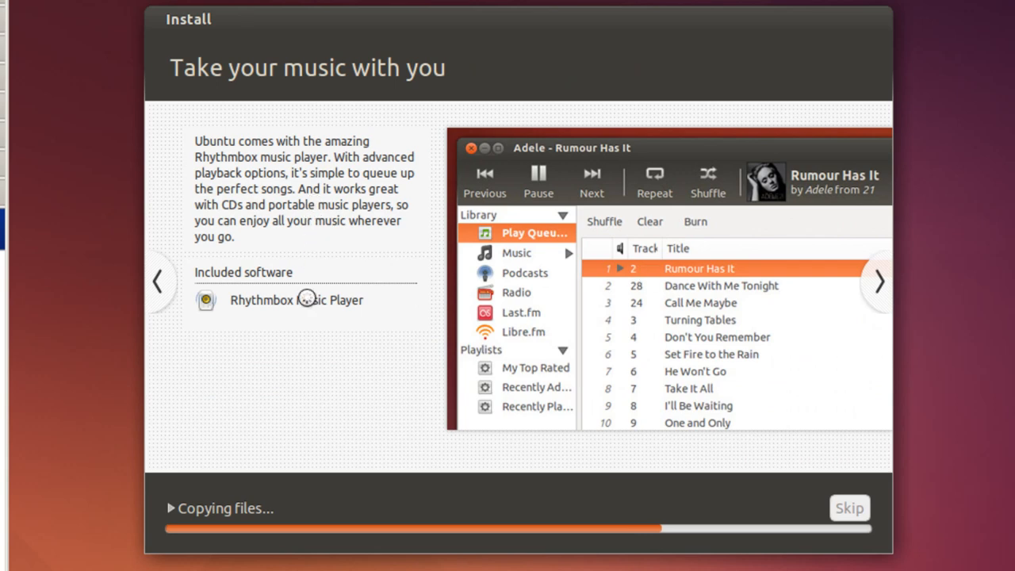
{"action": "mouse_move", "coordinate": [353, 302]}
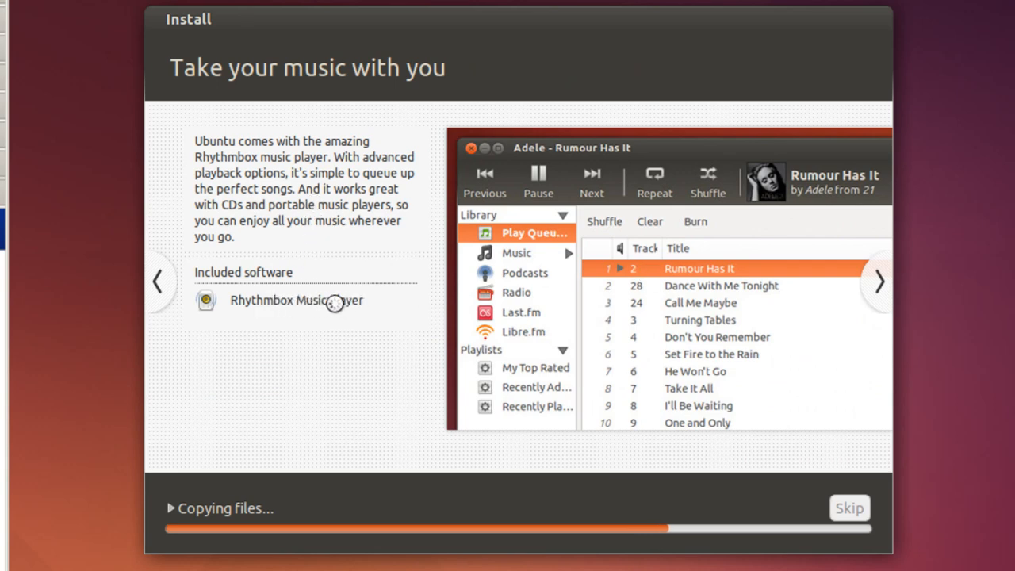
Advance through several slideshow slides, past the office software slide, while files download
{"action": "left_click", "coordinate": [878, 281]}
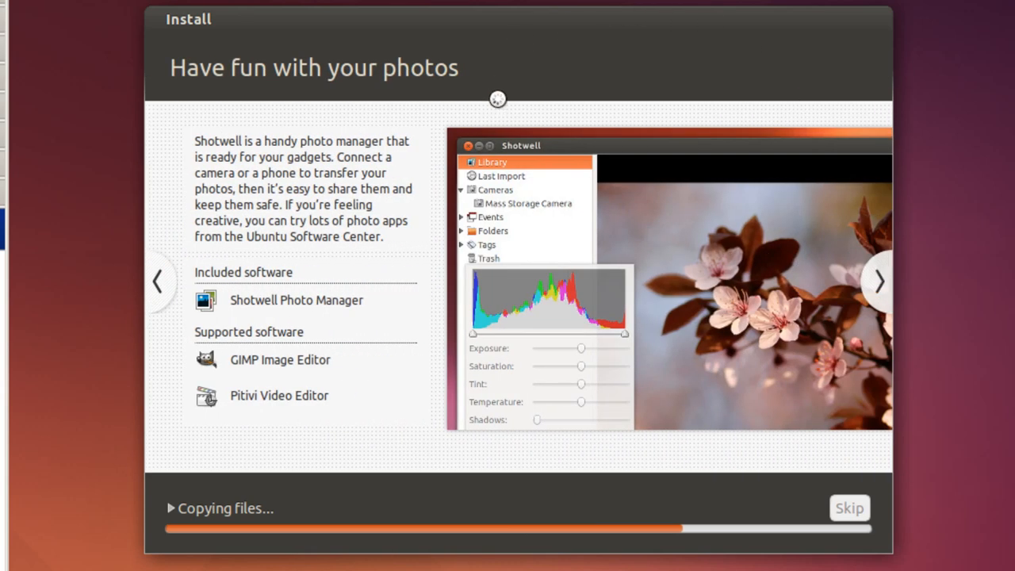
{"action": "mouse_move", "coordinate": [297, 304]}
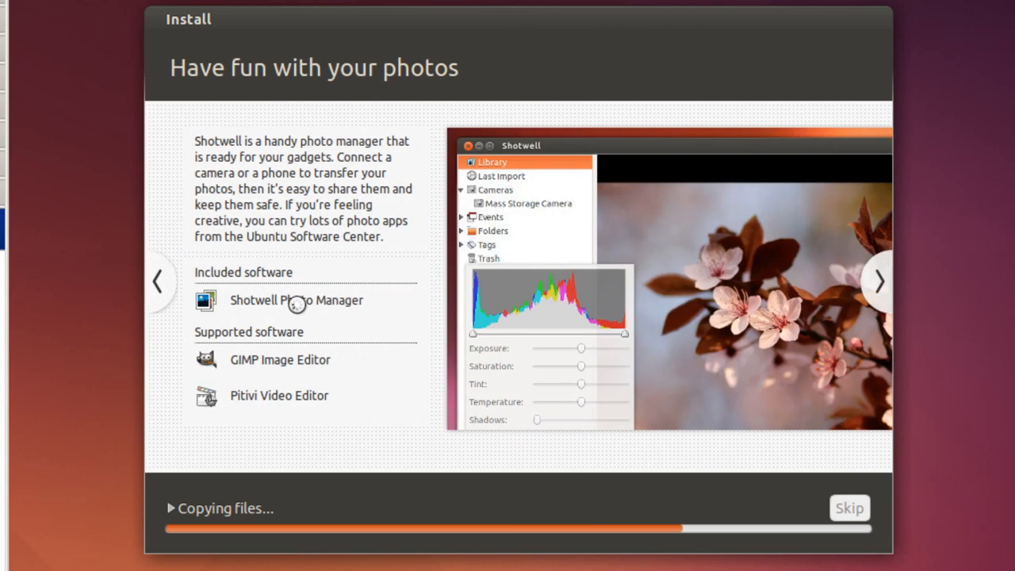
{"action": "mouse_move", "coordinate": [362, 309]}
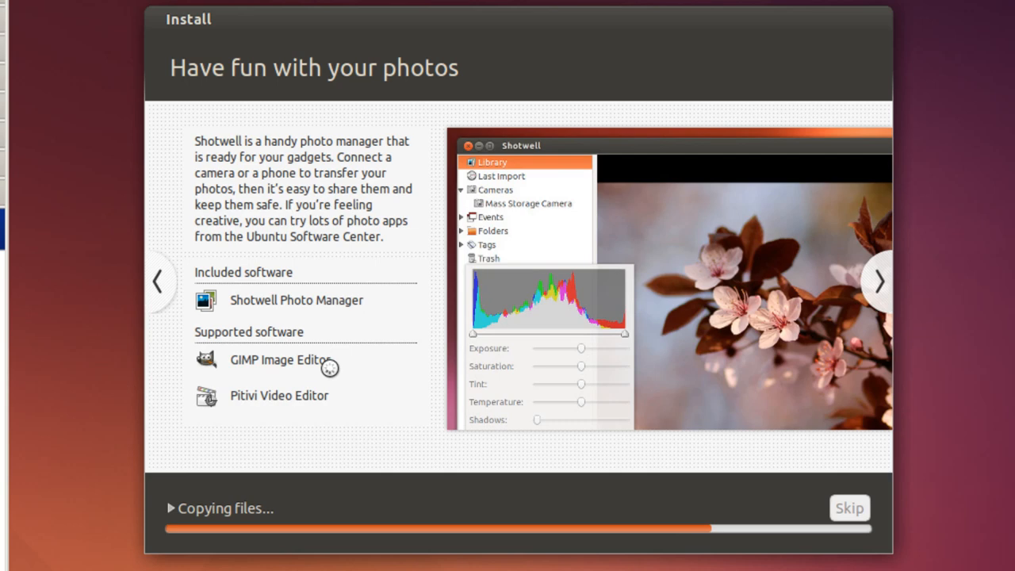
{"action": "mouse_move", "coordinate": [358, 350]}
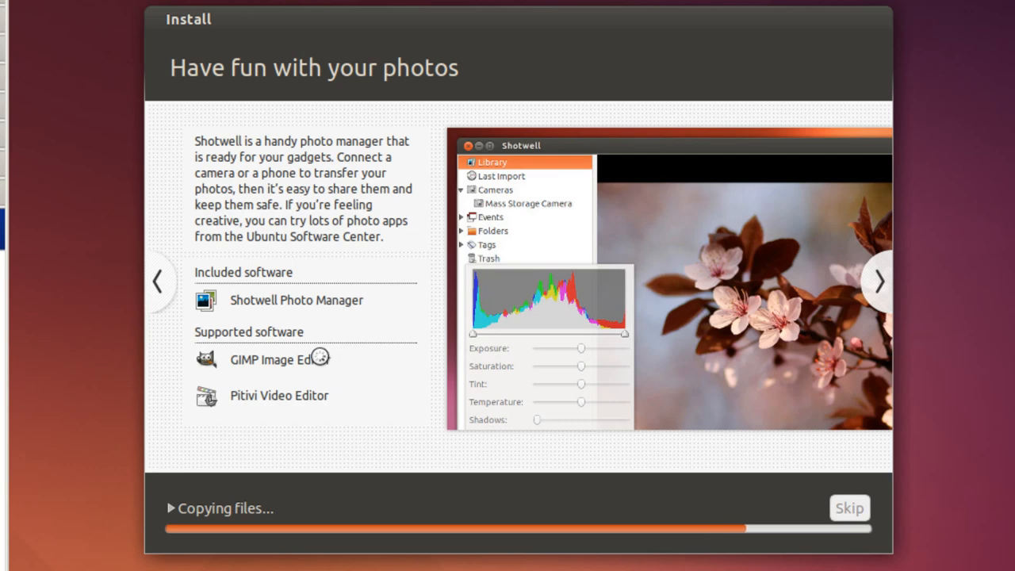
{"action": "left_click", "coordinate": [878, 281]}
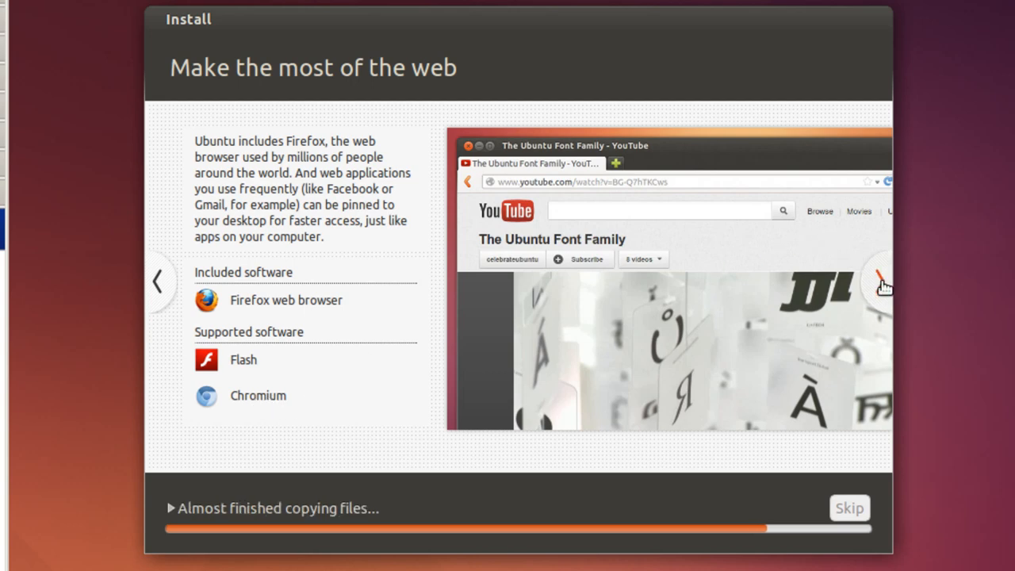
{"action": "left_click", "coordinate": [879, 282]}
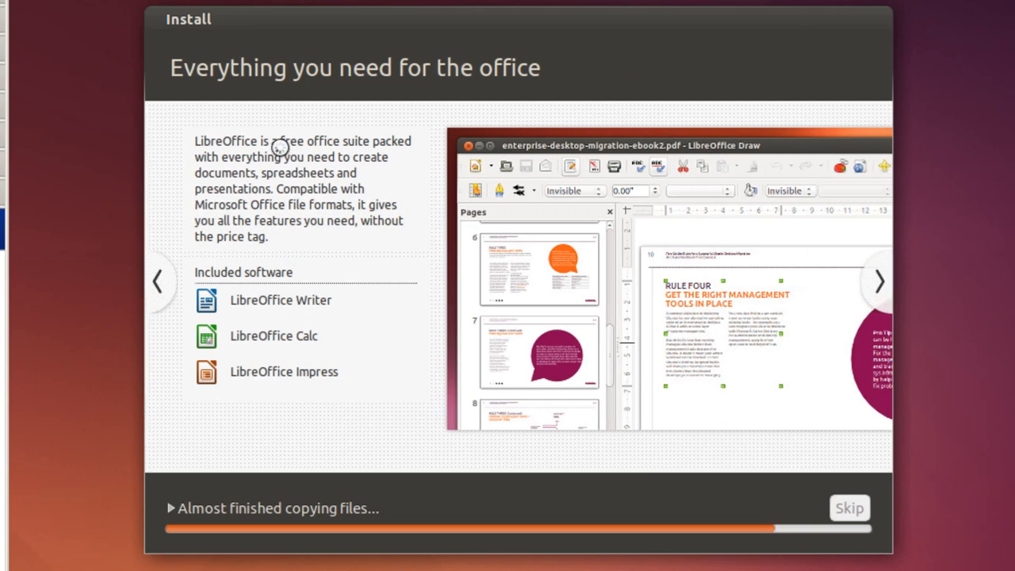
{"action": "mouse_move", "coordinate": [316, 308]}
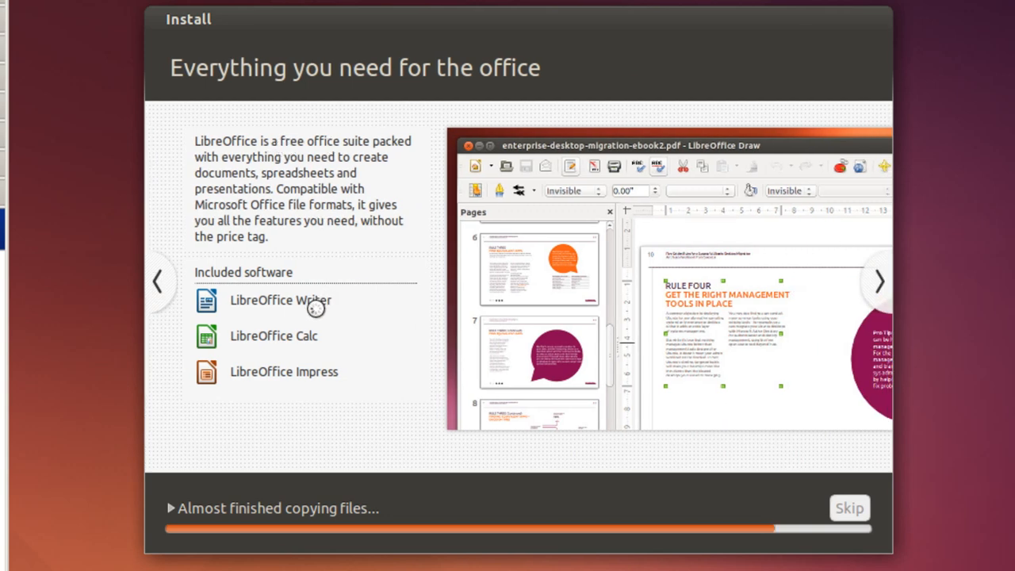
{"action": "mouse_move", "coordinate": [322, 343]}
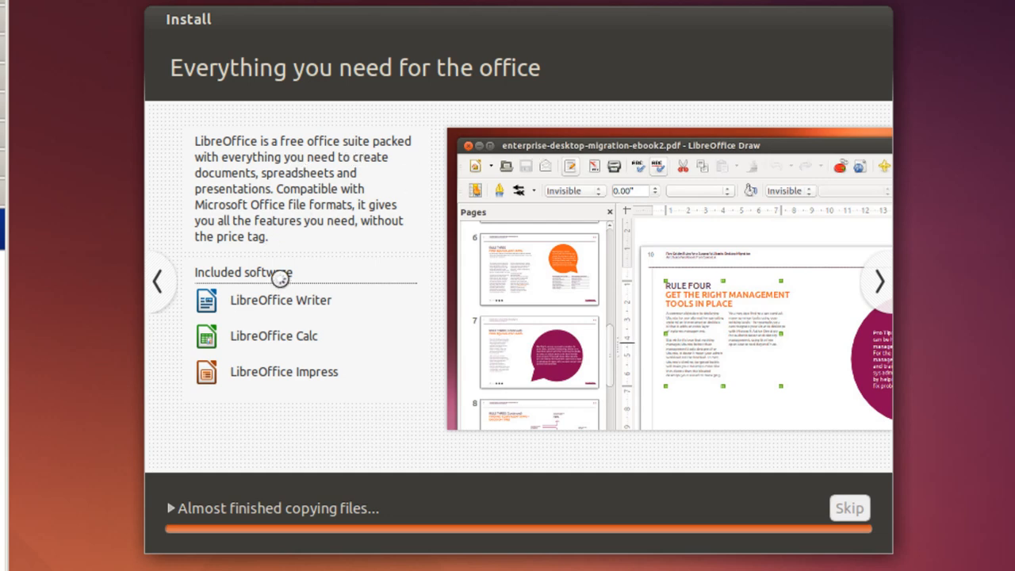
{"action": "mouse_move", "coordinate": [292, 307]}
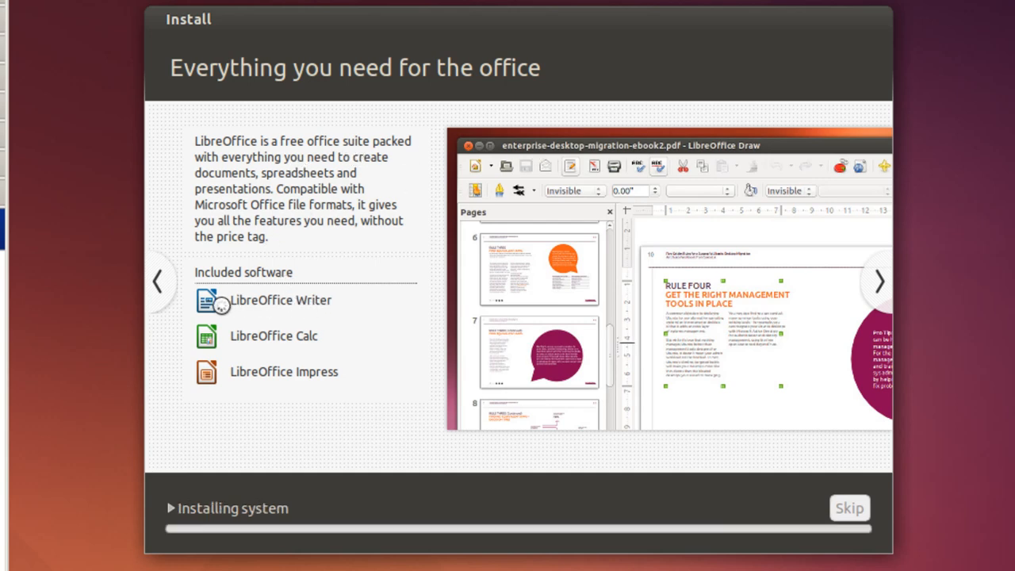
{"action": "left_click", "coordinate": [878, 280]}
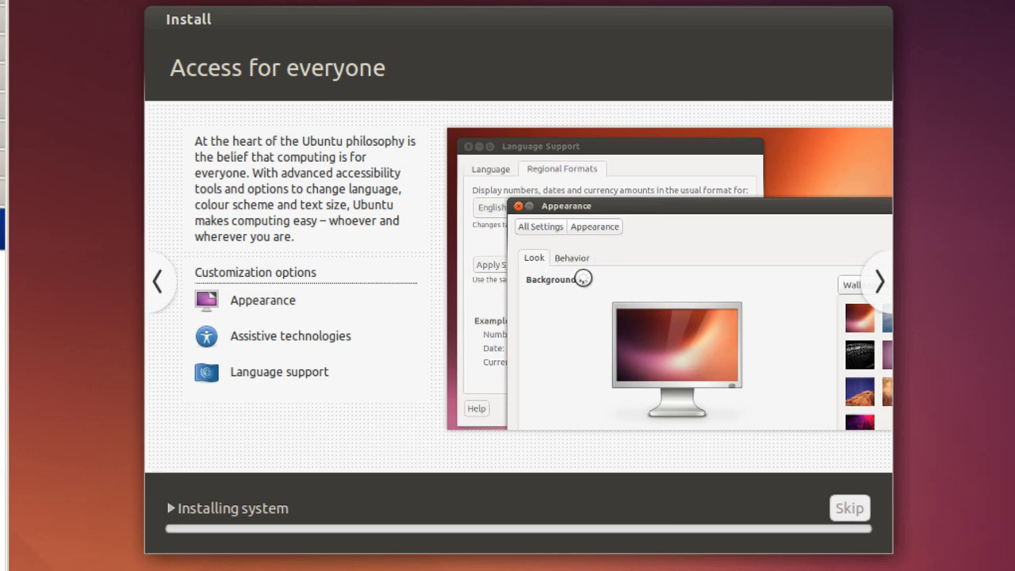
{"action": "mouse_move", "coordinate": [829, 273]}
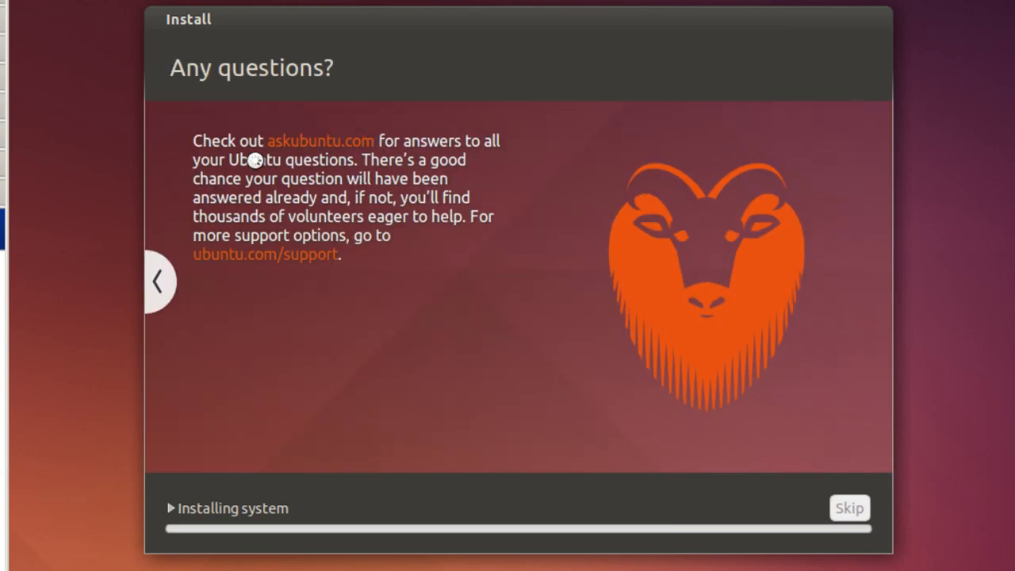
{"action": "mouse_move", "coordinate": [303, 180]}
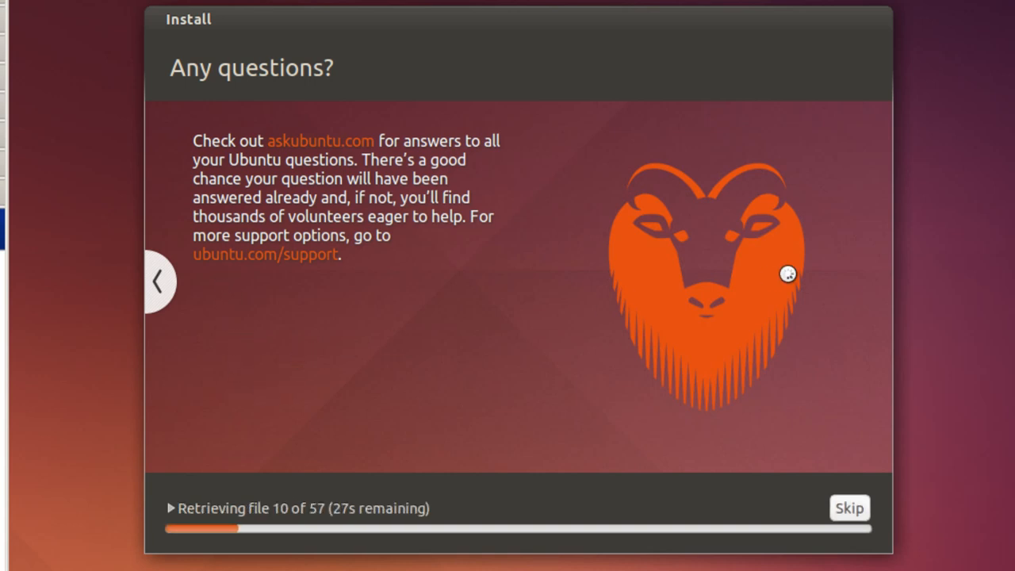
{"action": "mouse_move", "coordinate": [339, 274]}
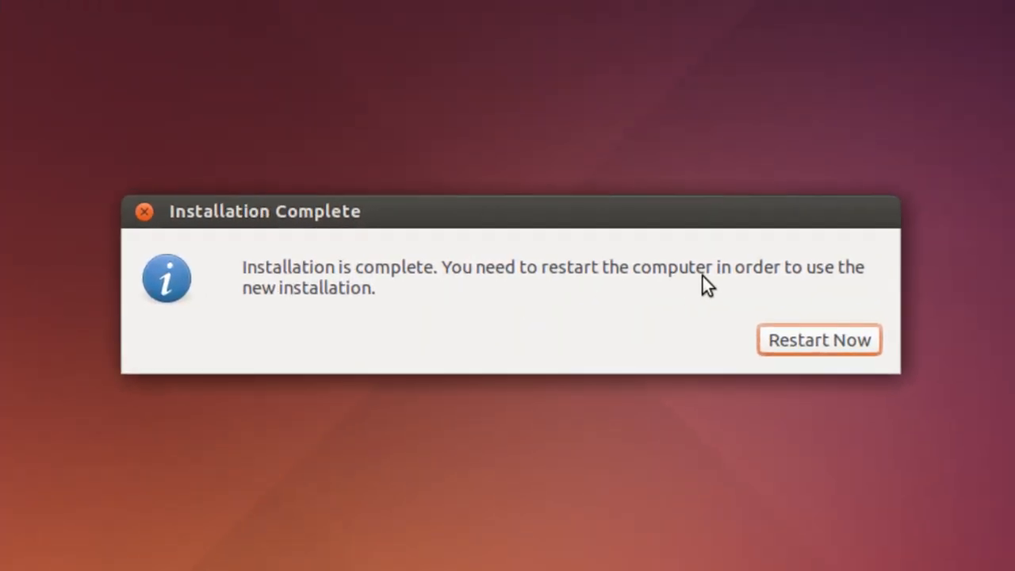
{"action": "mouse_move", "coordinate": [274, 305]}
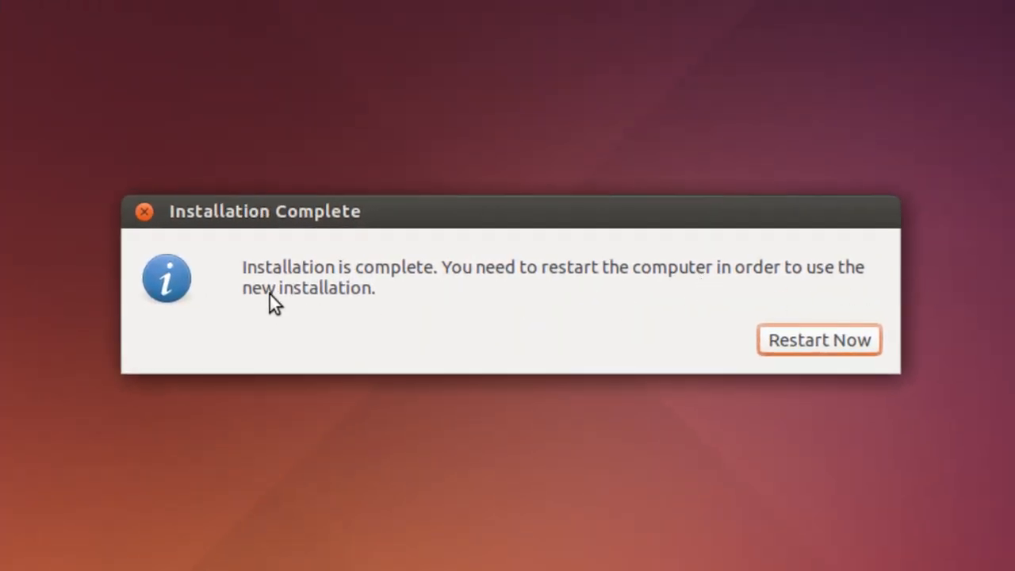
Choose Restart Now in the Installation Complete dialog to reboot into Ubuntu
{"action": "left_click", "coordinate": [819, 339]}
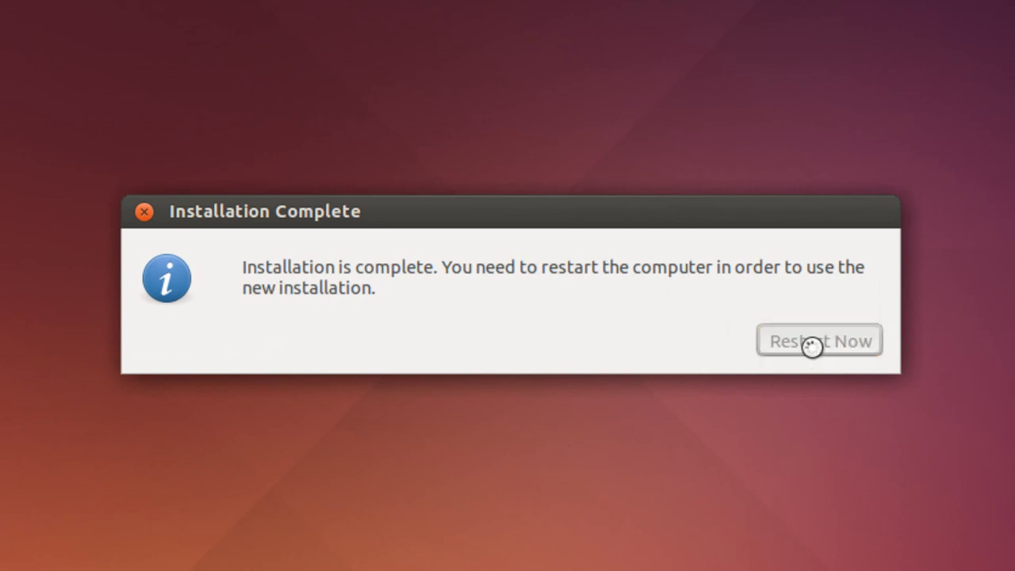
{"action": "left_click", "coordinate": [819, 340]}
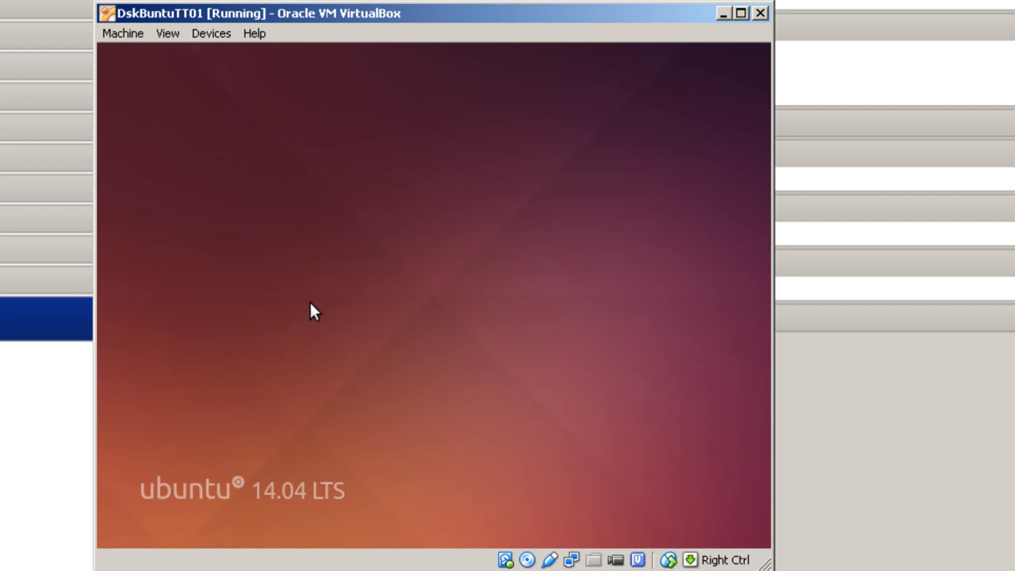
{"action": "mouse_move", "coordinate": [286, 158]}
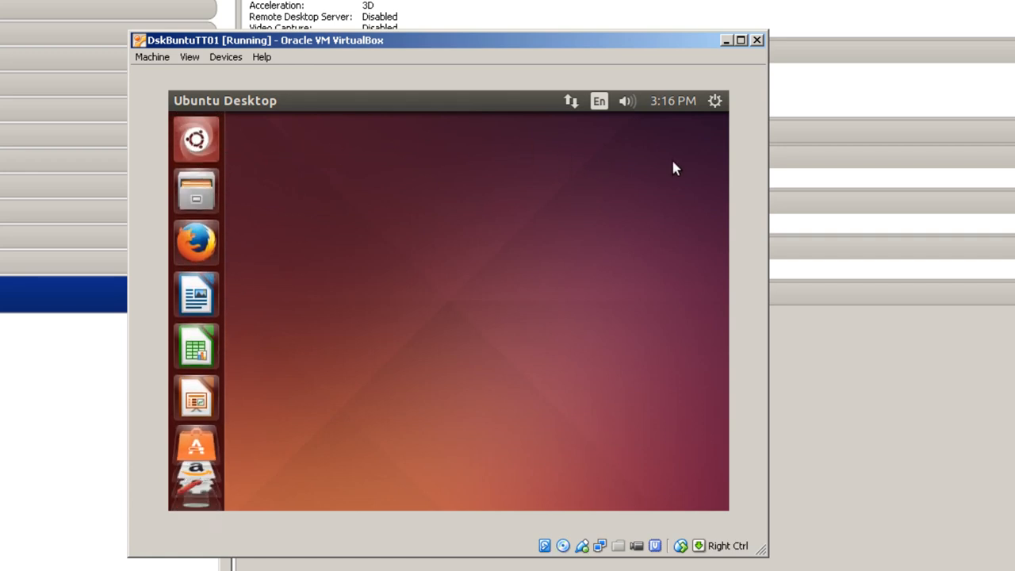
Search the Dash for 'software', correcting a typo, and launch Software Updater
{"action": "left_click", "coordinate": [196, 139]}
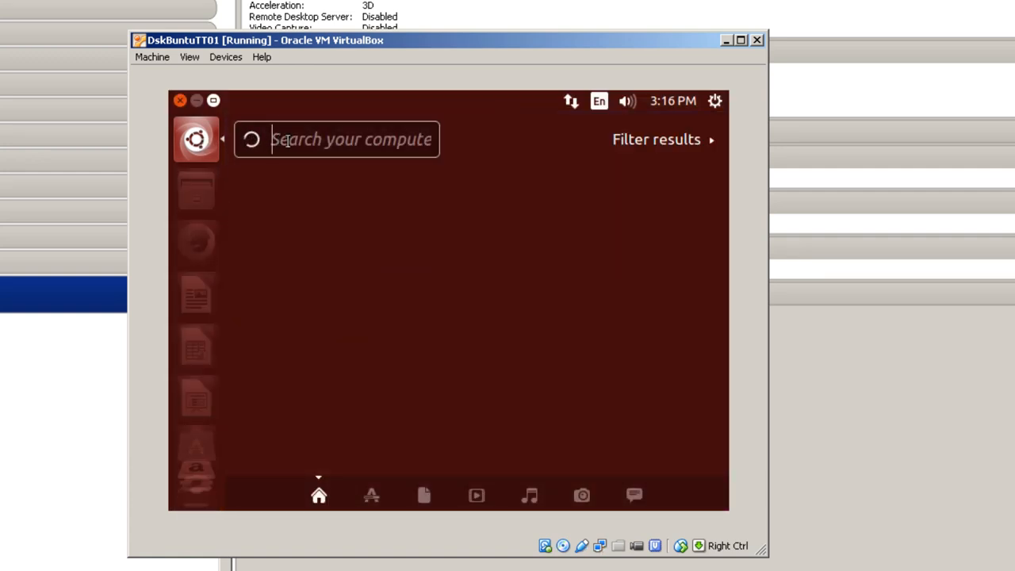
{"action": "type", "text": "softwat"}
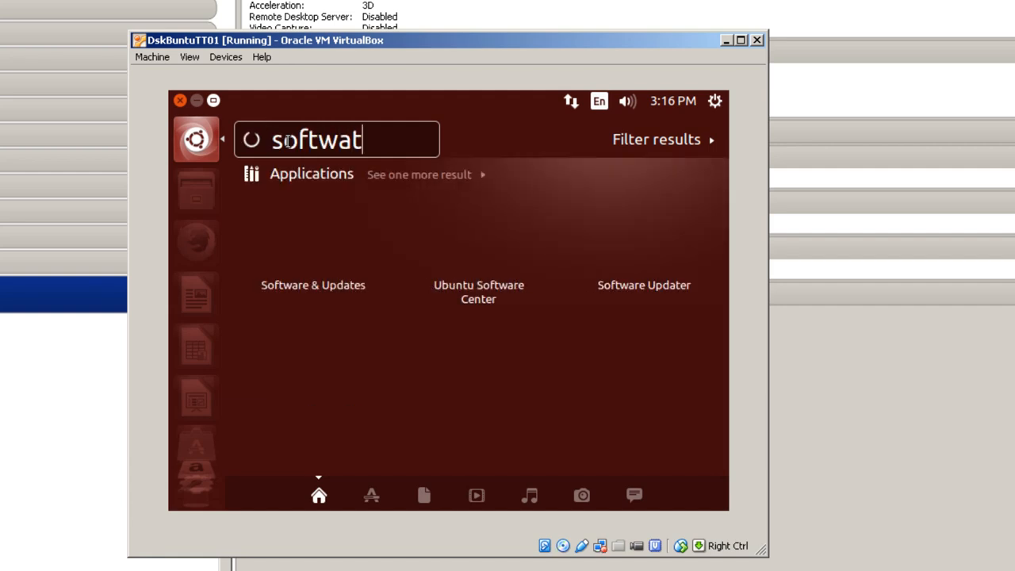
{"action": "key", "text": "BackSpace"}
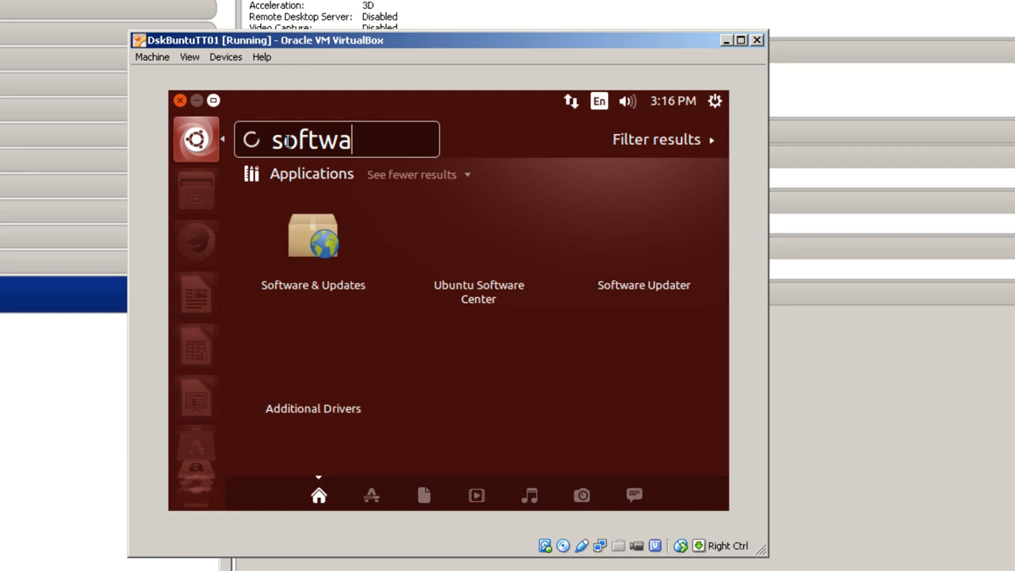
{"action": "type", "text": "r"}
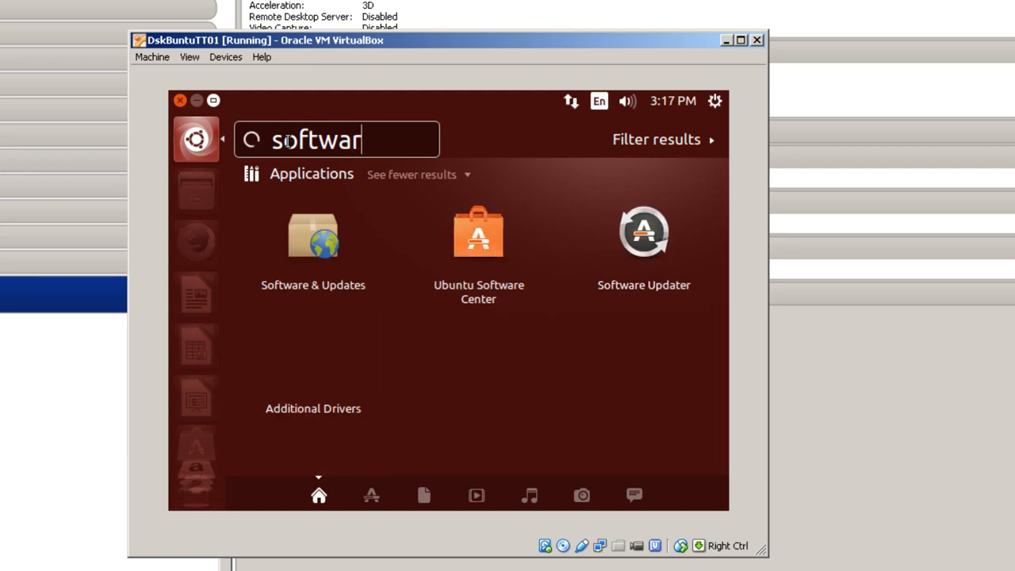
{"action": "type", "text": "e"}
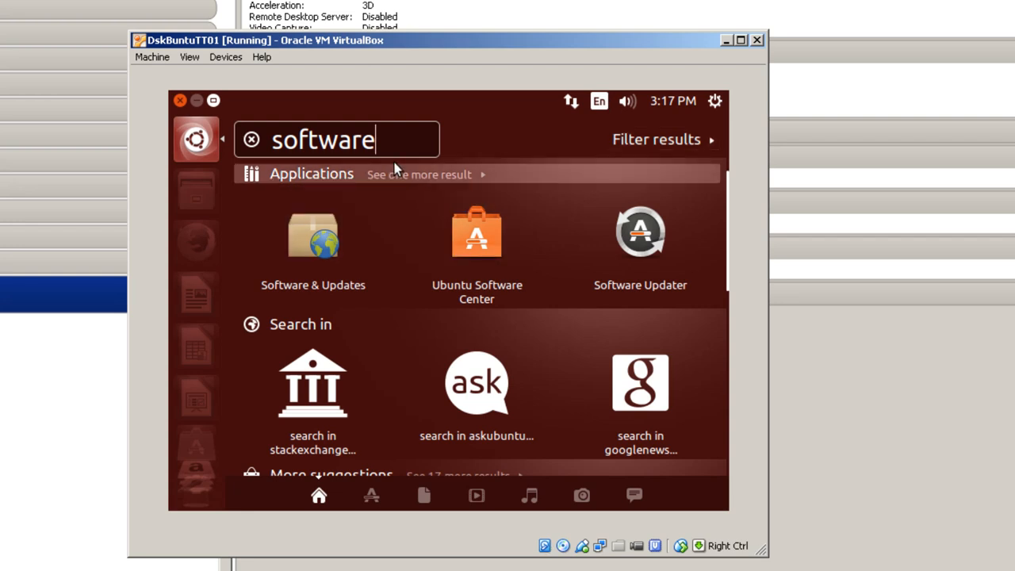
{"action": "mouse_move", "coordinate": [312, 254]}
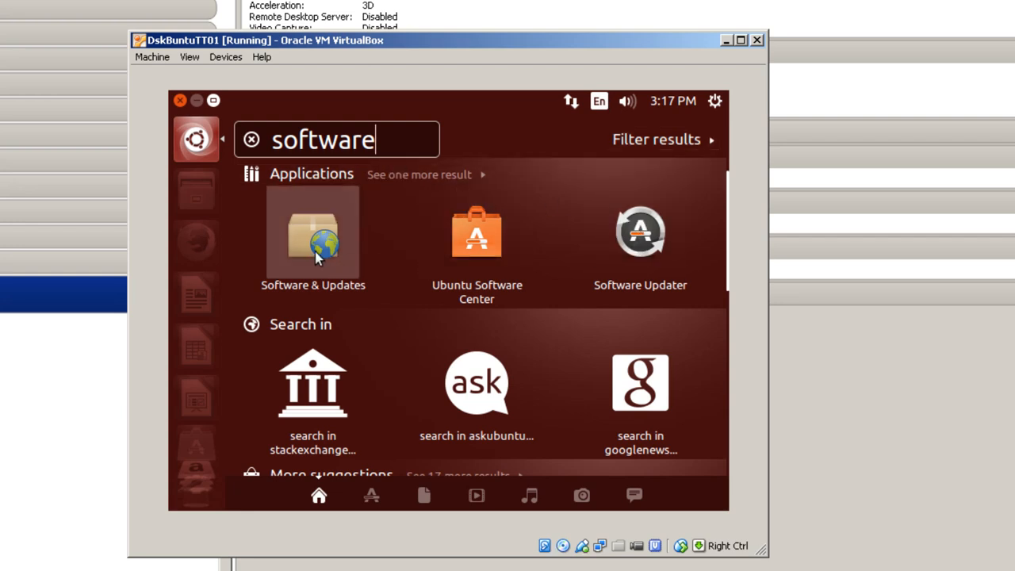
{"action": "mouse_move", "coordinate": [640, 232]}
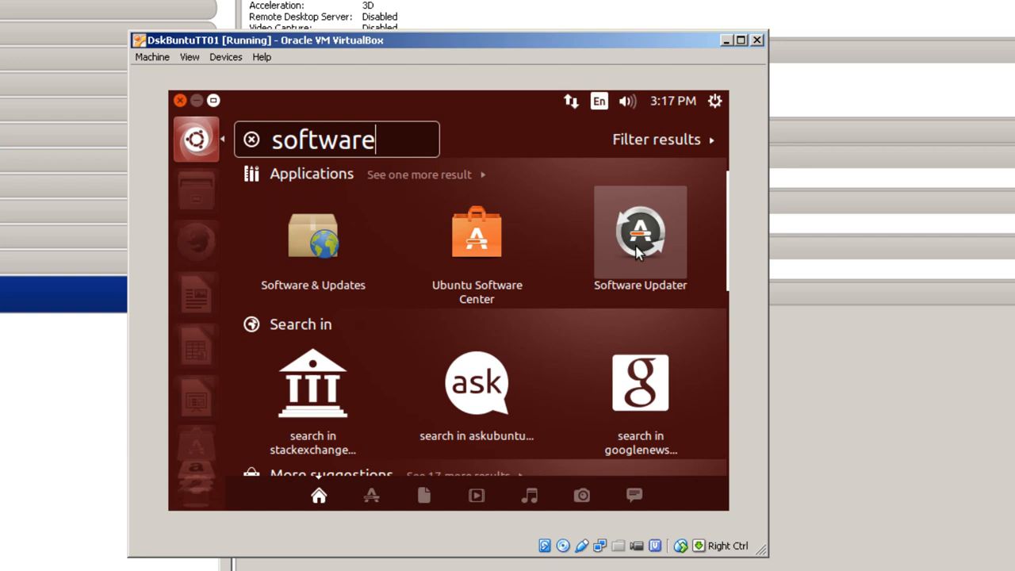
{"action": "left_click", "coordinate": [640, 231]}
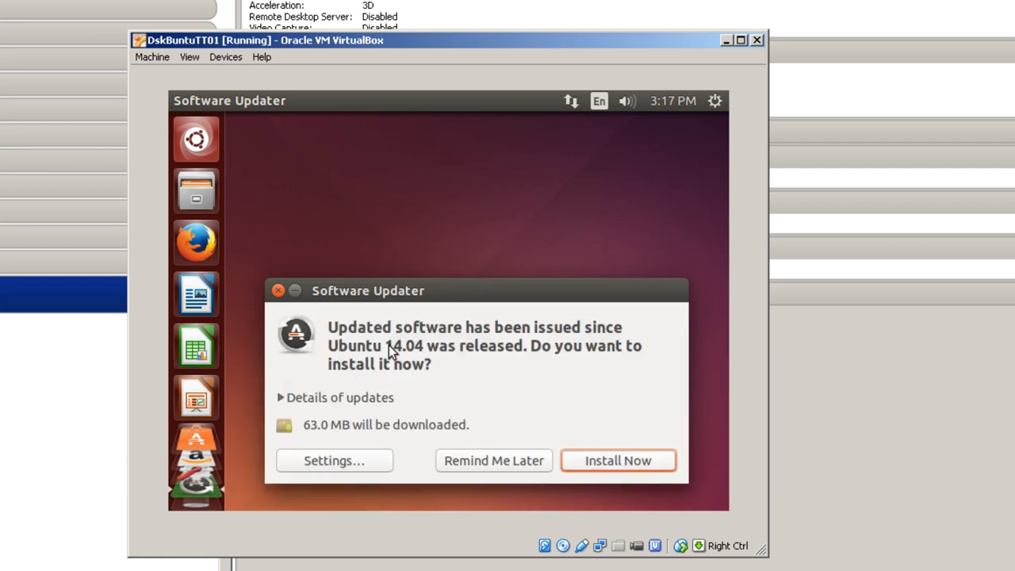
{"action": "mouse_move", "coordinate": [317, 435]}
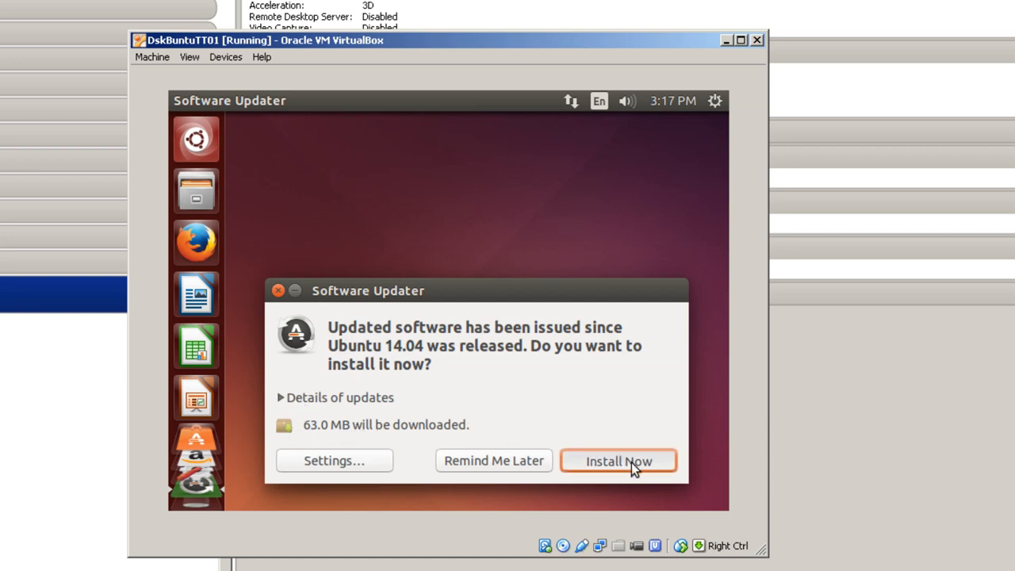
Install the 63.0 MB of updates, authenticating with the account password
{"action": "left_click", "coordinate": [619, 461]}
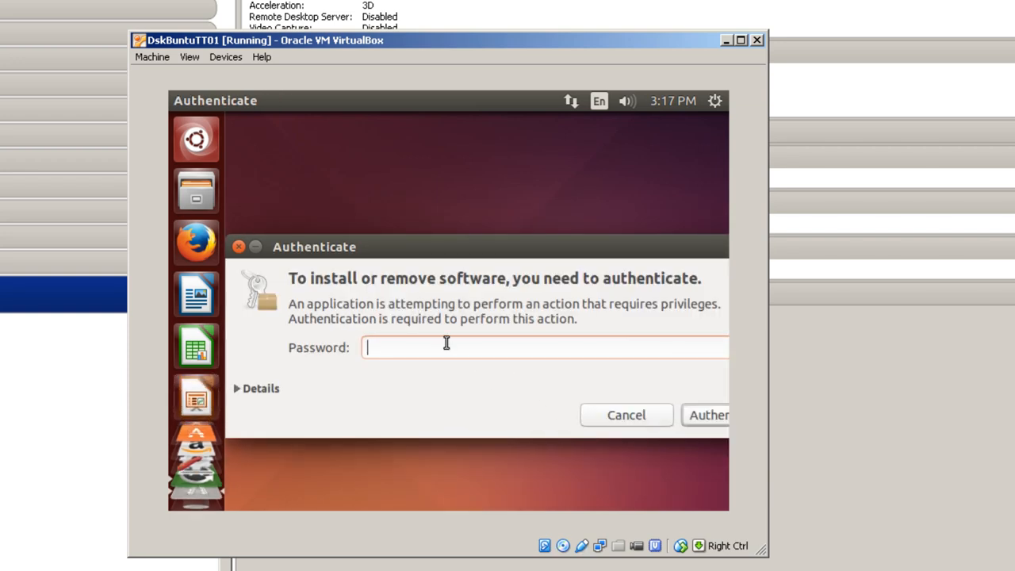
{"action": "type", "text": "password"}
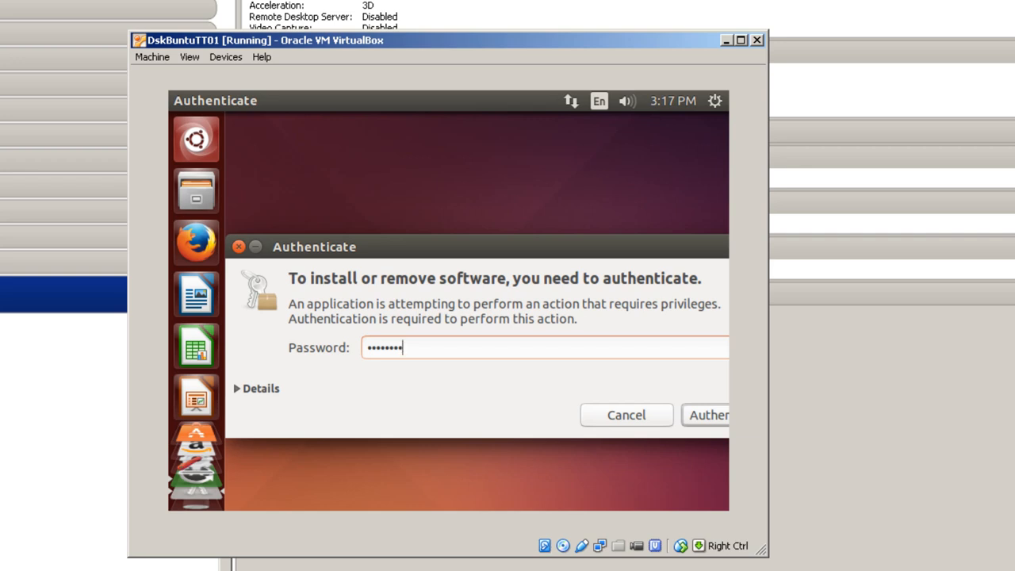
{"action": "left_click", "coordinate": [709, 414]}
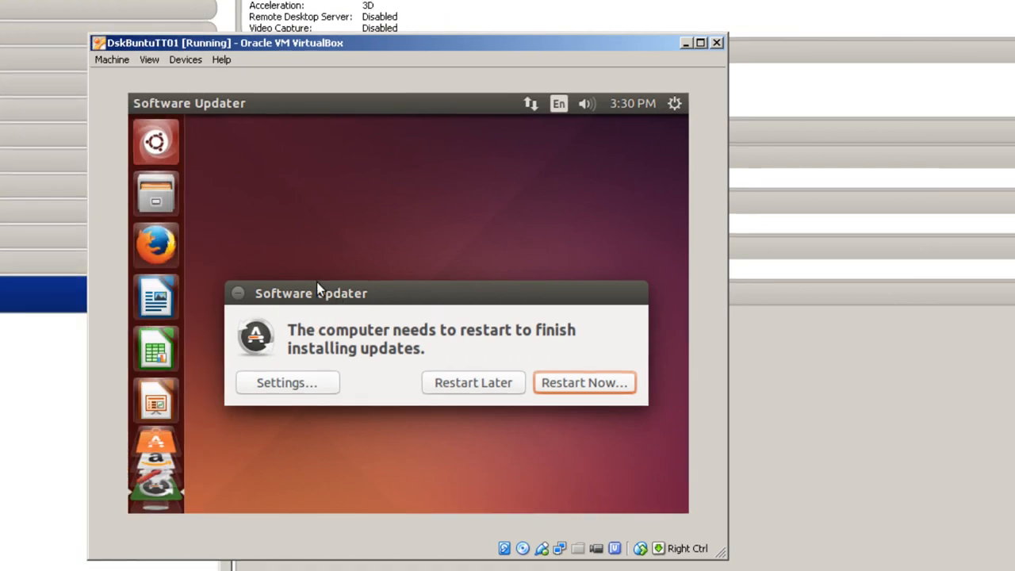
{"action": "mouse_move", "coordinate": [529, 339]}
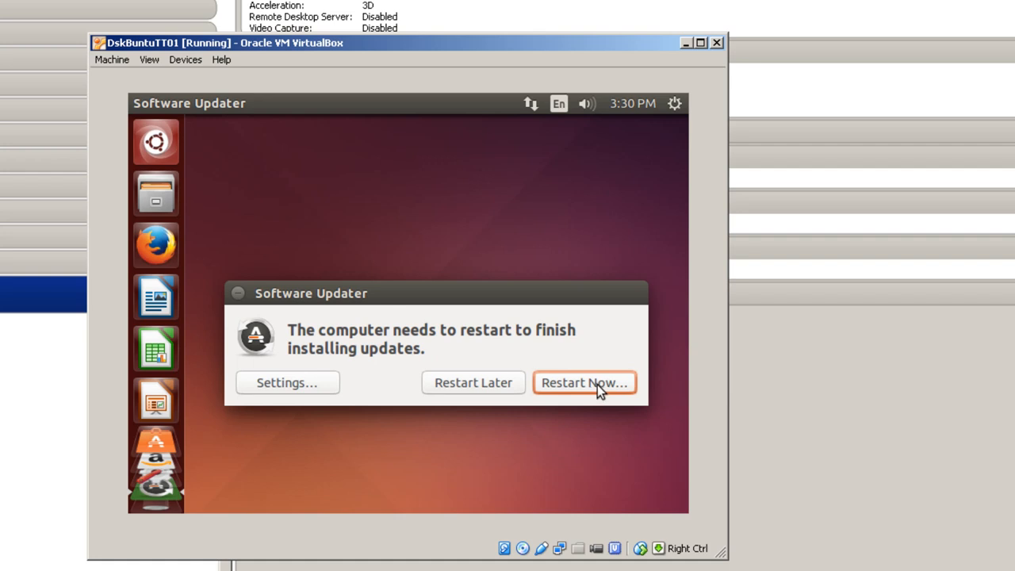
Choose Restart Now, then shut the guest down from the Shut Down dialog
{"action": "left_click", "coordinate": [585, 382]}
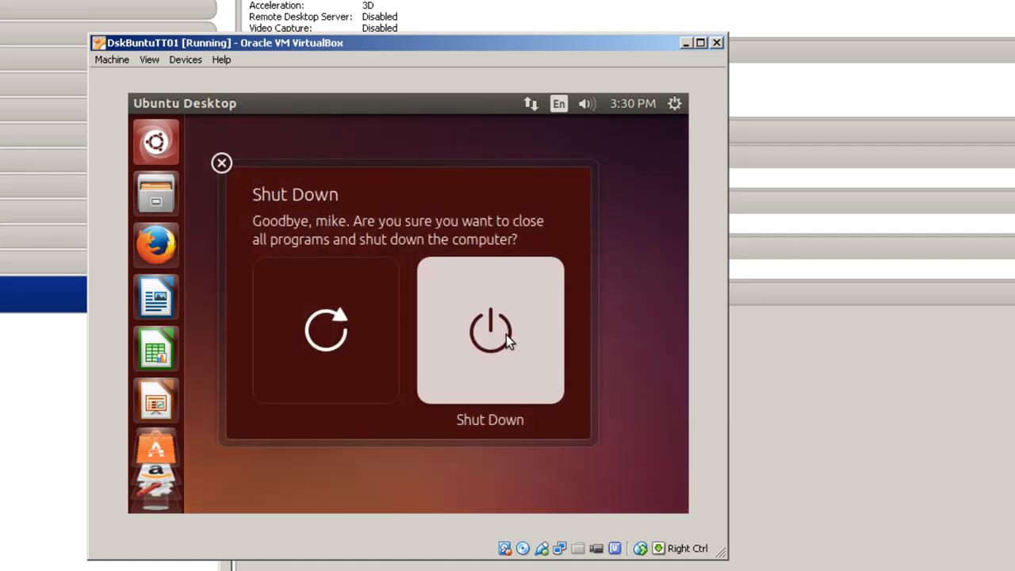
{"action": "mouse_move", "coordinate": [462, 349]}
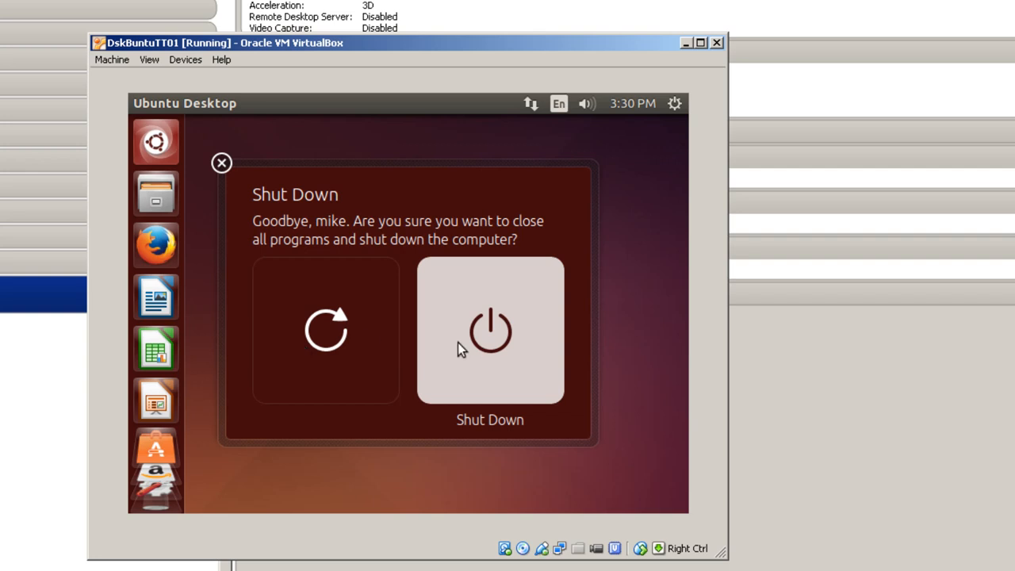
{"action": "left_click", "coordinate": [489, 329]}
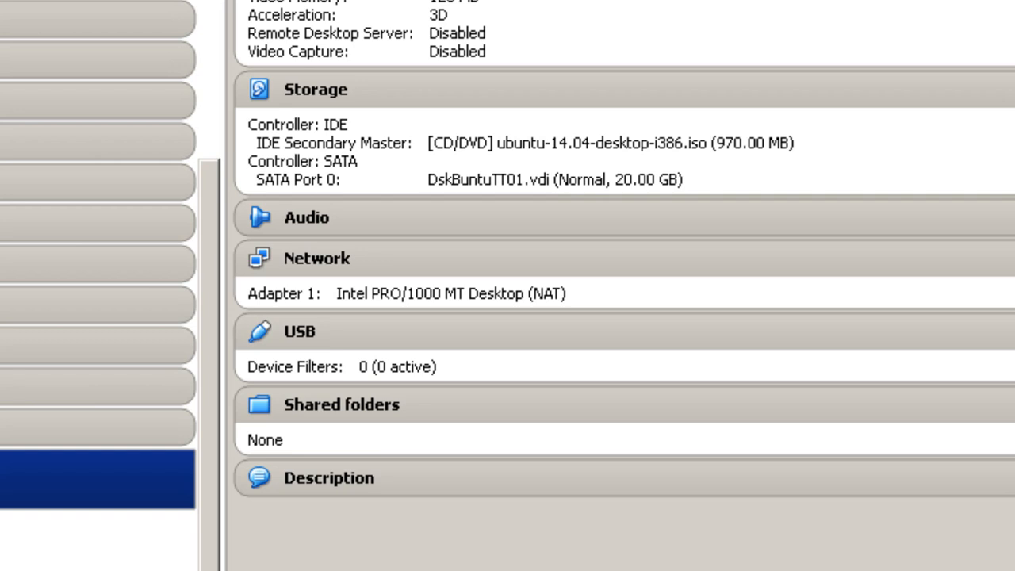
{"action": "mouse_move", "coordinate": [297, 286]}
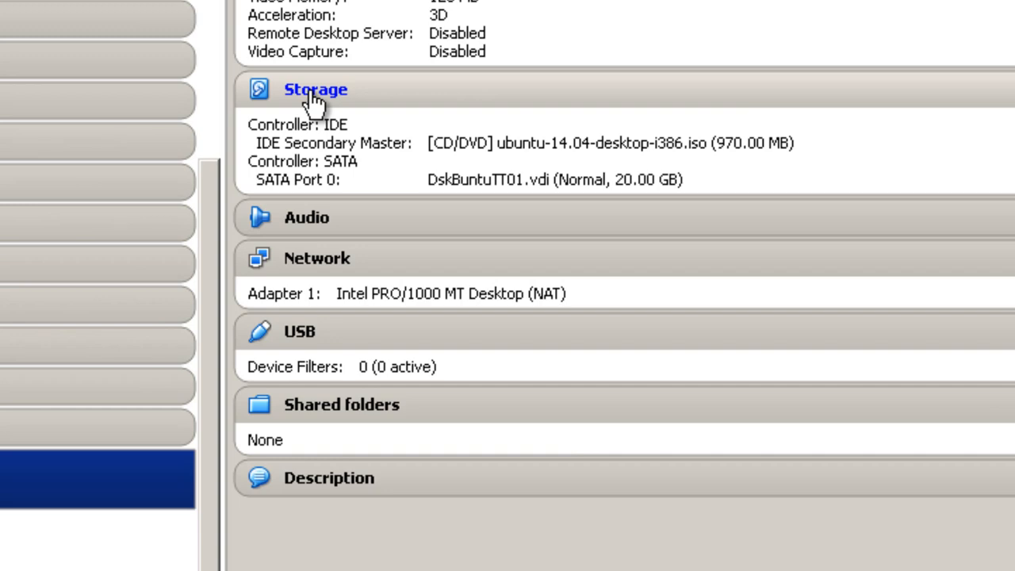
In DskBuntuTT01's storage settings, eject the Ubuntu ISO and attach host drive D:
{"action": "left_click", "coordinate": [314, 88]}
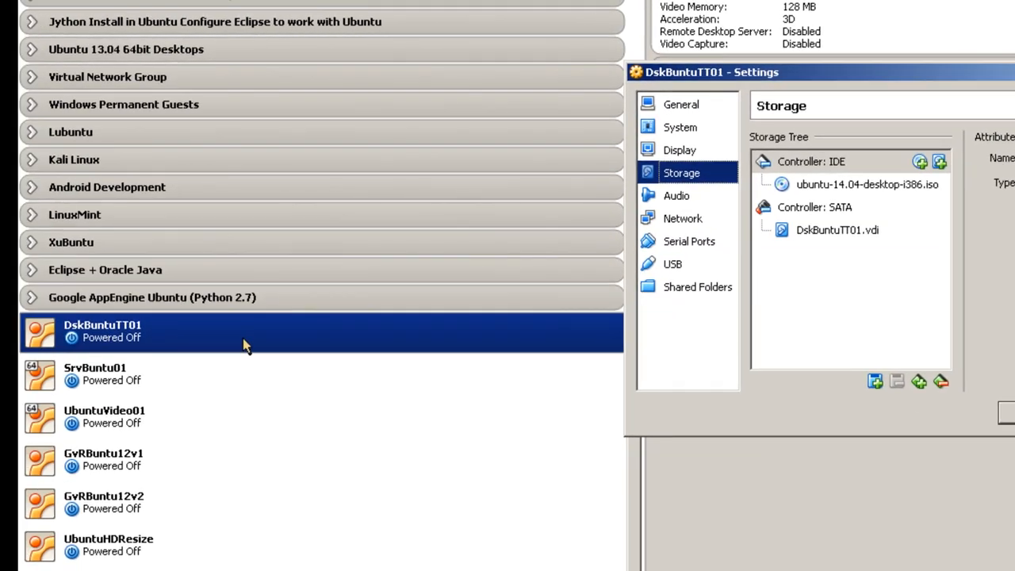
{"action": "mouse_move", "coordinate": [309, 345]}
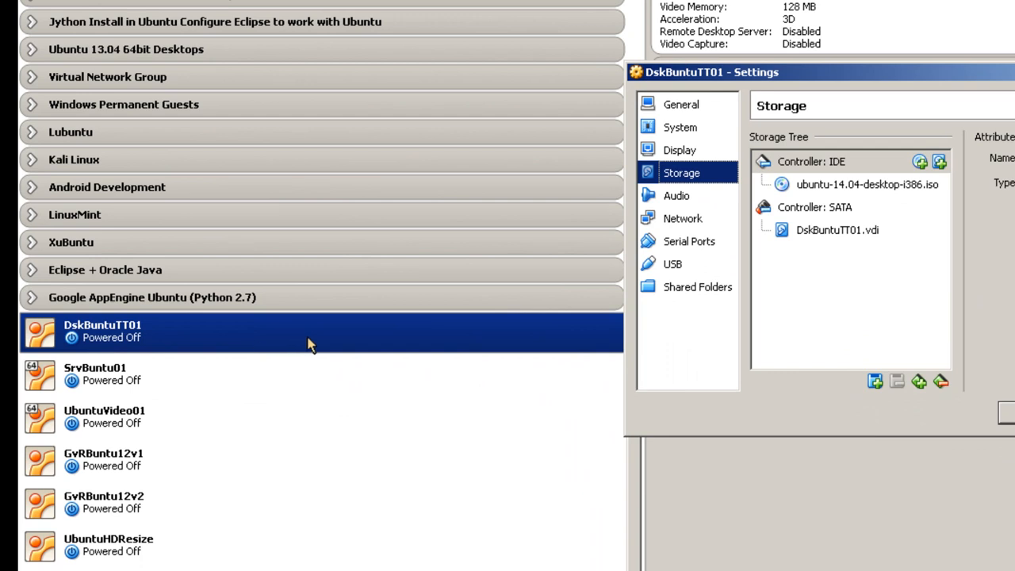
{"action": "mouse_move", "coordinate": [308, 343]}
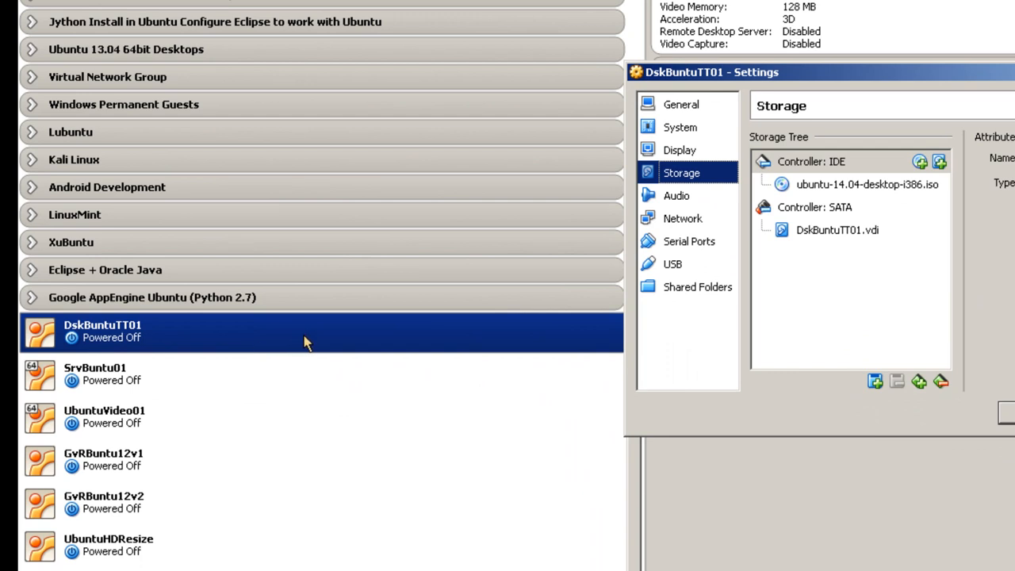
{"action": "mouse_move", "coordinate": [345, 340]}
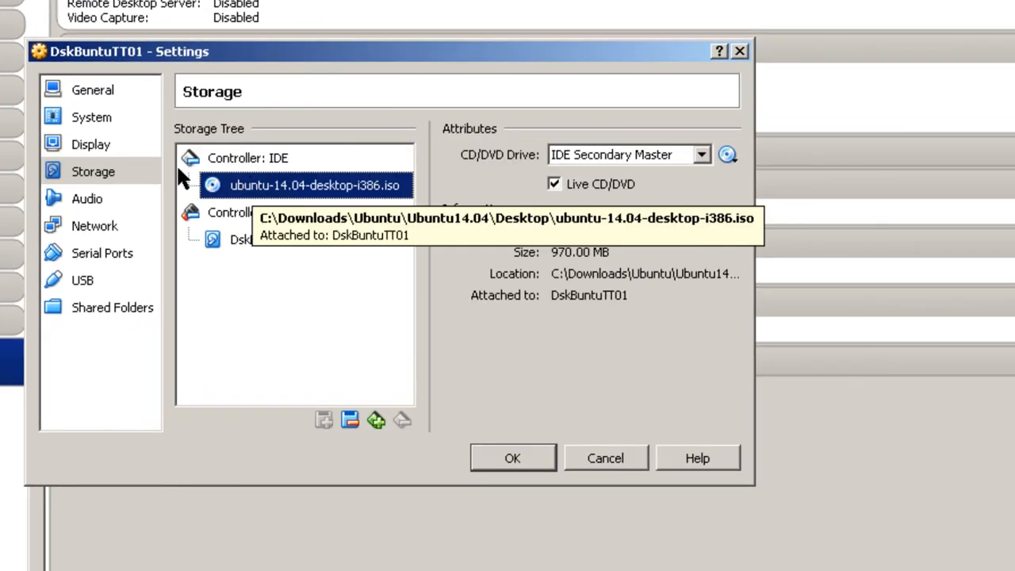
{"action": "left_click", "coordinate": [727, 155]}
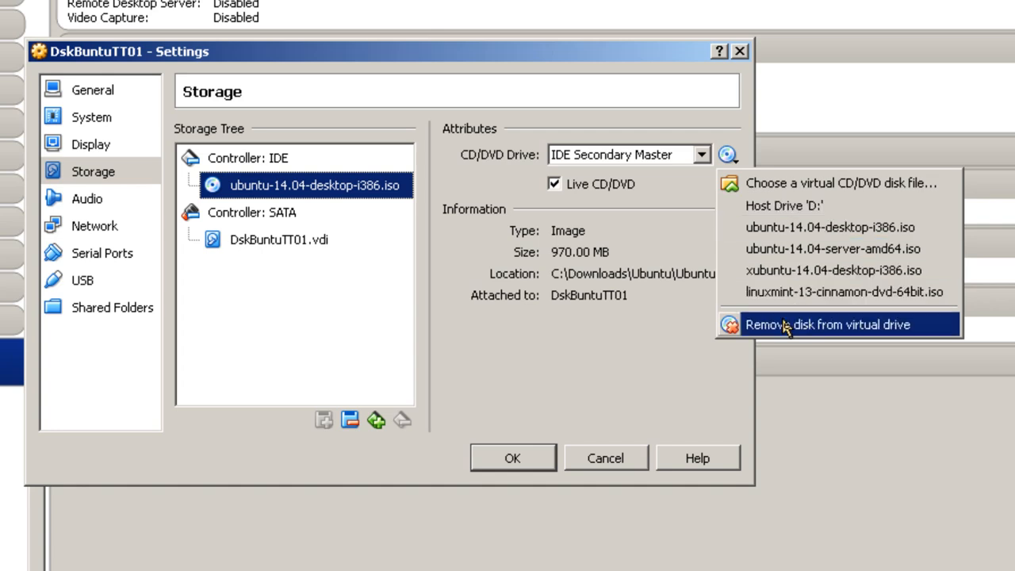
{"action": "left_click", "coordinate": [828, 324]}
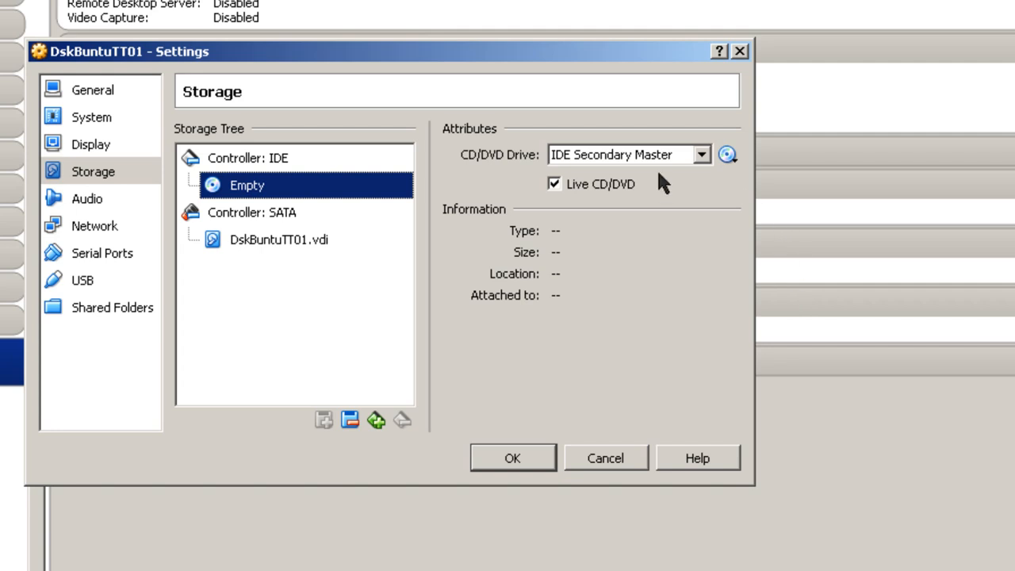
{"action": "left_click", "coordinate": [727, 155]}
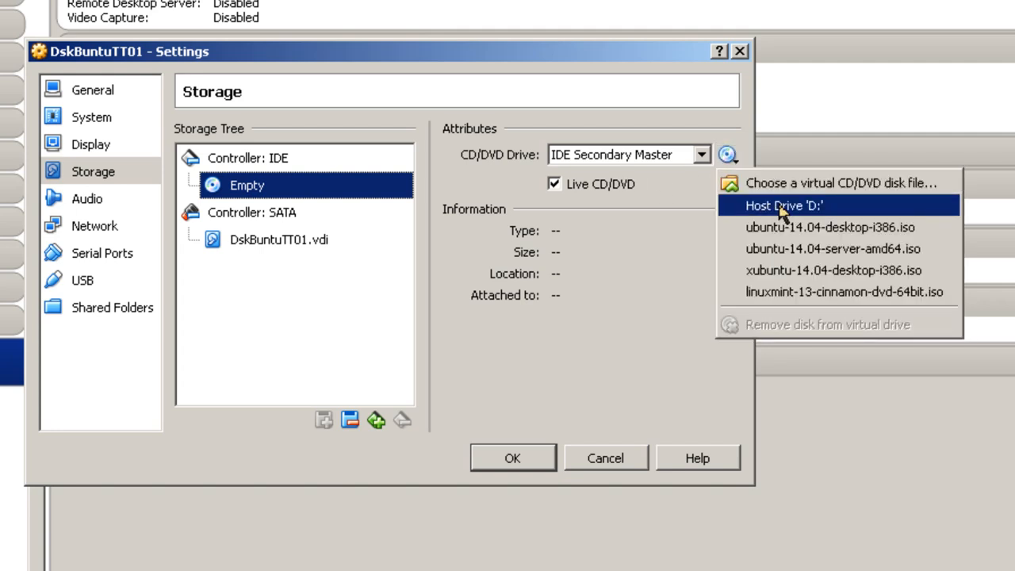
{"action": "left_click", "coordinate": [784, 206]}
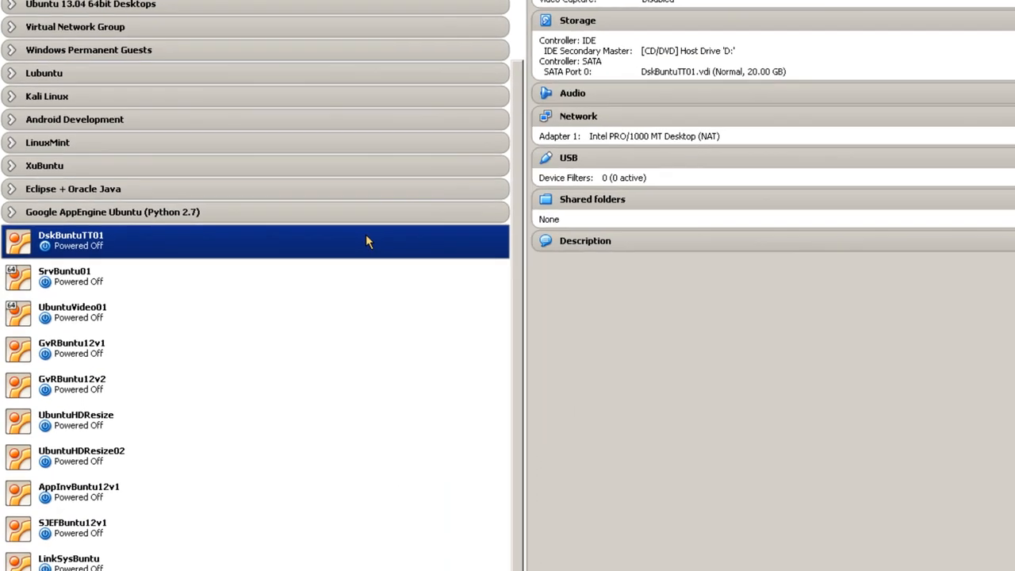
Start DskBuntuTT01 from the VirtualBox Manager machine list
{"action": "scroll", "scroll_direction": "down", "scroll_amount": 3}
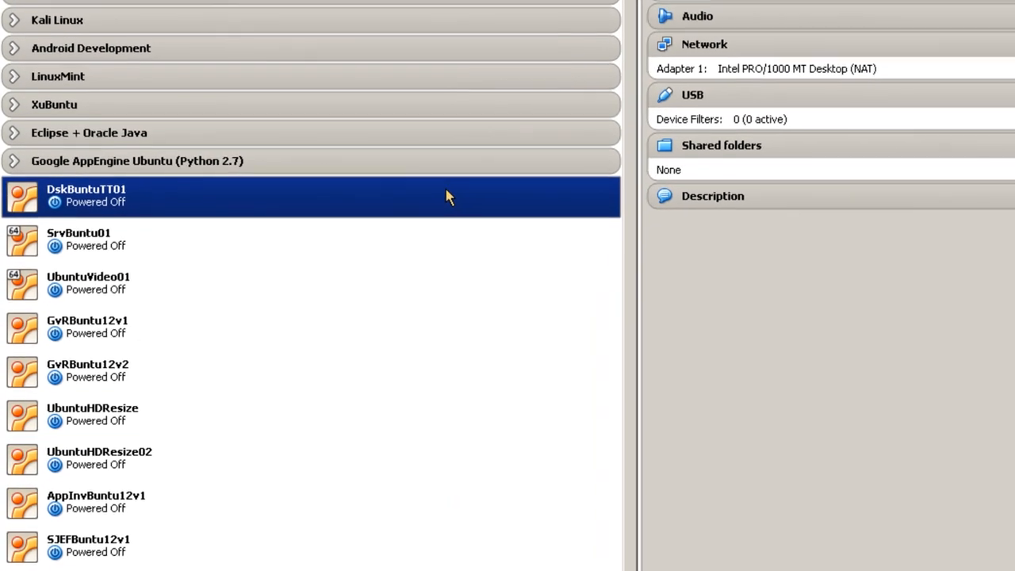
{"action": "scroll", "scroll_direction": "down", "scroll_amount": 3}
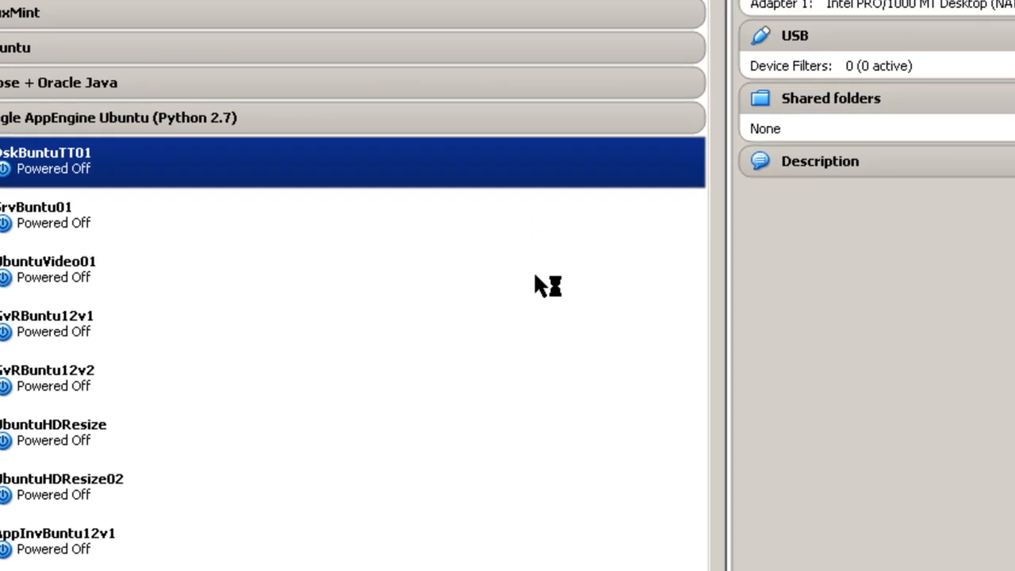
{"action": "double_click", "coordinate": [48, 160]}
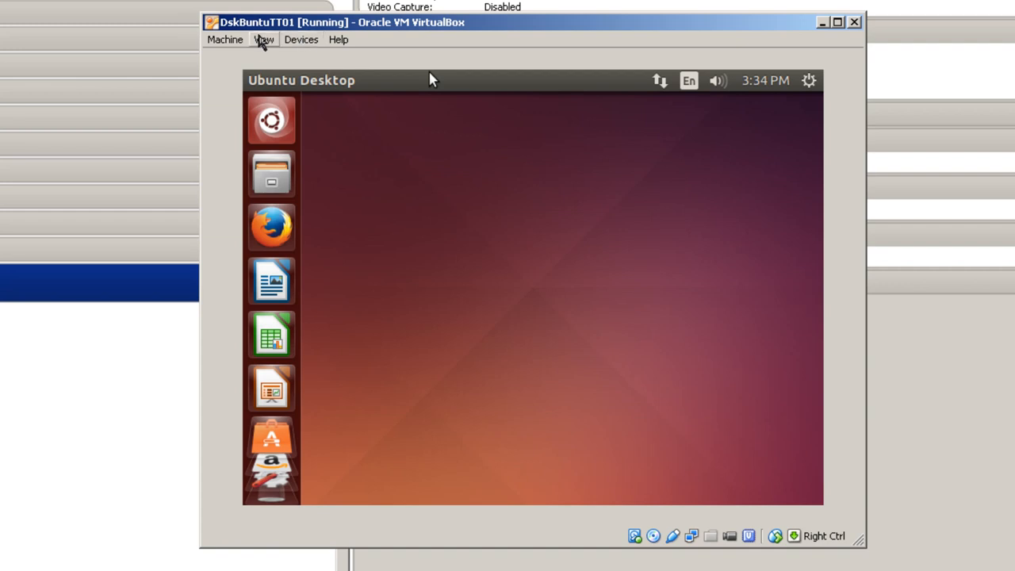
{"action": "mouse_move", "coordinate": [300, 40]}
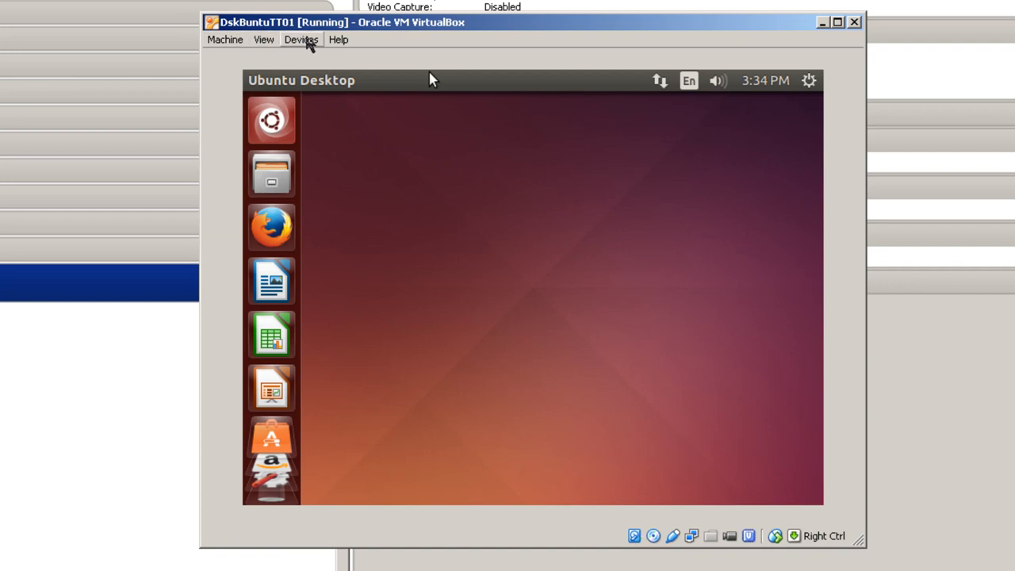
Insert the Guest Additions CD image into the Ubuntu guest and run its autorun software
{"action": "left_click", "coordinate": [301, 40]}
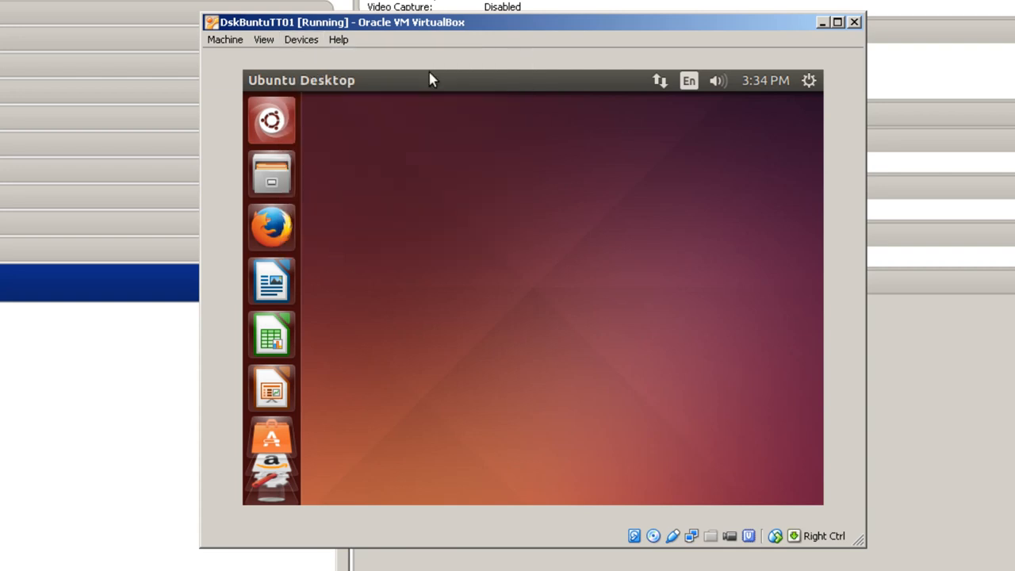
{"action": "mouse_move", "coordinate": [353, 249]}
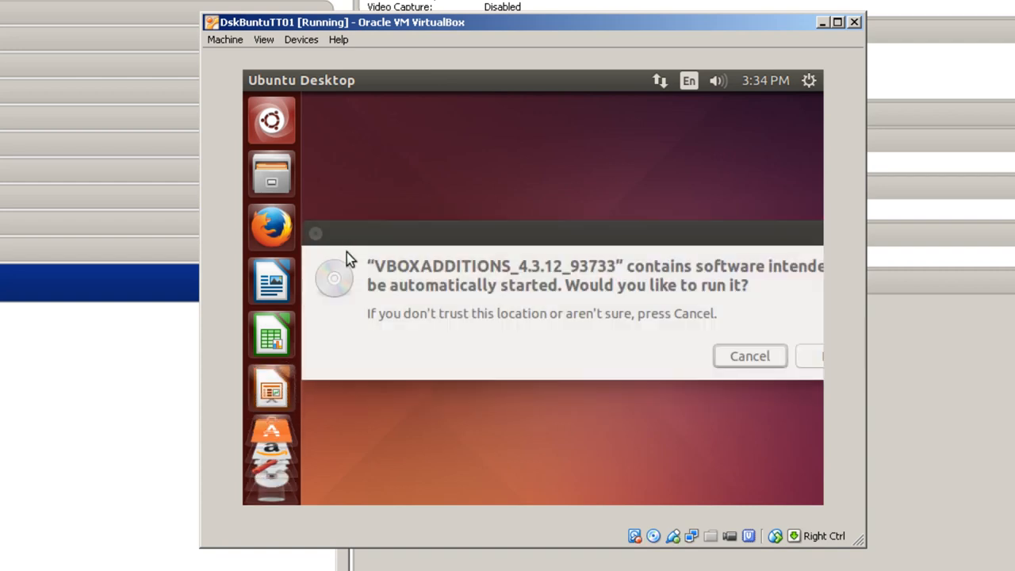
{"action": "mouse_move", "coordinate": [646, 358]}
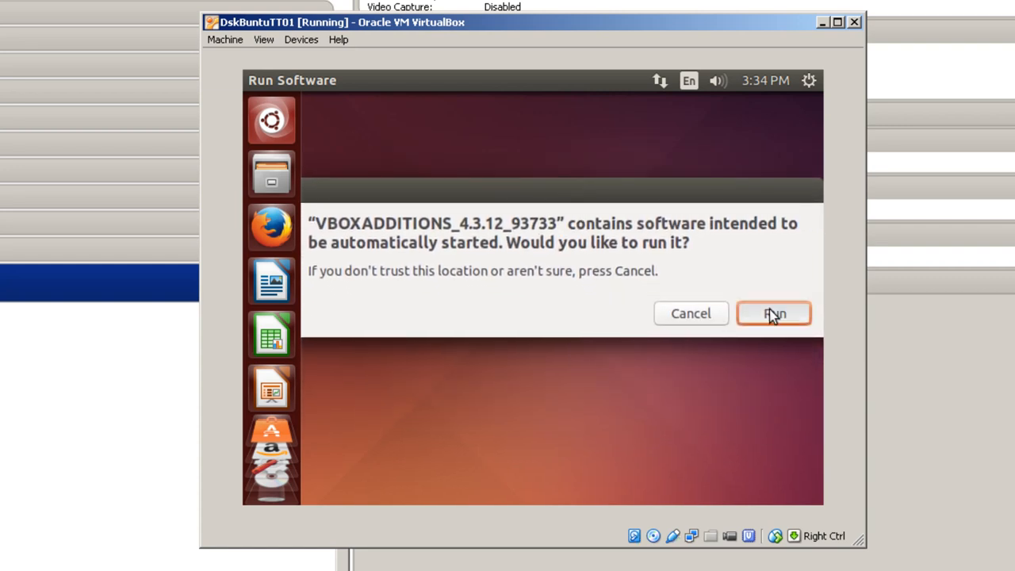
{"action": "left_click", "coordinate": [774, 313]}
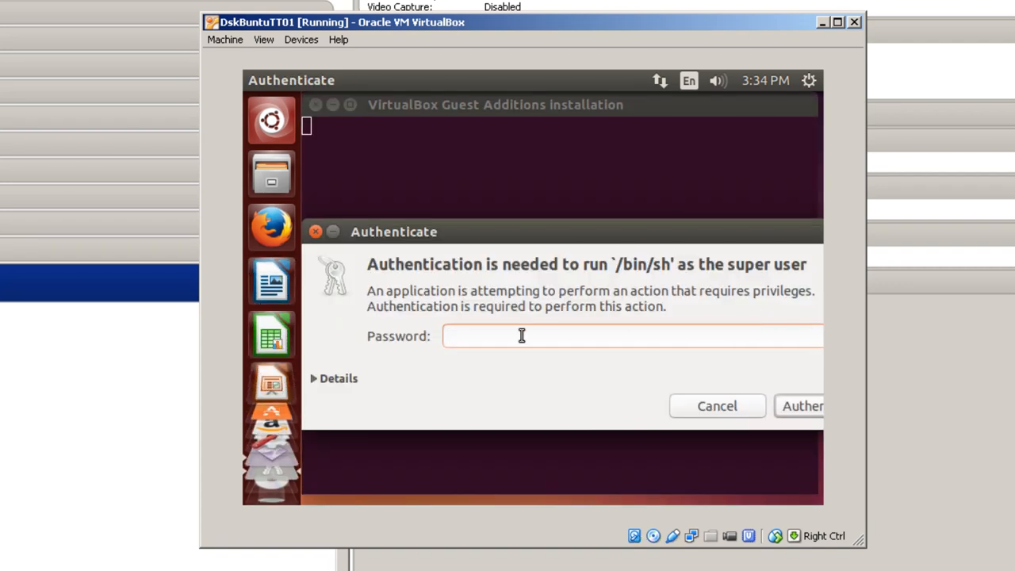
Authenticate with the user password so the Guest Additions installer runs to completion
{"action": "type", "text": "••"}
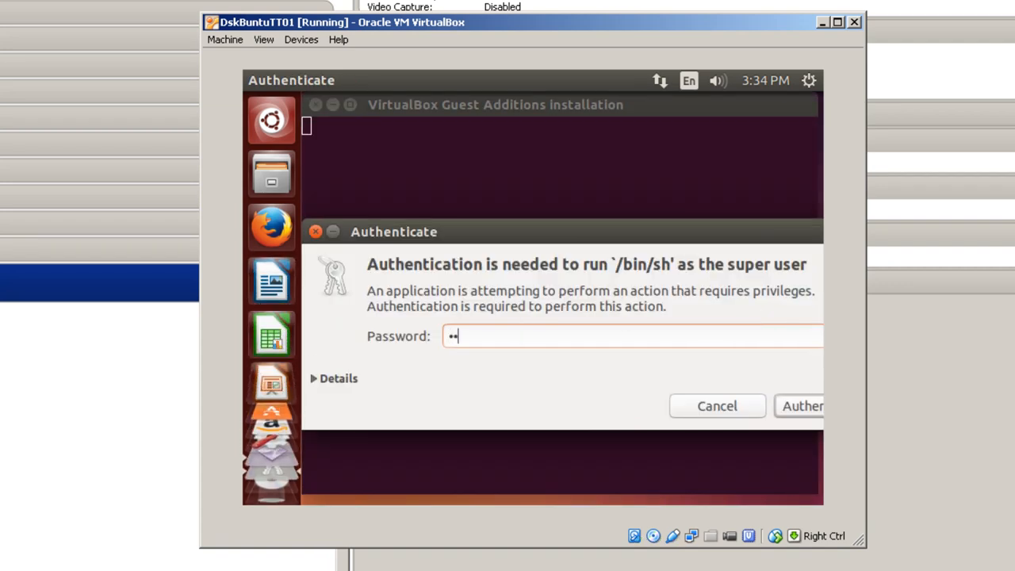
{"action": "type", "text": "password"}
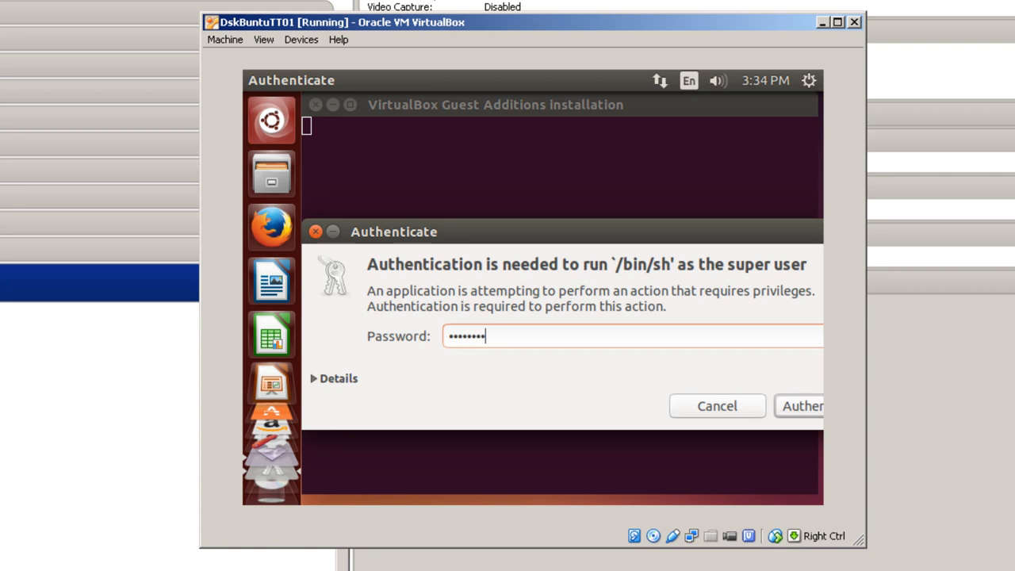
{"action": "mouse_move", "coordinate": [797, 406]}
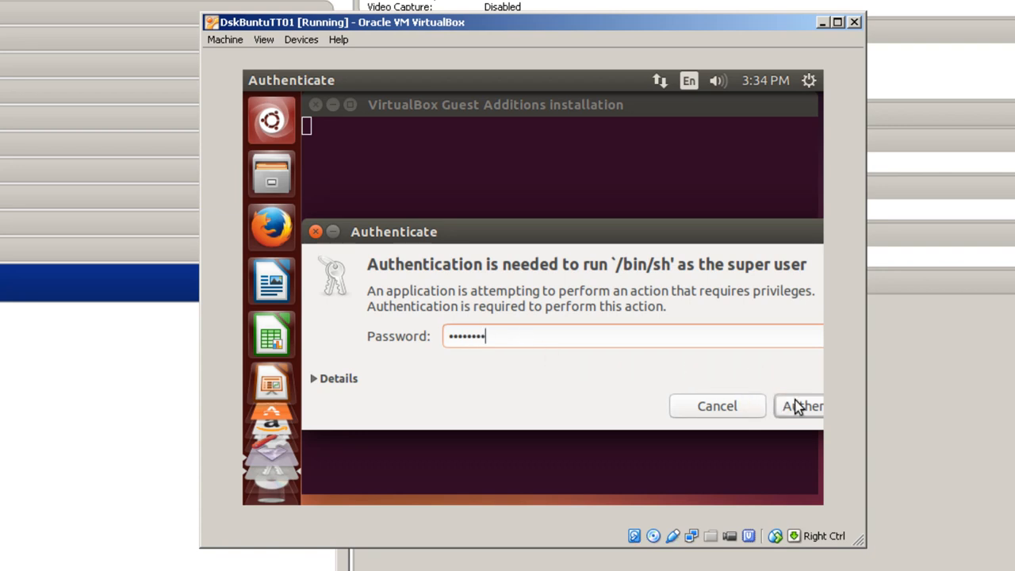
{"action": "left_click", "coordinate": [801, 405]}
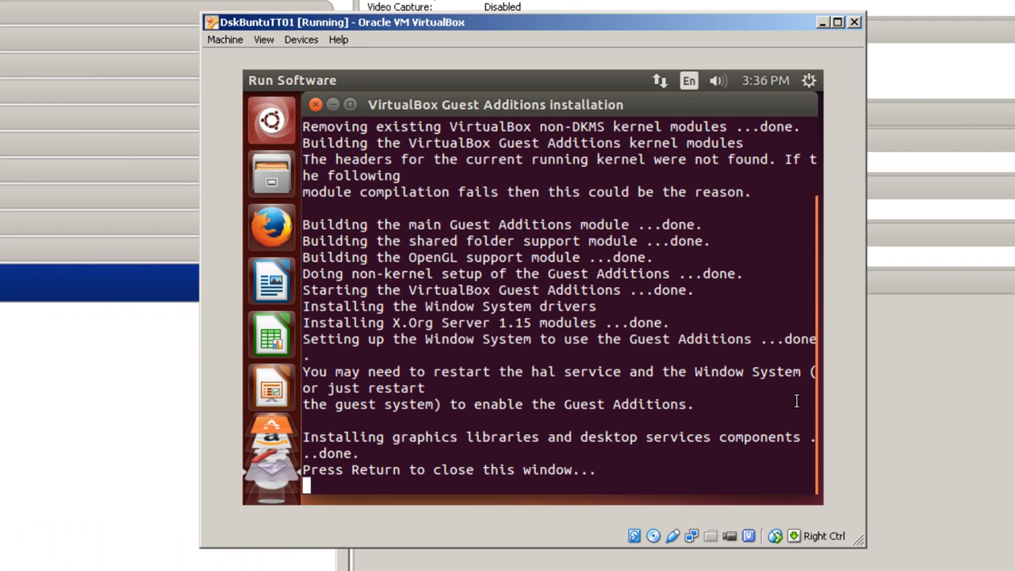
Restart the Ubuntu guest through the gear menu's Shut Down options
{"action": "left_click", "coordinate": [809, 80]}
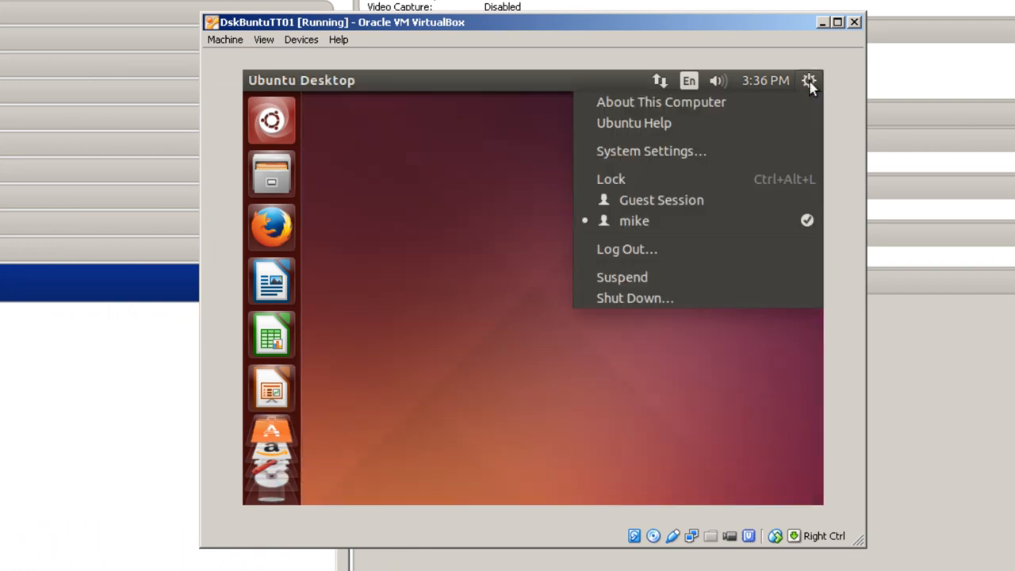
{"action": "mouse_move", "coordinate": [650, 127]}
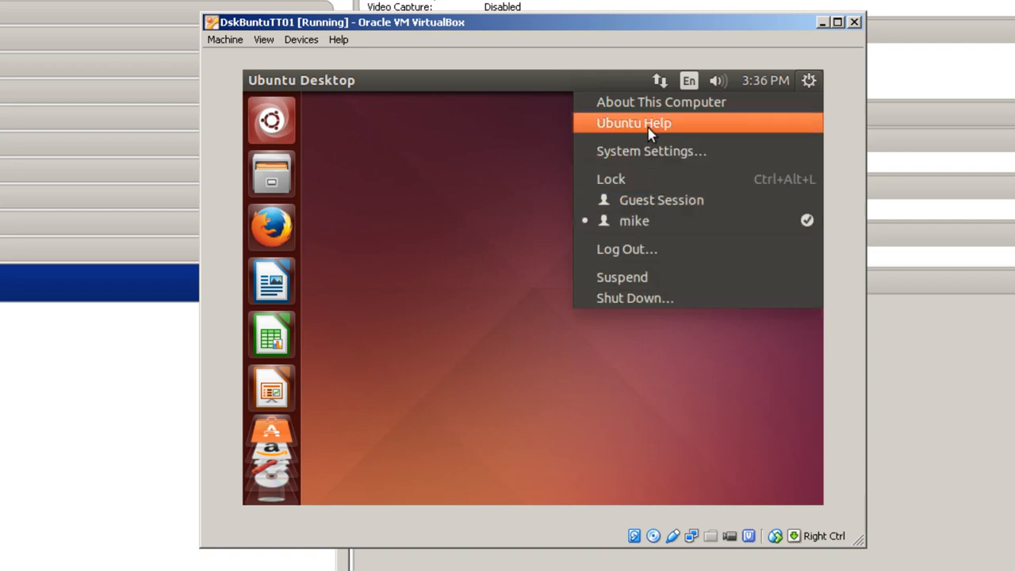
{"action": "mouse_move", "coordinate": [634, 298]}
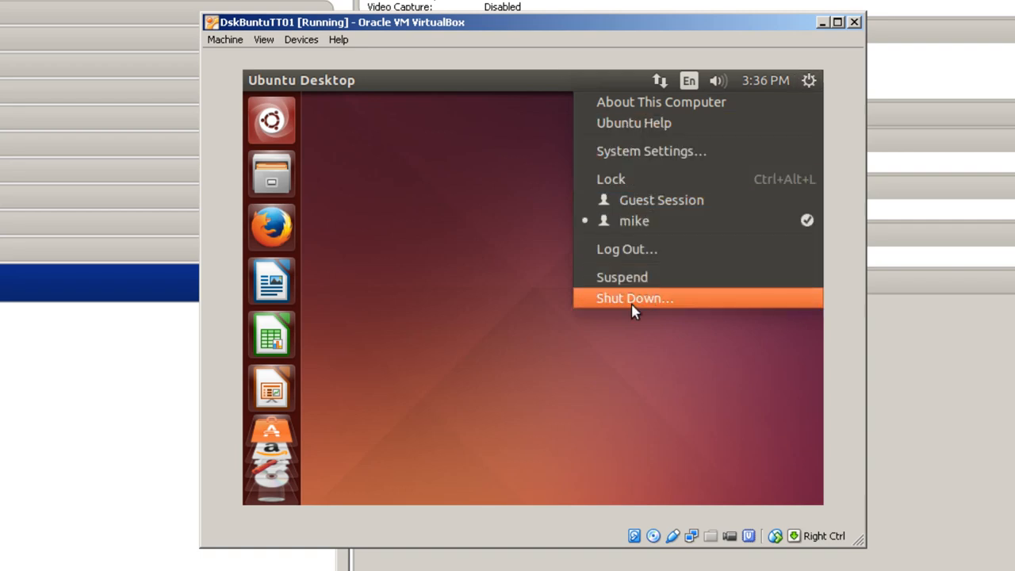
{"action": "left_click", "coordinate": [634, 298]}
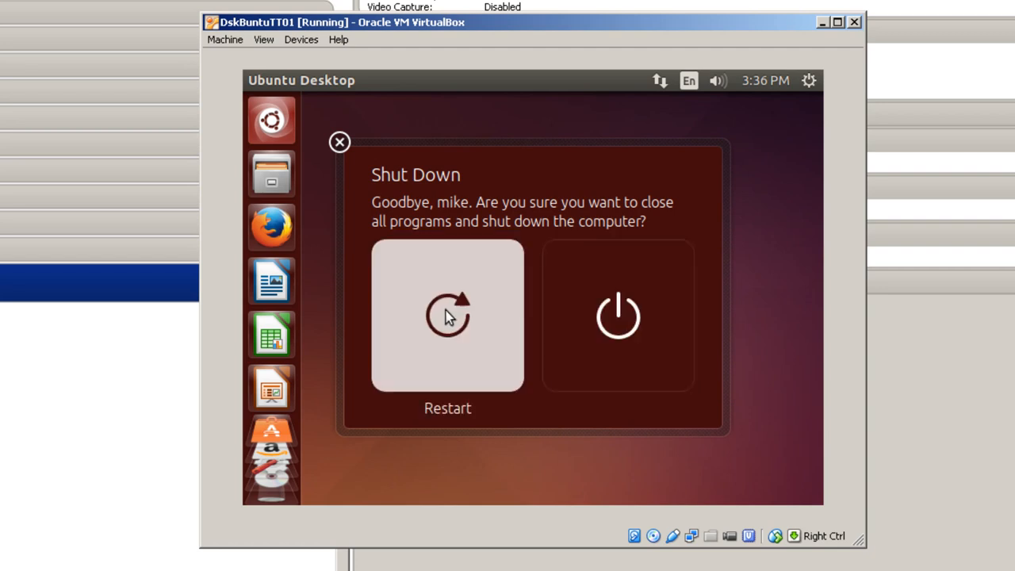
{"action": "left_click", "coordinate": [447, 315]}
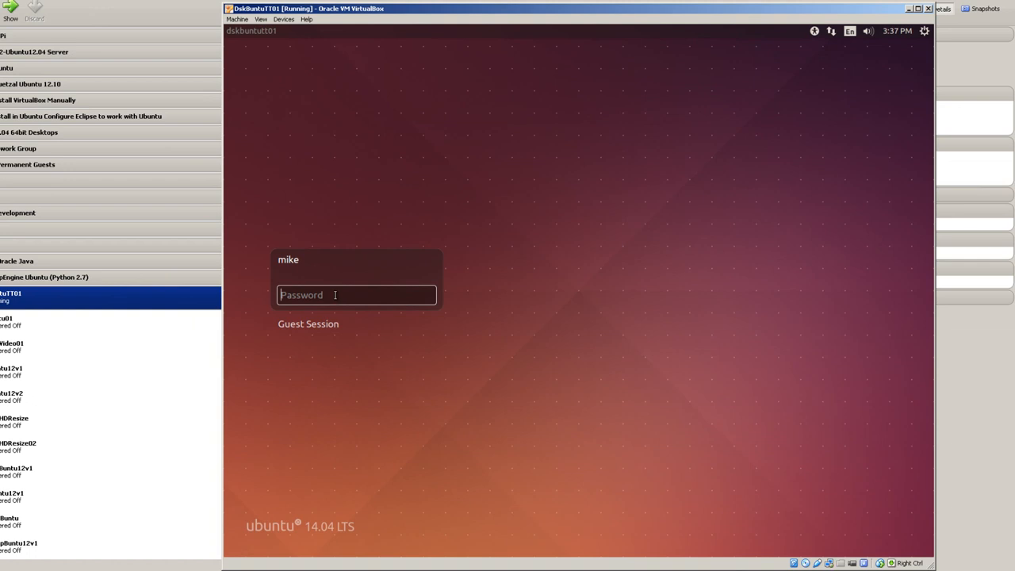
Log in to the restarted Ubuntu guest with the user password
{"action": "type", "text": "password"}
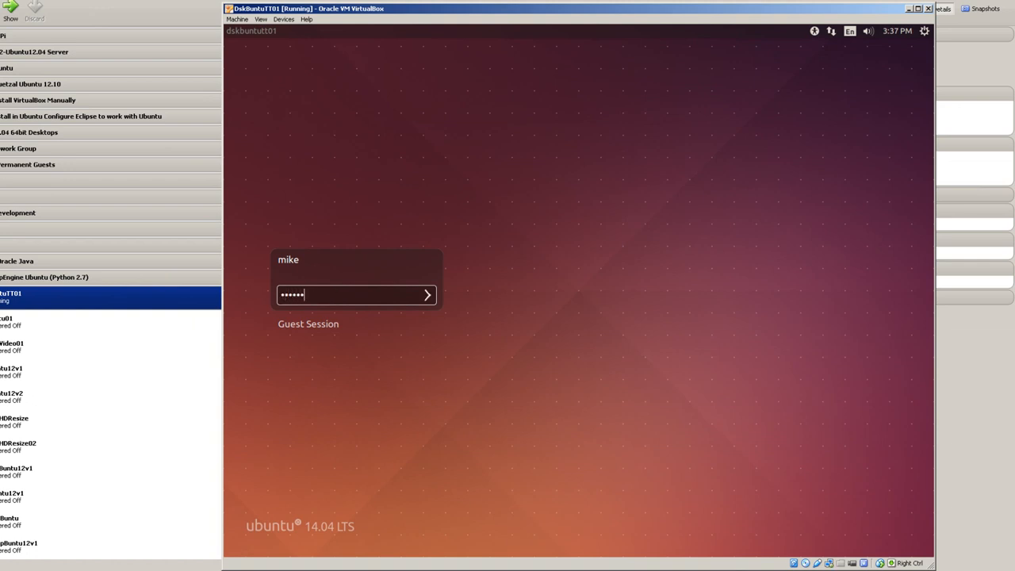
{"action": "left_click", "coordinate": [427, 295]}
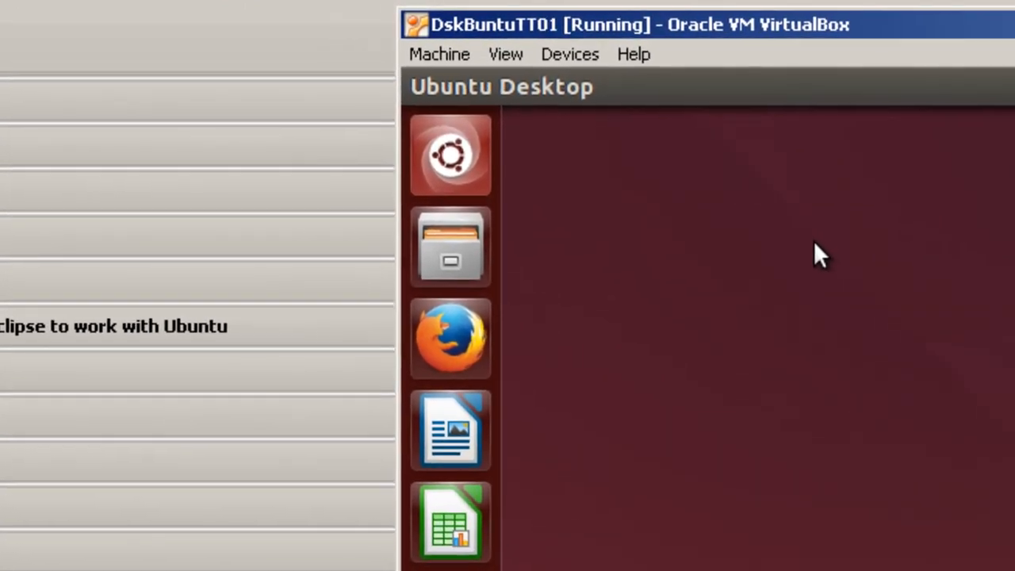
Turn on Auto-resize Guest Display from the VM window's View menu
{"action": "left_click", "coordinate": [505, 54]}
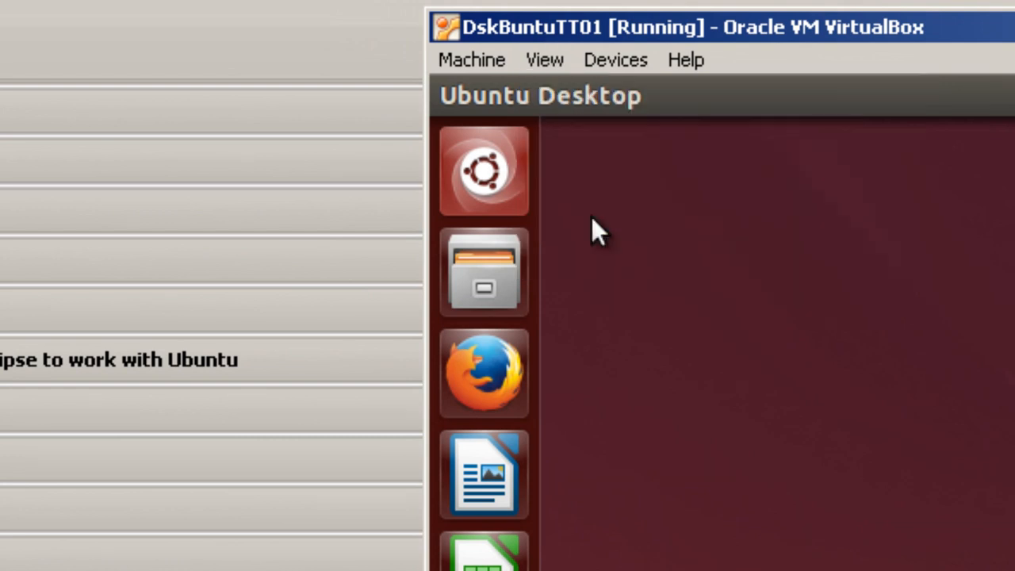
{"action": "left_click", "coordinate": [545, 59]}
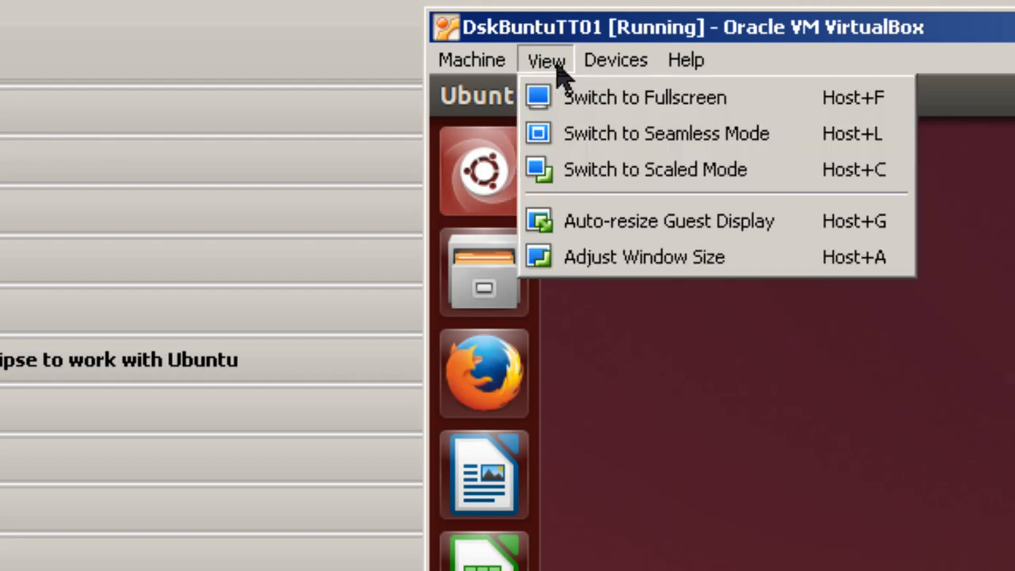
{"action": "mouse_move", "coordinate": [583, 220]}
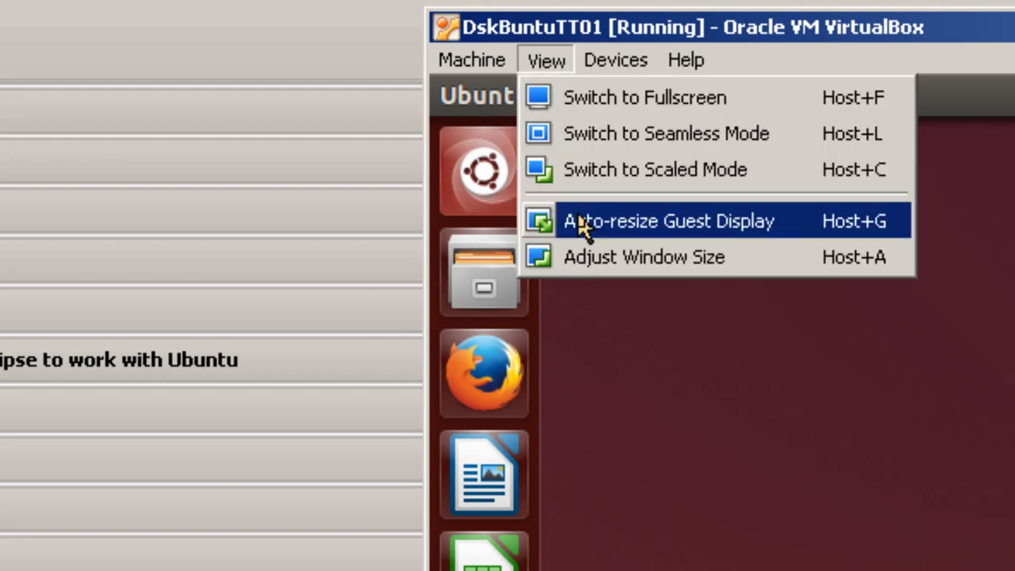
{"action": "left_click", "coordinate": [668, 221]}
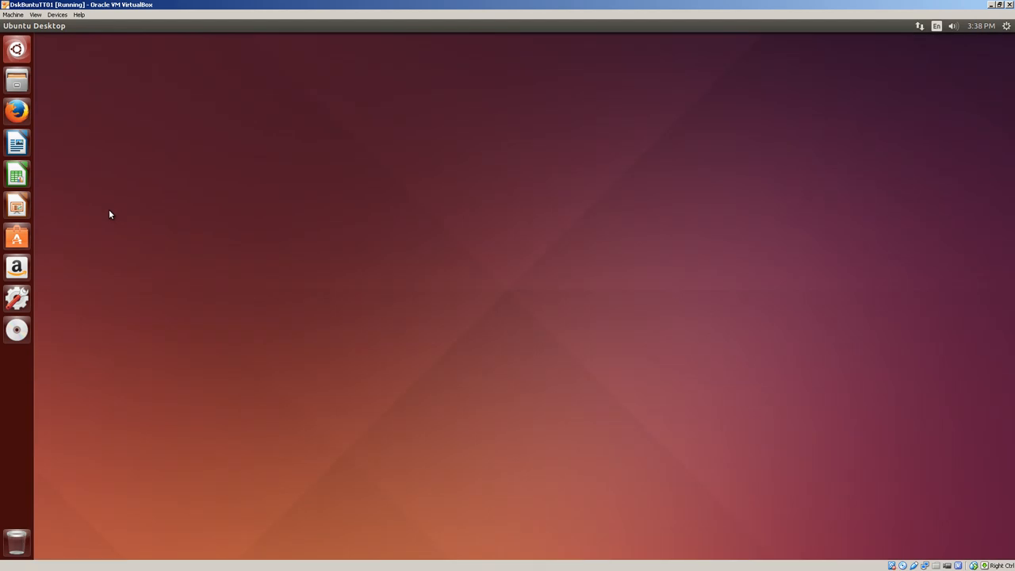
{"action": "mouse_move", "coordinate": [194, 132]}
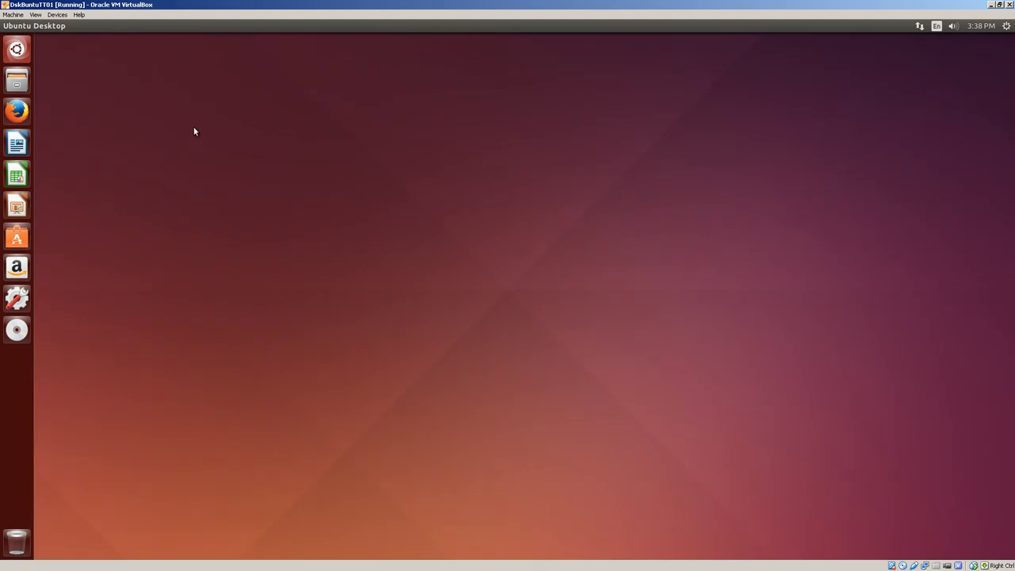
{"action": "mouse_move", "coordinate": [226, 124]}
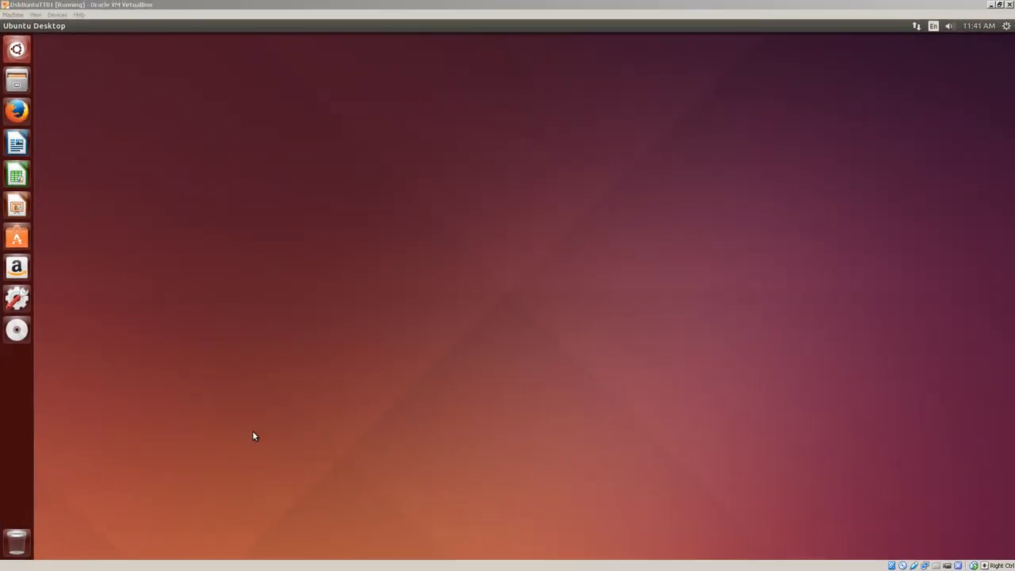
{"action": "mouse_move", "coordinate": [260, 262]}
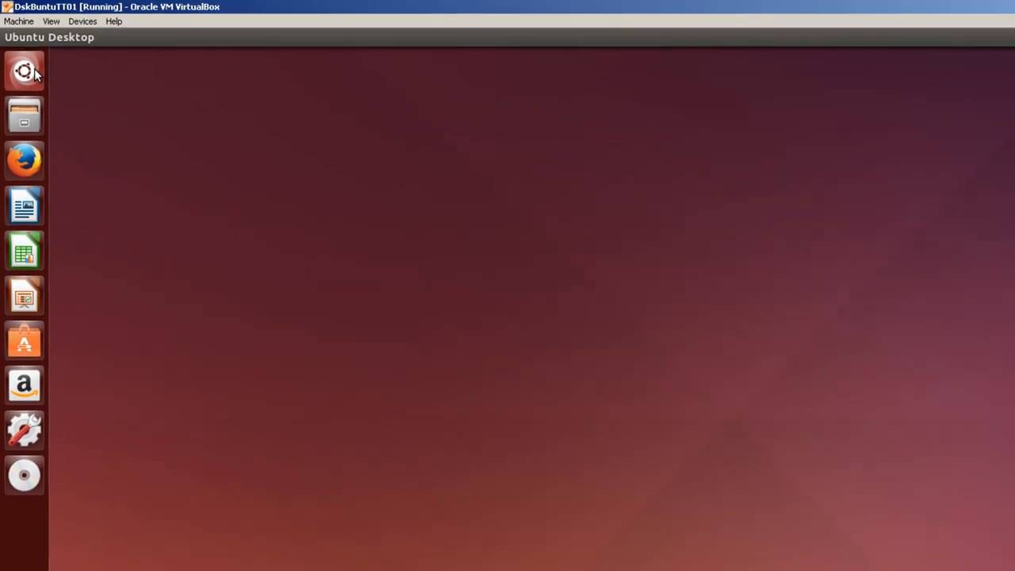
Open the Dash from the Ubuntu logo at the top of the launcher
{"action": "left_click", "coordinate": [24, 71]}
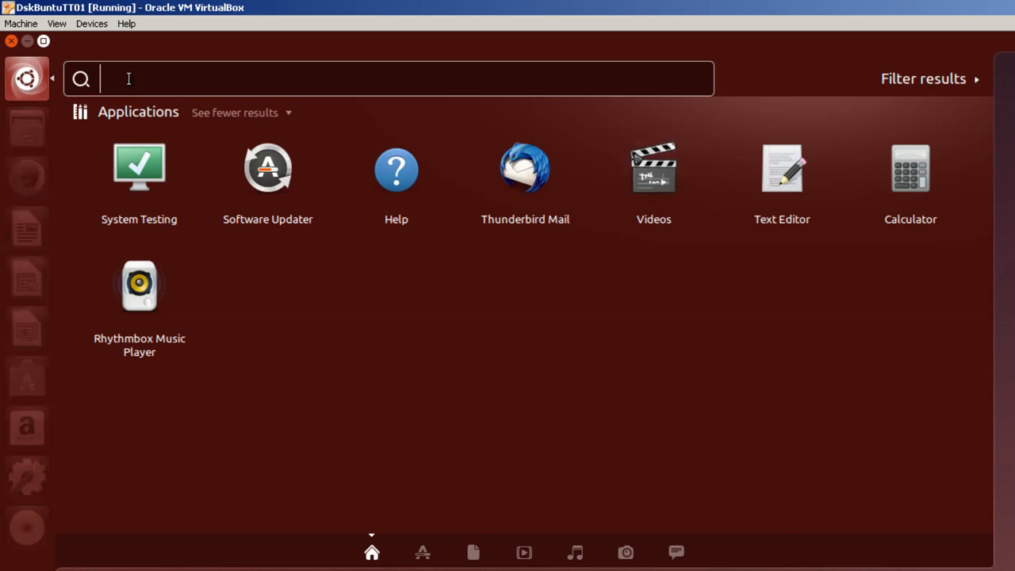
Search the Dash for 'term' and launch the Terminal application
{"action": "type", "text": "r"}
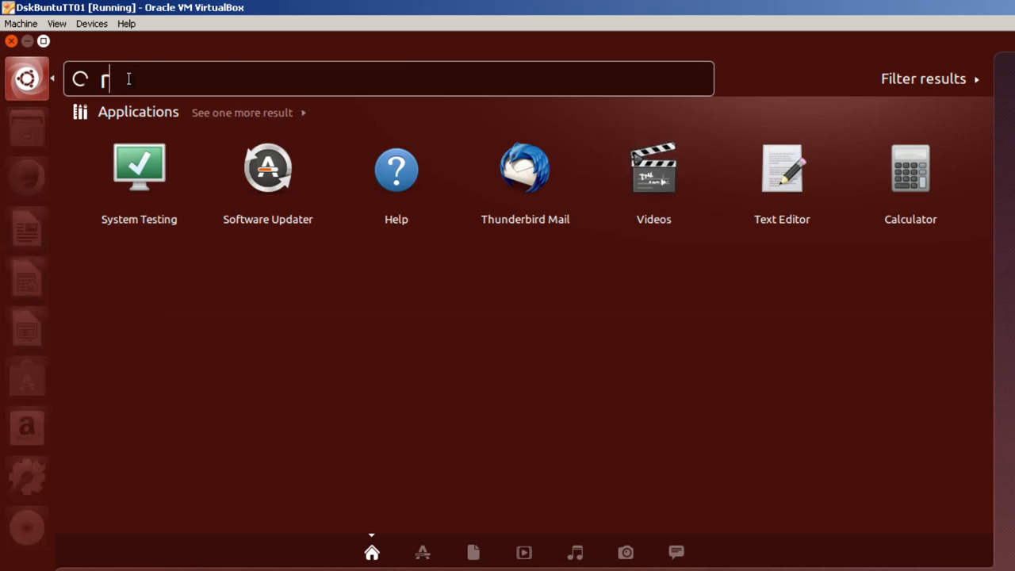
{"action": "key", "text": "BackSpace"}
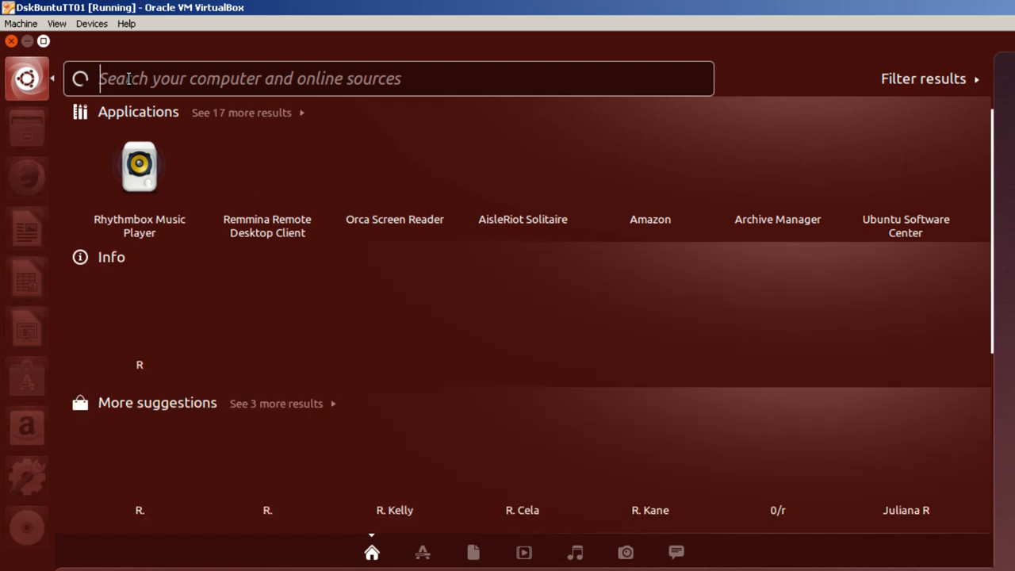
{"action": "type", "text": "t"}
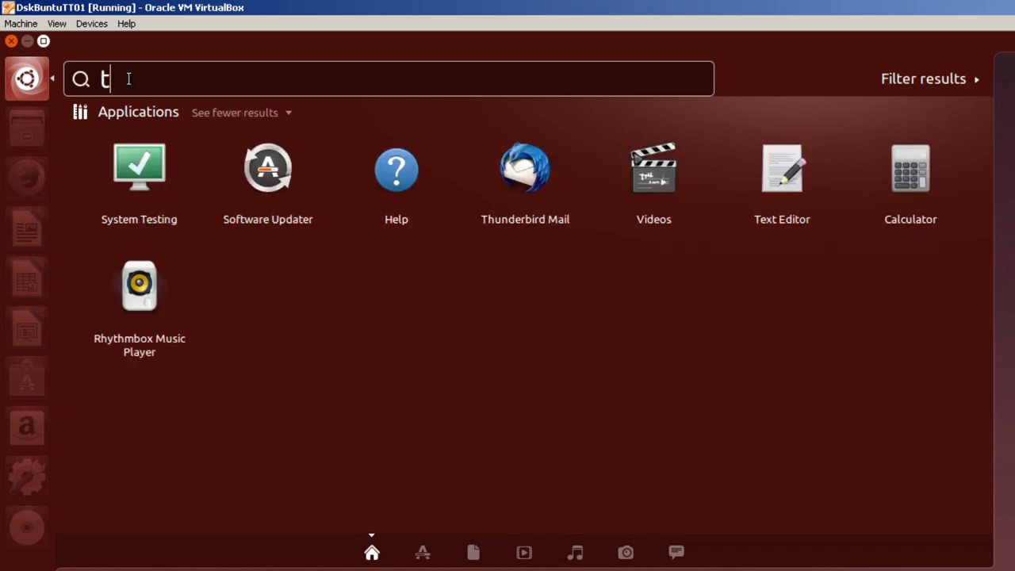
{"action": "type", "text": "erminal"}
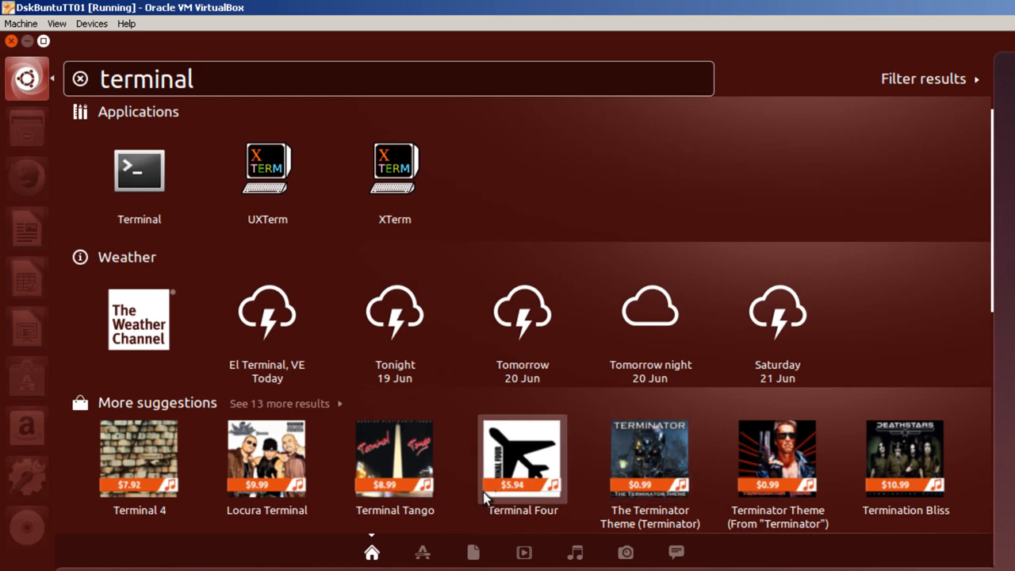
{"action": "mouse_move", "coordinate": [829, 469]}
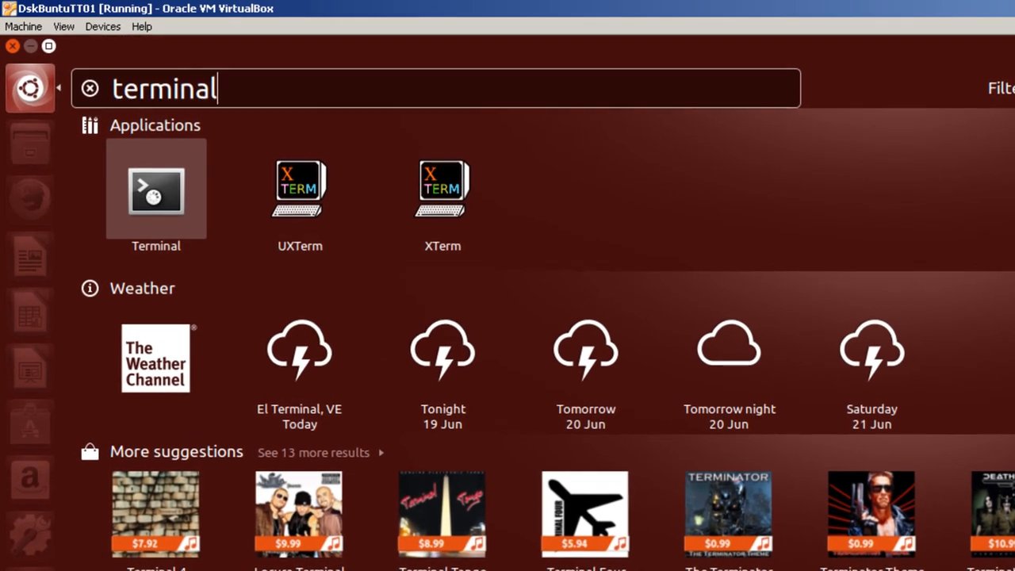
{"action": "left_click", "coordinate": [156, 188]}
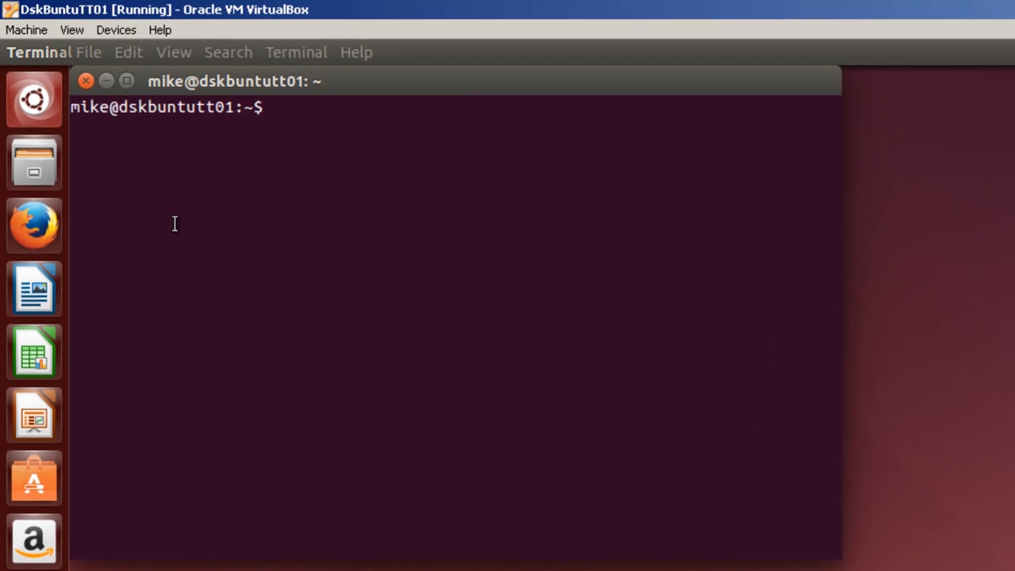
Install dkms with 'sudo apt-get install dkms', confirm with Y, then close Terminal
{"action": "type", "text": "sudo"}
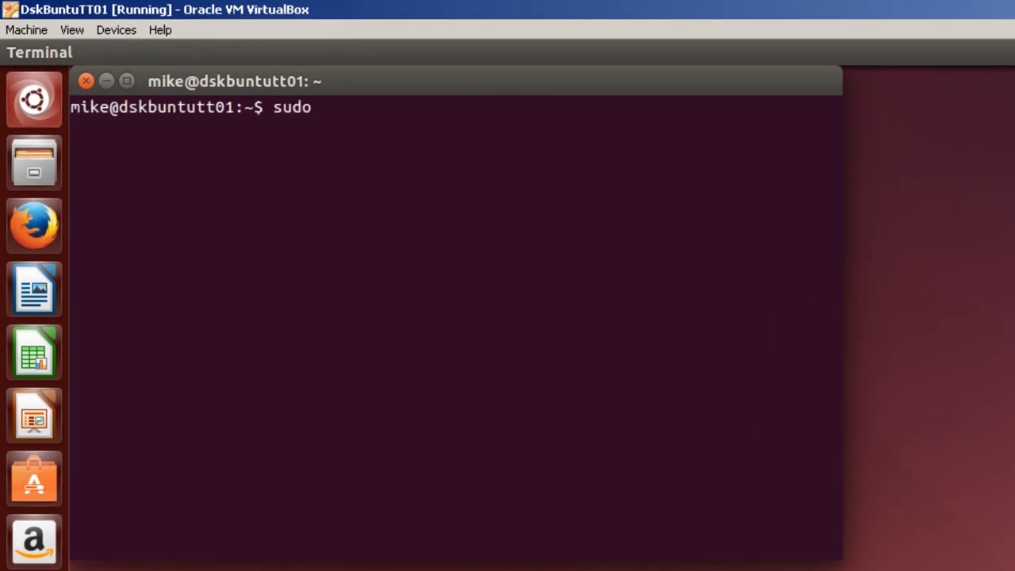
{"action": "type", "text": "apt"}
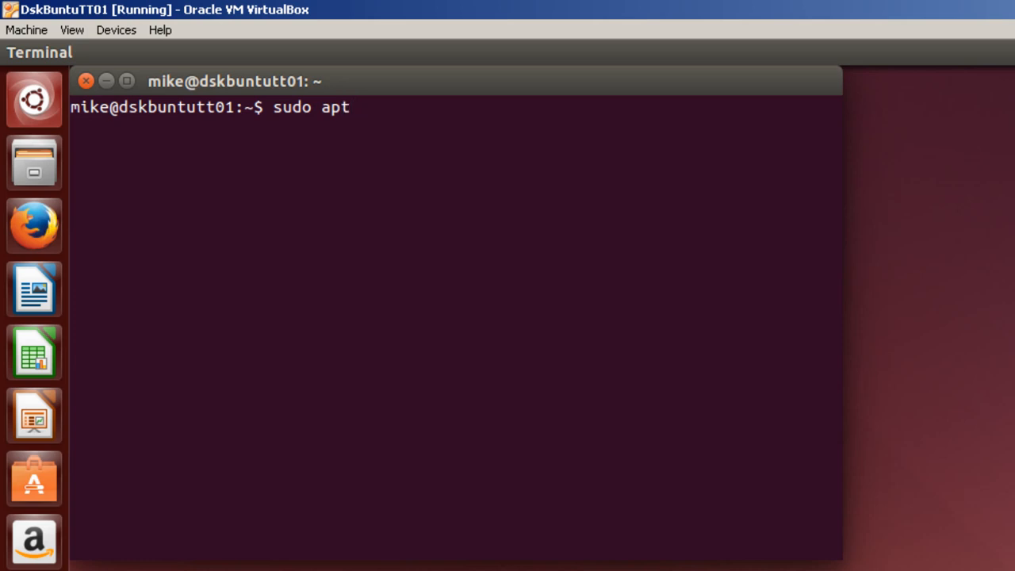
{"action": "type", "text": "-get inst"}
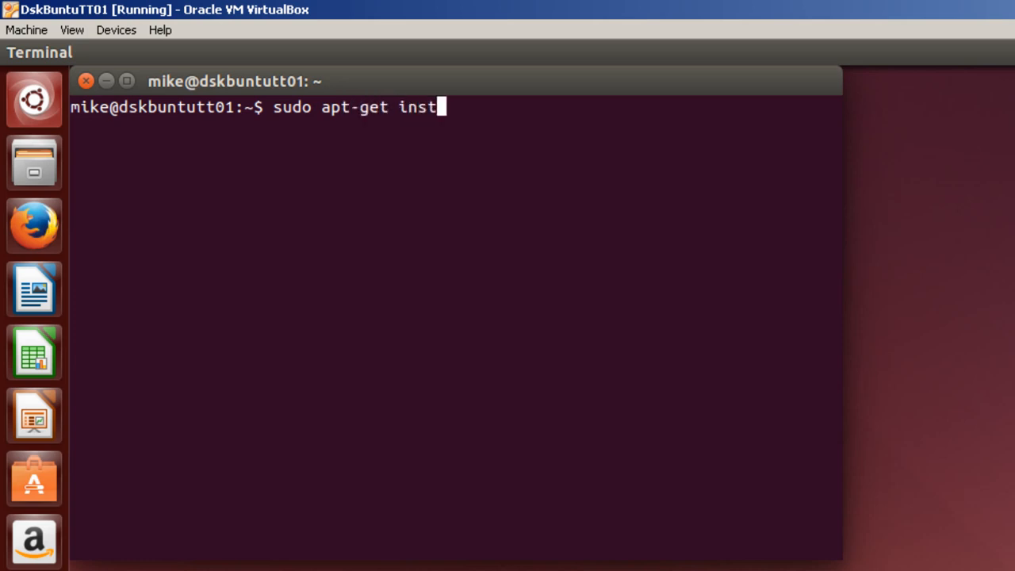
{"action": "type", "text": "all d"}
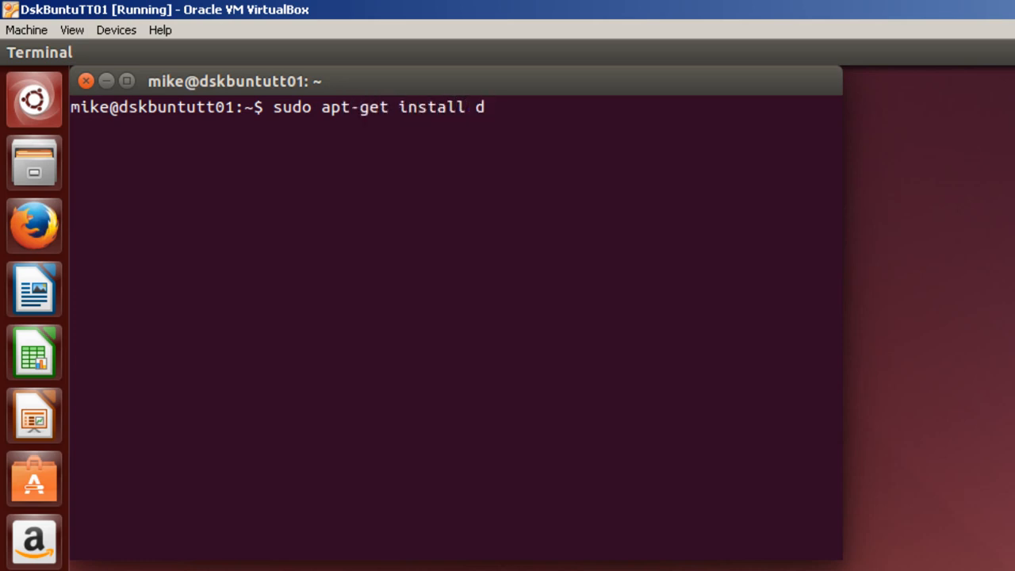
{"action": "type", "text": "kms"}
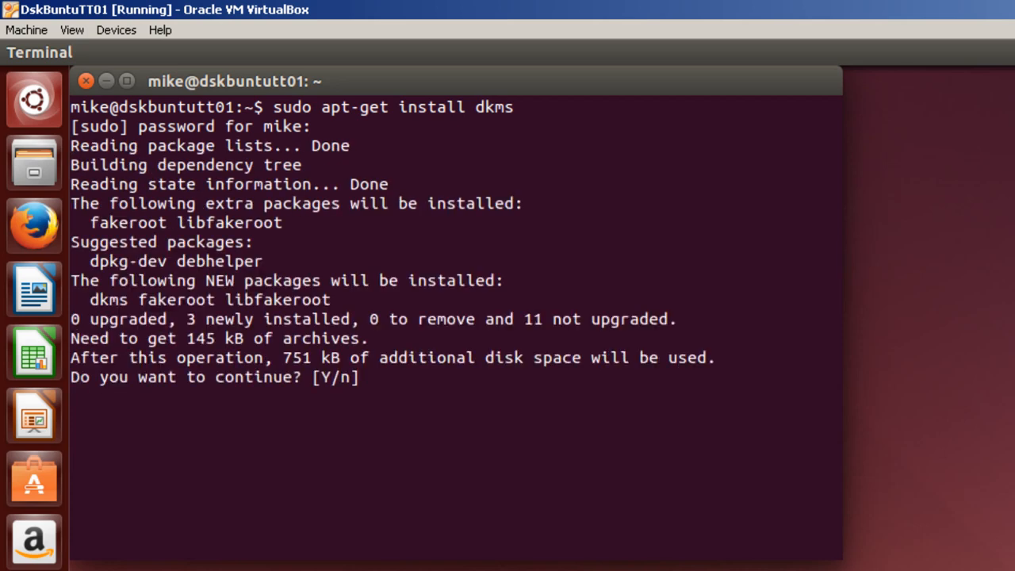
{"action": "type", "text": "y"}
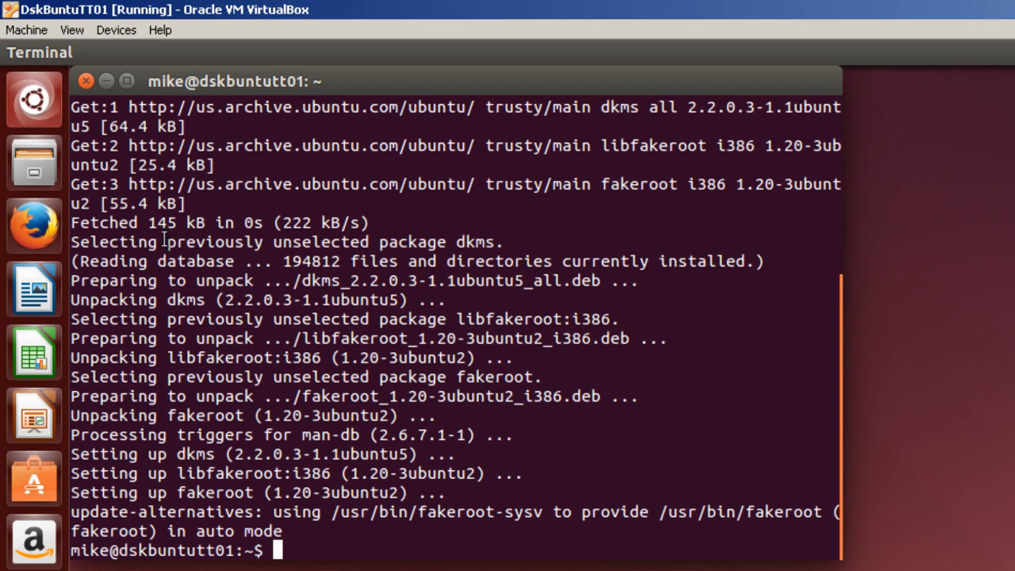
{"action": "mouse_move", "coordinate": [95, 91]}
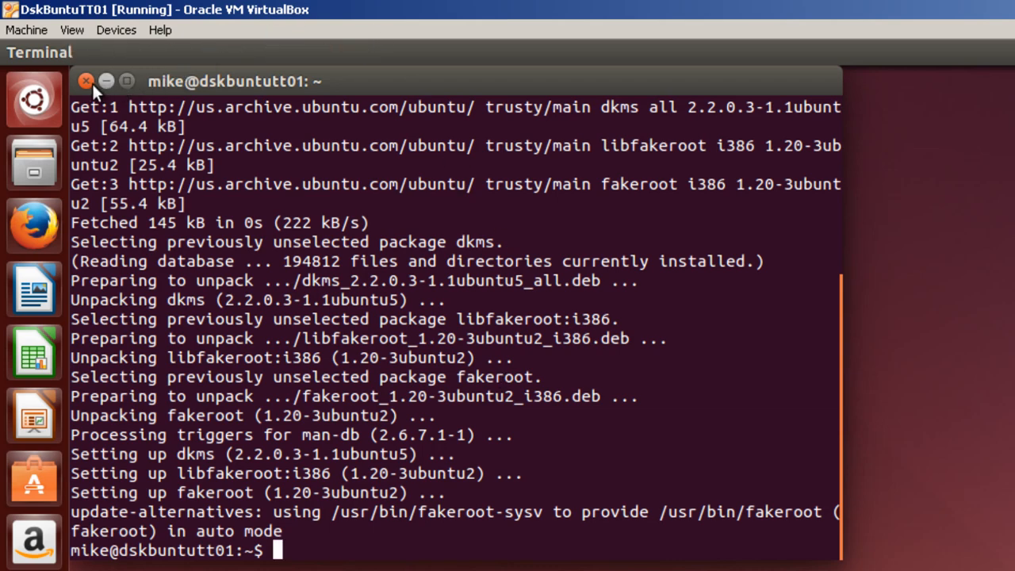
{"action": "left_click", "coordinate": [86, 81]}
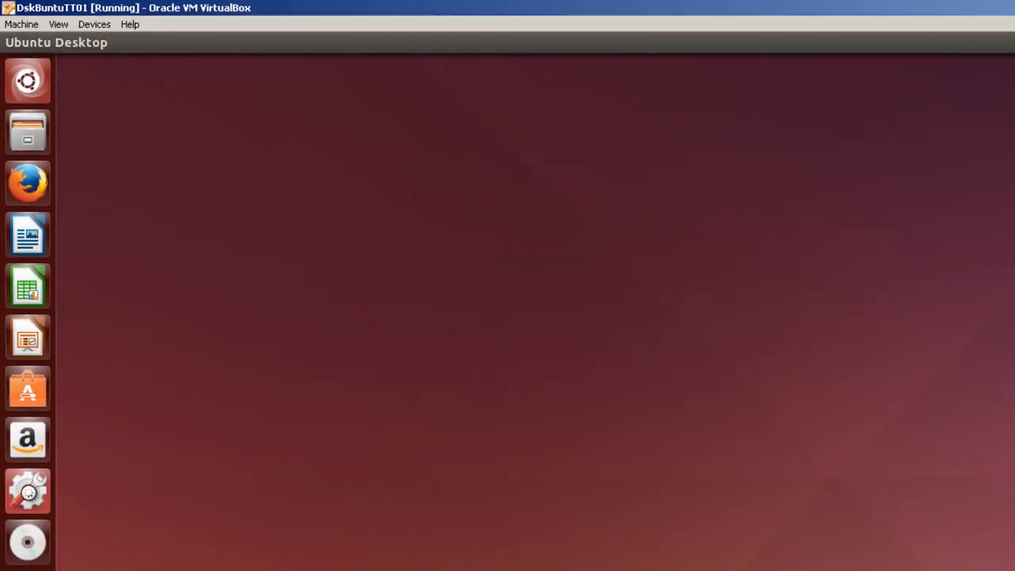
Switch off 'Include online search results' under Security & Privacy > Search, then return to All Settings
{"action": "left_click", "coordinate": [27, 490]}
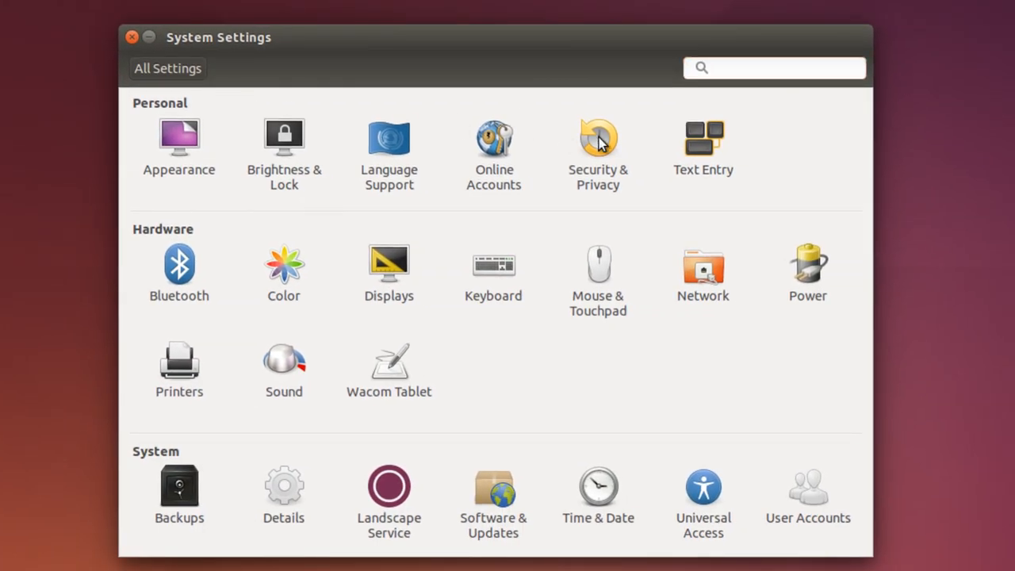
{"action": "left_click", "coordinate": [598, 137]}
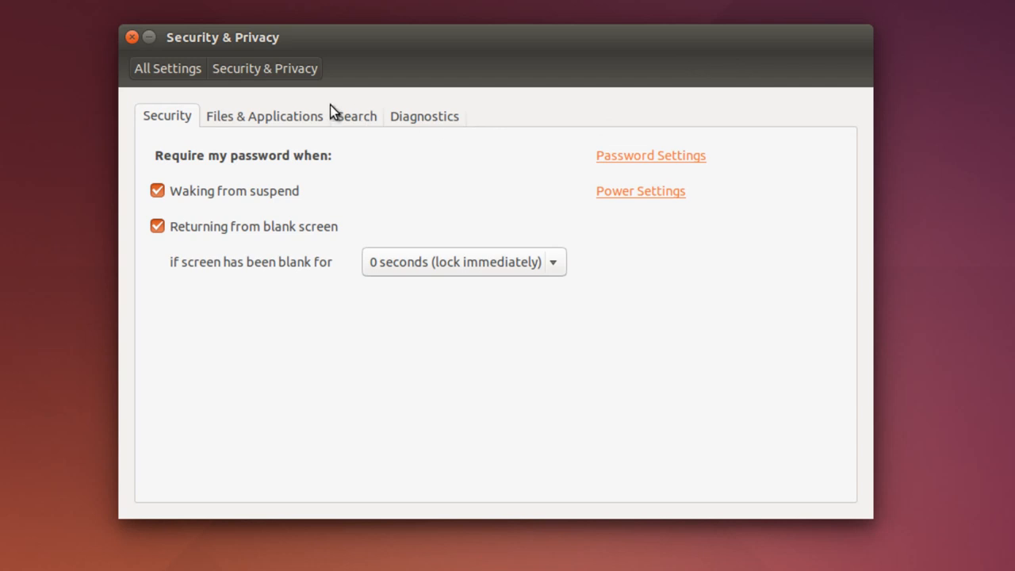
{"action": "left_click", "coordinate": [355, 116]}
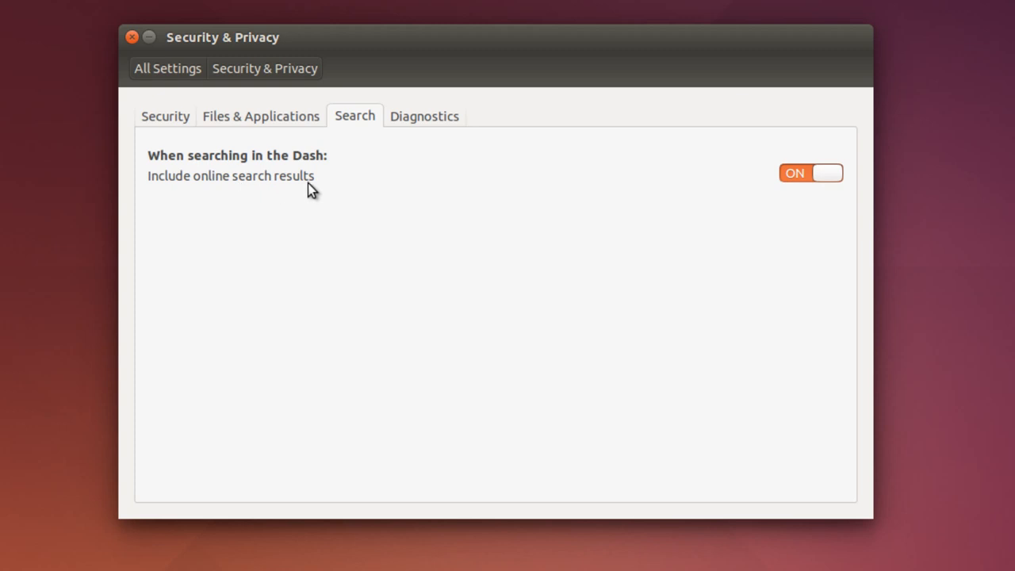
{"action": "left_click", "coordinate": [811, 173]}
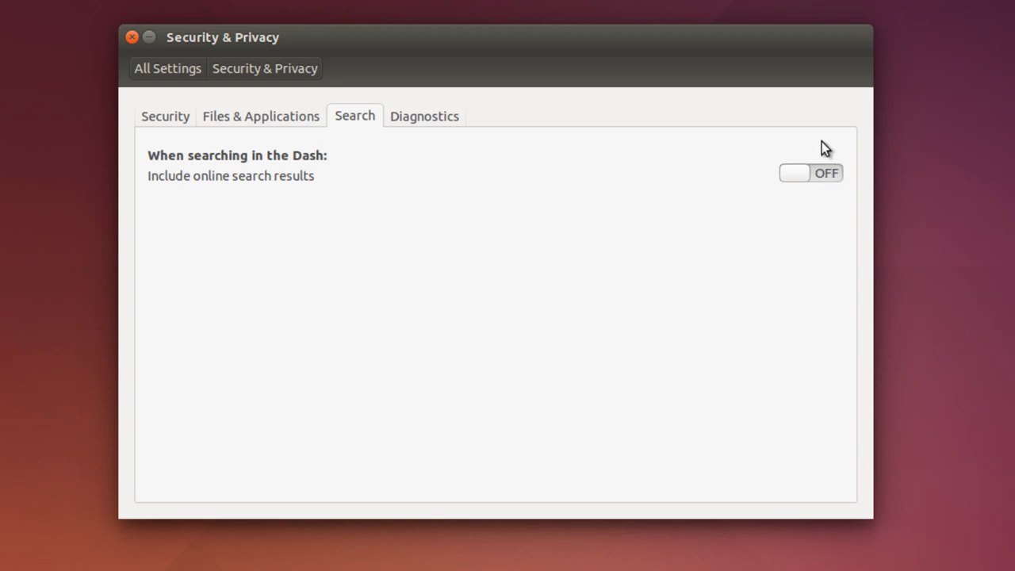
{"action": "mouse_move", "coordinate": [228, 98]}
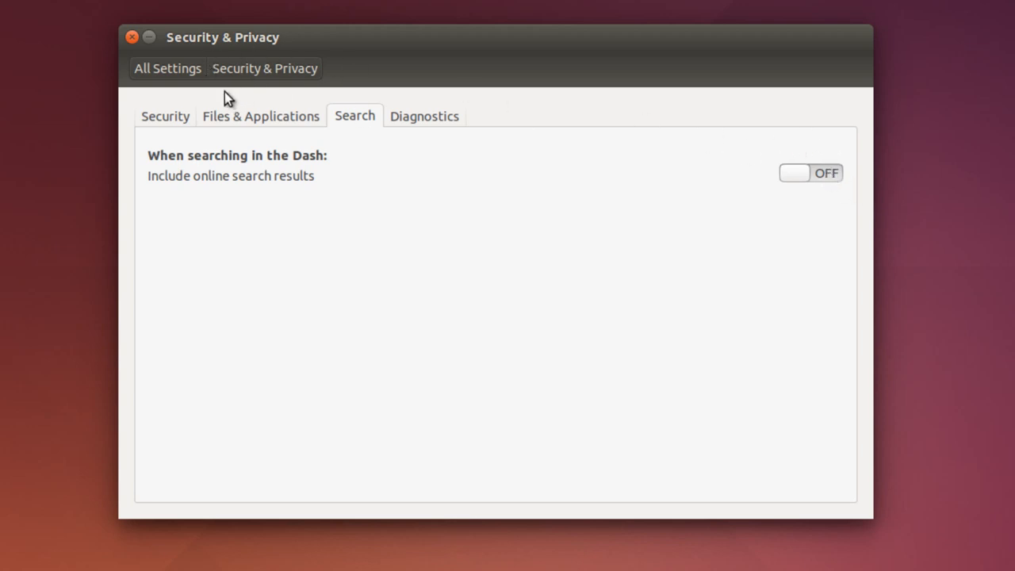
{"action": "left_click", "coordinate": [168, 67]}
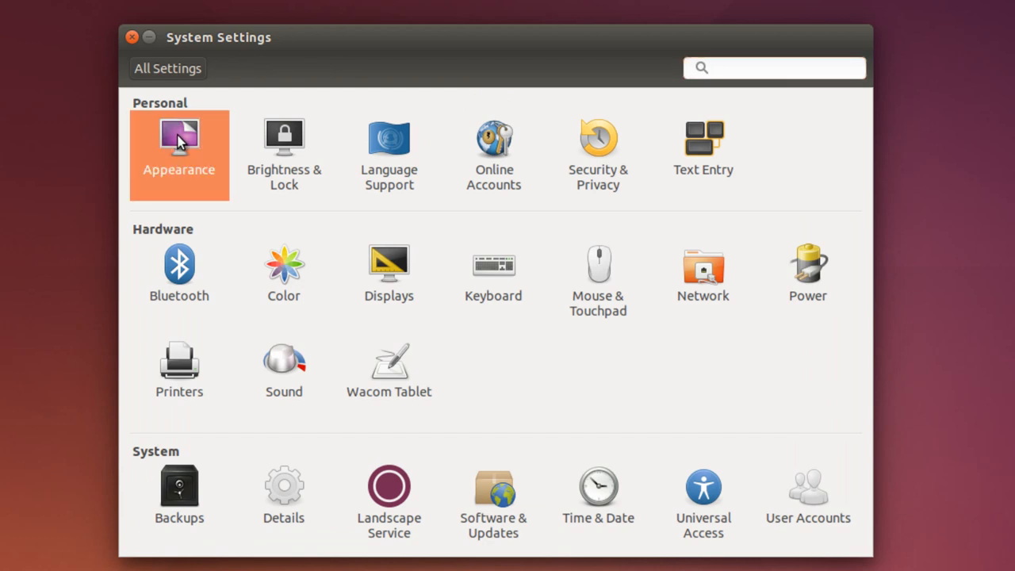
In Appearance settings, shrink the launcher icon size from 44 to 32
{"action": "left_click", "coordinate": [179, 143]}
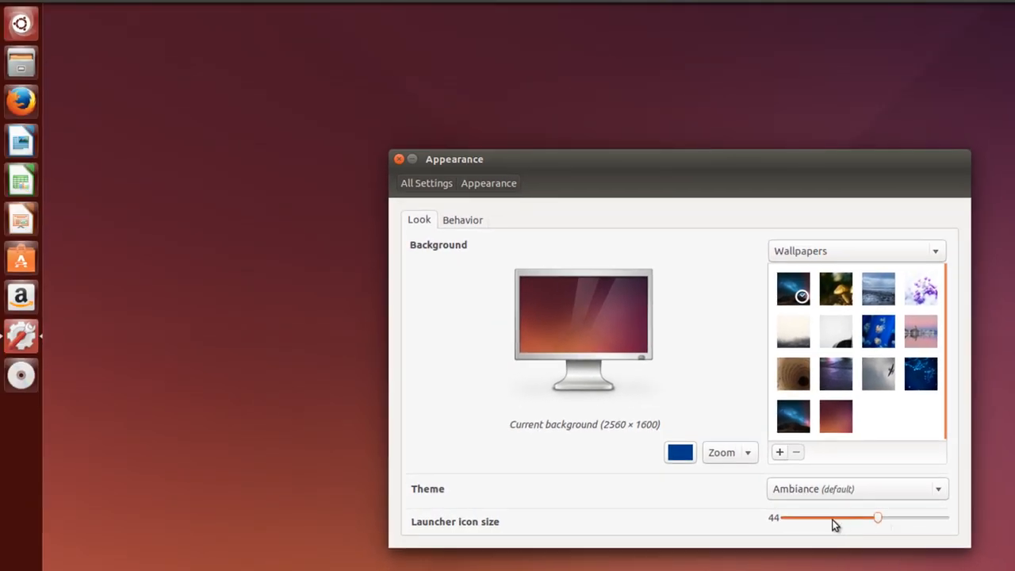
{"action": "left_click_drag", "start_coordinate": [877, 517], "coordinate": [871, 517]}
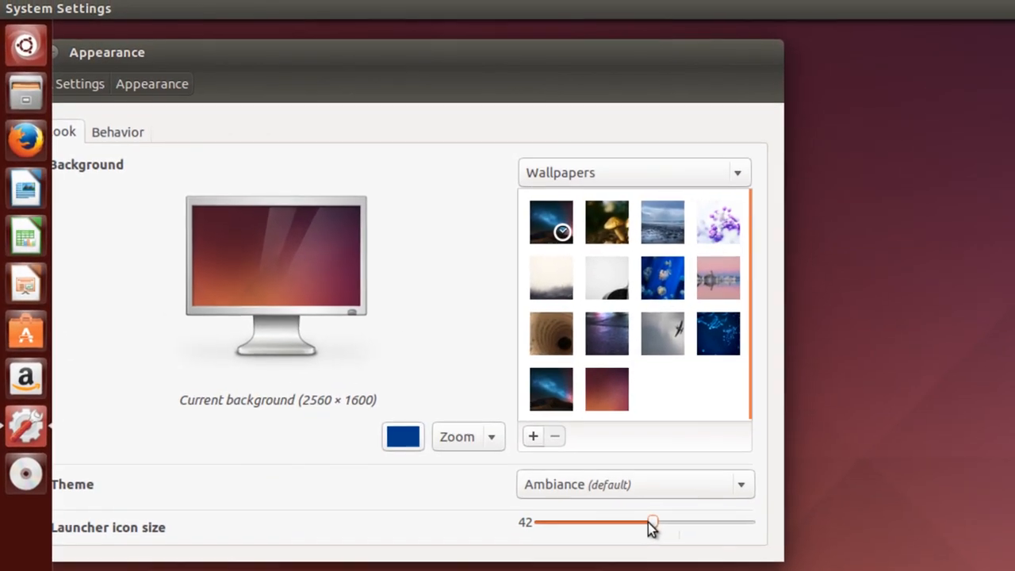
{"action": "left_click_drag", "start_coordinate": [653, 522], "coordinate": [657, 533]}
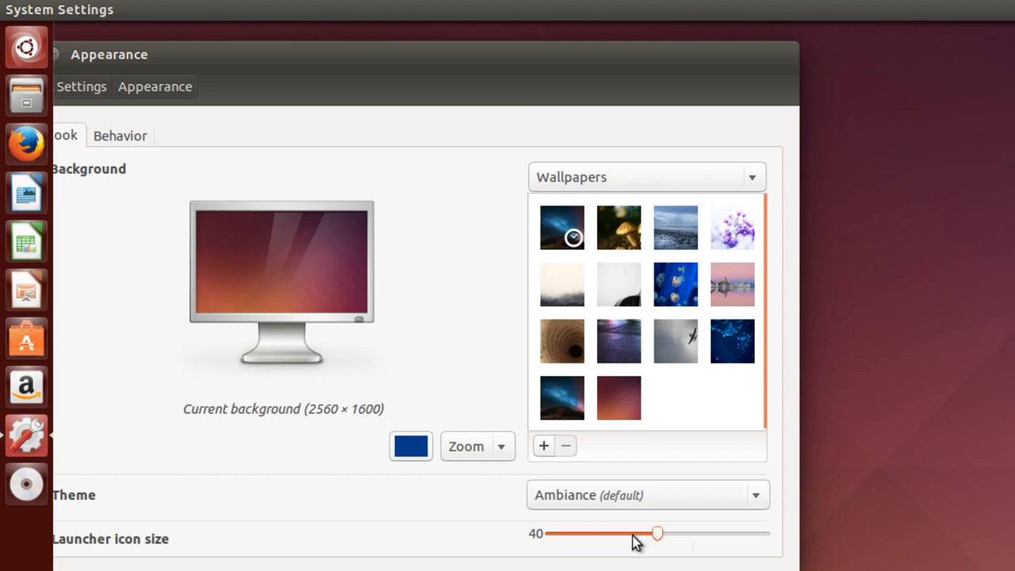
{"action": "left_click_drag", "start_coordinate": [656, 533], "coordinate": [631, 533]}
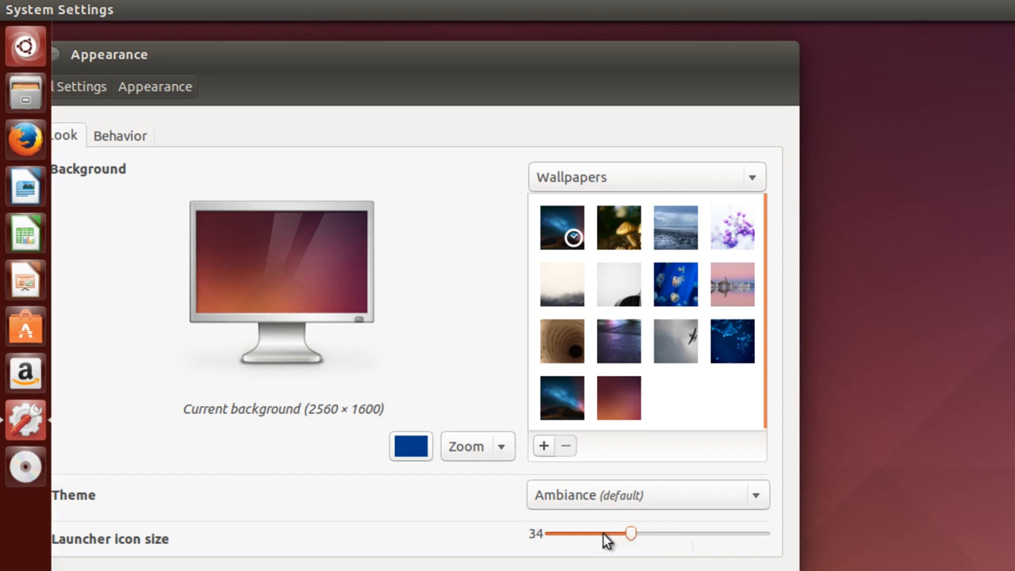
{"action": "left_click_drag", "start_coordinate": [631, 533], "coordinate": [604, 532]}
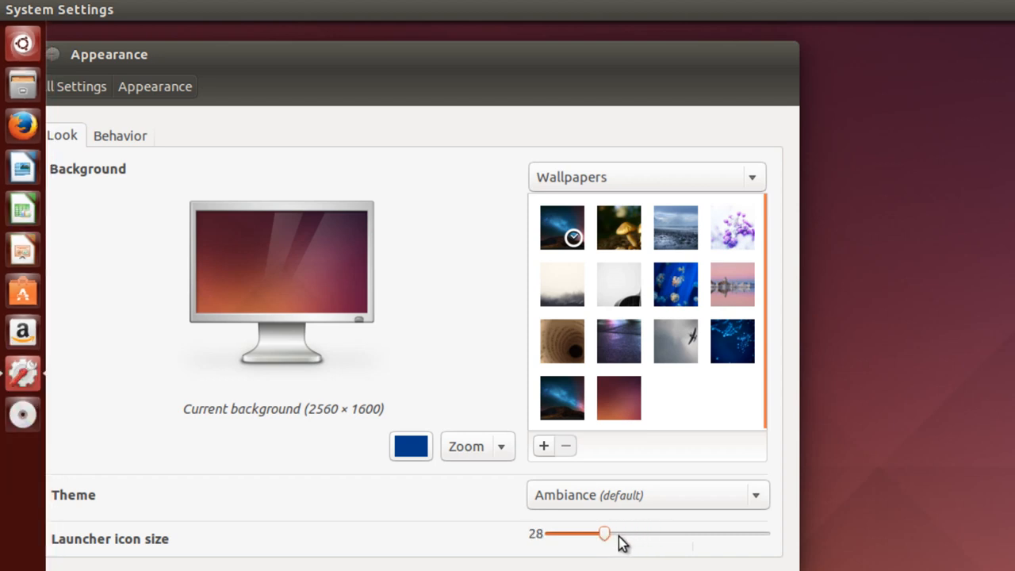
{"action": "left_click_drag", "start_coordinate": [604, 533], "coordinate": [623, 533]}
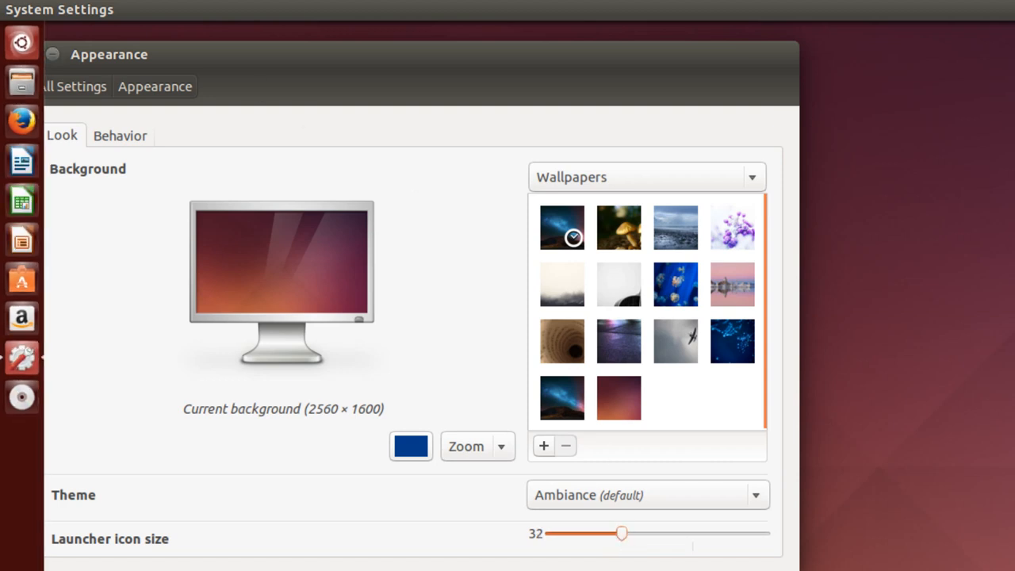
{"action": "left_click", "coordinate": [119, 135]}
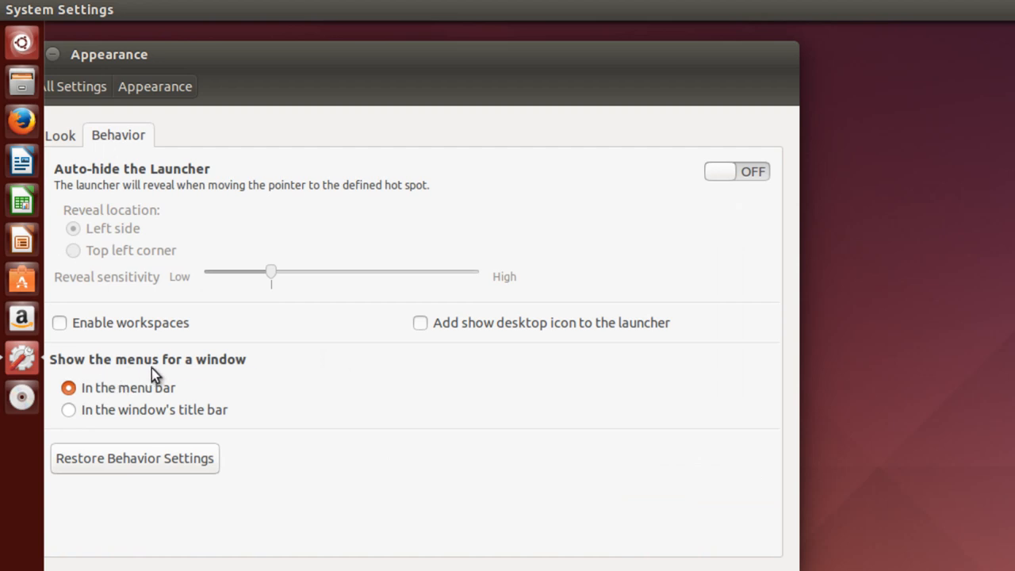
{"action": "mouse_move", "coordinate": [70, 416]}
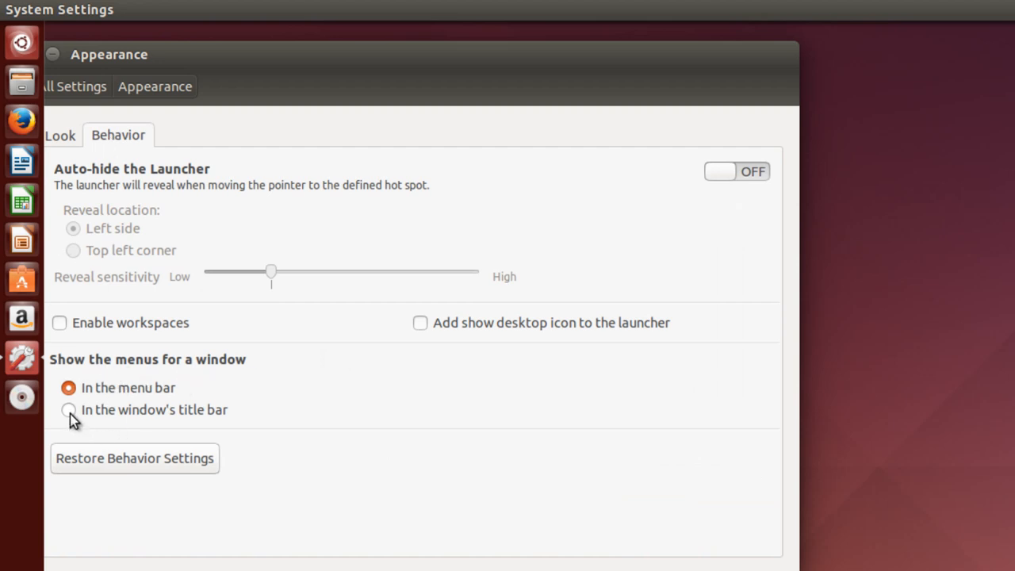
On the Behavior tab, choose 'In the window's title bar' for window menus
{"action": "left_click", "coordinate": [68, 410]}
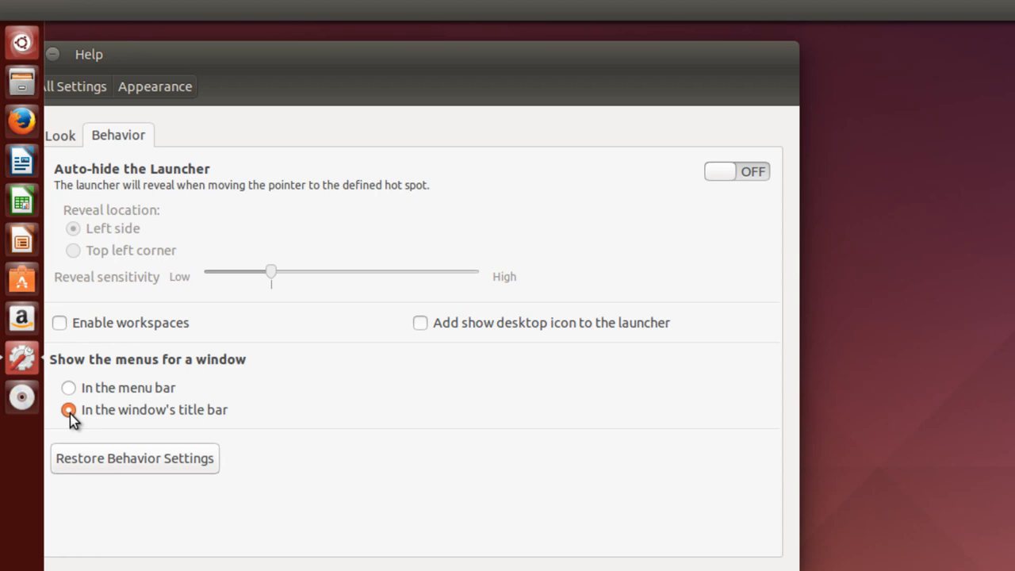
{"action": "mouse_move", "coordinate": [200, 256]}
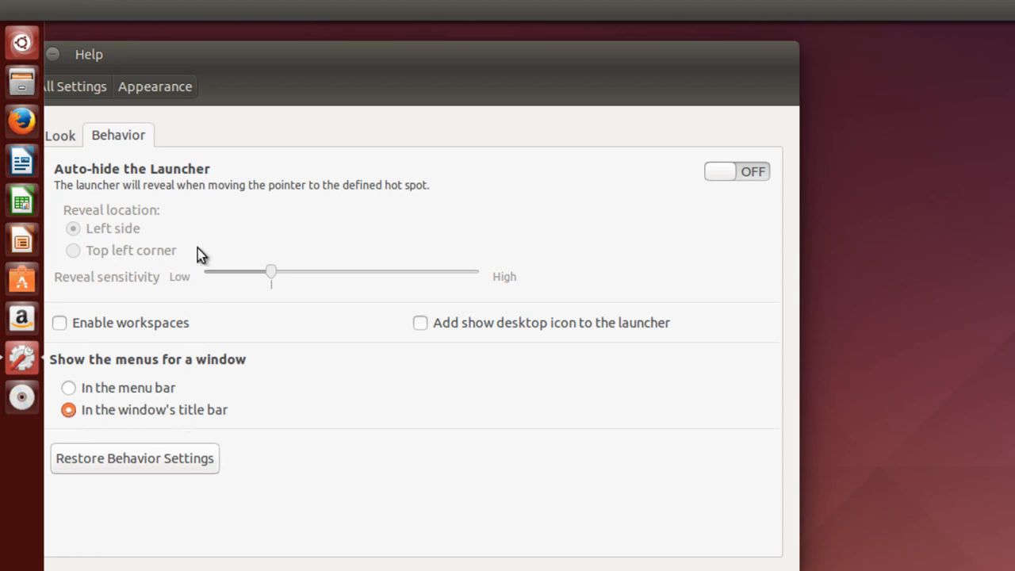